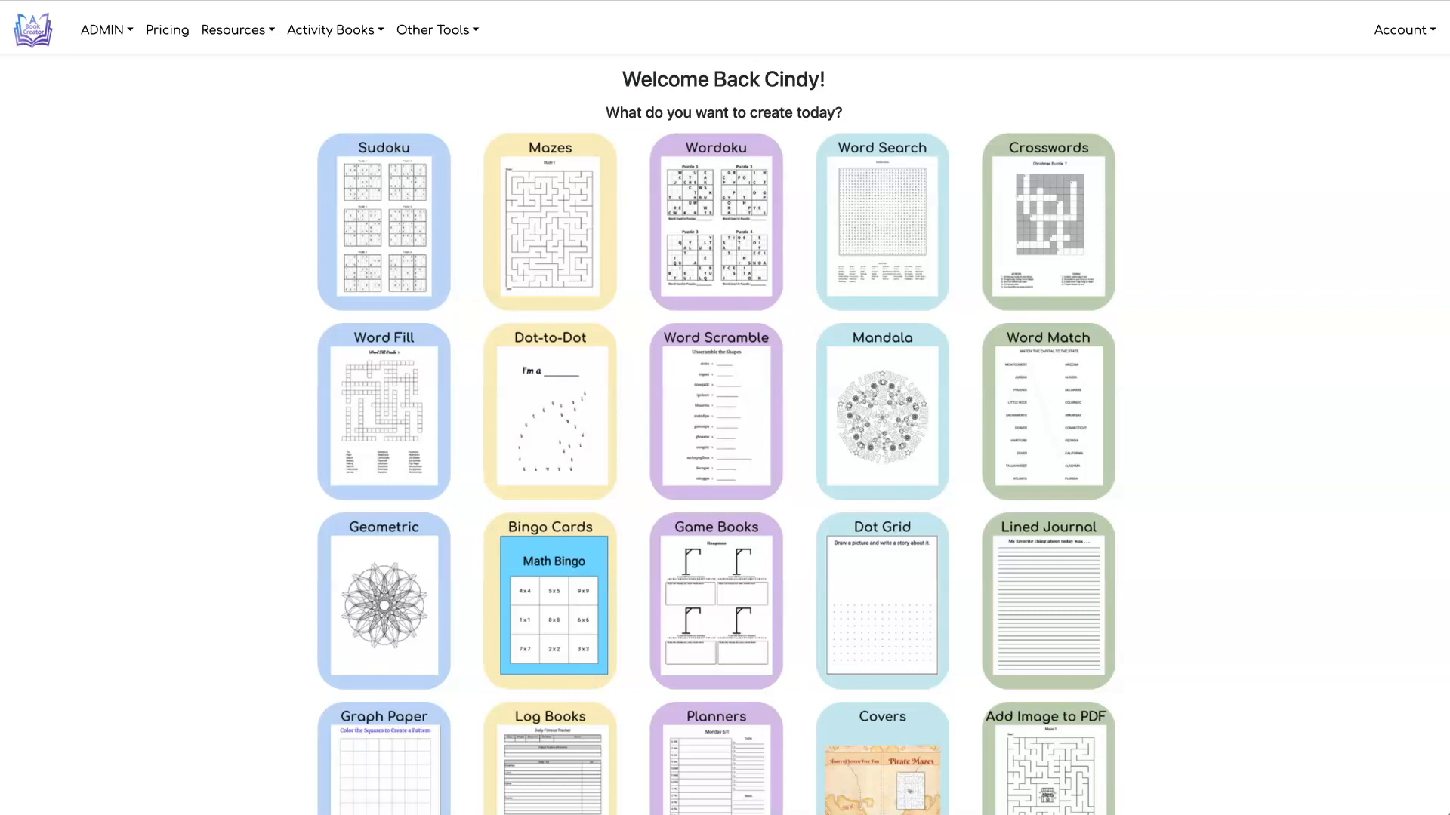
- Launch the Word Search Tool from Book Creator's list of activity types
left_click(330, 29)
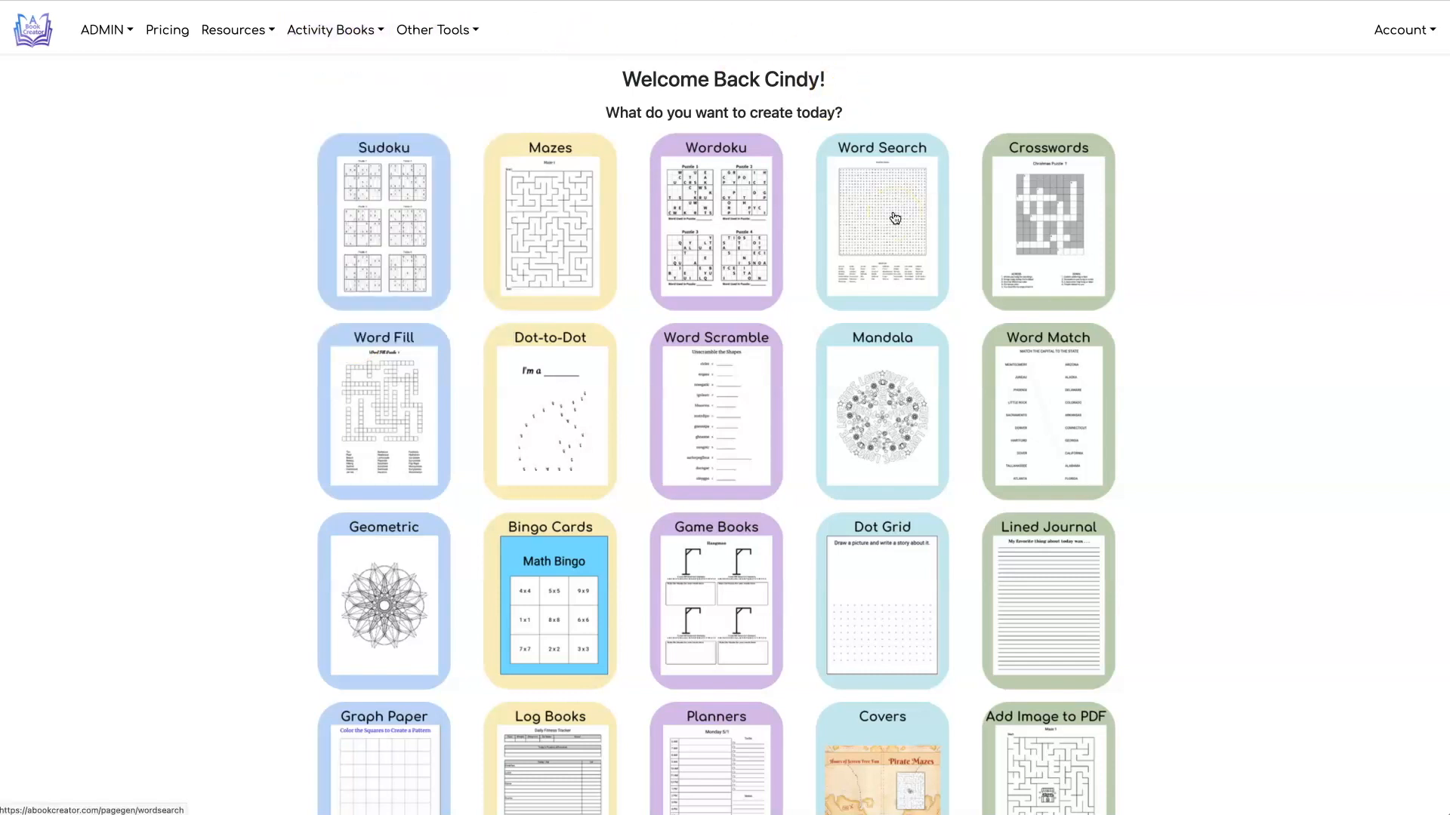
left_click(889, 217)
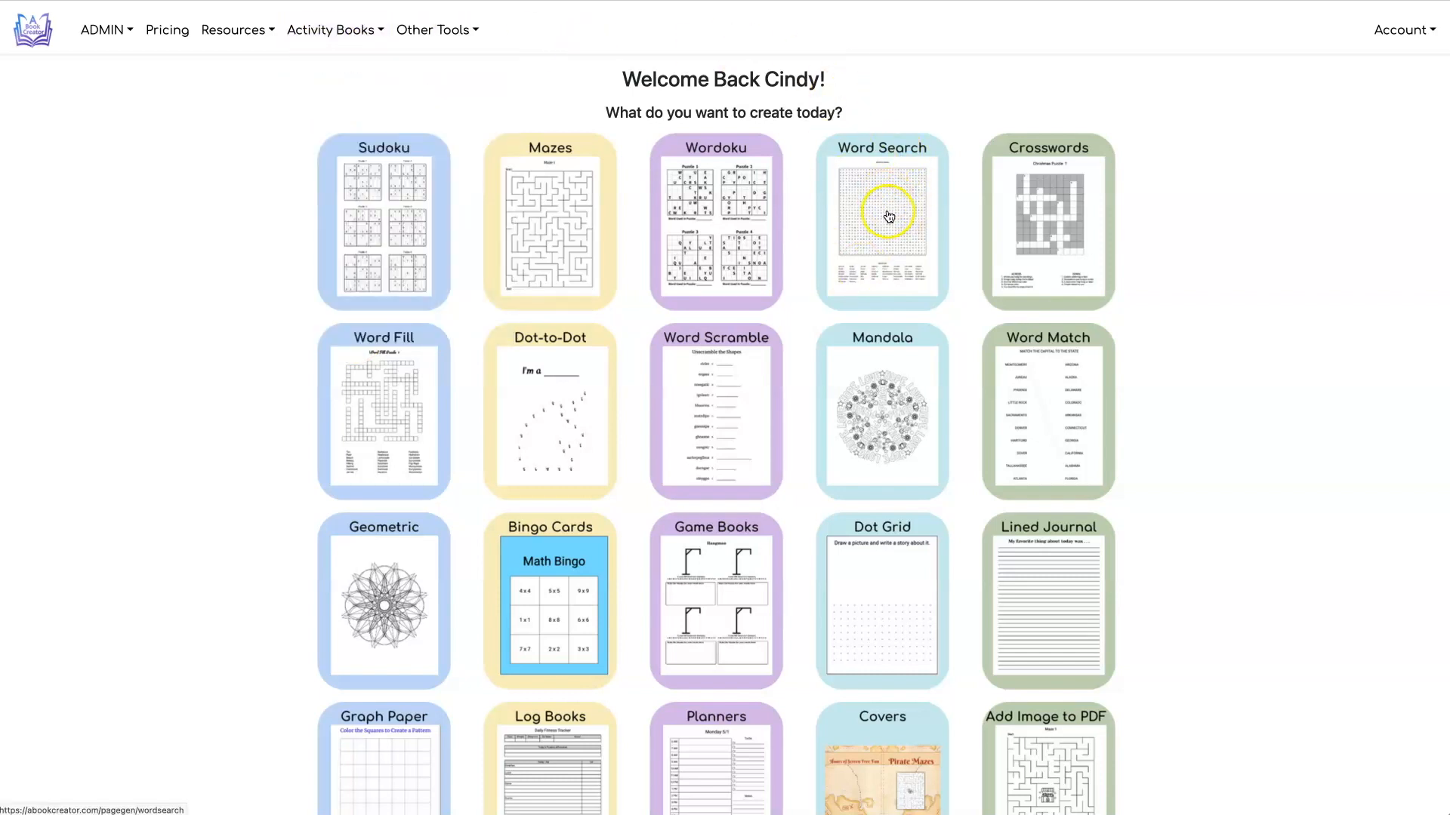
- Set the book trim size to 8.5" x 11", leaving Use Custom Trim Size unticked
left_click(879, 221)
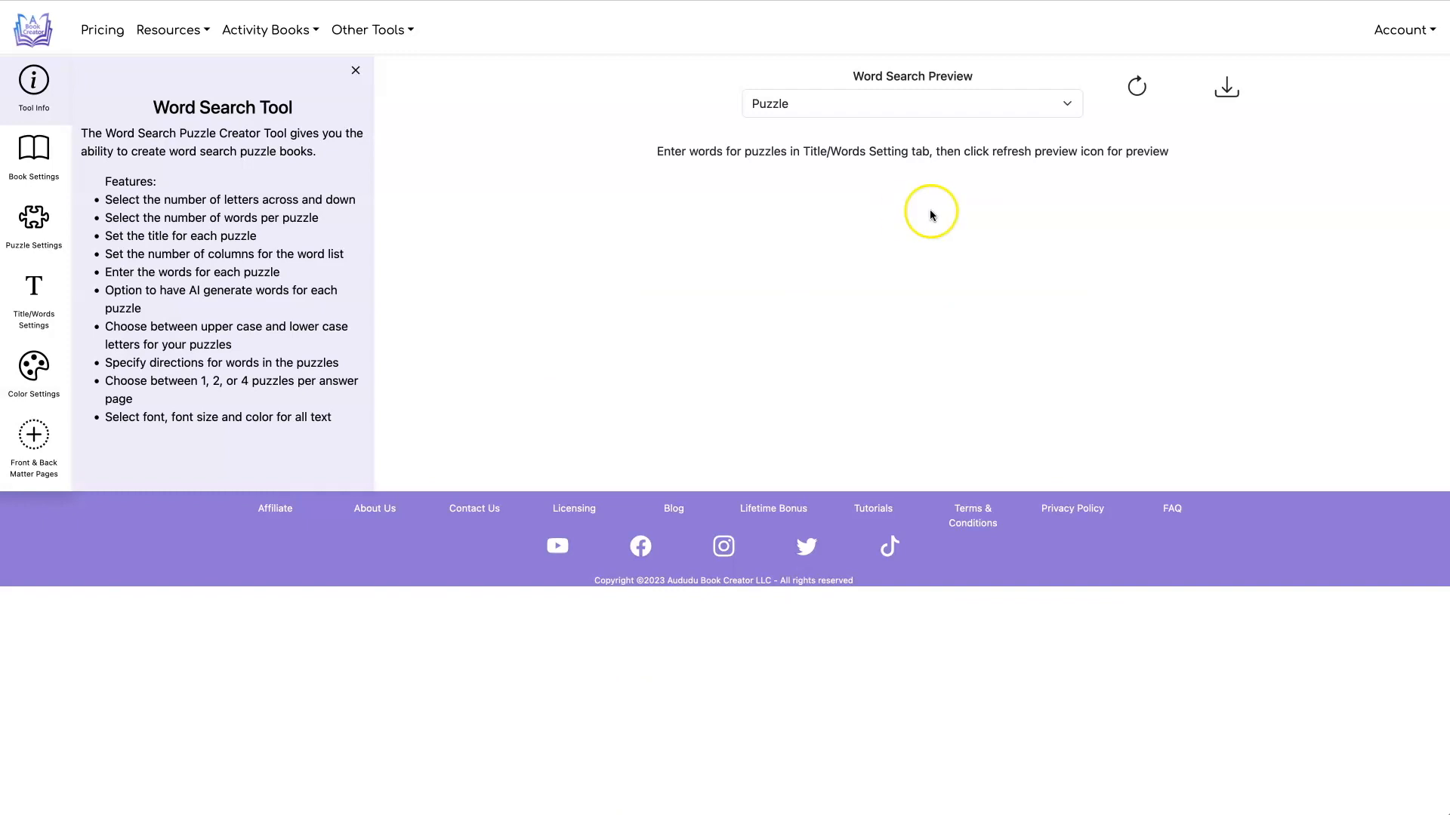
left_click(34, 153)
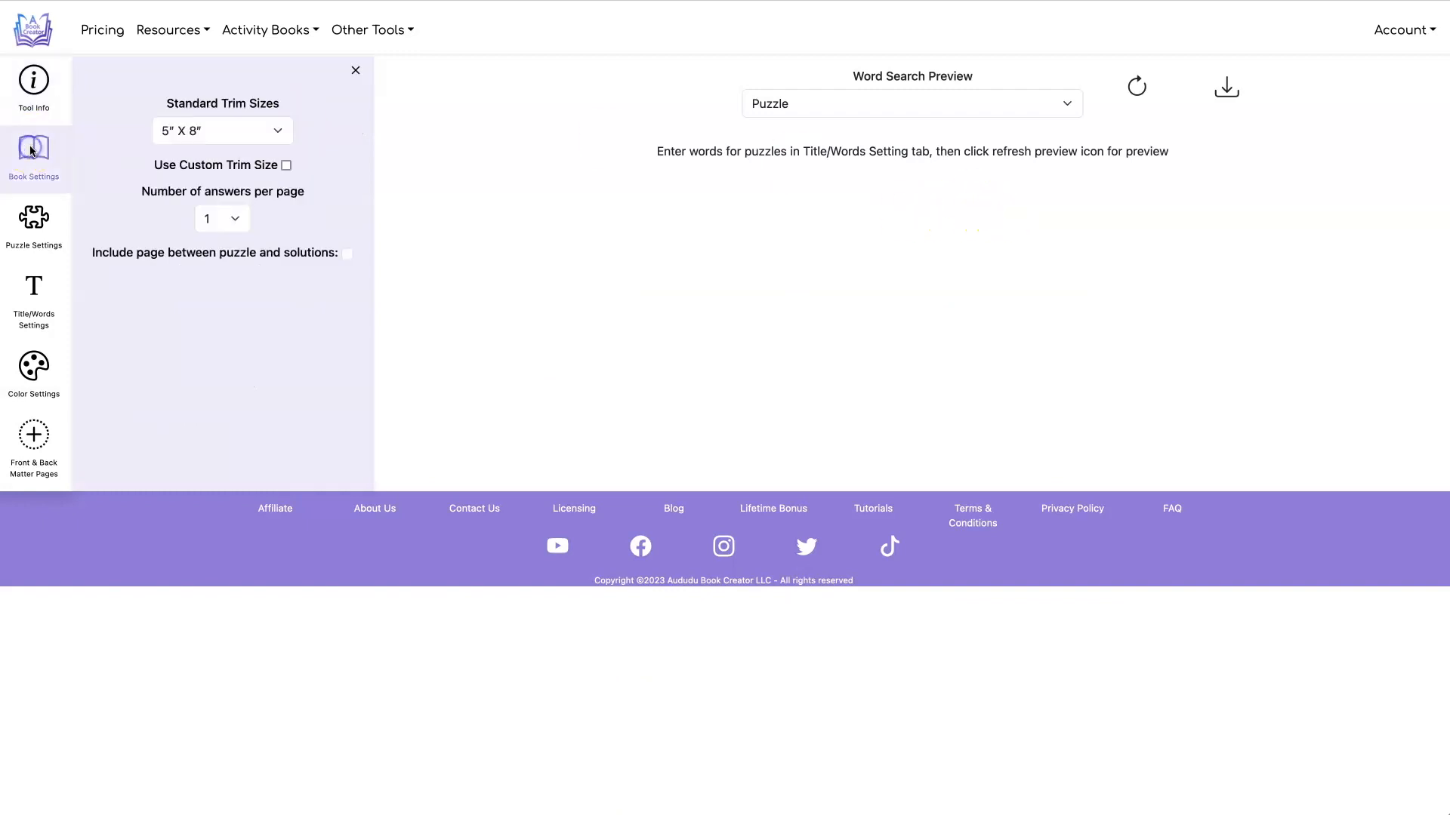
left_click(222, 131)
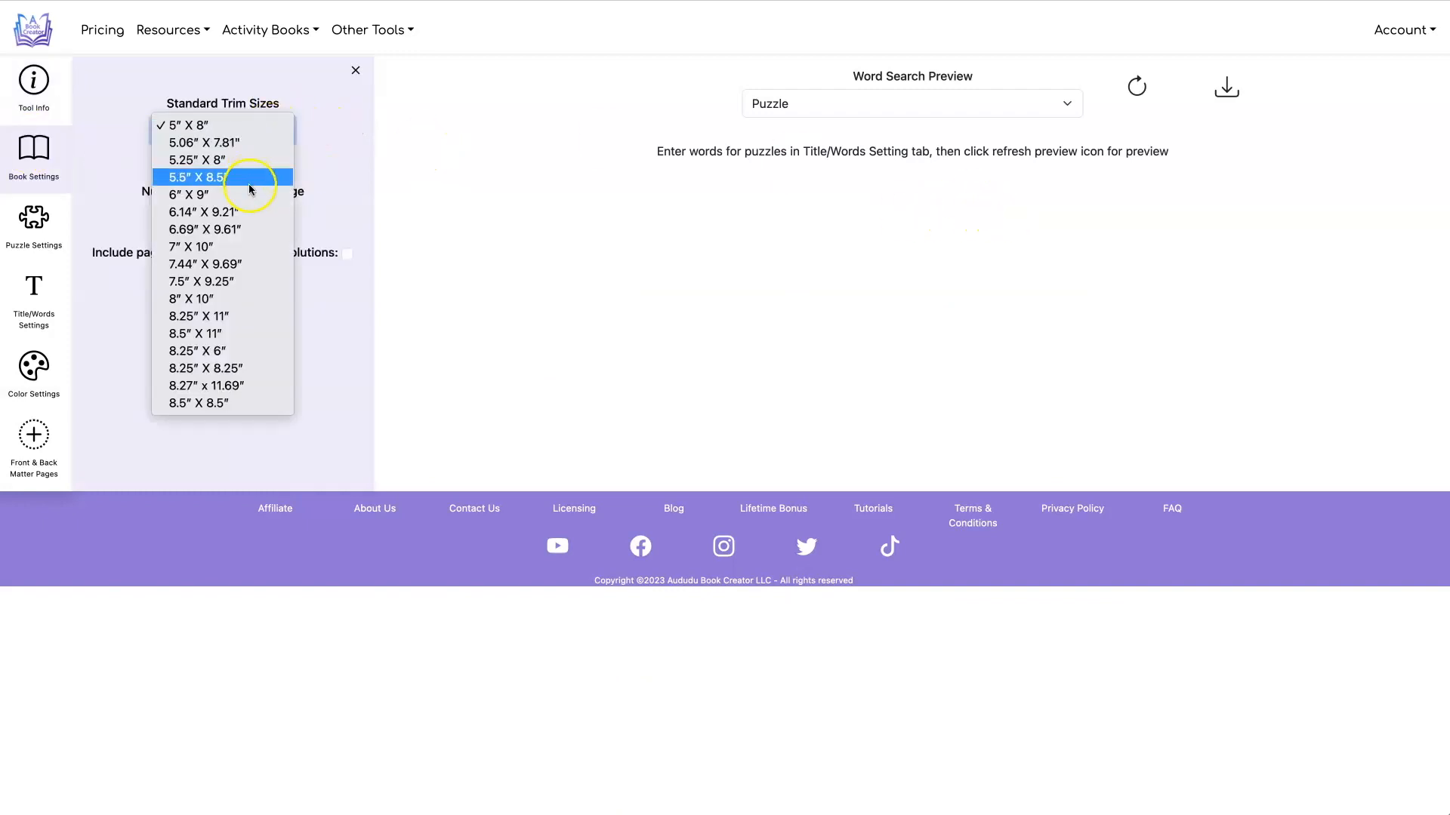
left_click(194, 333)
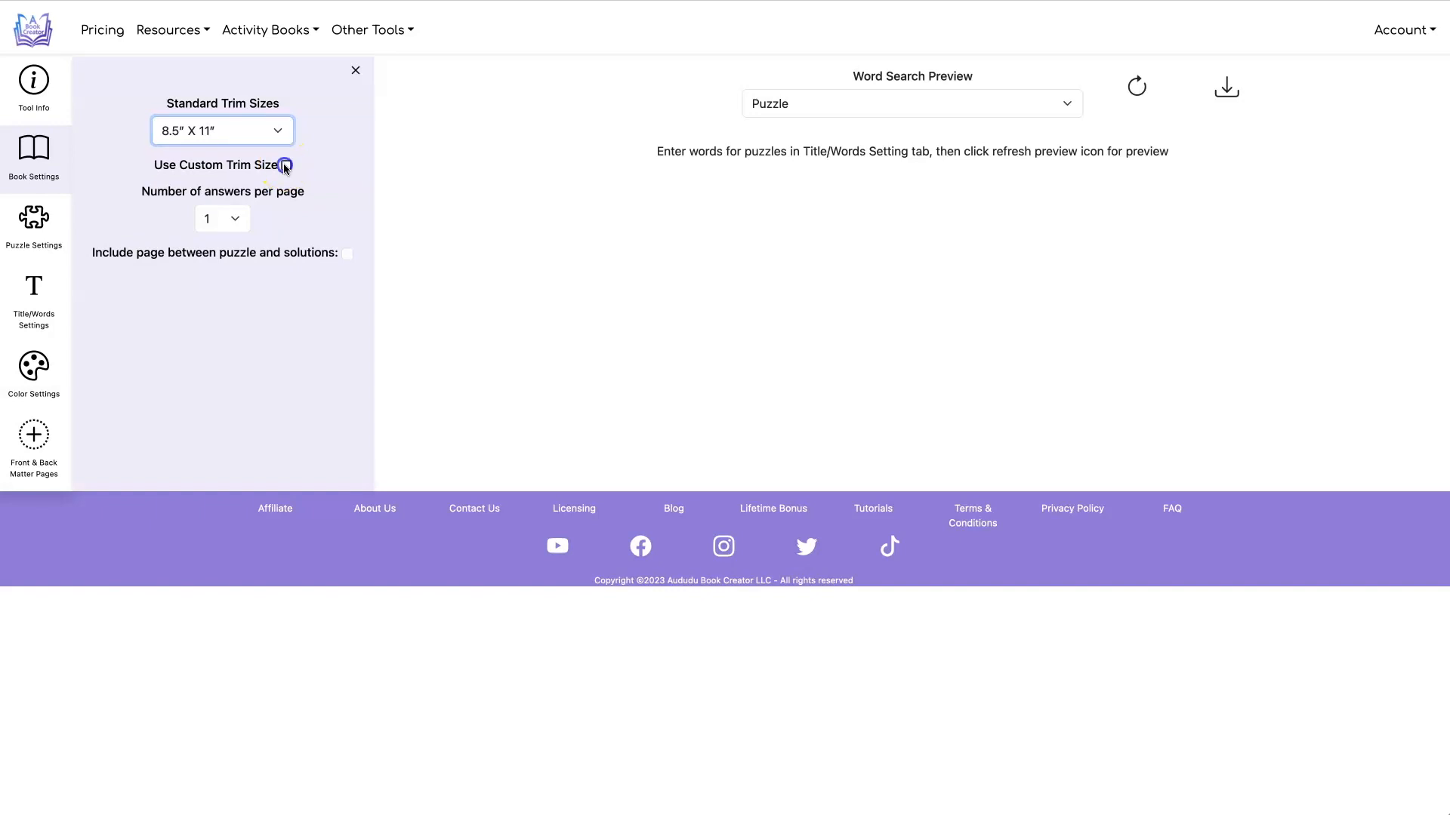
left_click(284, 164)
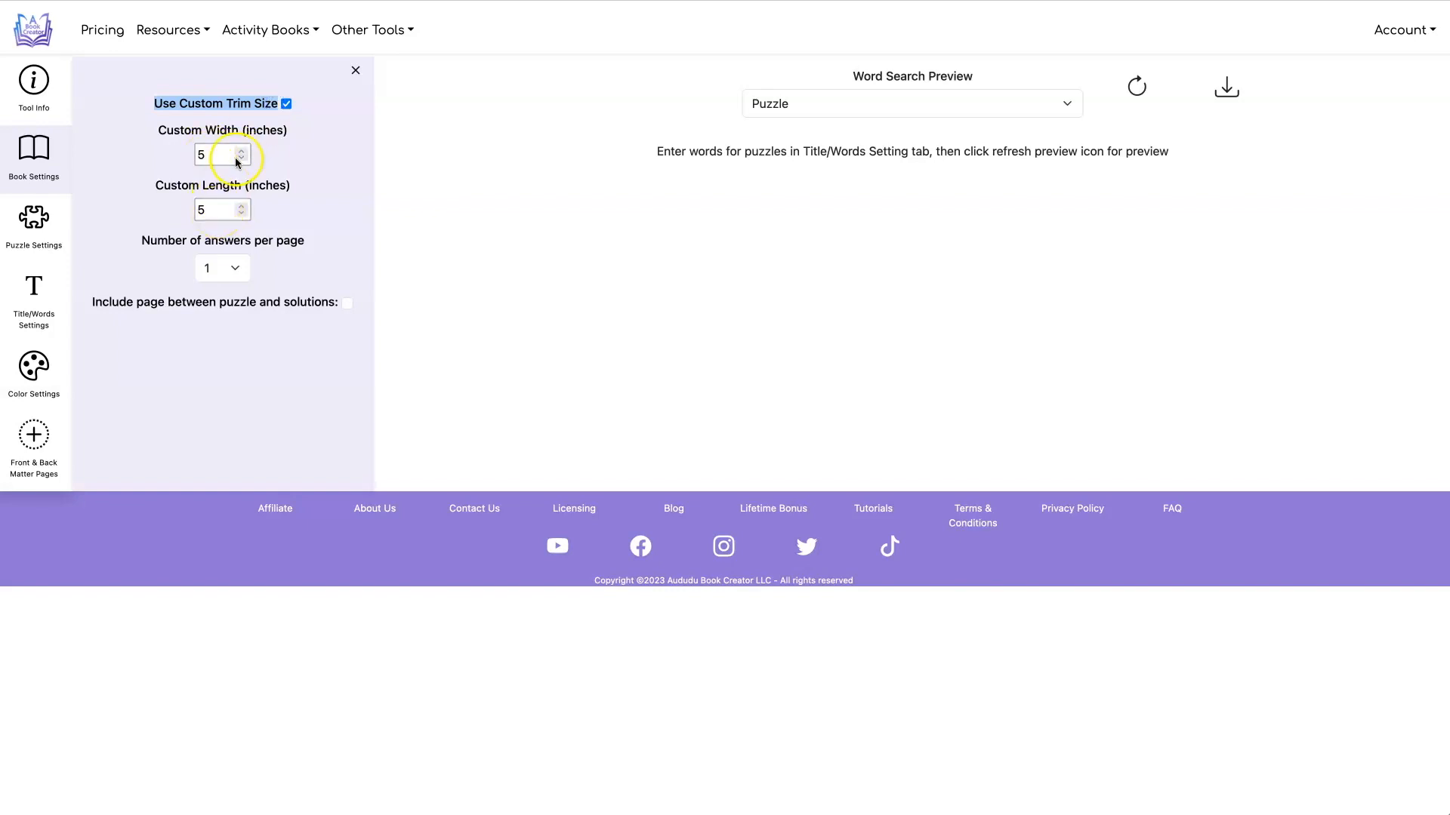
left_click(287, 103)
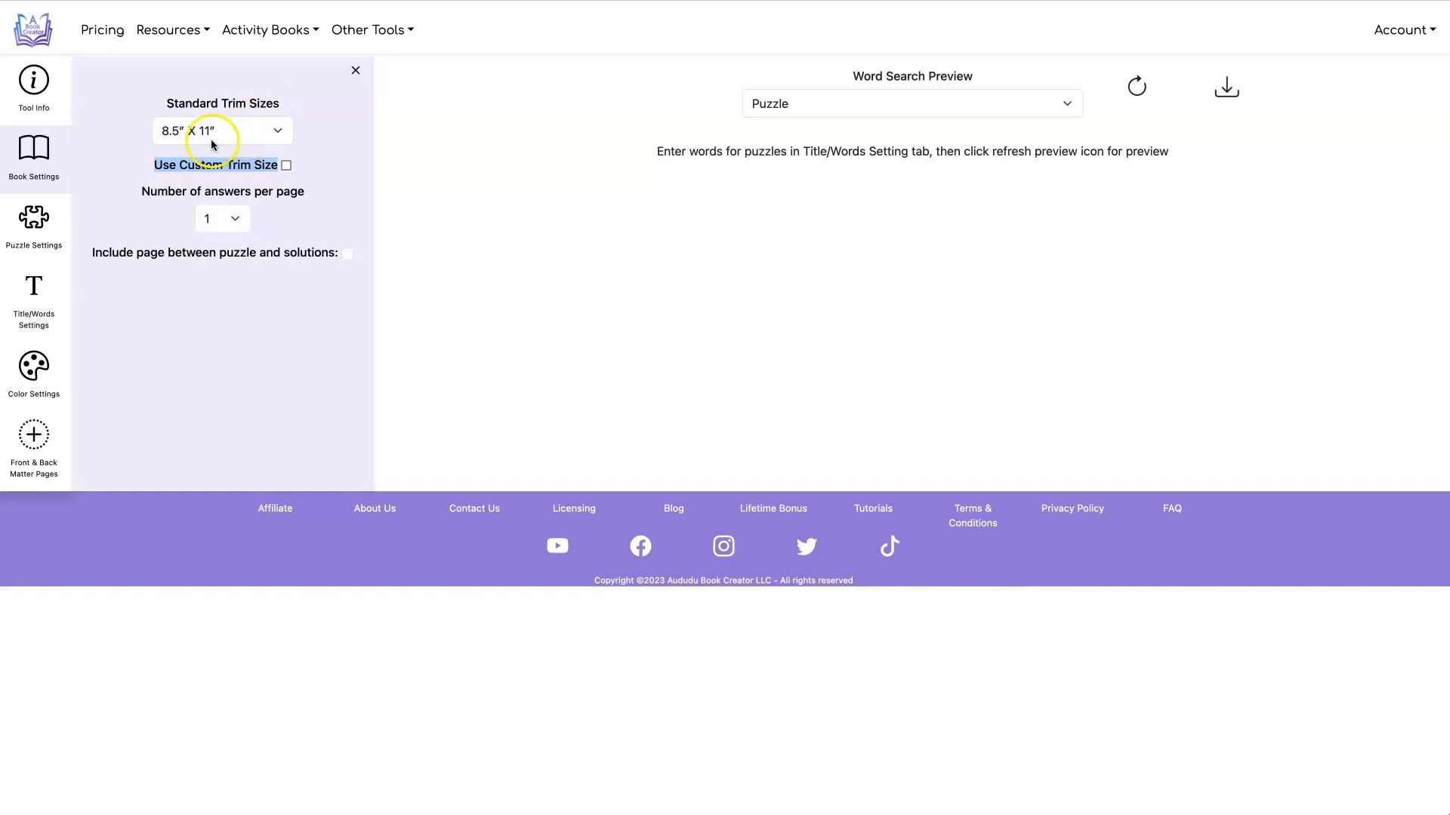
mouse_move(357, 135)
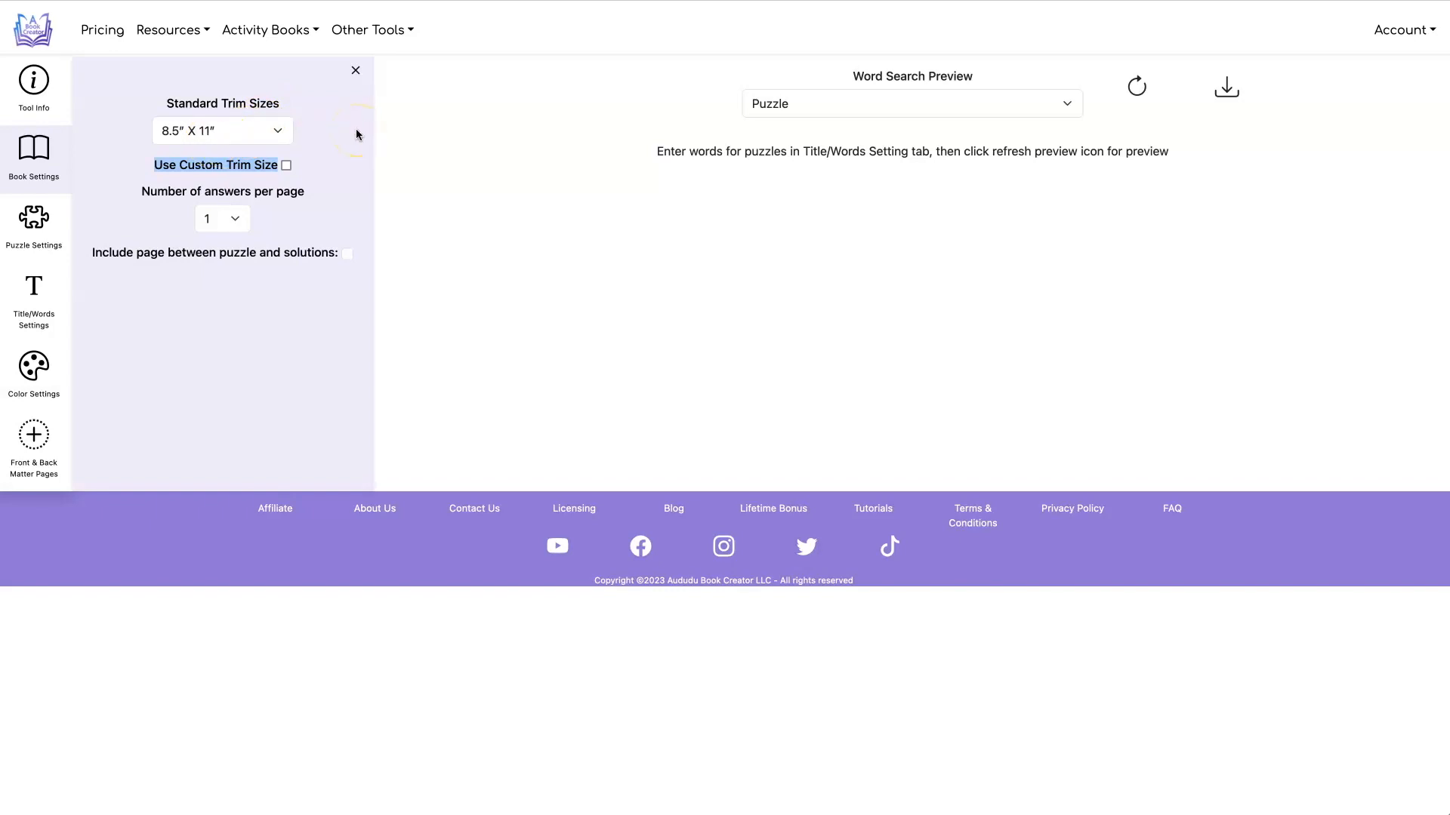
- Set Number of Puzzles to 4 in Puzzle Settings
left_click(34, 222)
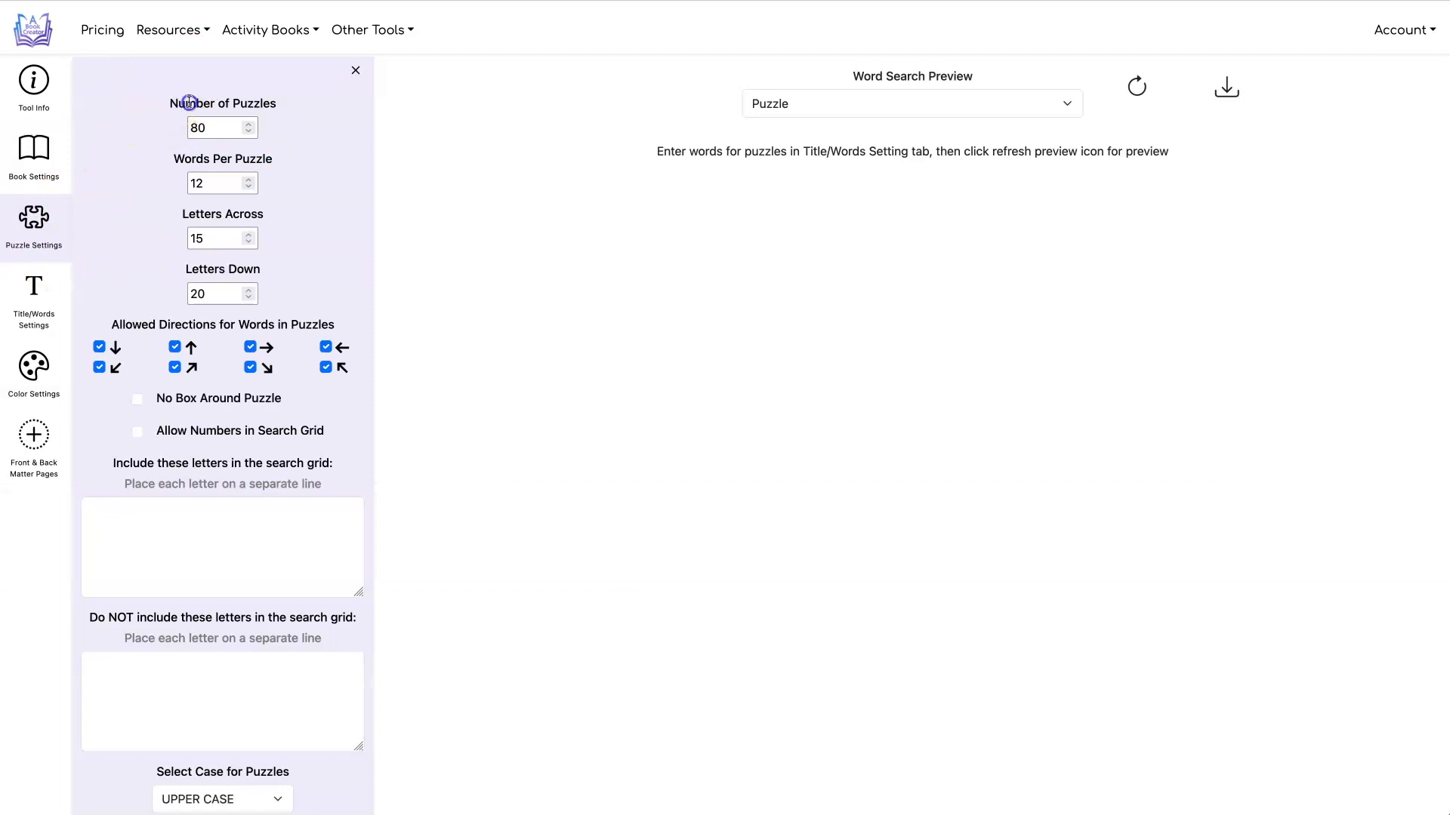
left_click(215, 128)
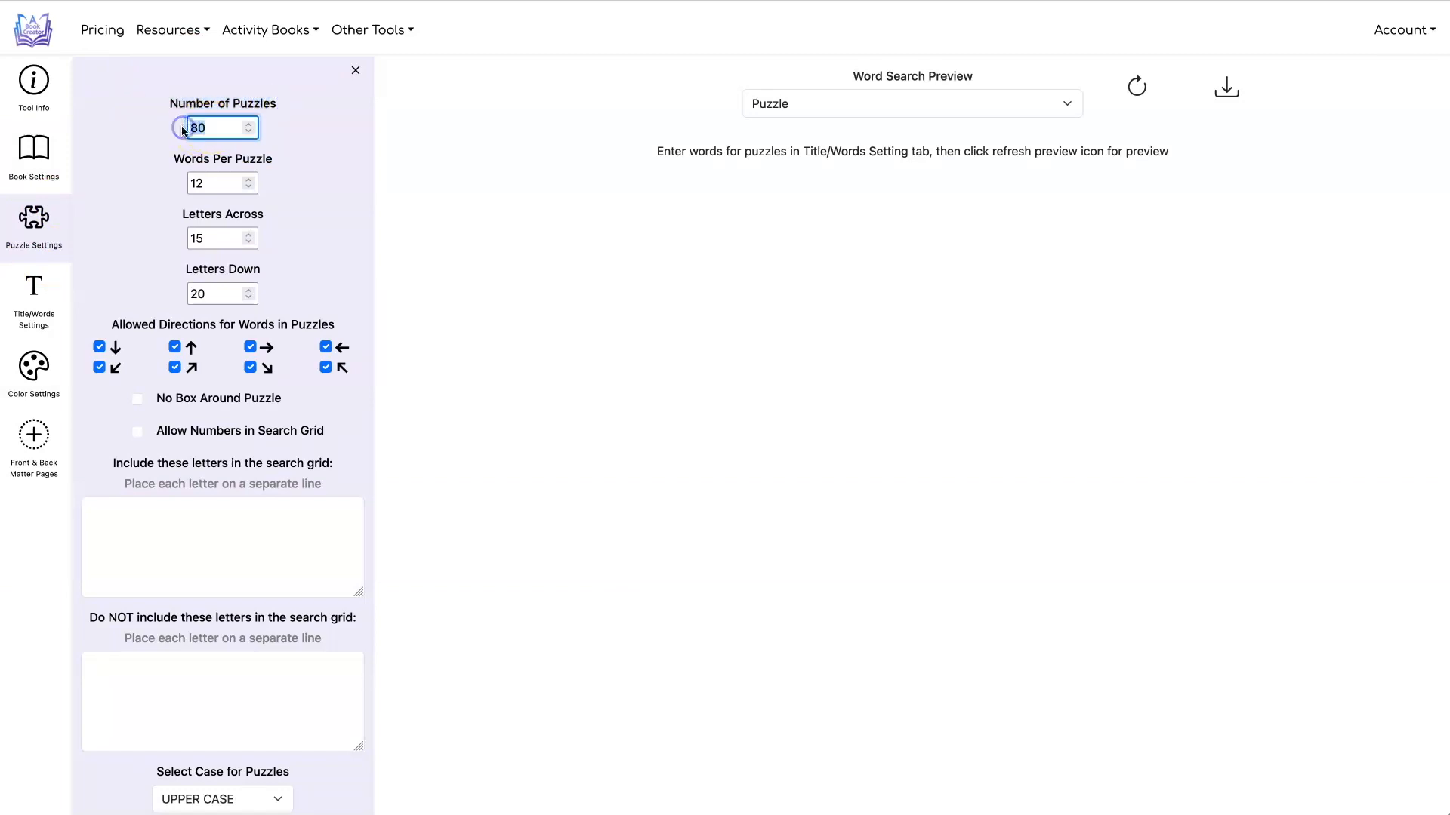
type("4")
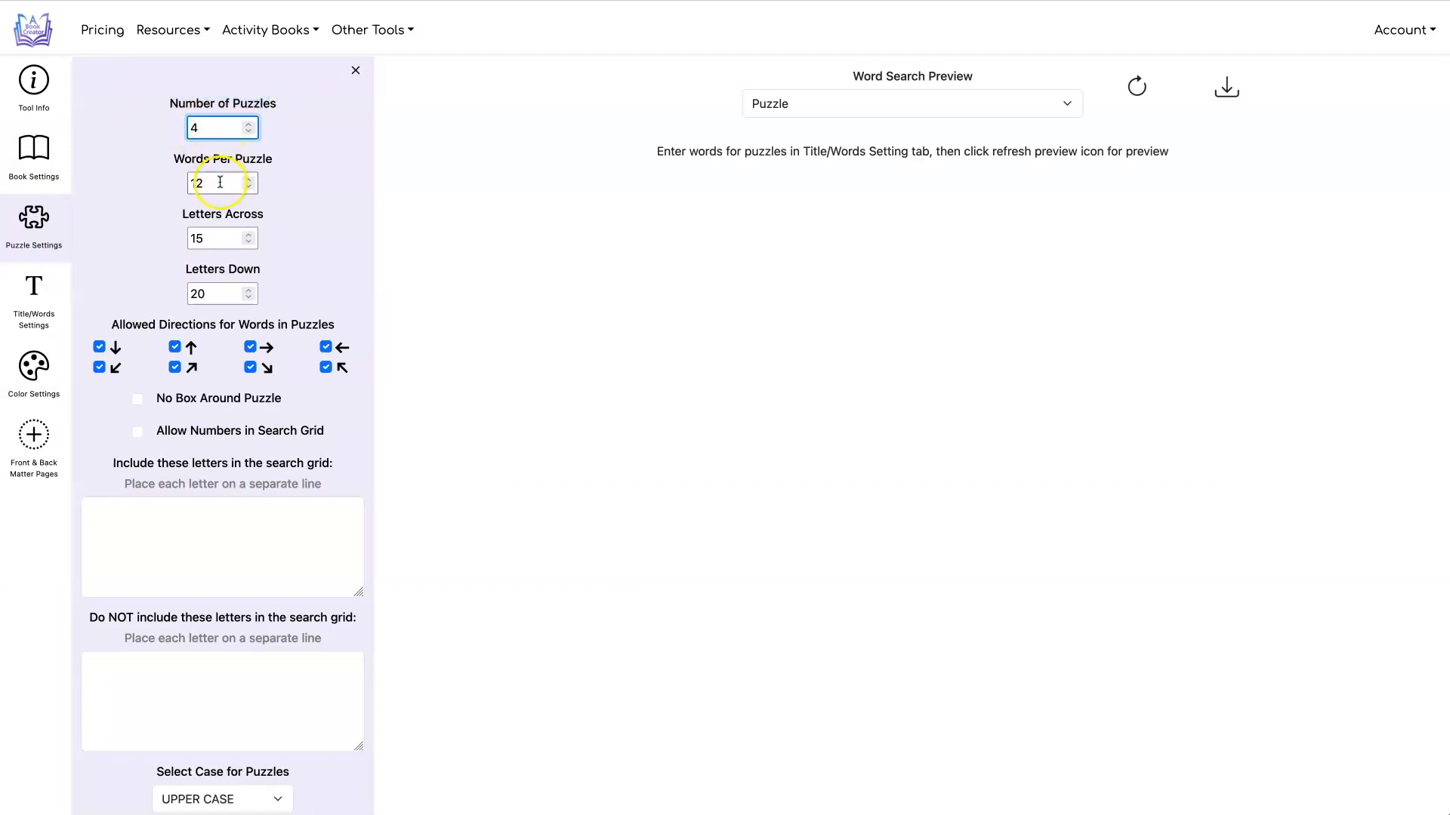
left_click(222, 182)
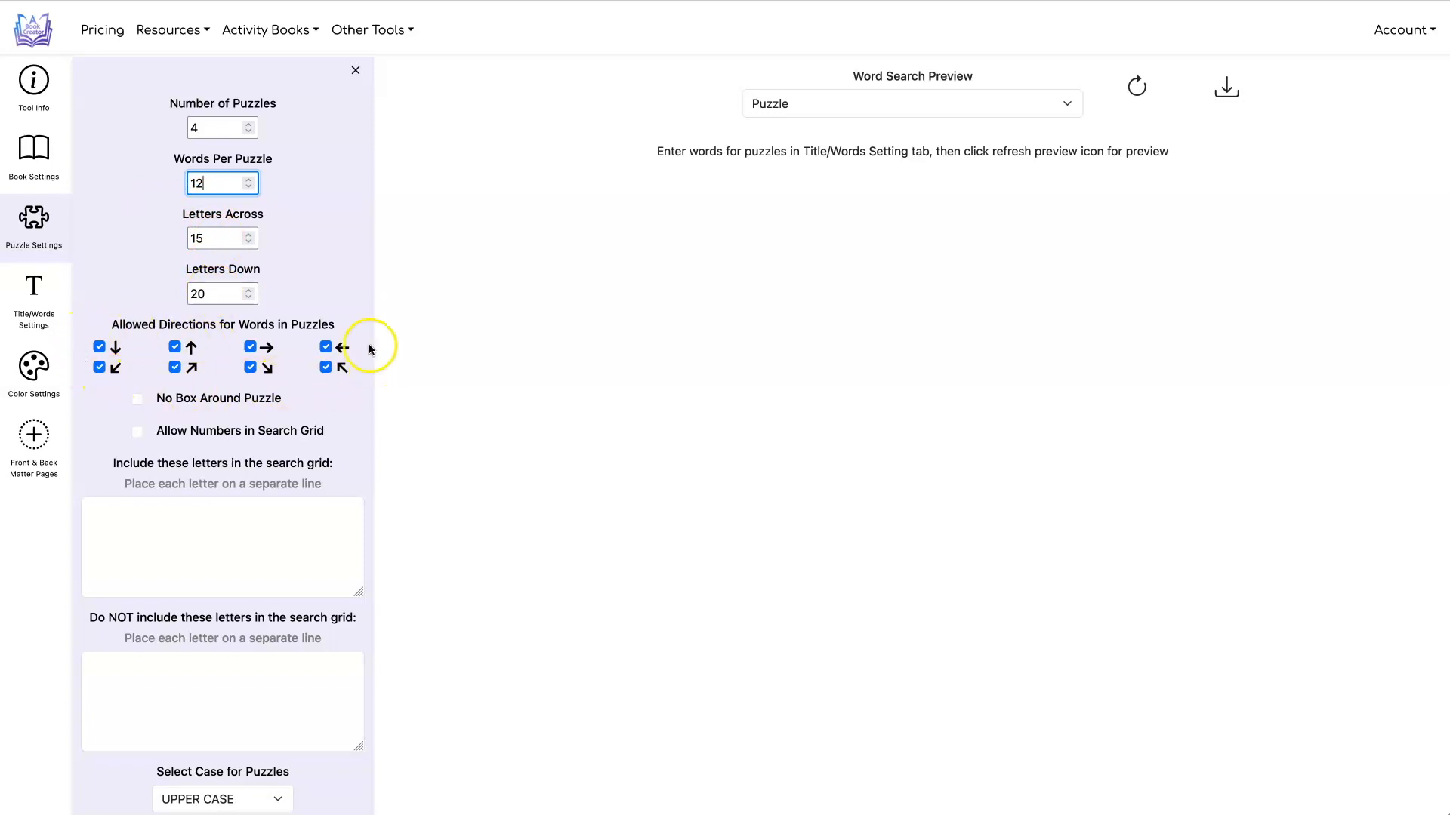
mouse_move(73, 353)
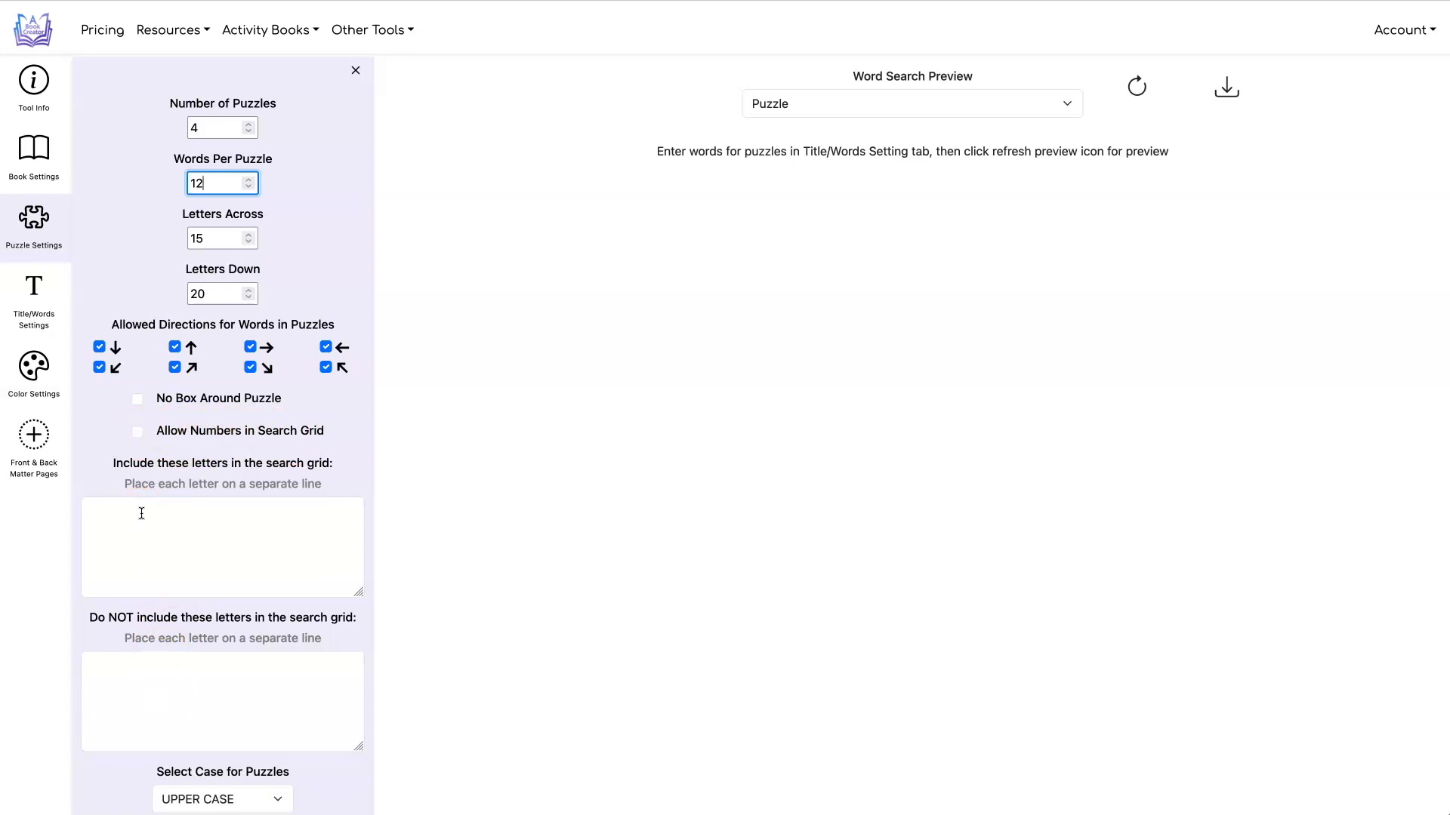
- Review the letters-to-include and letters-to-exclude boxes
left_click(222, 545)
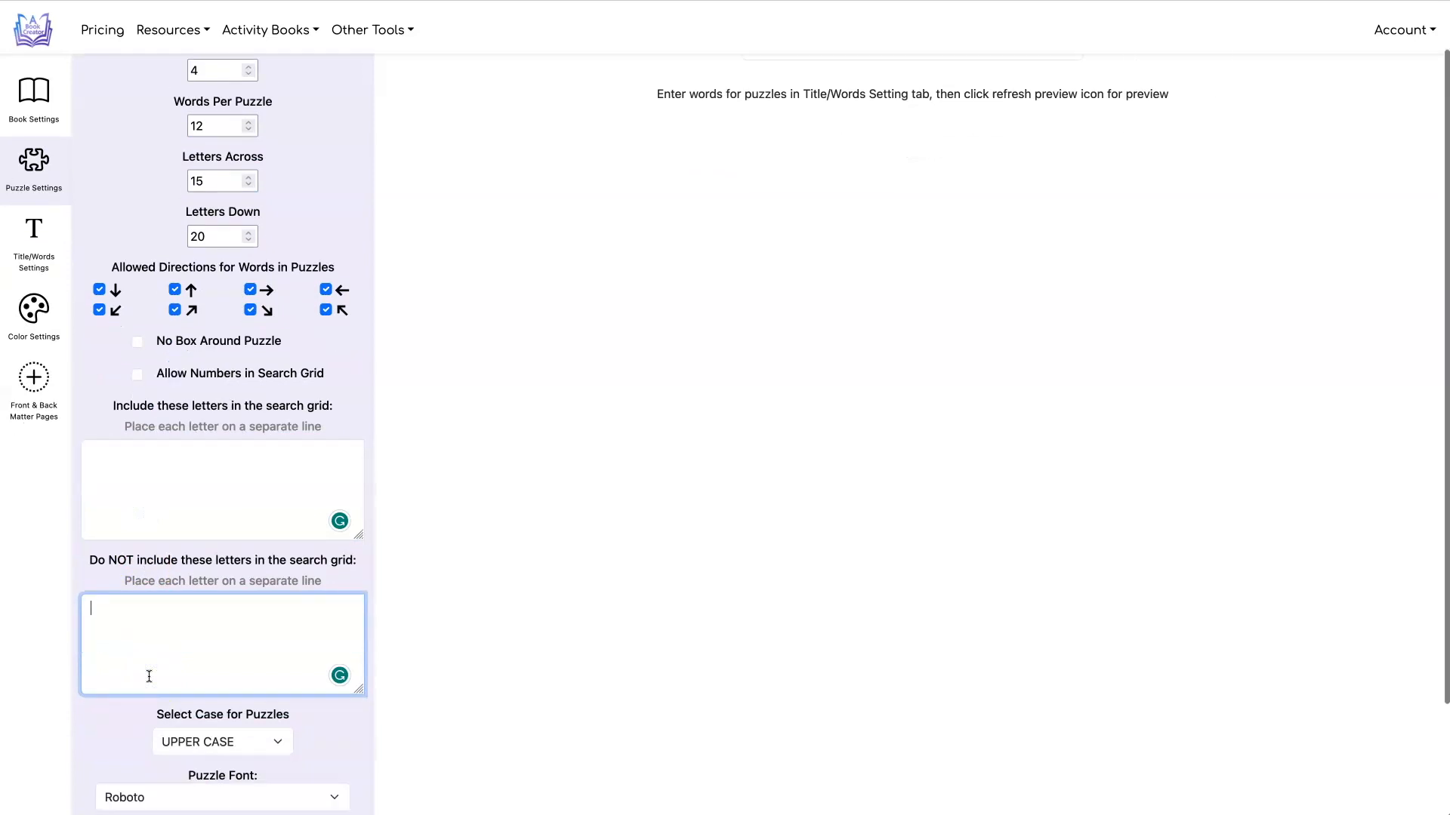
scroll("down", 3)
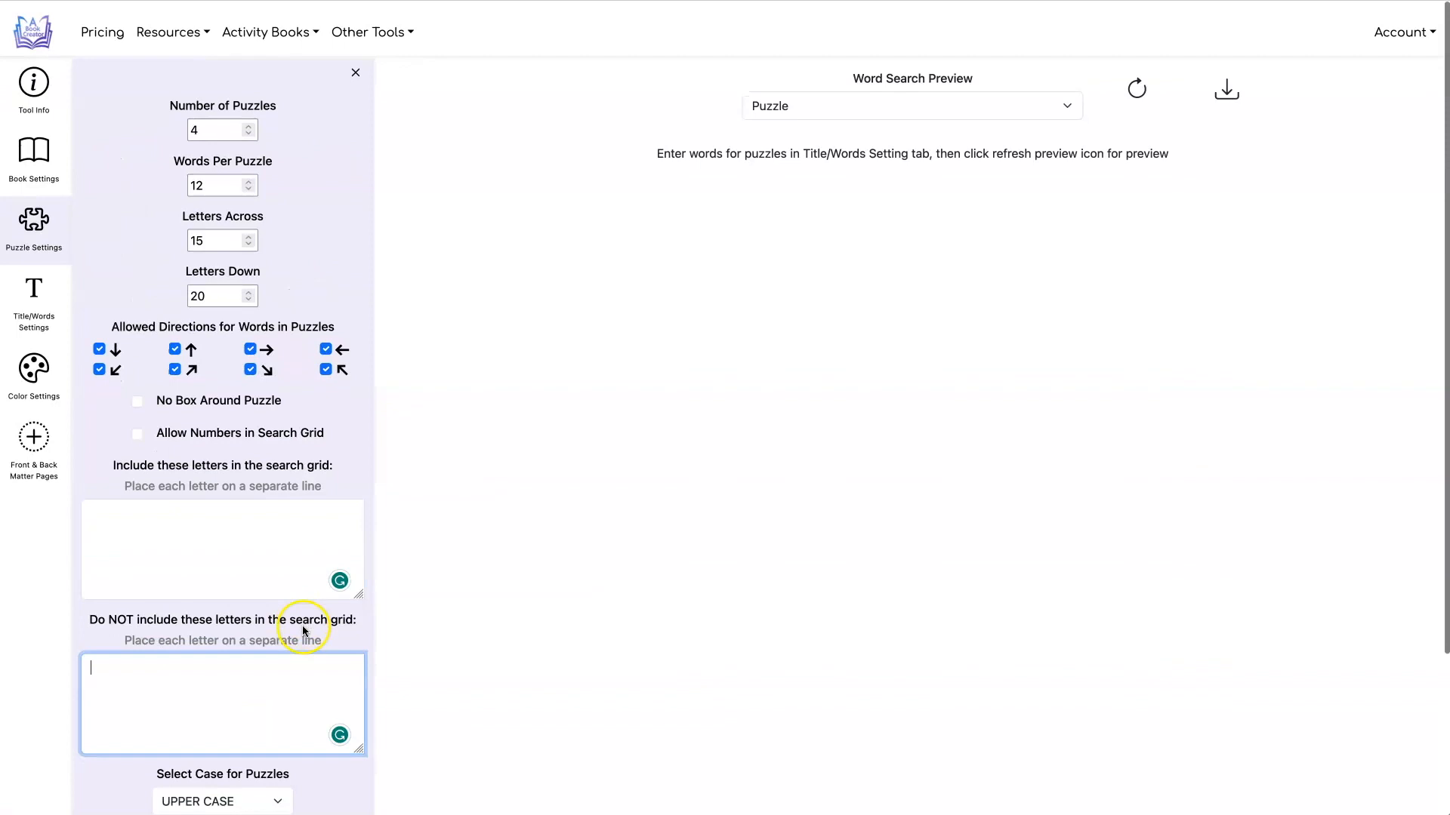
left_click(33, 292)
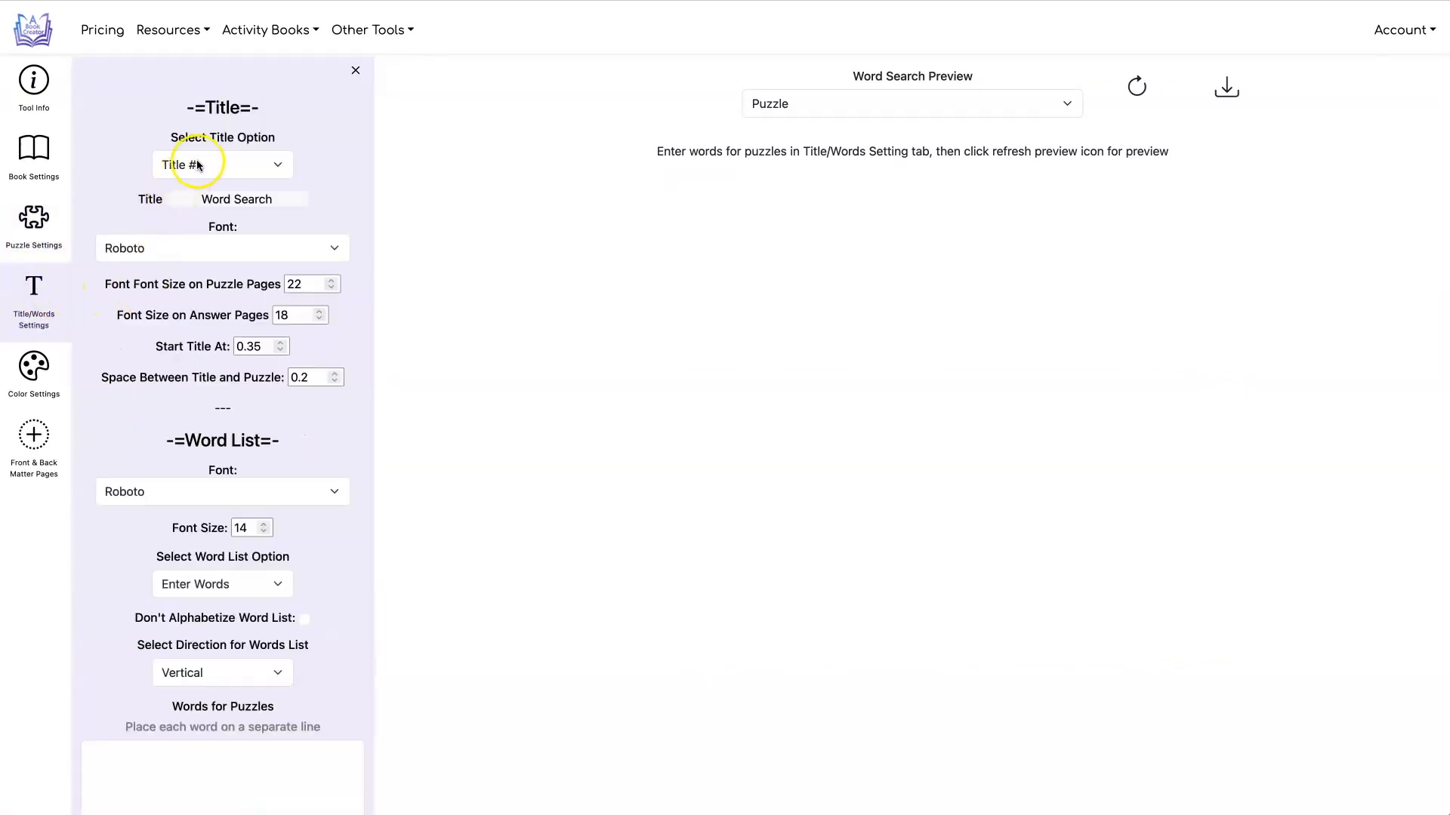
- Keep numbered puzzle titles and the Enter Words word-list option
left_click(222, 163)
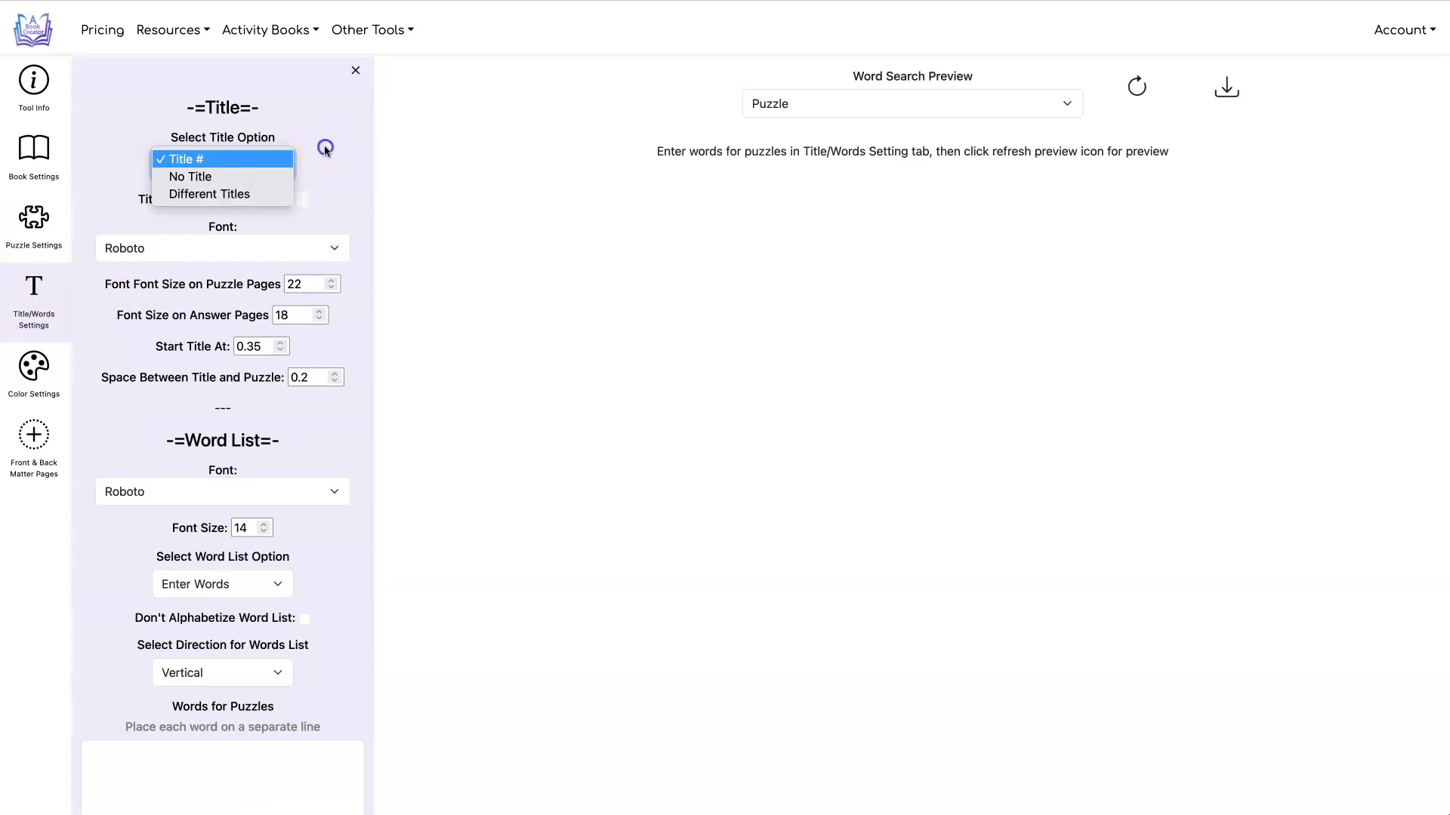
mouse_move(222, 194)
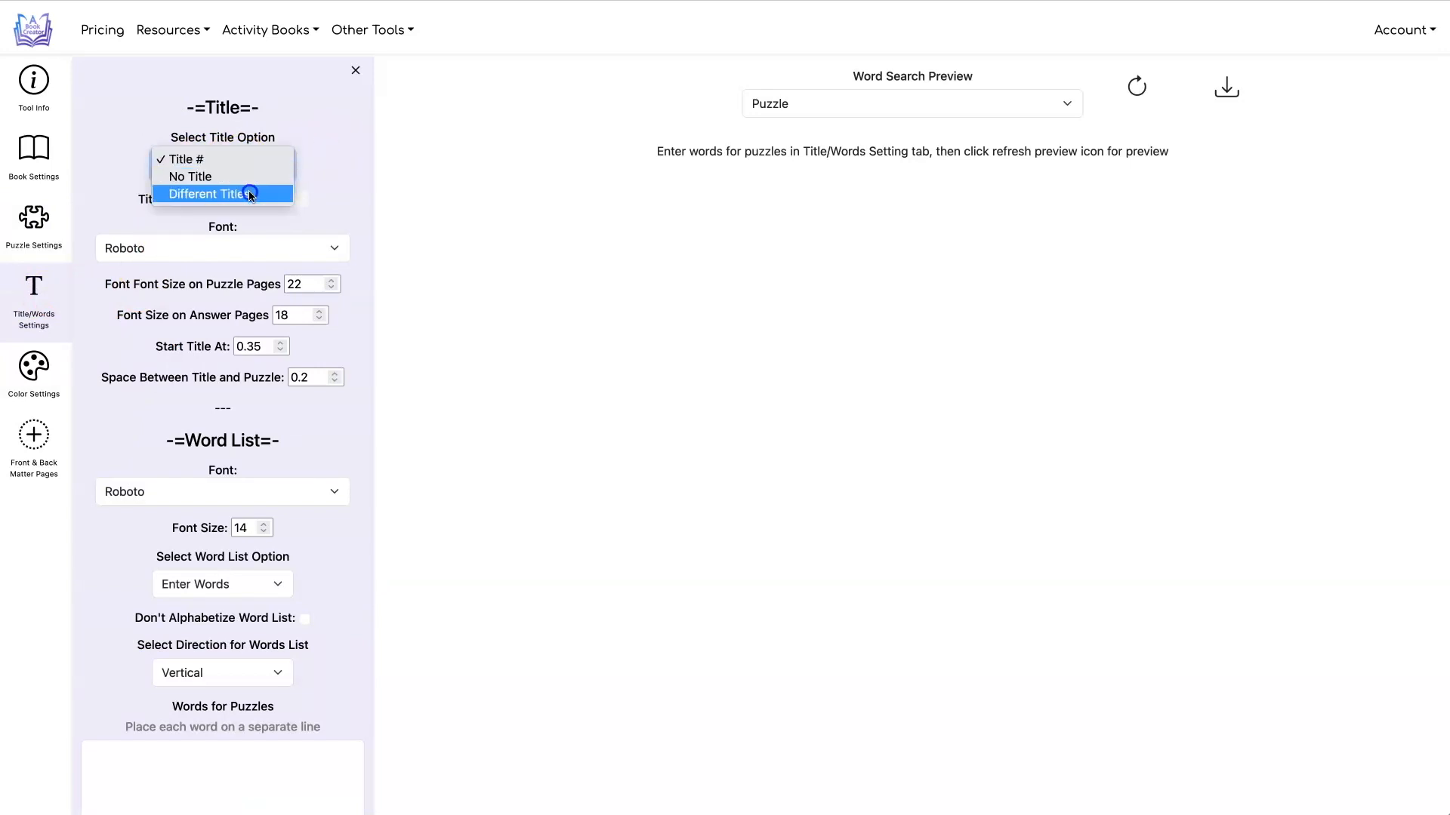
mouse_move(269, 176)
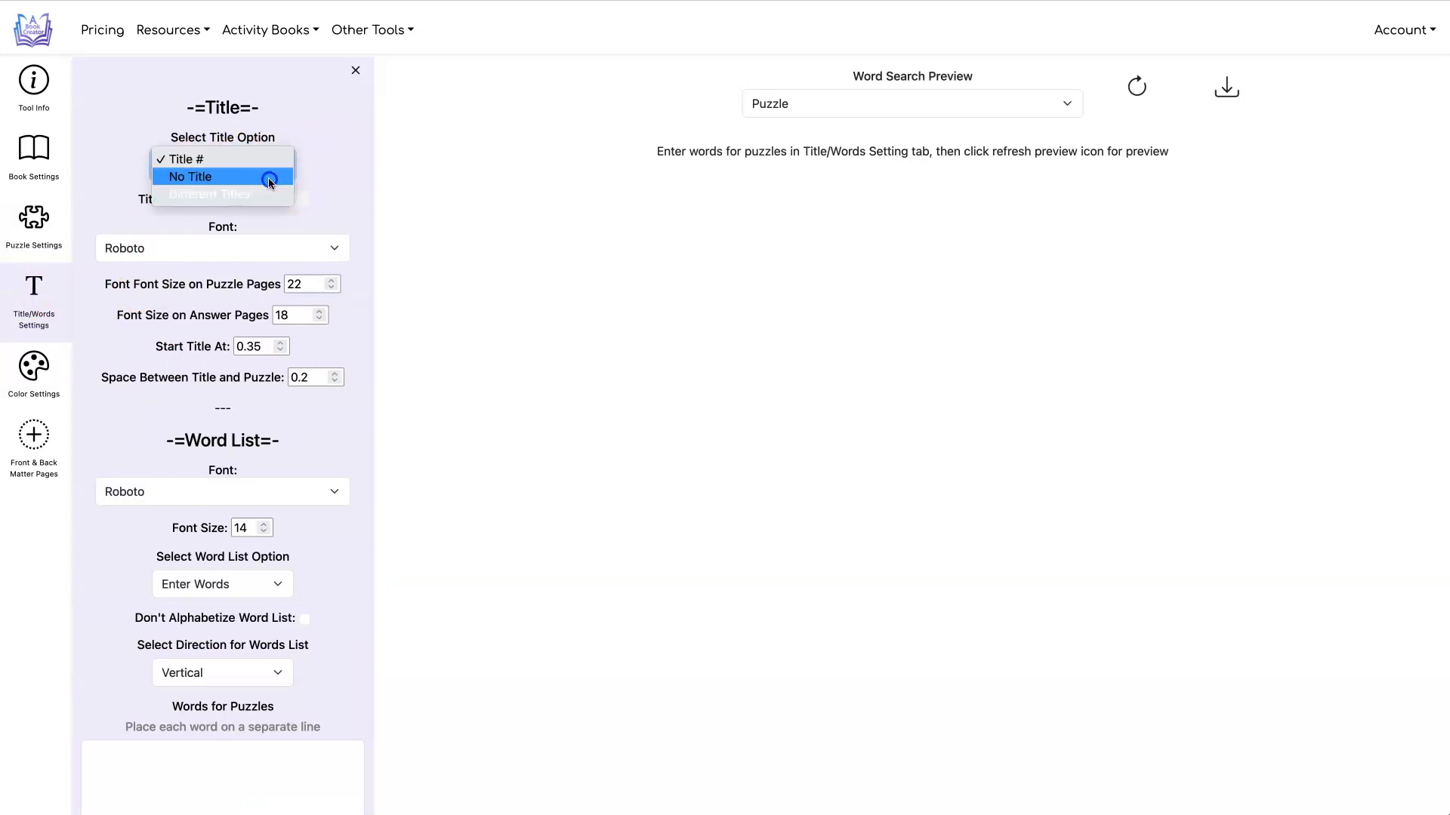
left_click(194, 159)
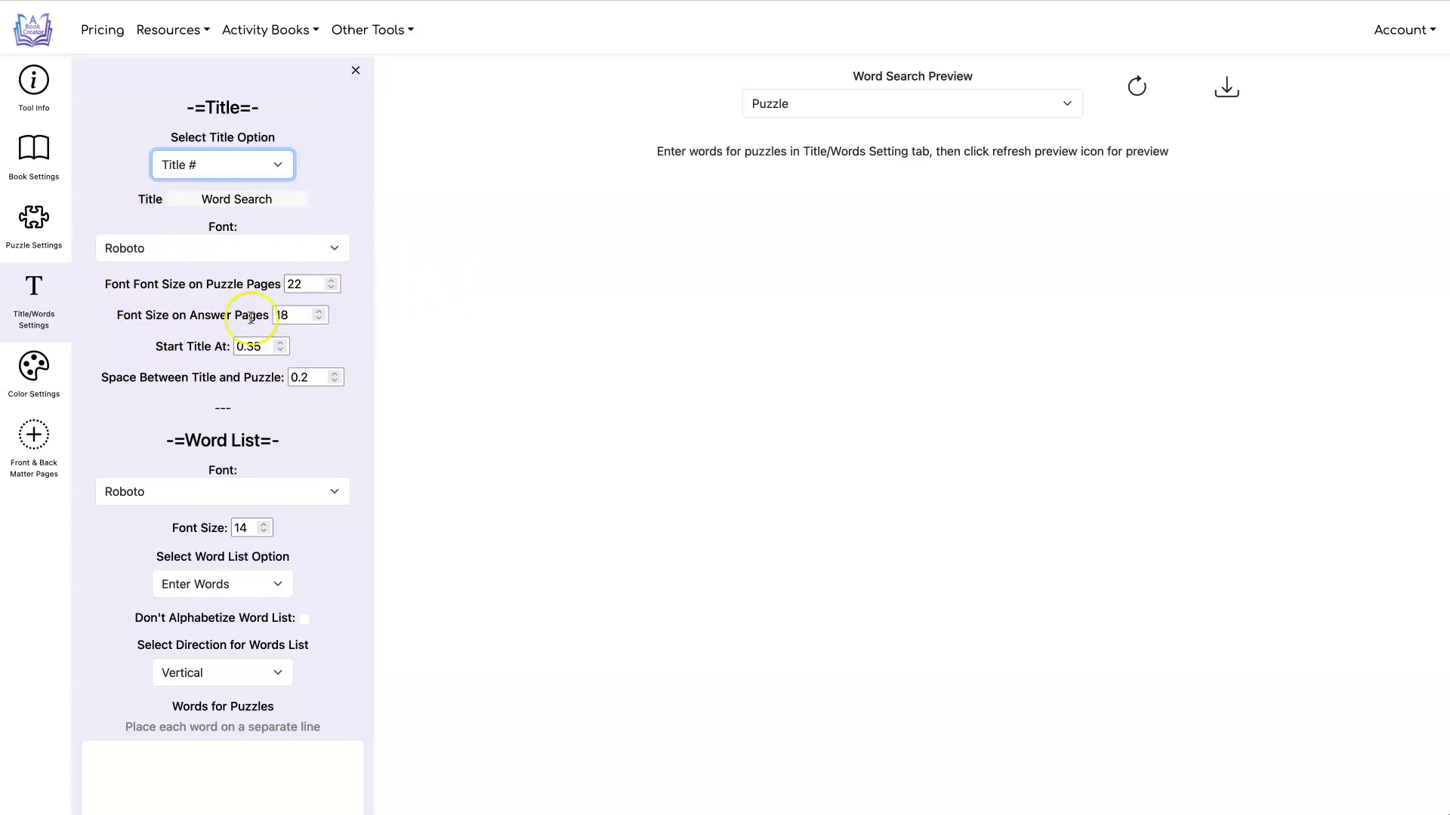
scroll("down", 3)
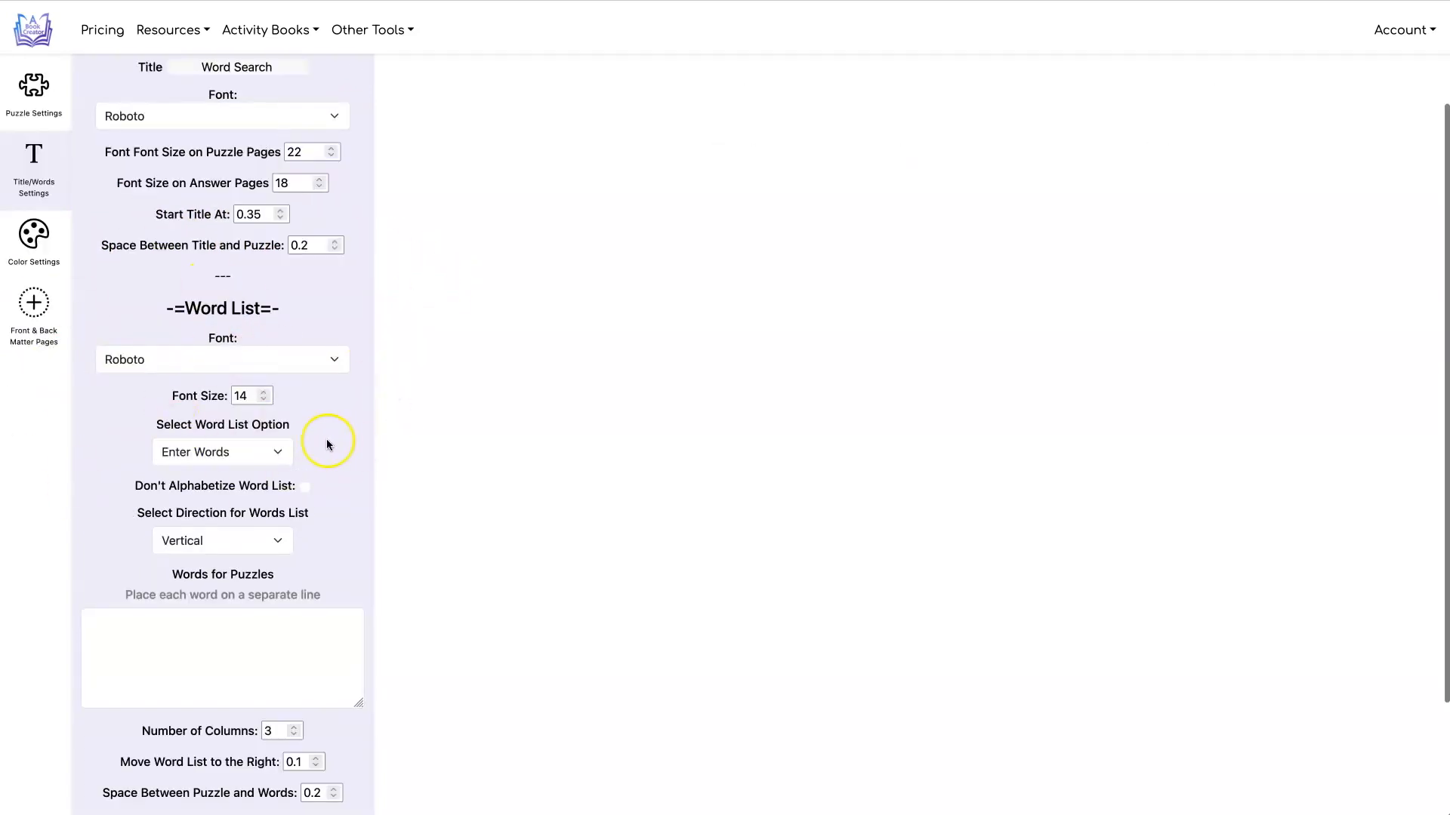
scroll("down", 3)
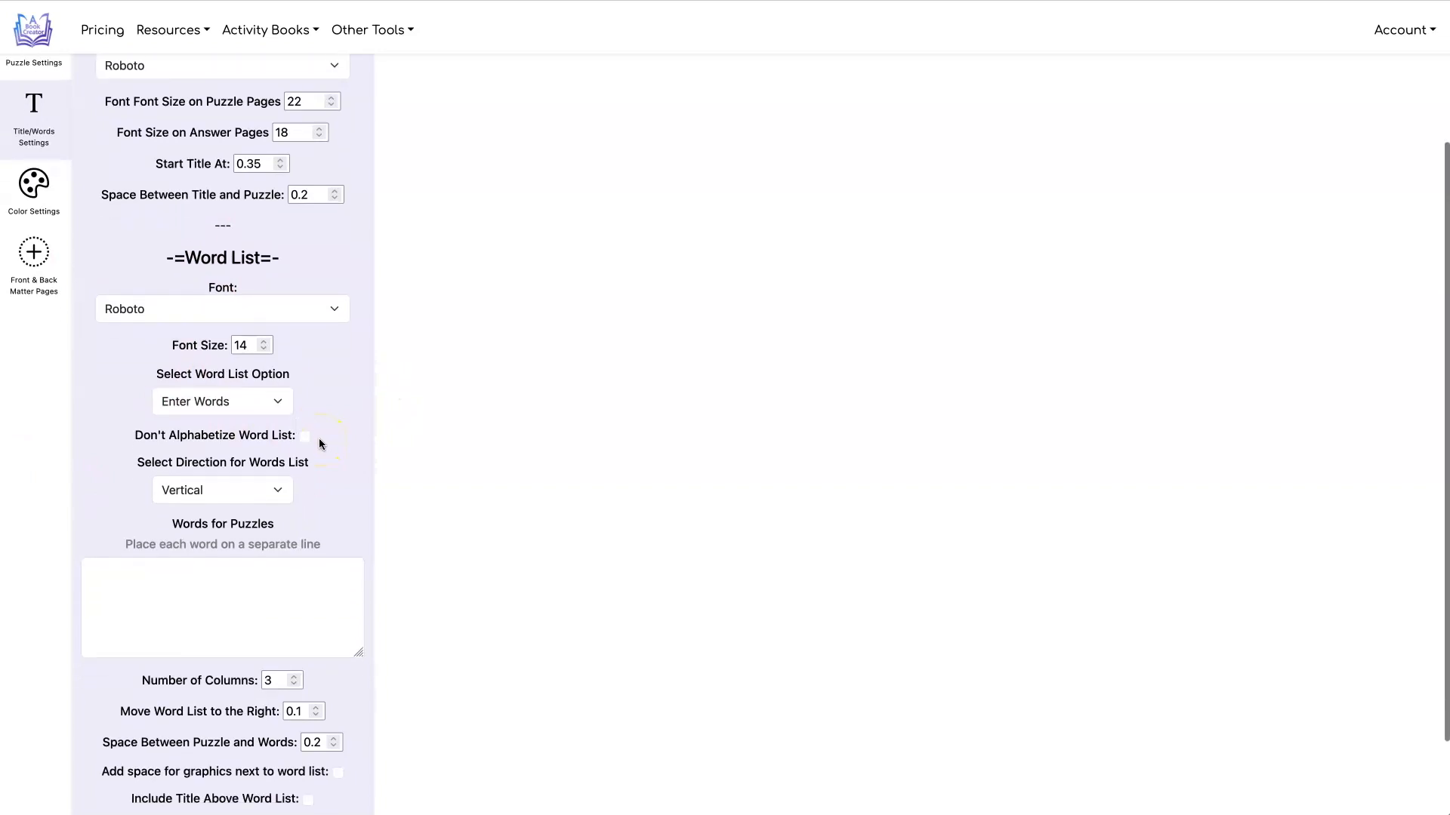
left_click(222, 401)
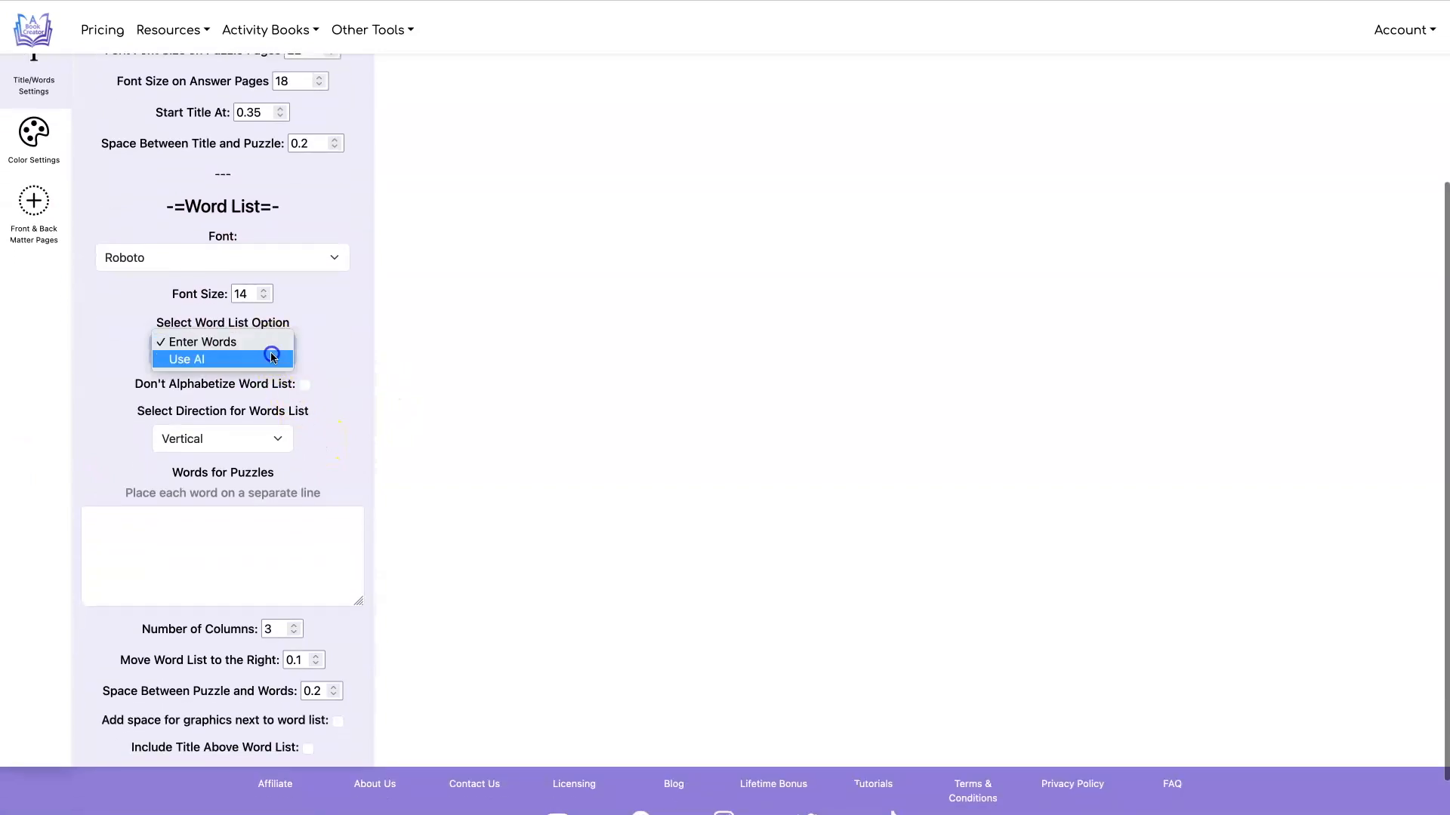
left_click(197, 342)
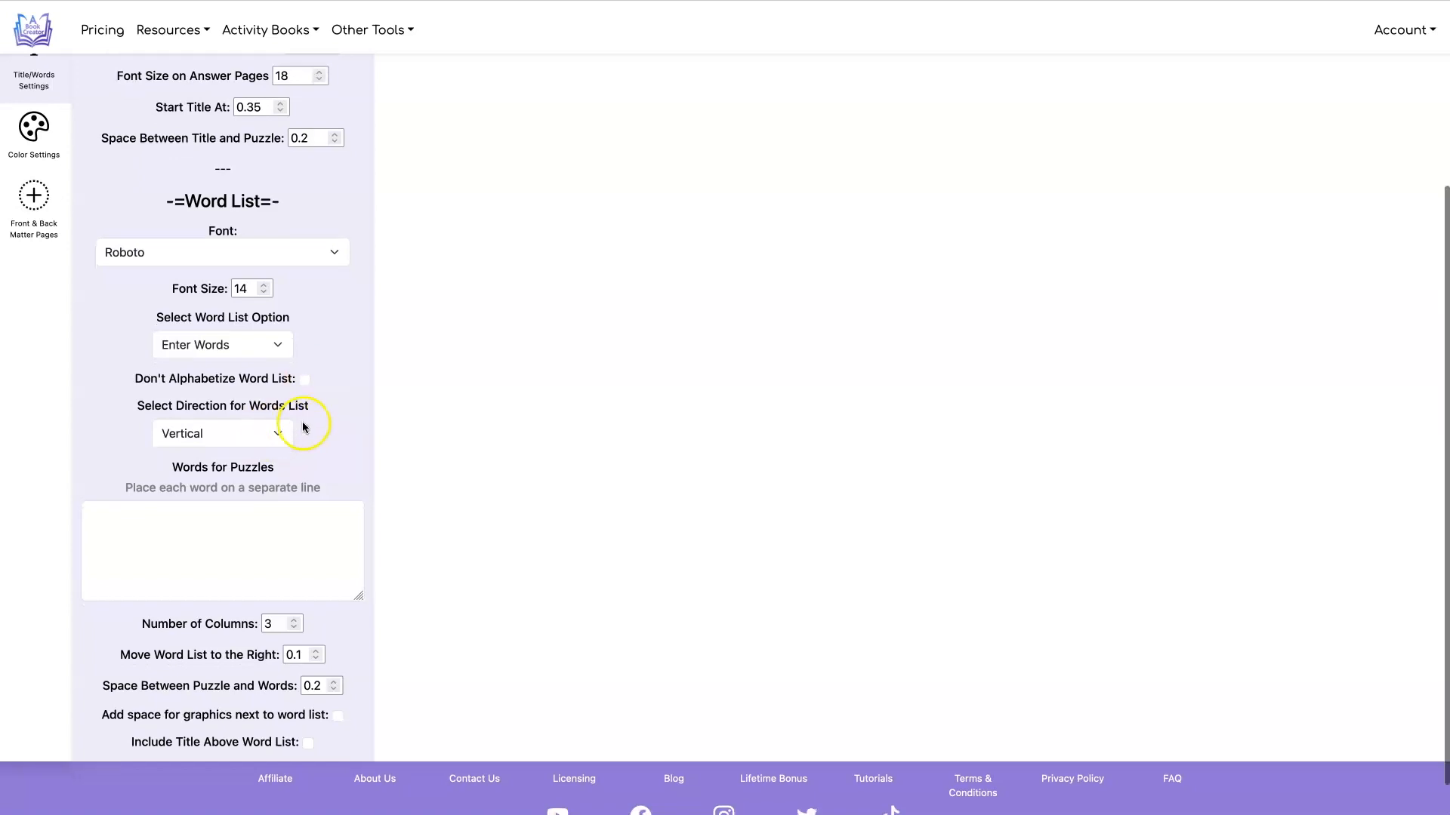
- Enter the puzzle words, such as opinion, carrot and tomato, in Words for Puzzles
scroll("down", 3)
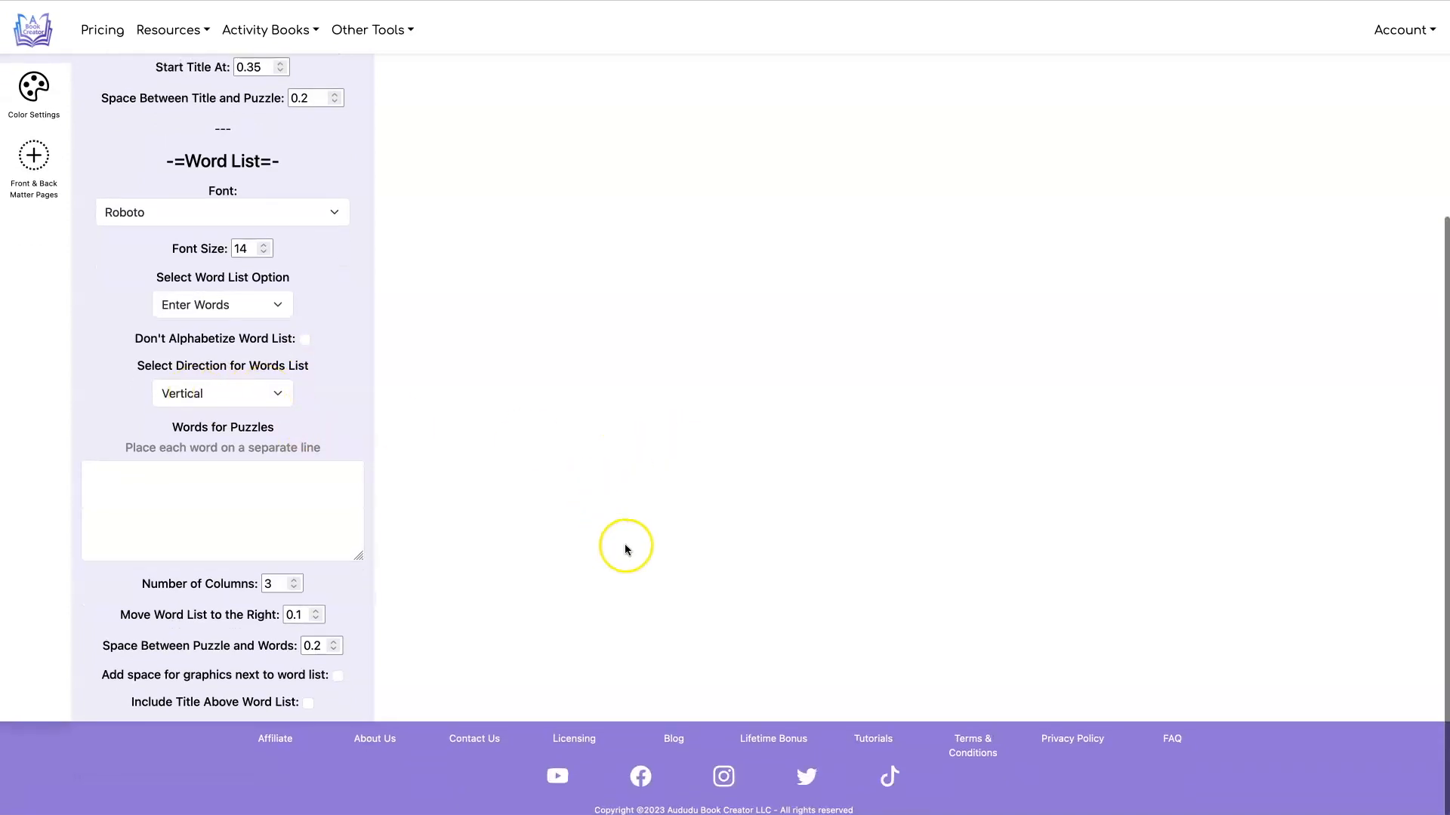
mouse_move(660, 517)
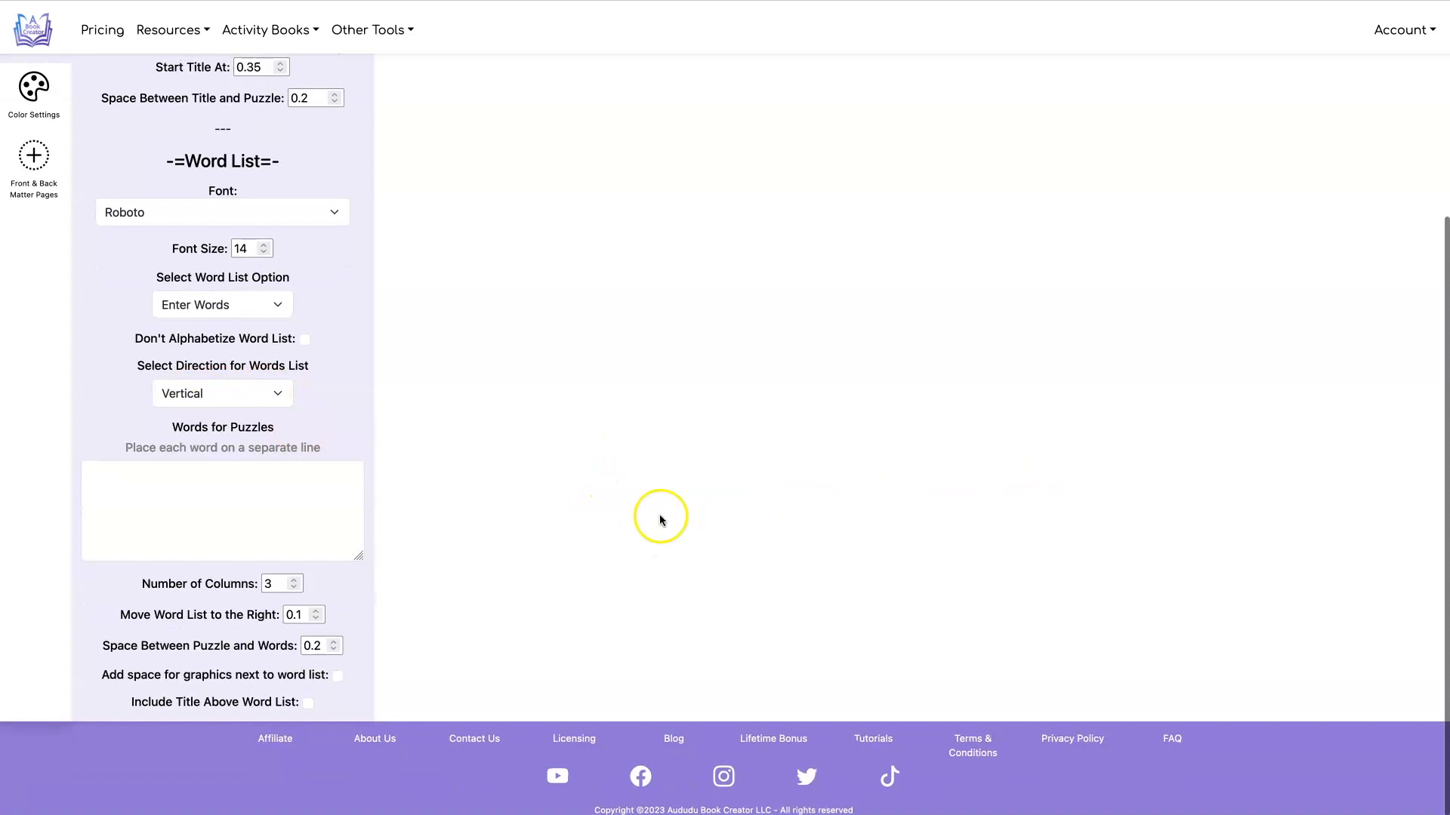
left_click(222, 510)
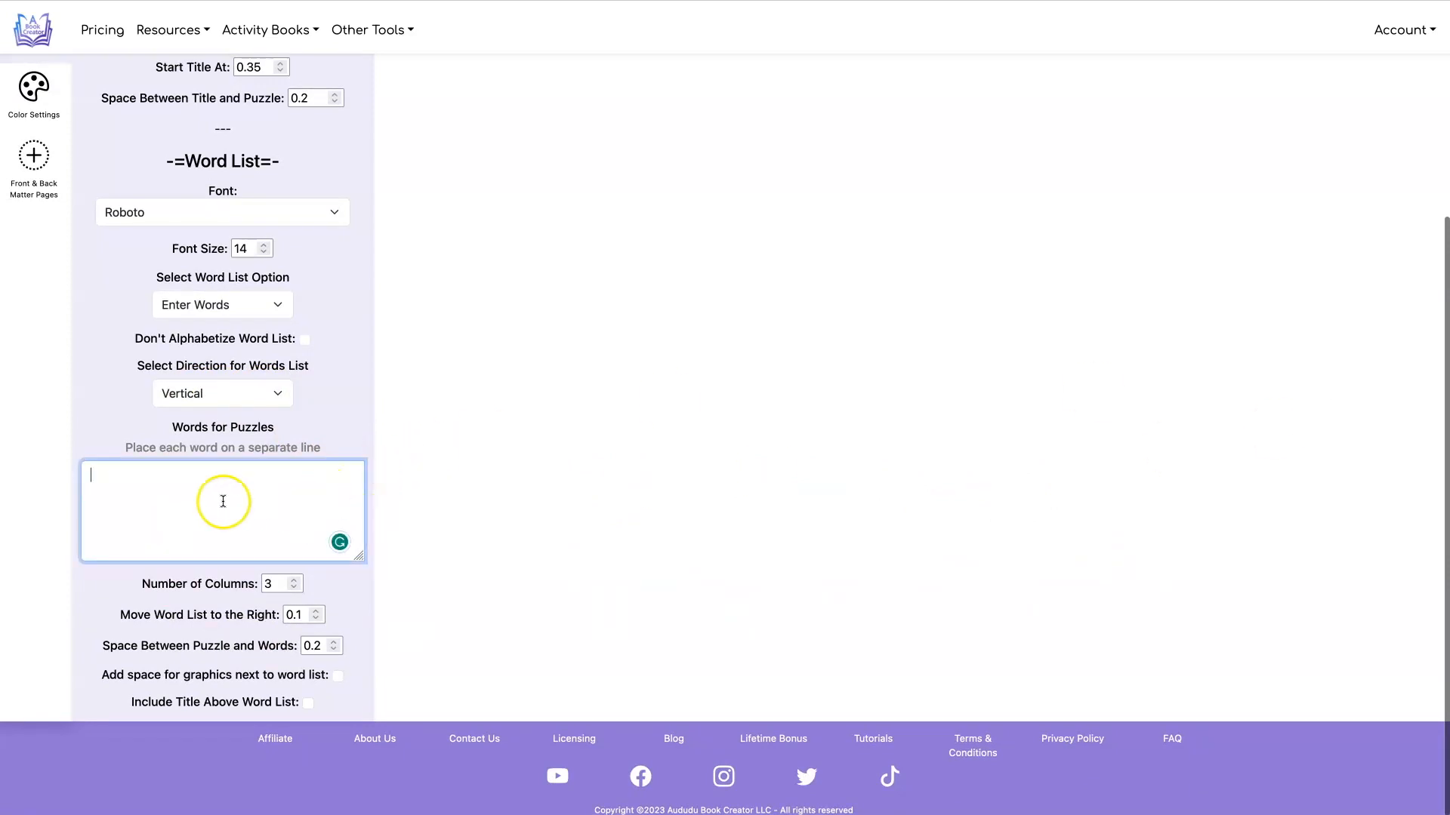
type("opinion")
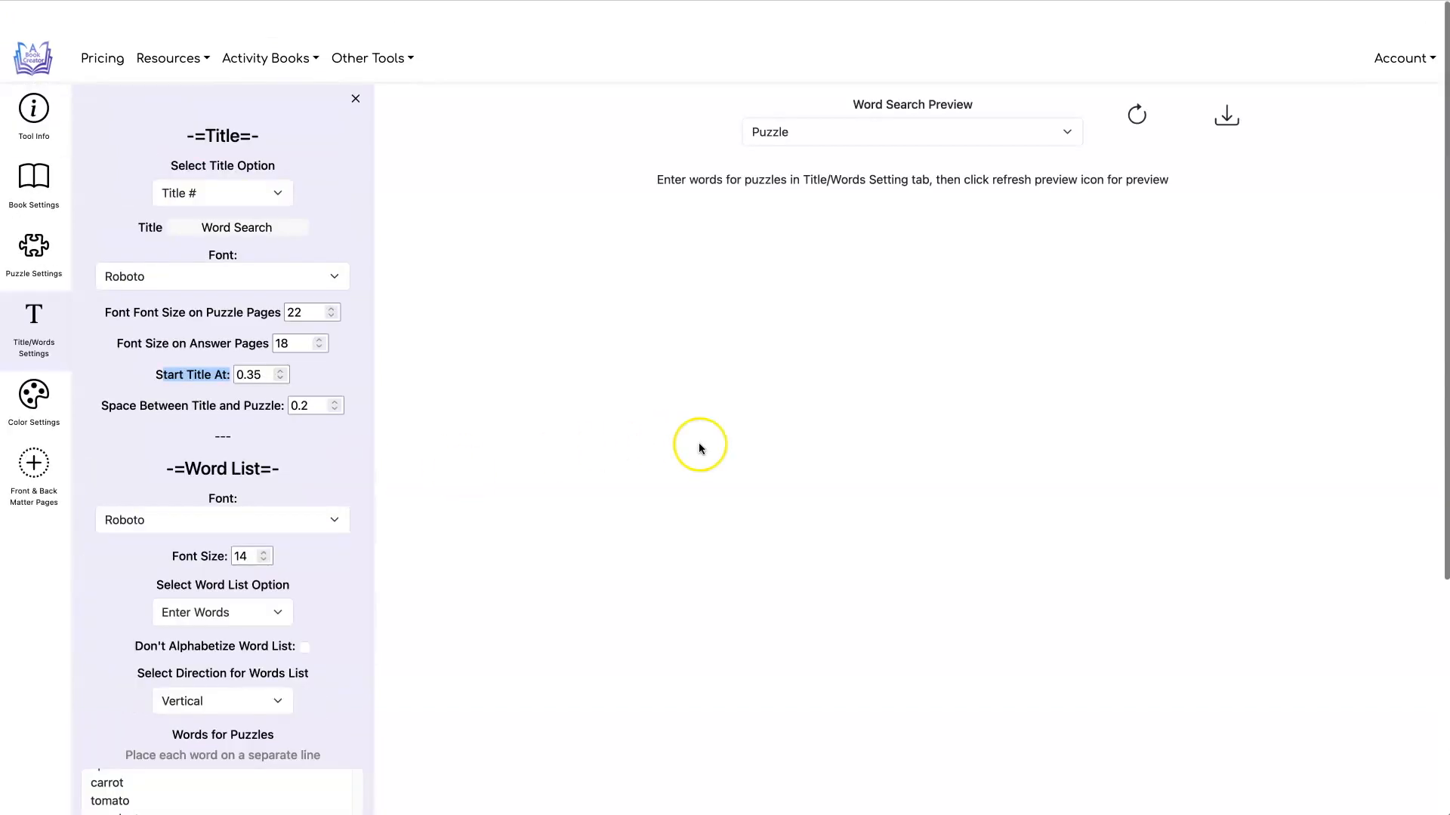
- Glance at the page colour settings, leaving defaults, then return to Title/Words Settings
left_click(33, 368)
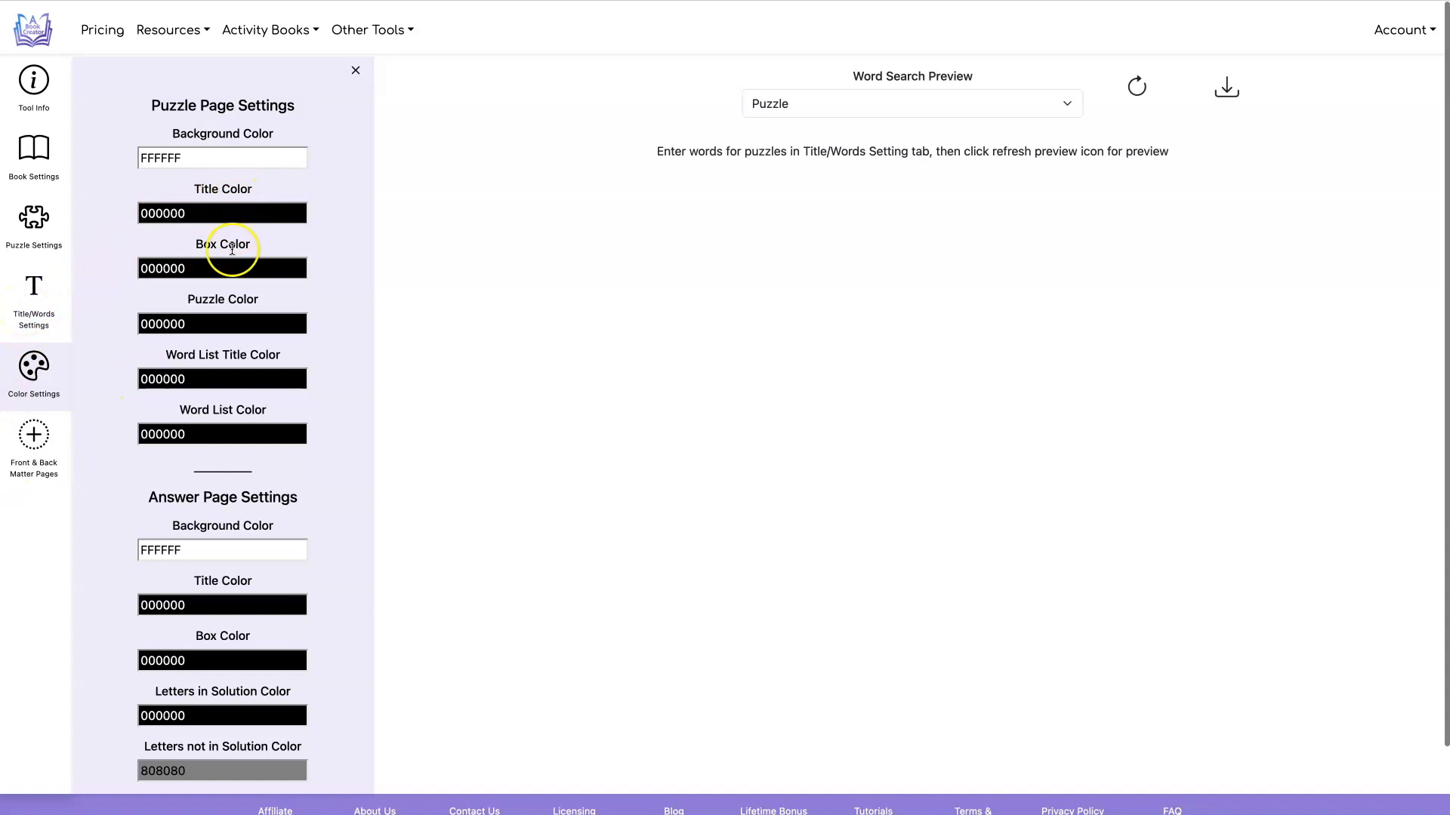
mouse_move(251, 276)
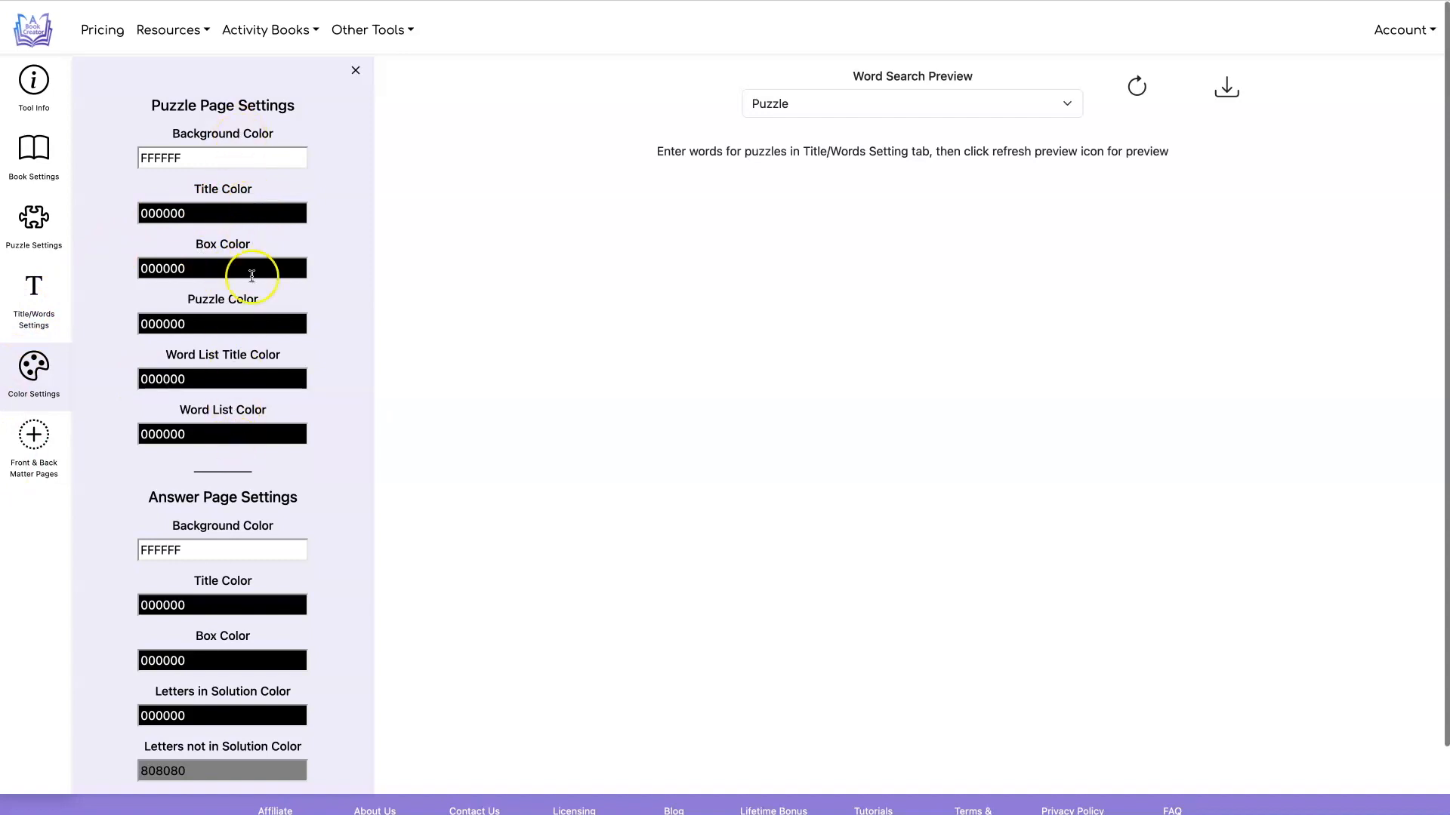
mouse_move(231, 206)
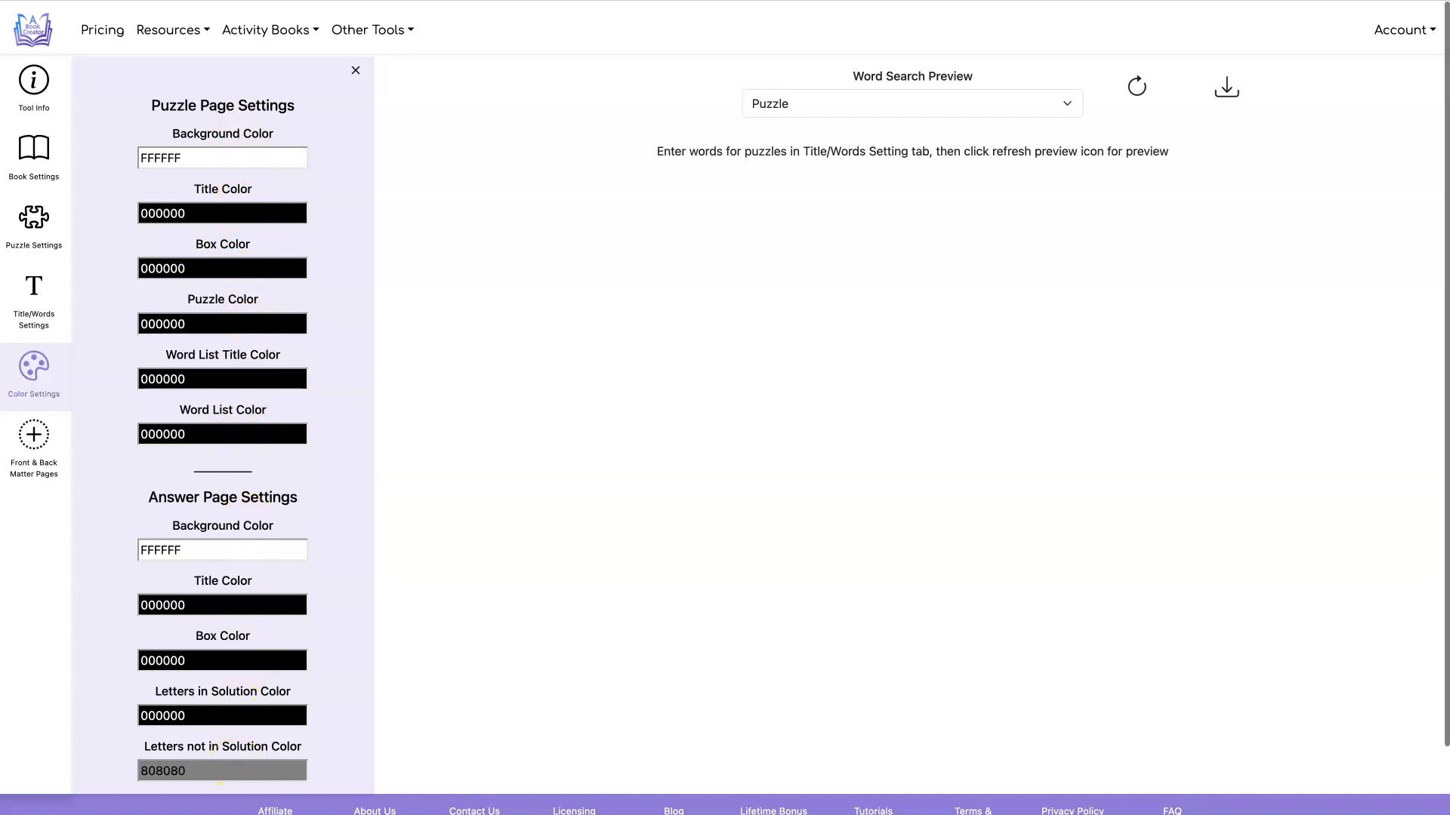
left_click(33, 296)
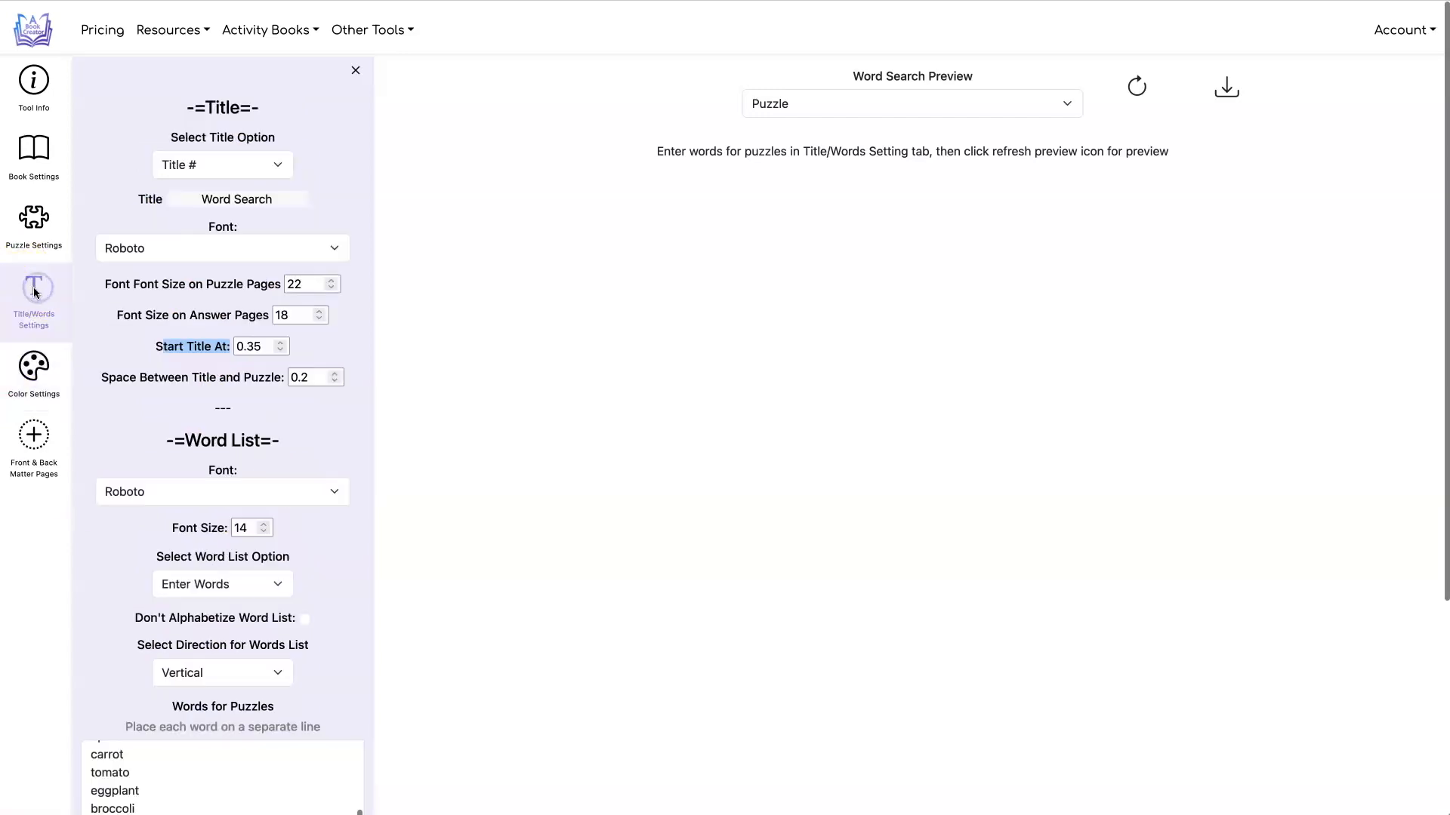
- Refresh the preview and turn on Include Title Above Word List
left_click(1136, 85)
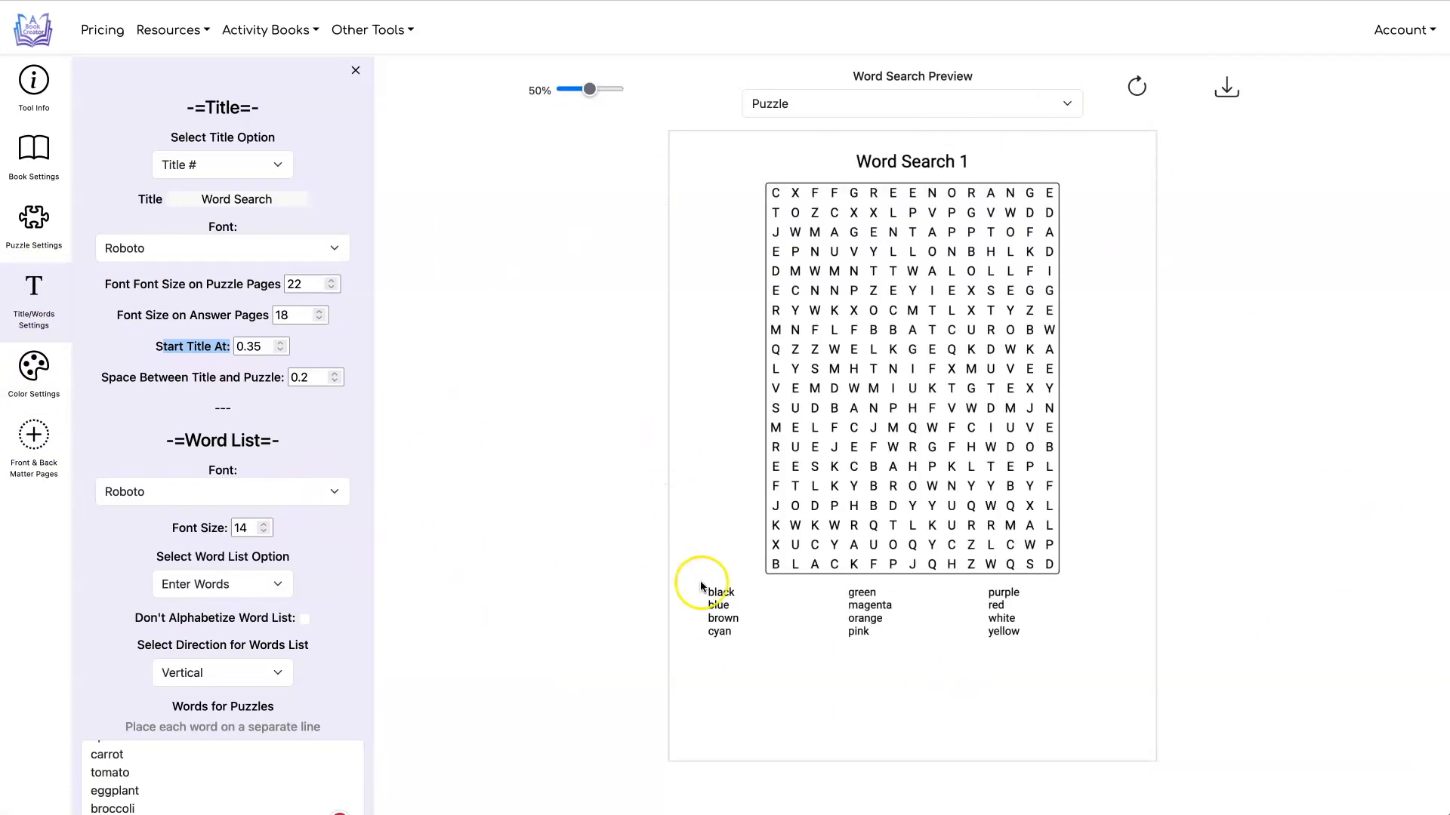
mouse_move(851, 596)
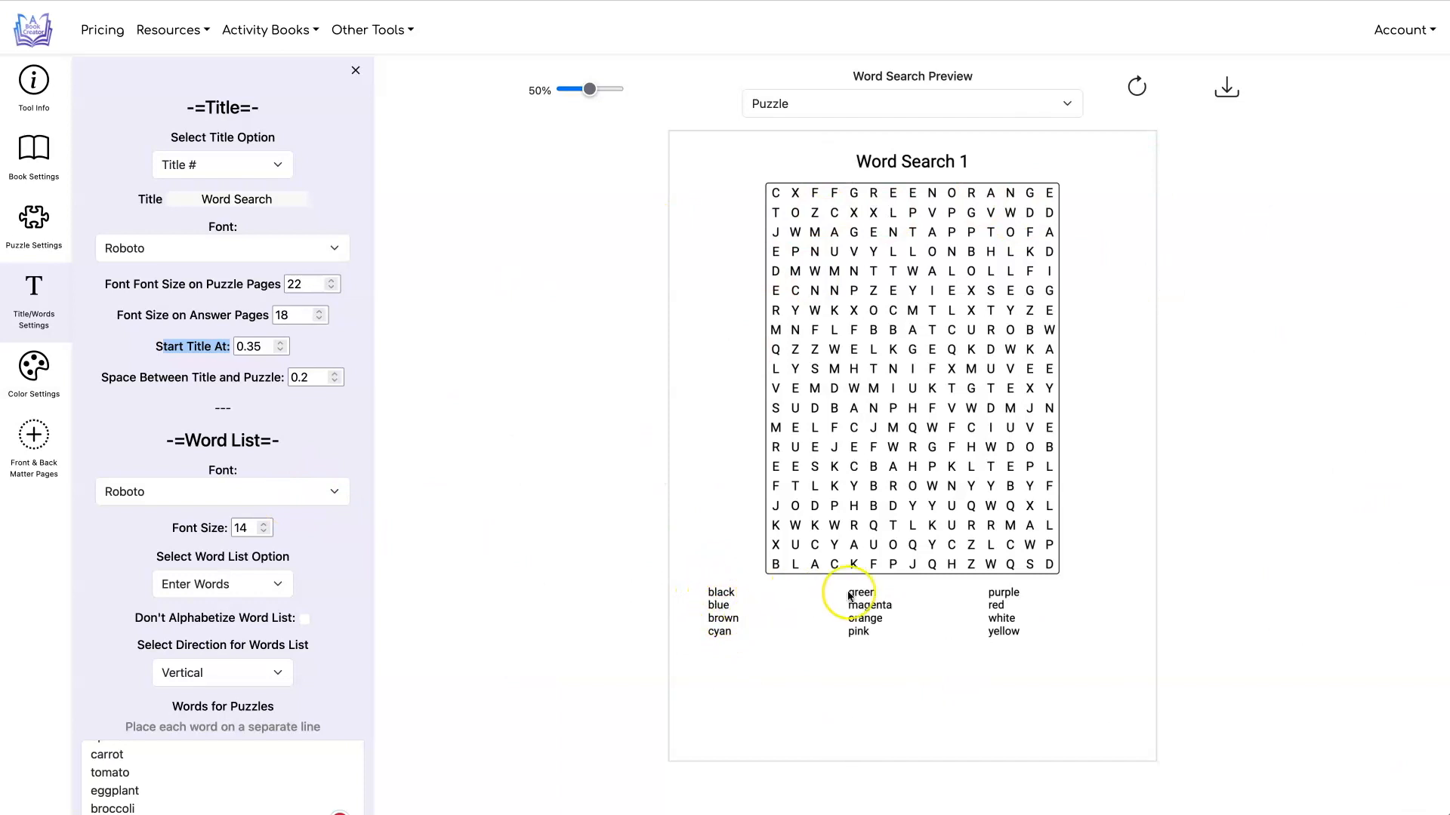
scroll("down", 3)
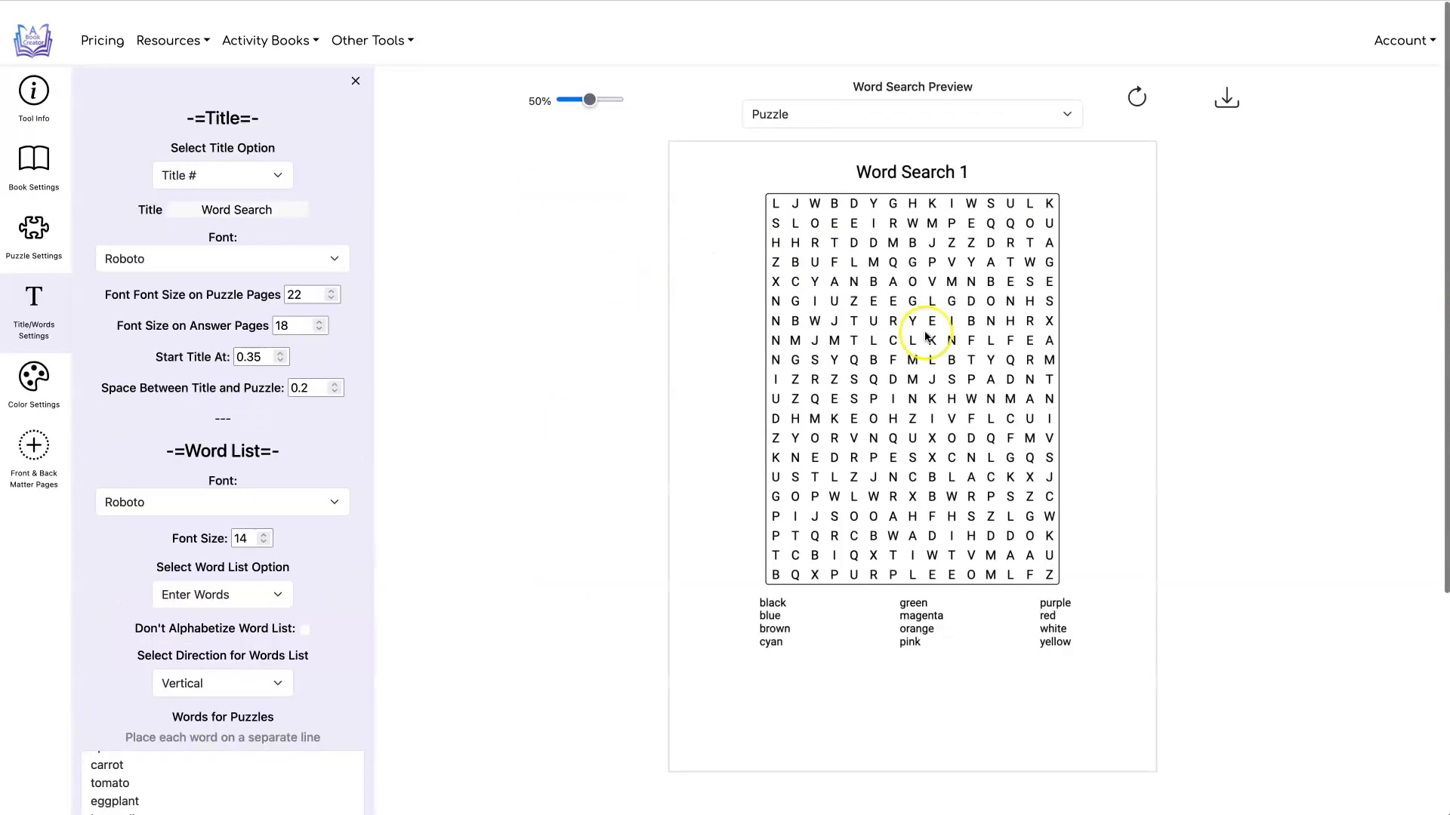
scroll("down", 3)
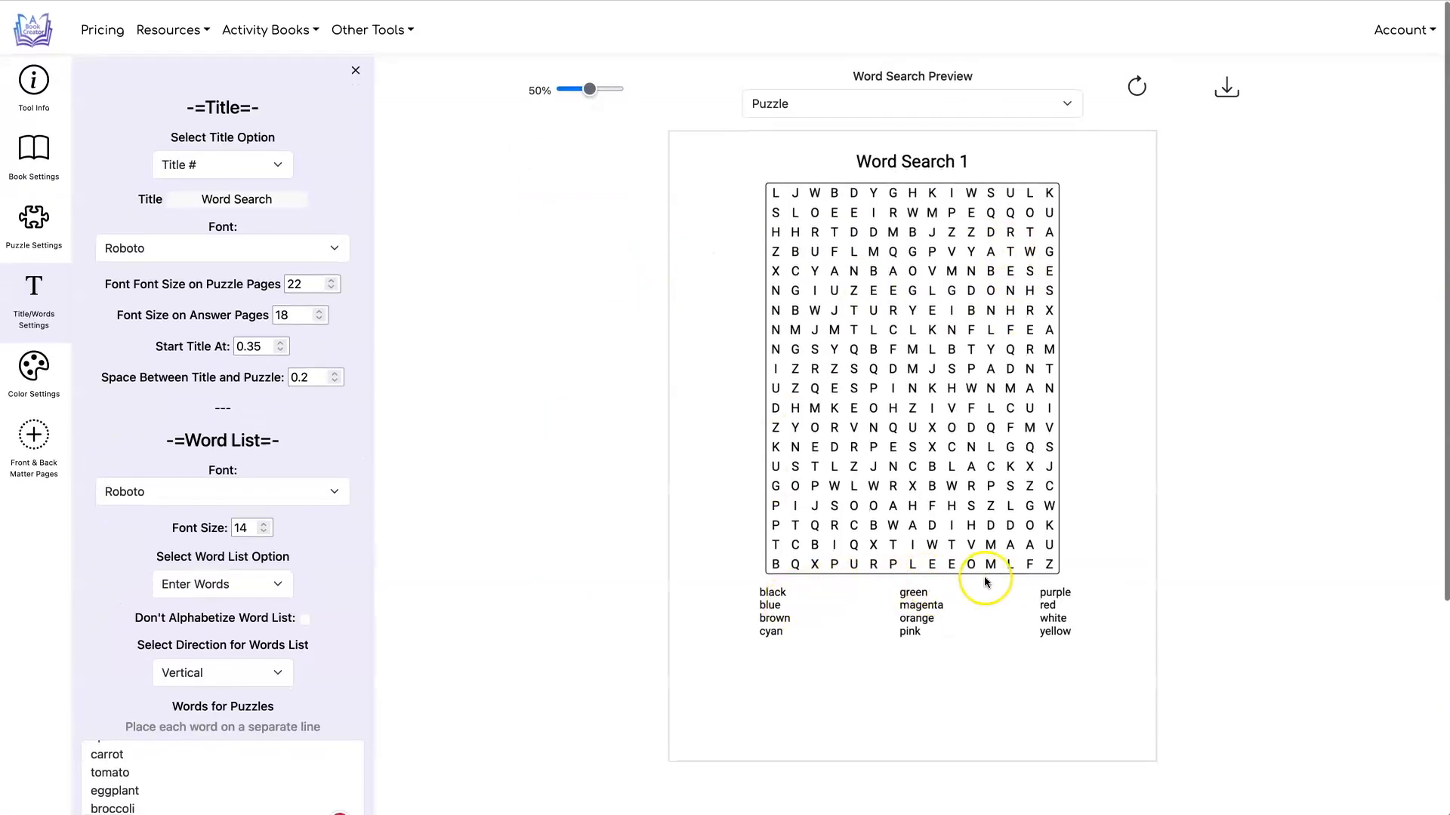
scroll("down", 3)
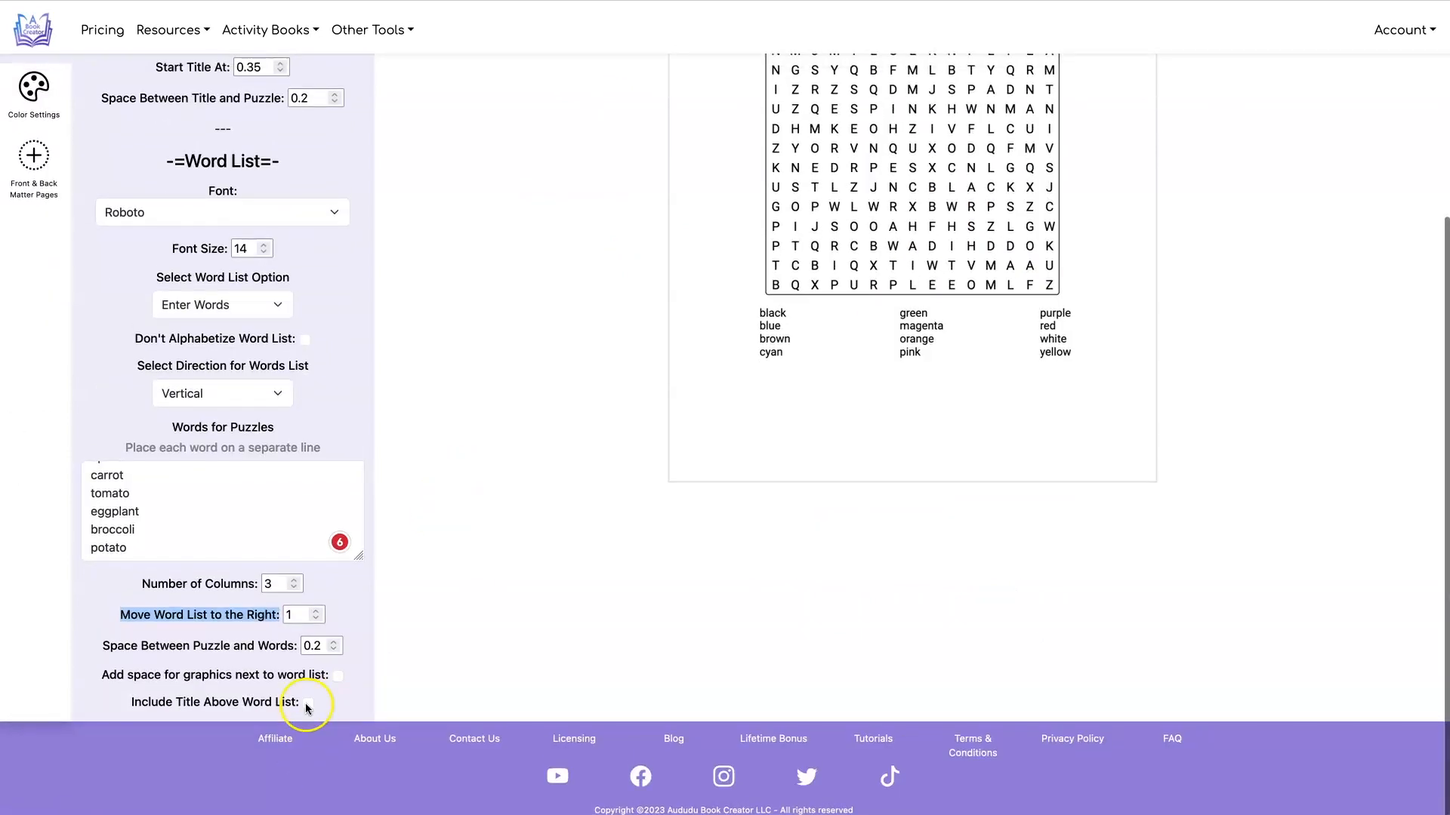
left_click(308, 704)
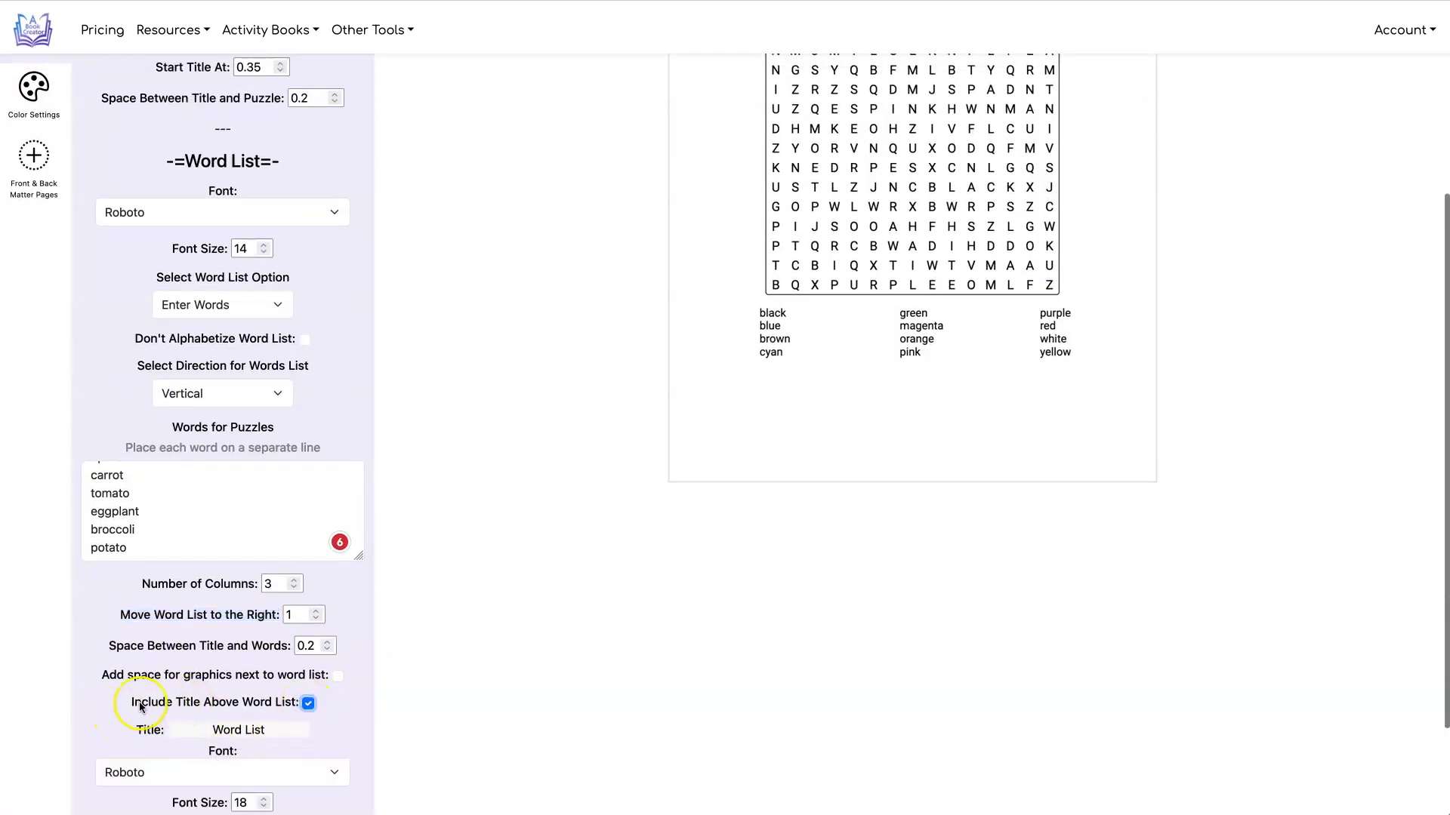
scroll("down", 3)
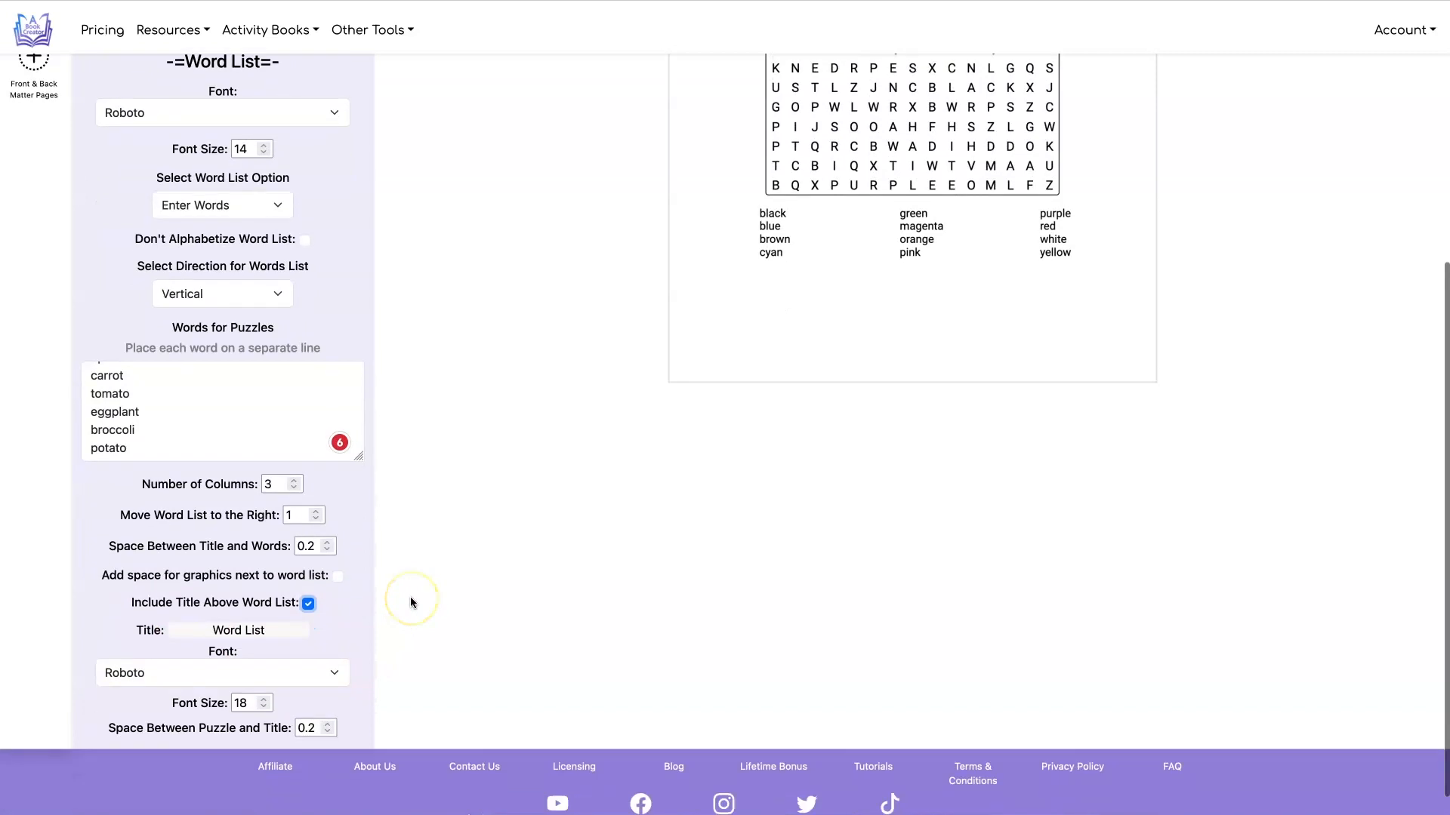
scroll("down", 3)
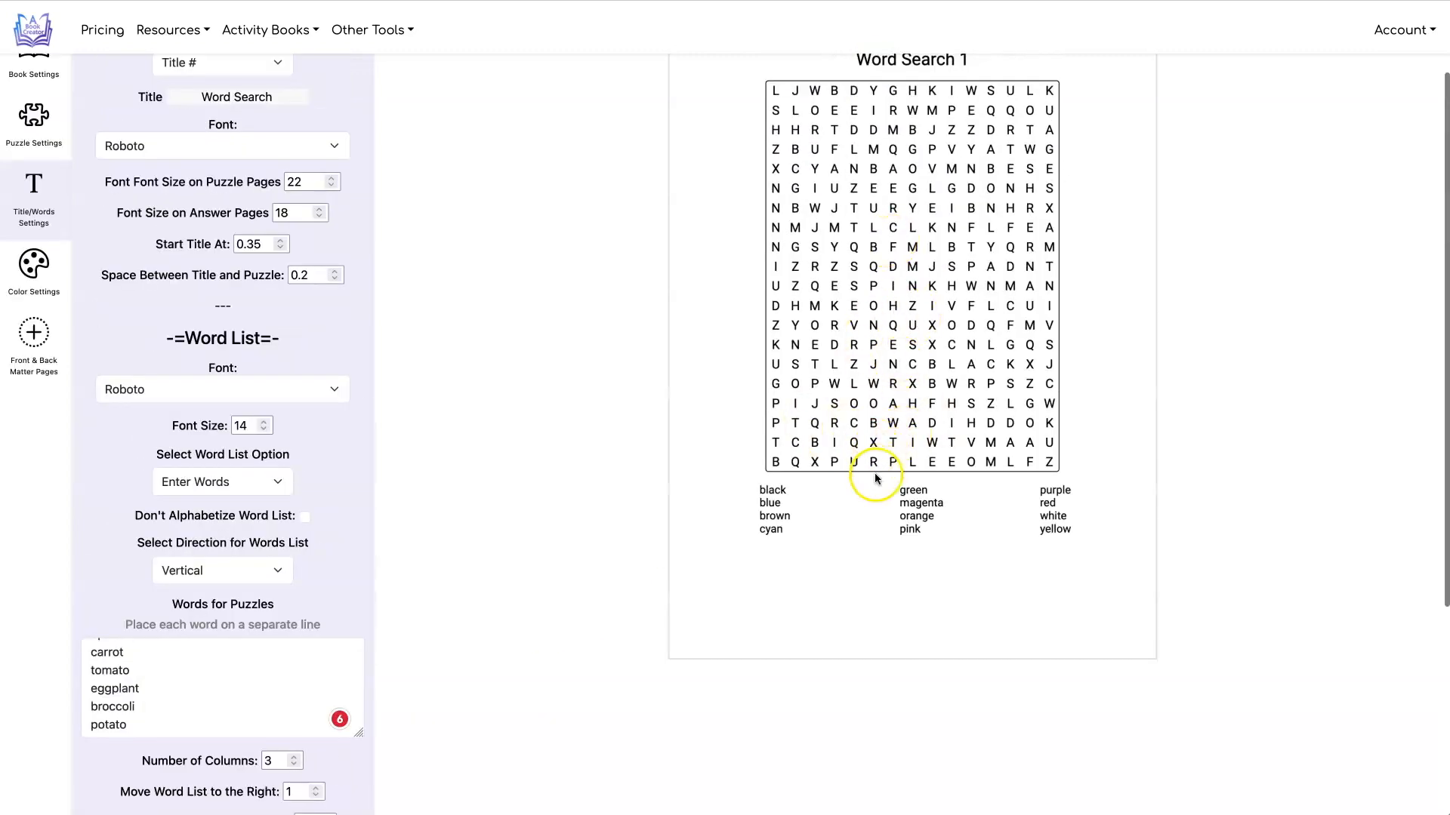
mouse_move(864, 499)
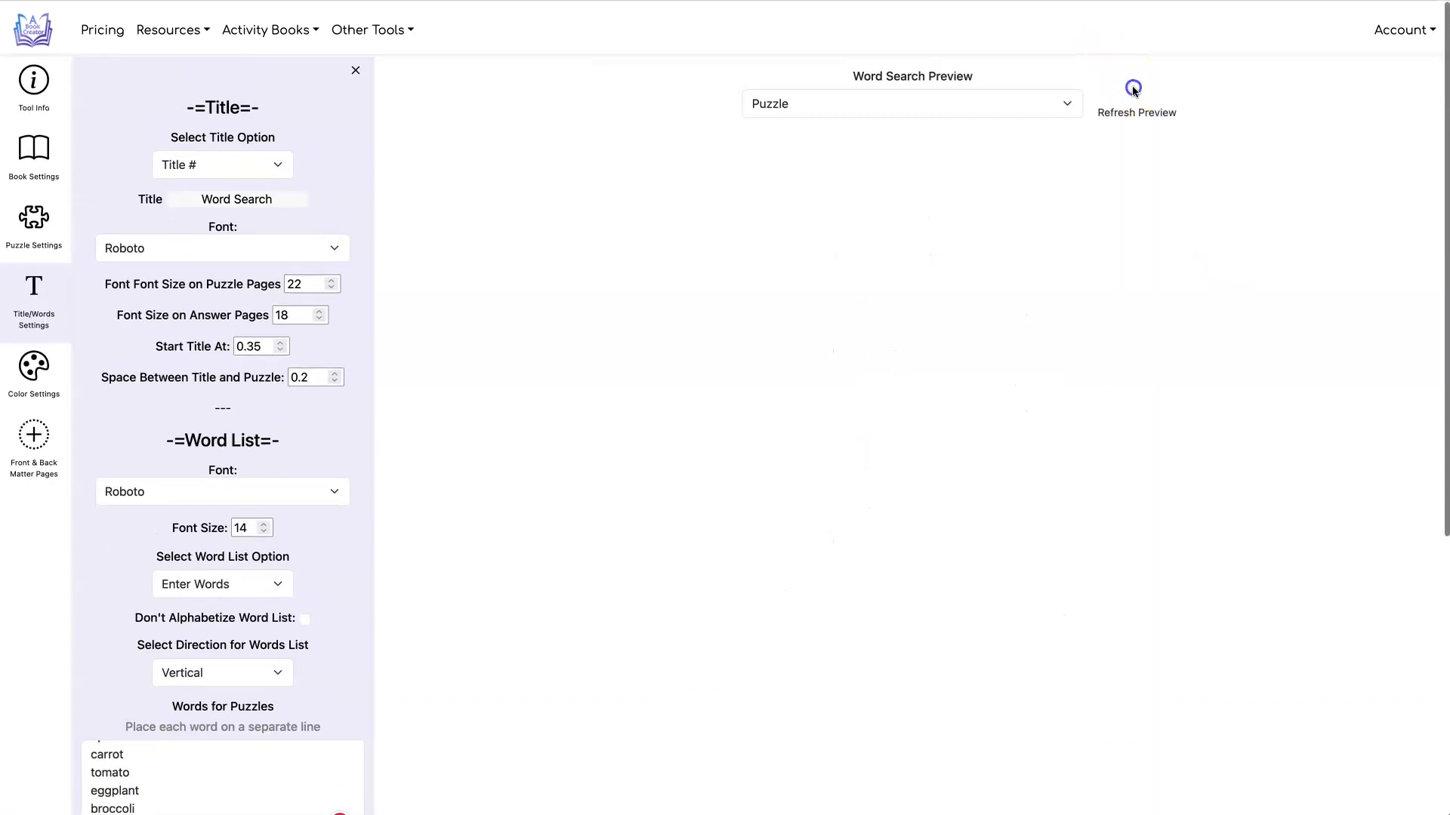
- Refresh the preview and set Space Between Title and Words to 0.5
left_click(1136, 89)
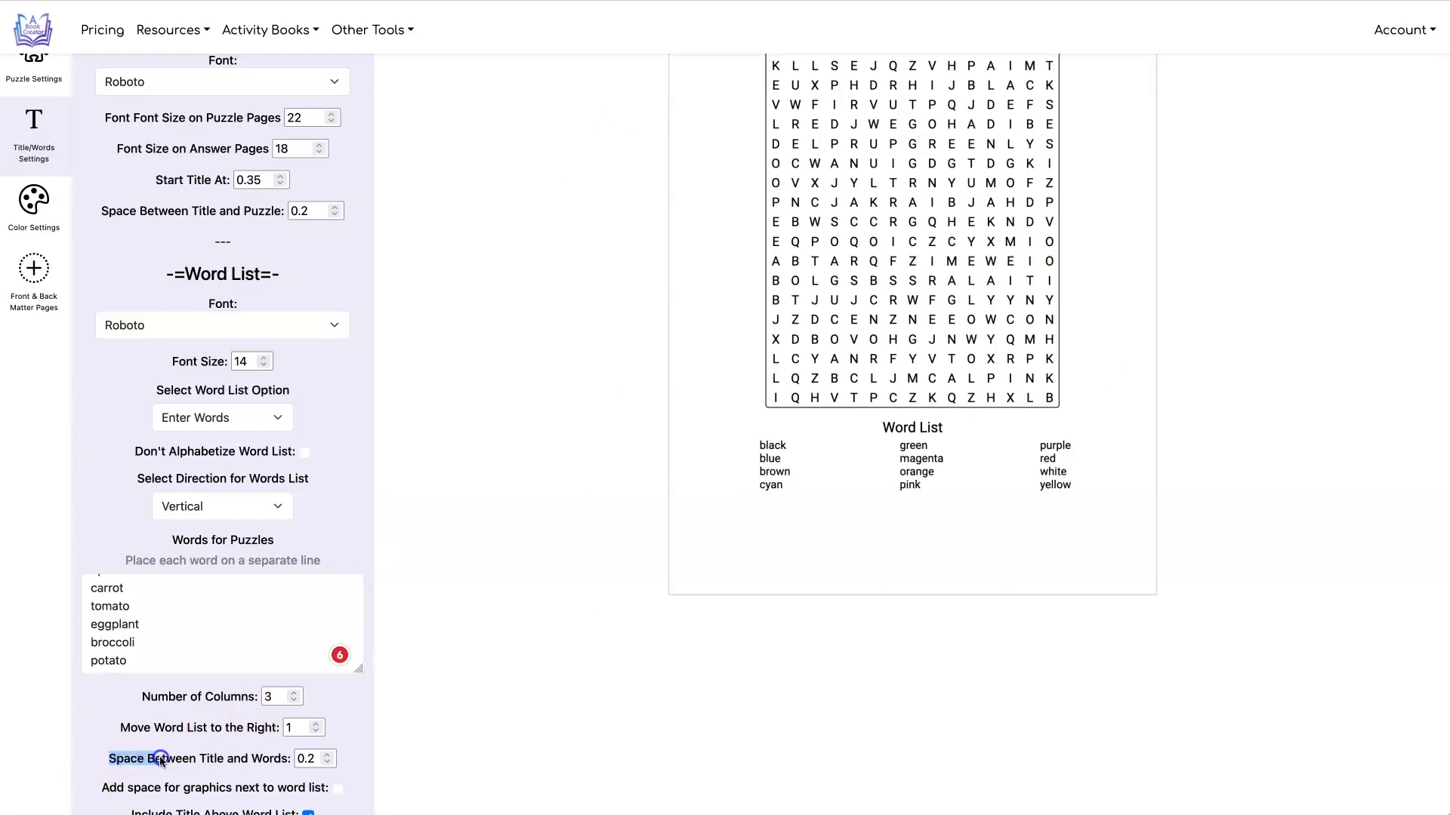
left_click(330, 754)
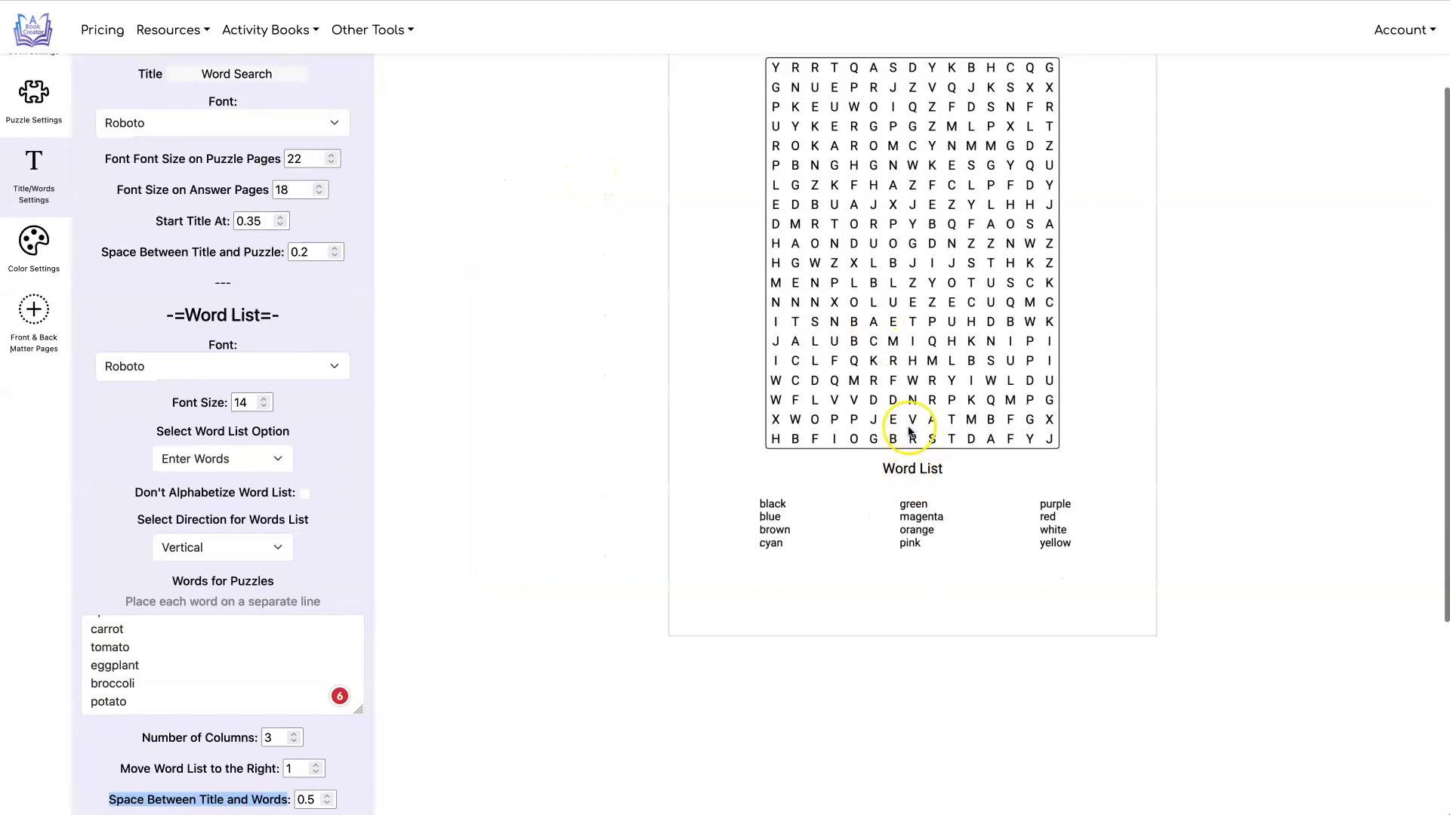
scroll("down", 3)
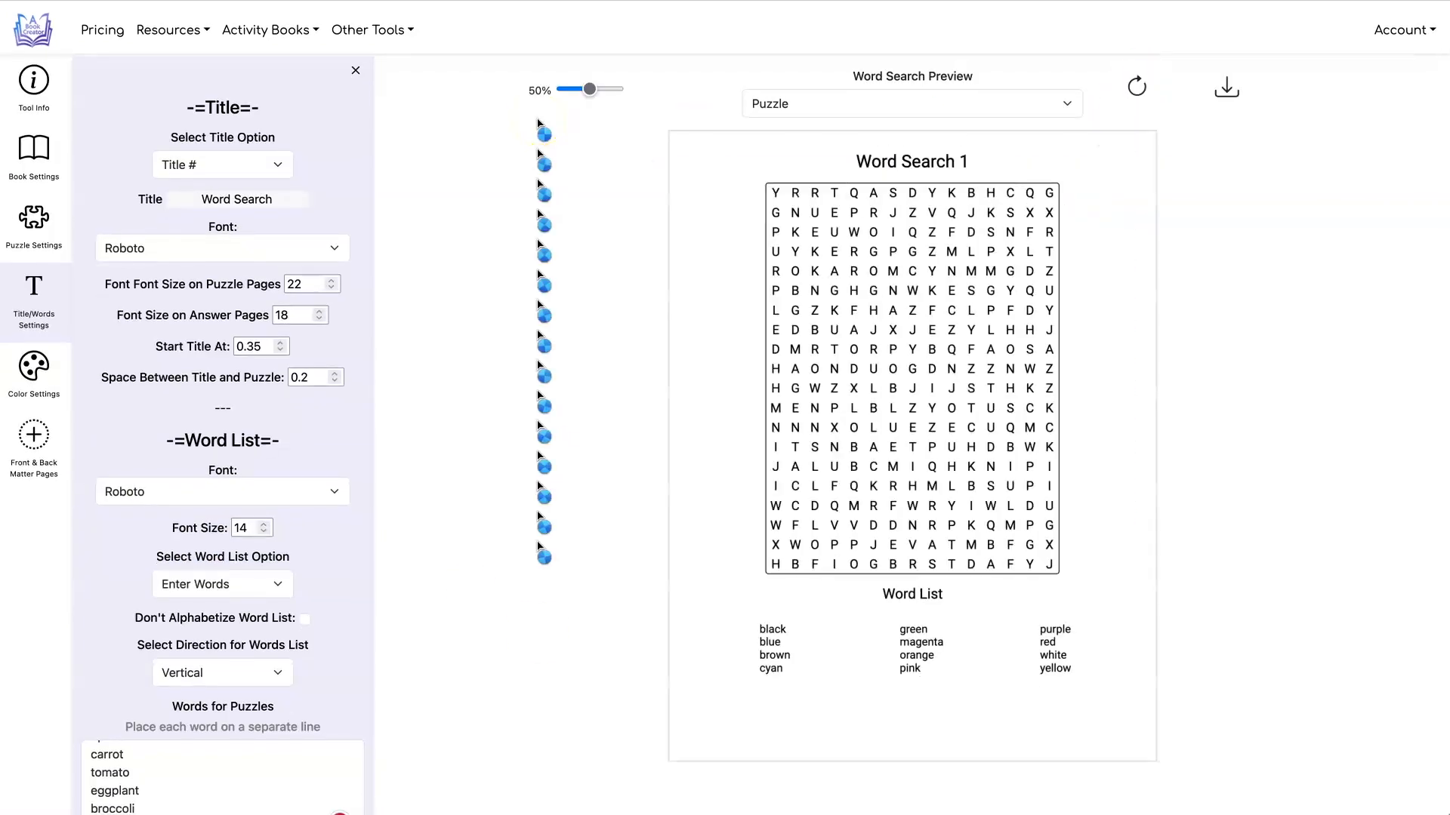
- Preview the Answer pages with Number of answers per page set to 4
left_click(911, 103)
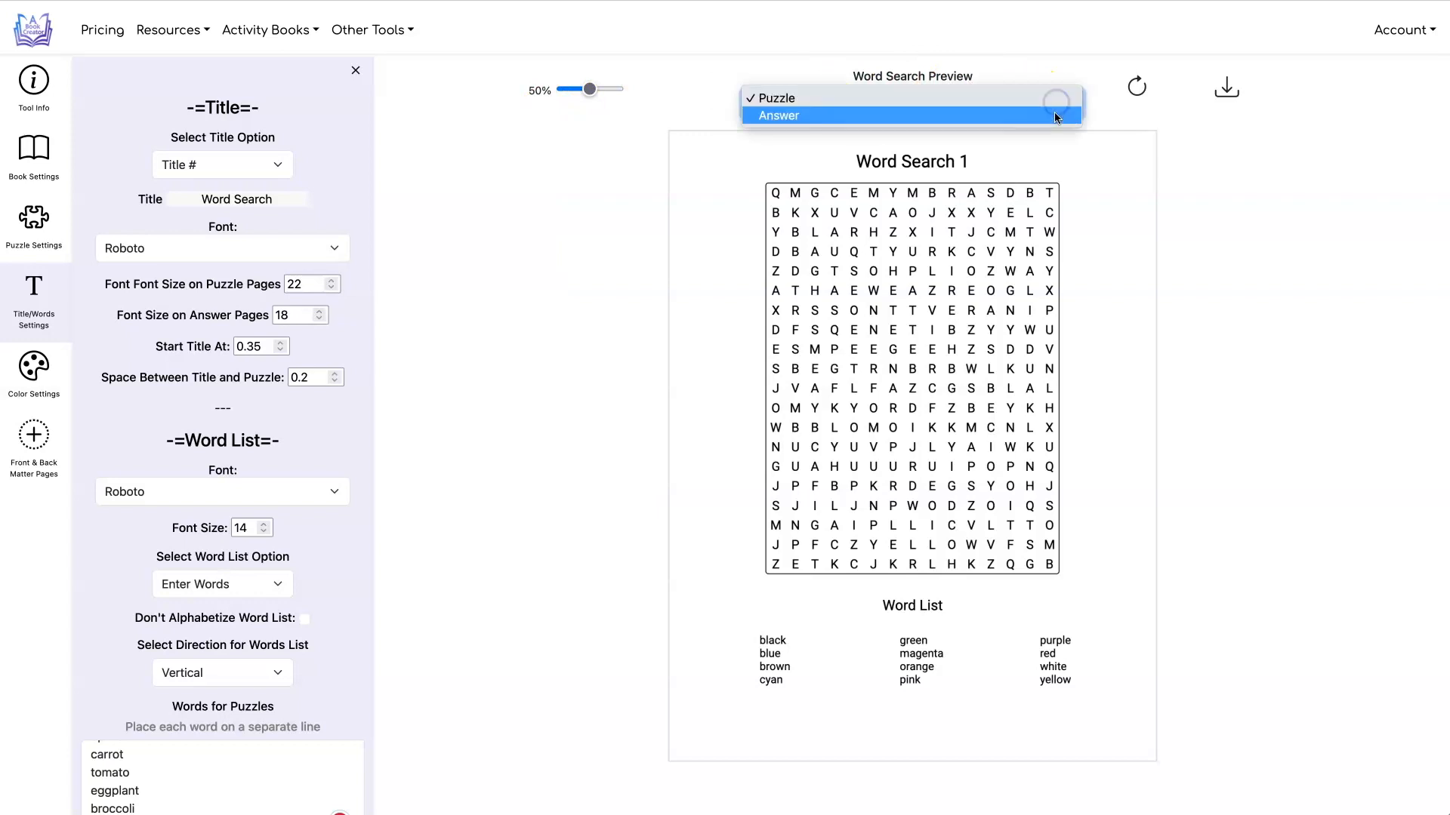
left_click(777, 115)
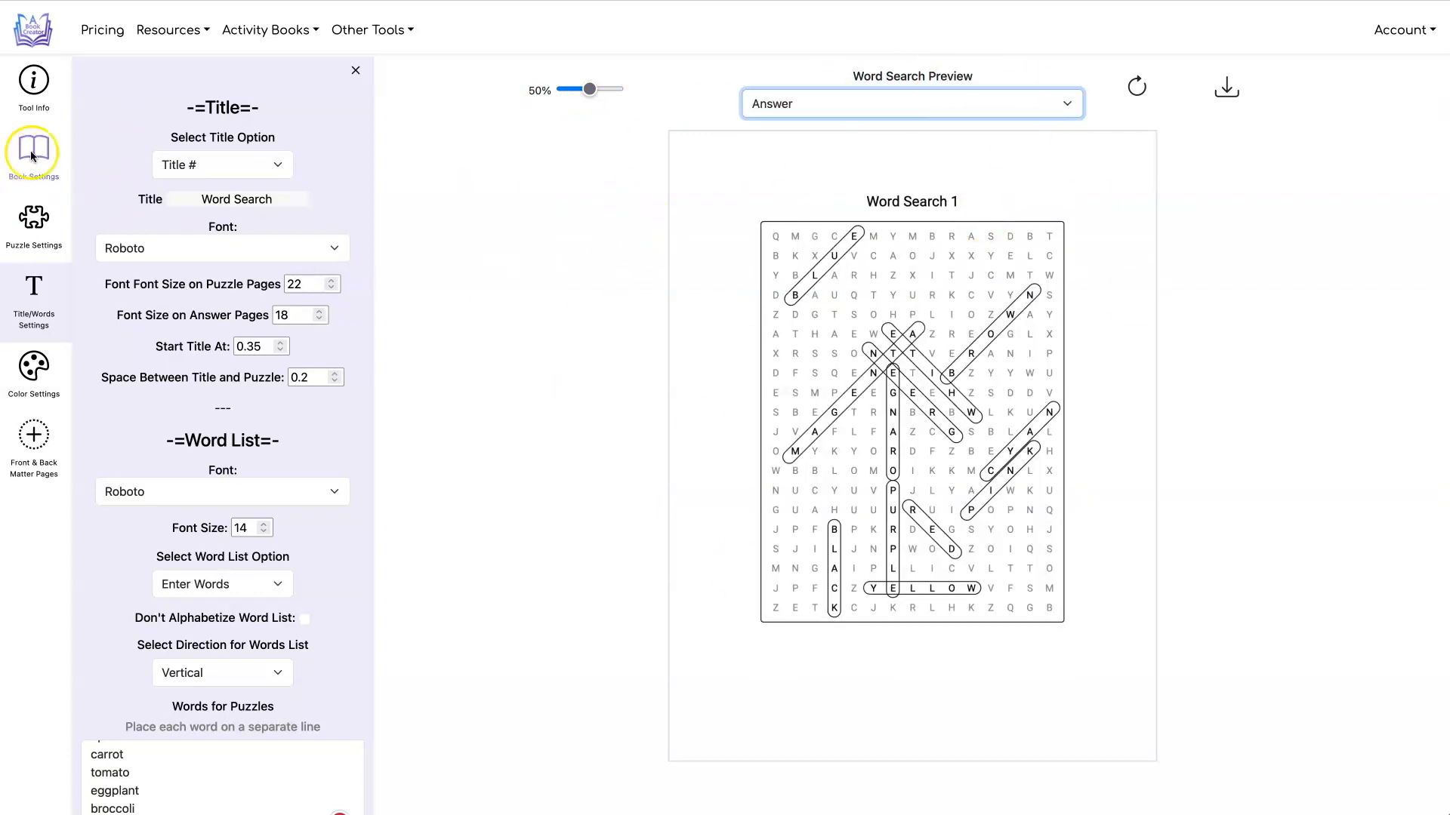
left_click(34, 153)
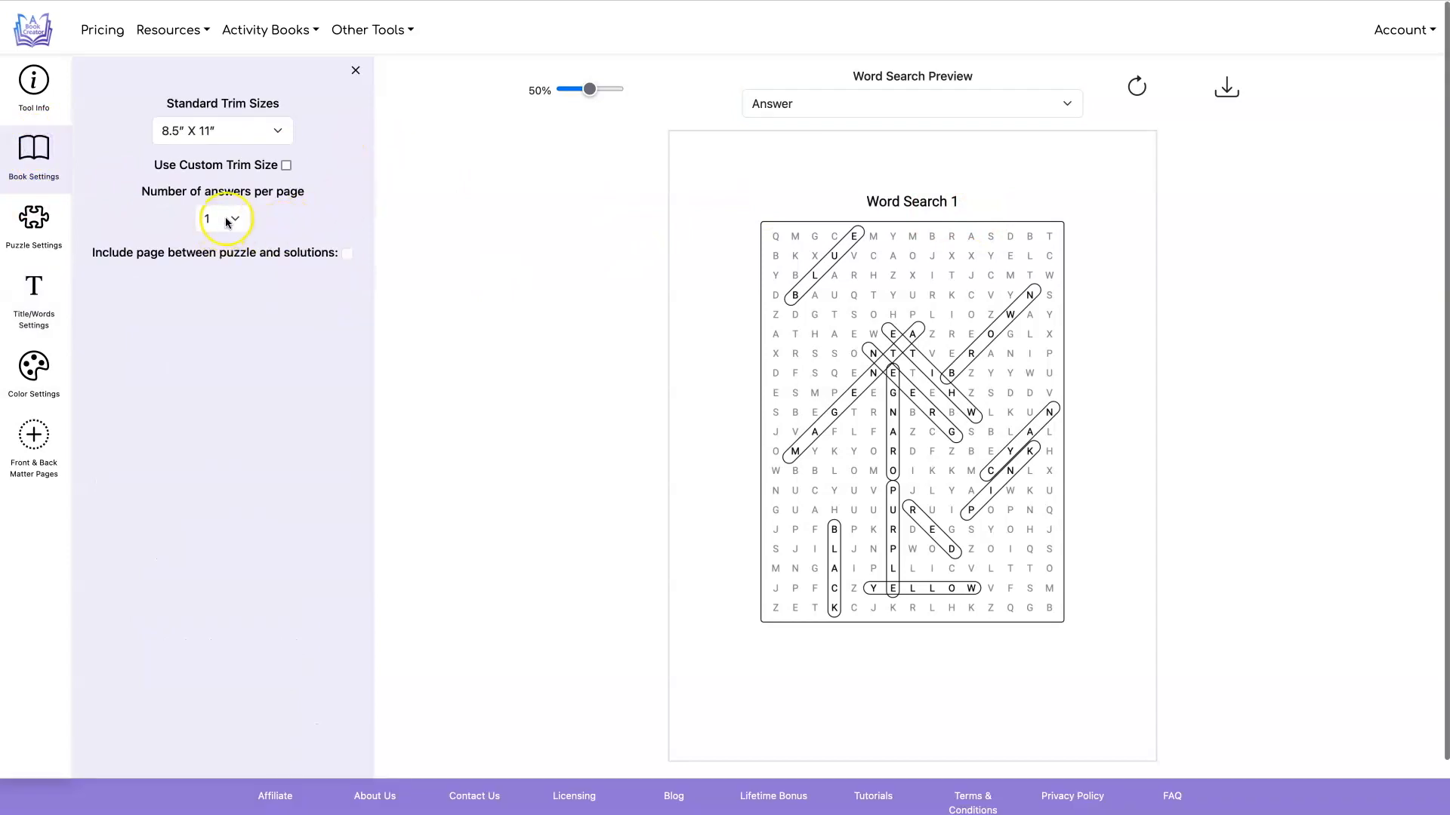
left_click(222, 219)
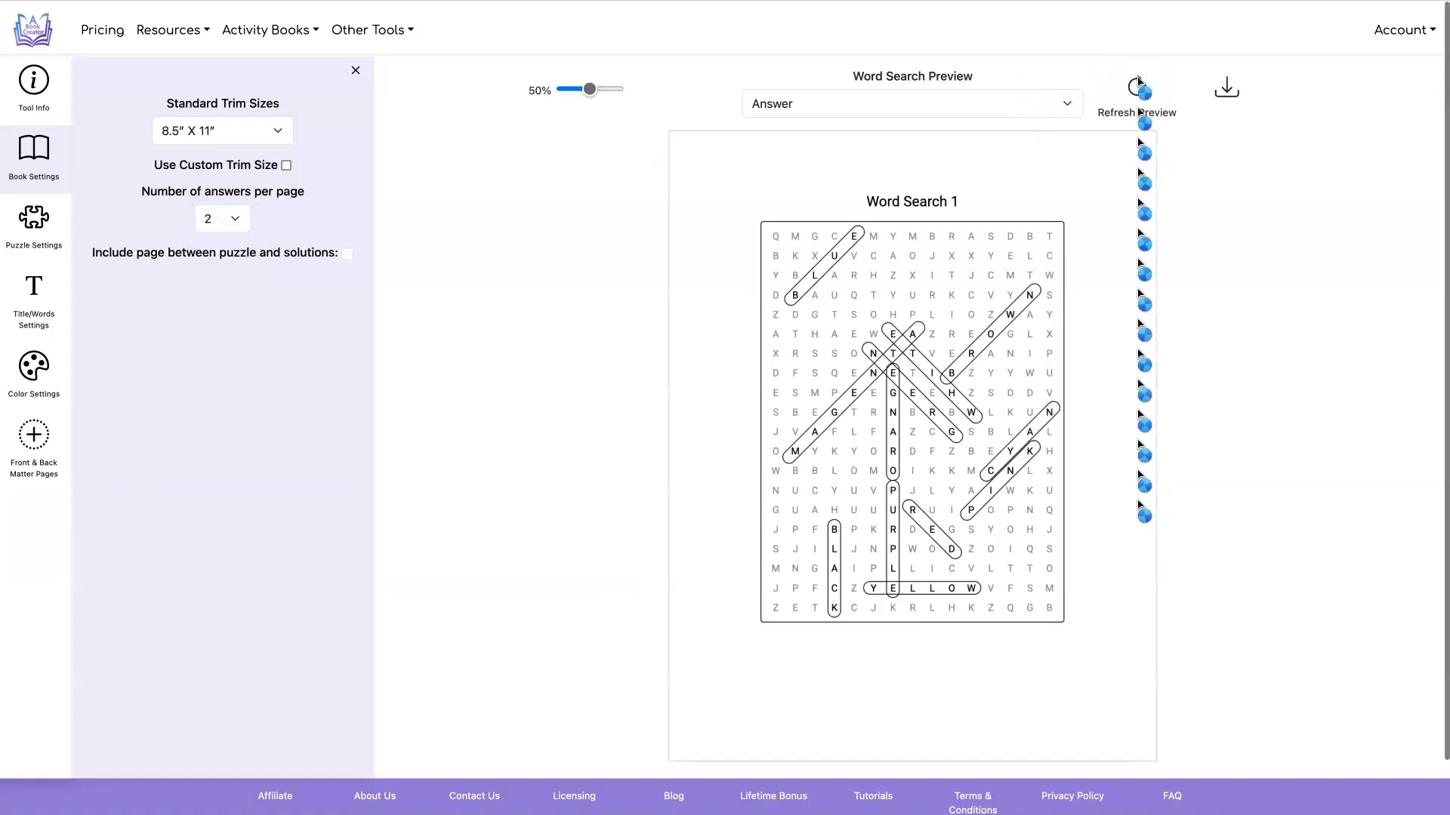
left_click(222, 219)
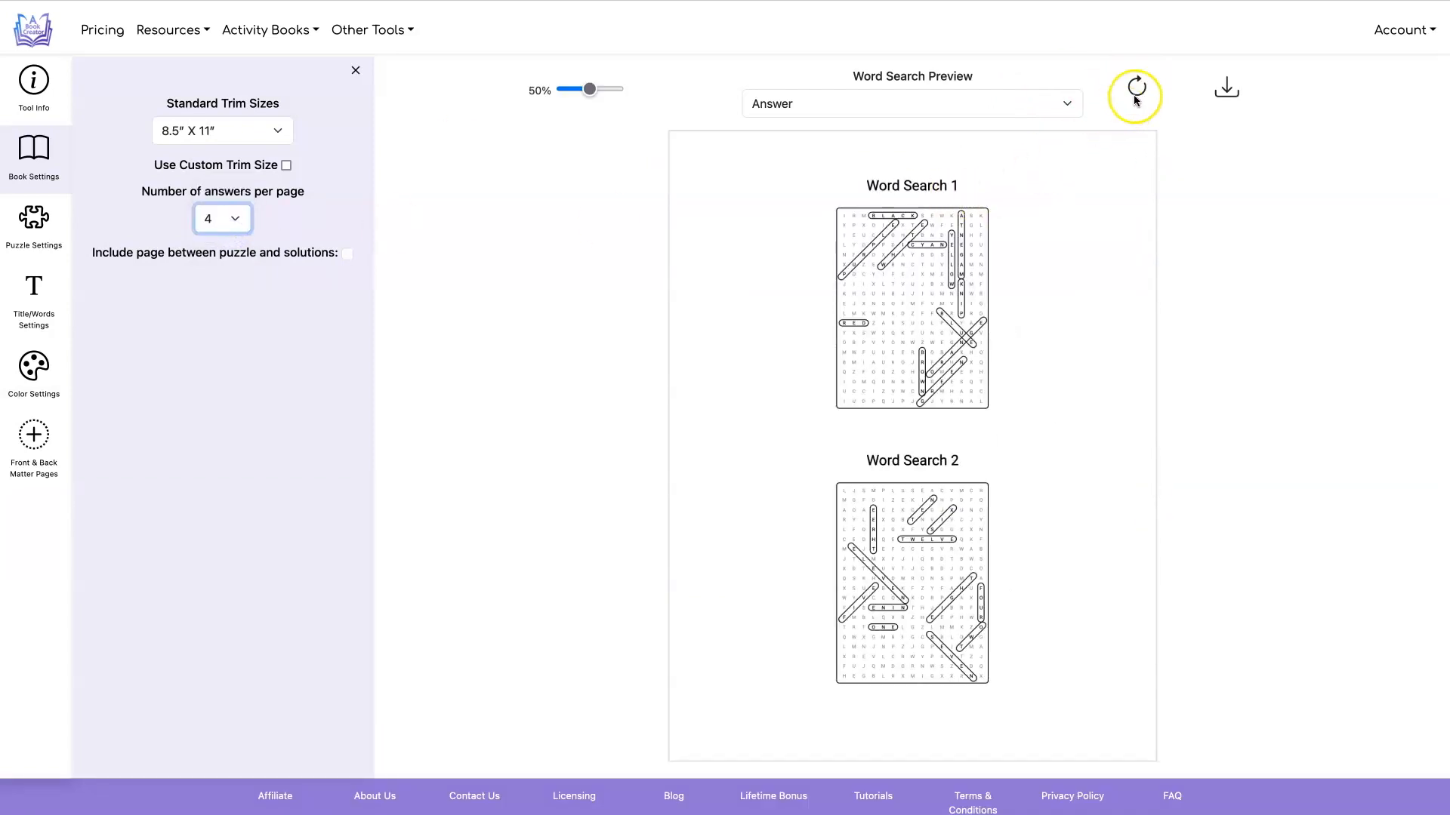
left_click(1134, 96)
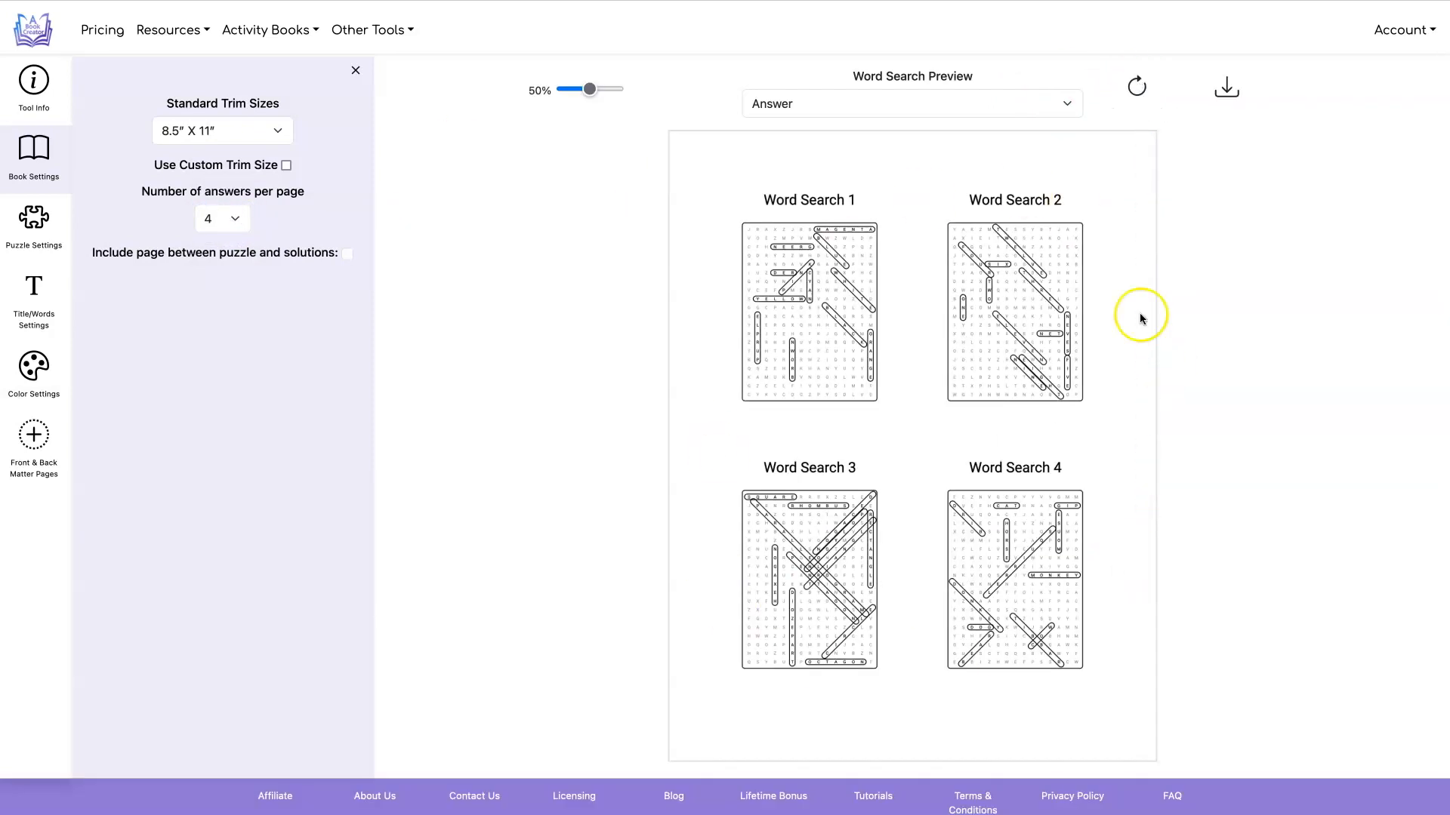
left_click(1226, 86)
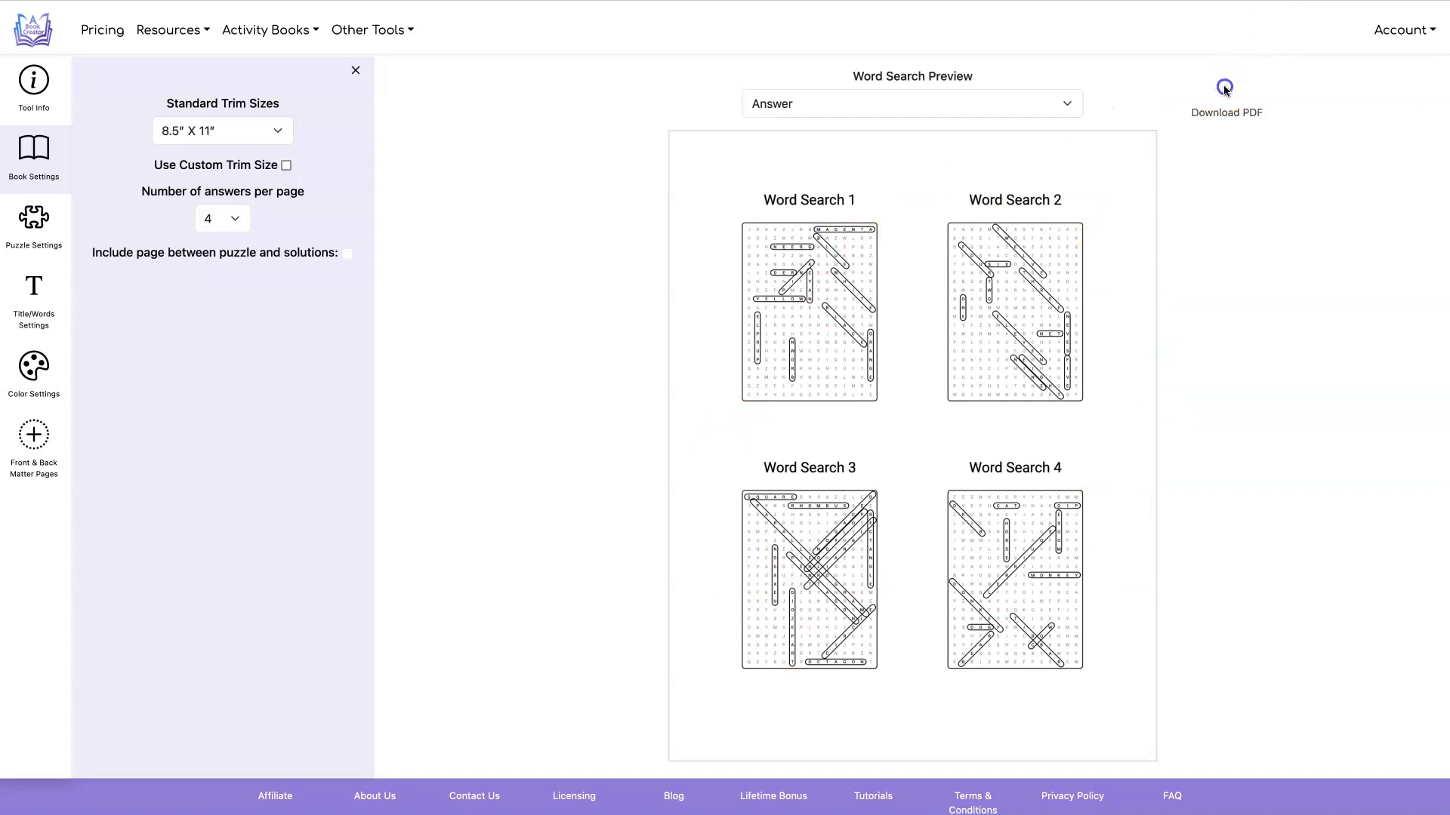
- Return the preview to the Puzzle page showing Word Search 1, then open Title/Words Settings
left_click(1226, 89)
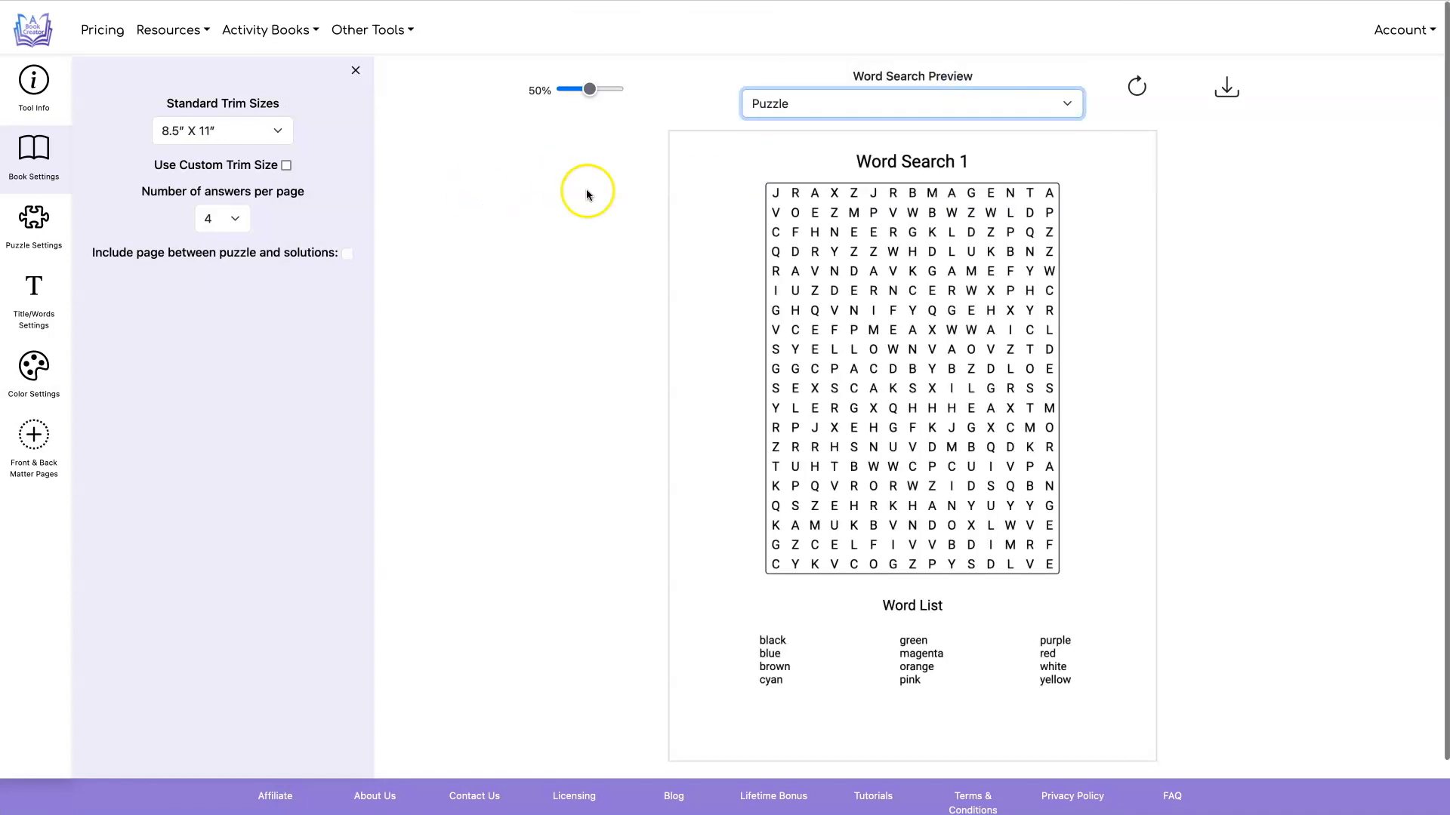
left_click(33, 296)
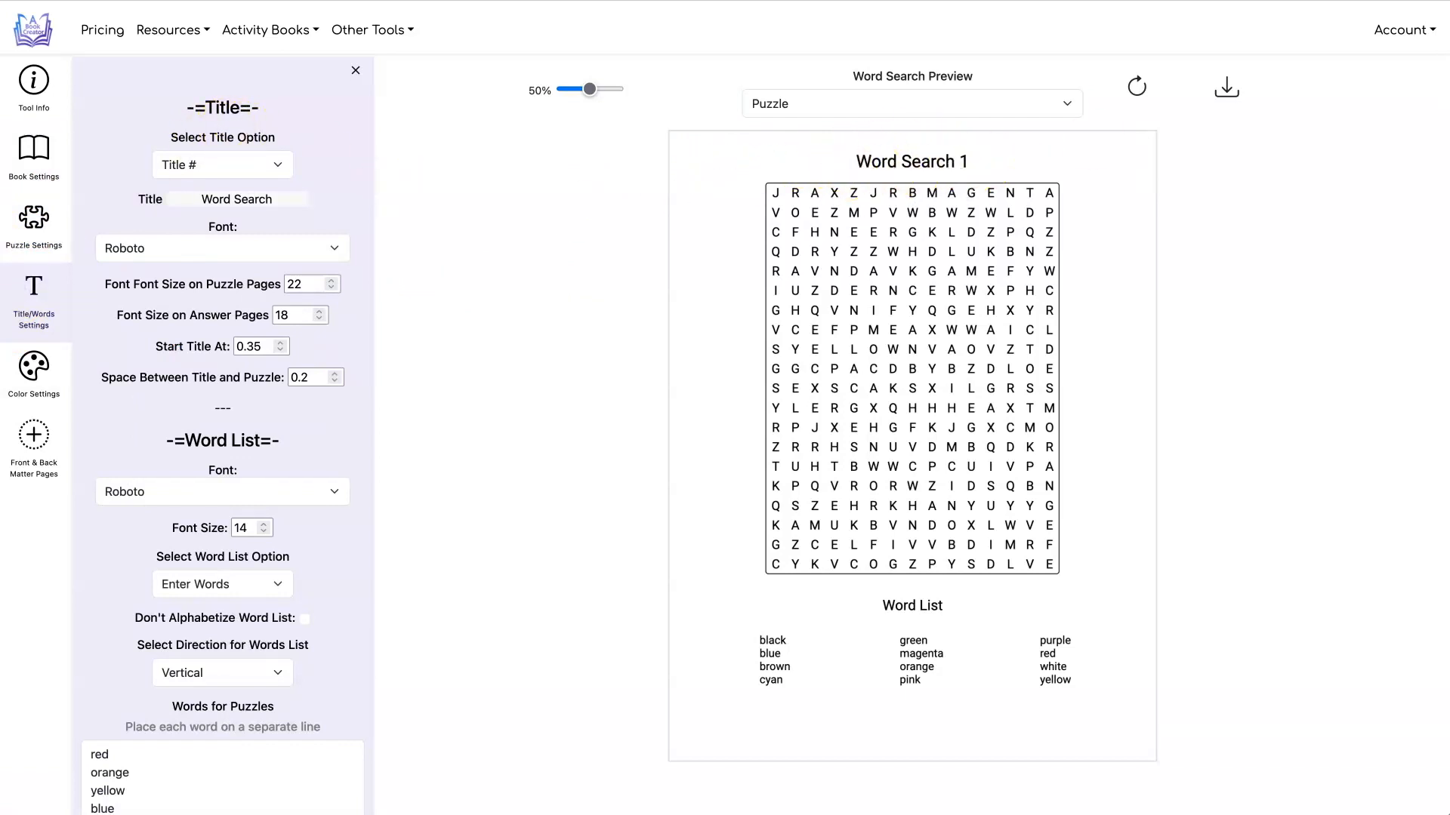
- Choose Different Titles and enter Color, Number, Shape and Animal Word Search
left_click(222, 165)
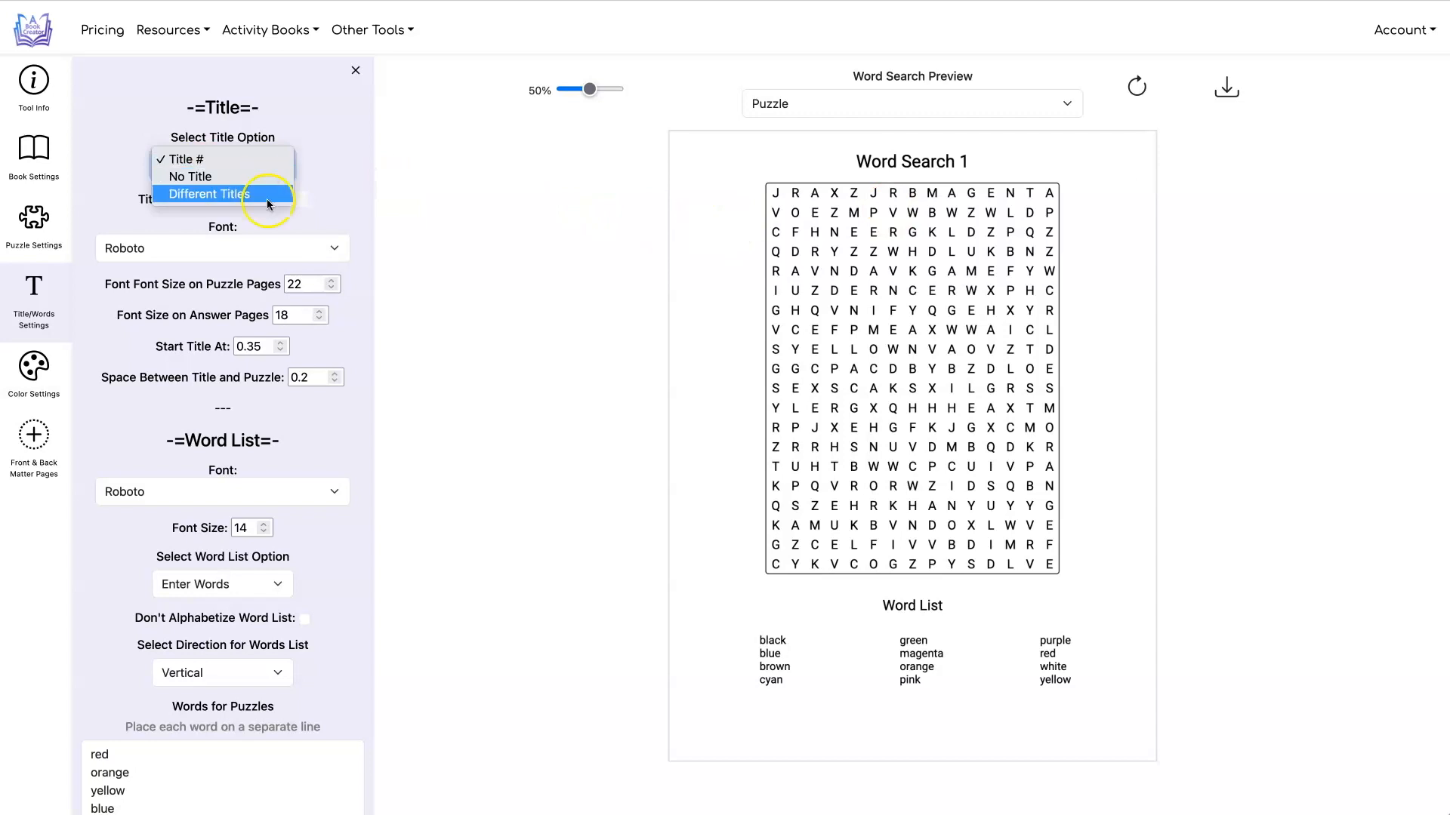
left_click(209, 194)
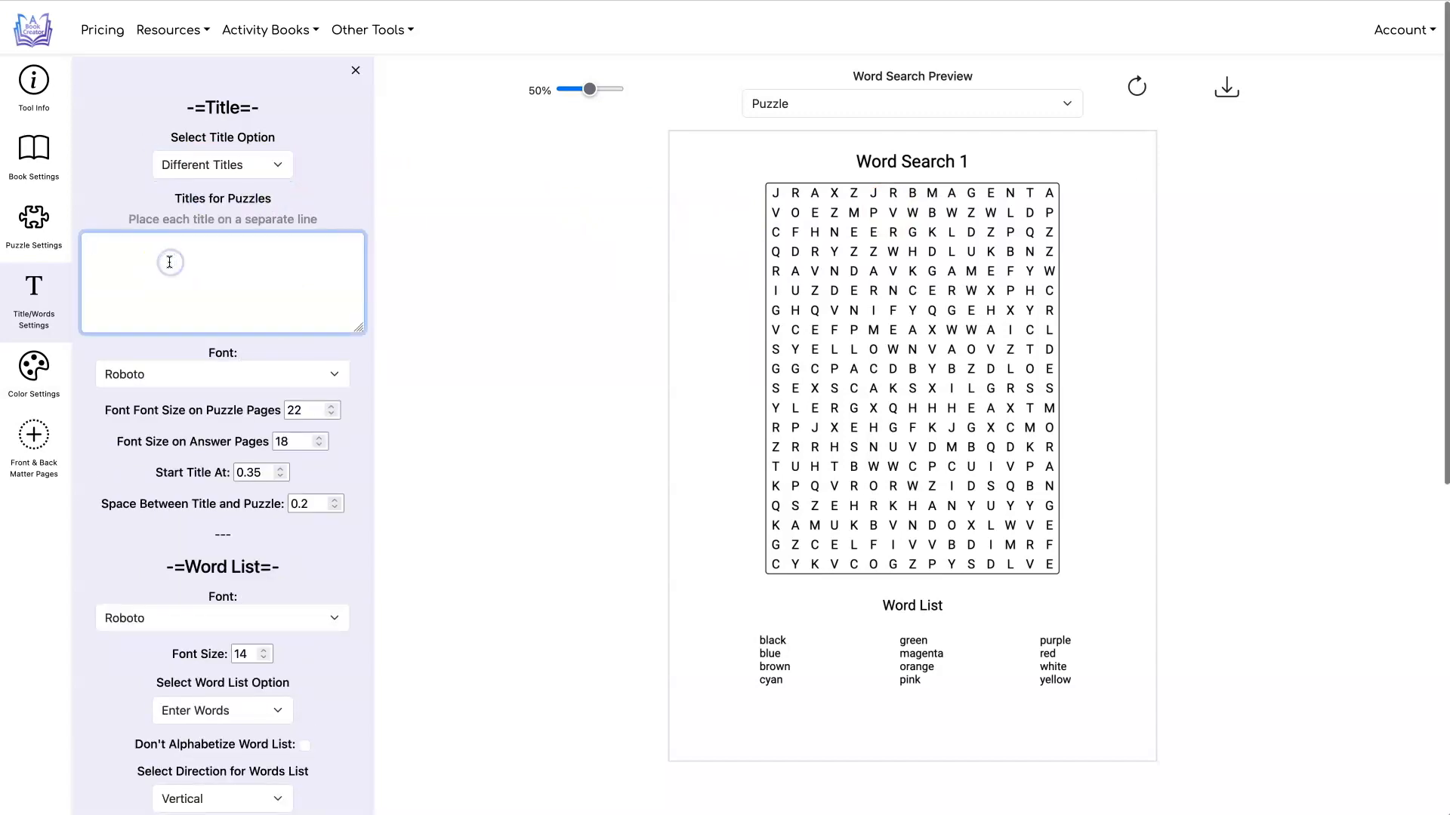
type("Color Word Search")
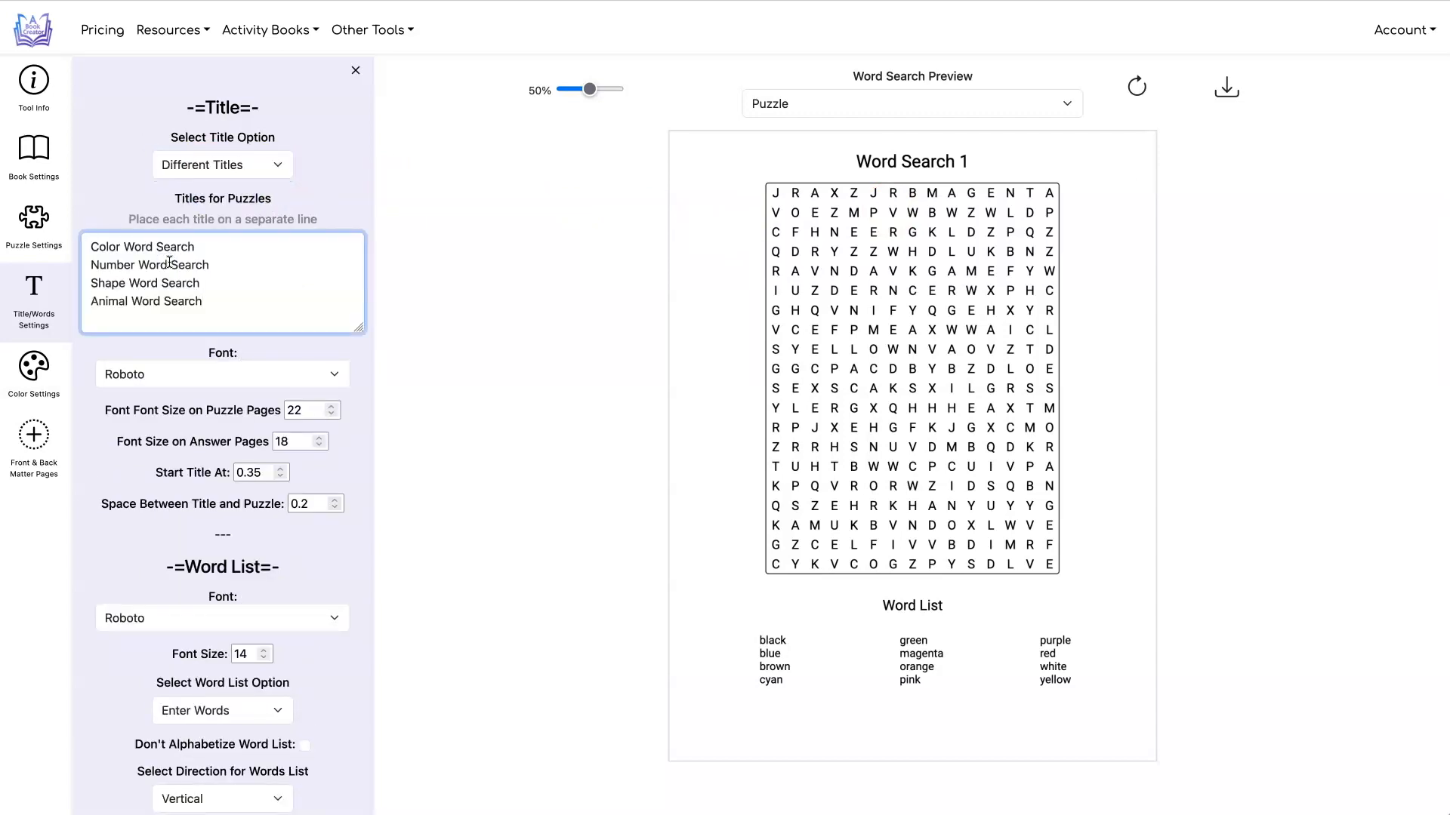
- Refresh the preview and check the new titles on the Answer and Puzzle pages
left_click(1137, 81)
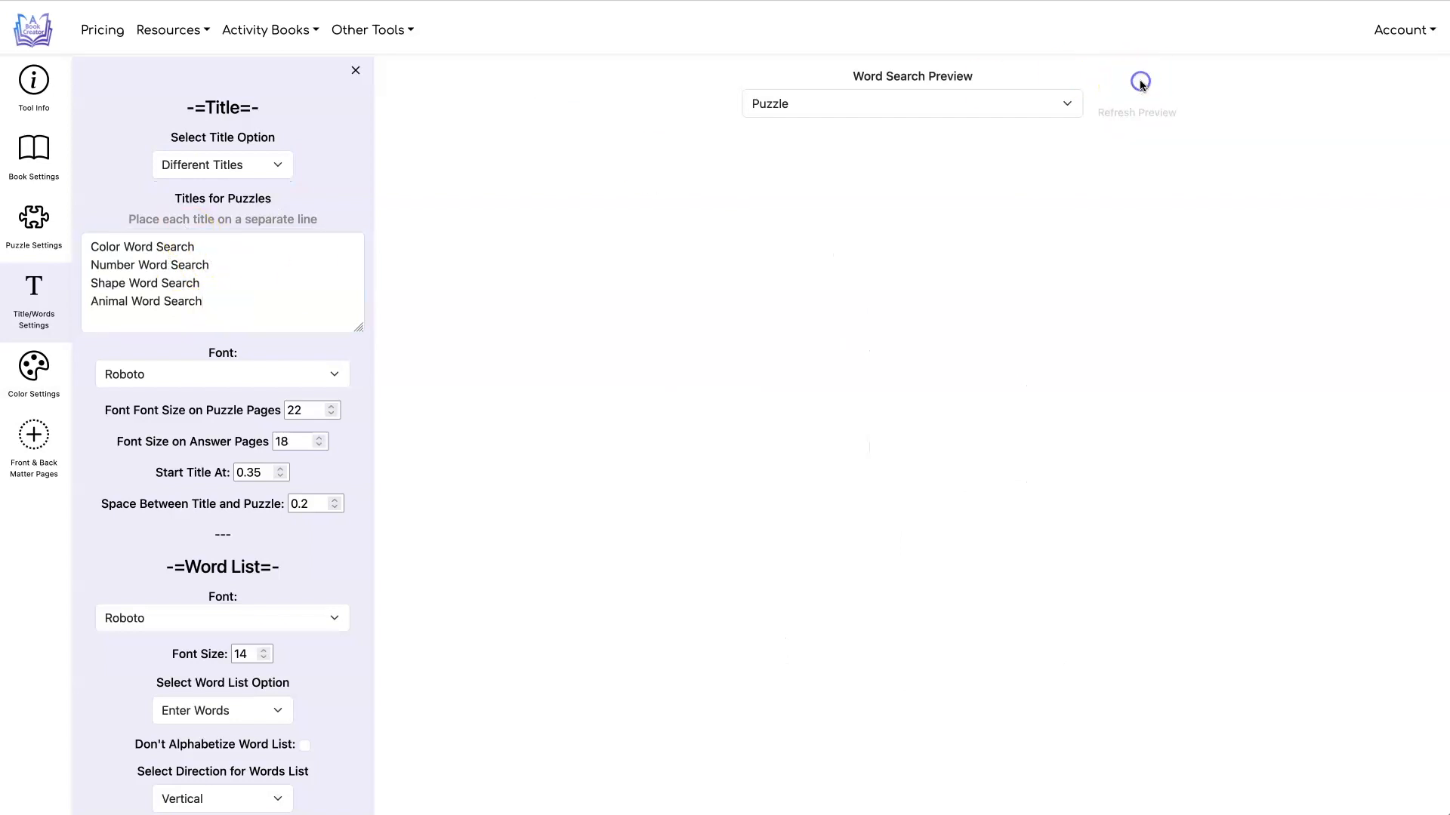
left_click(1136, 88)
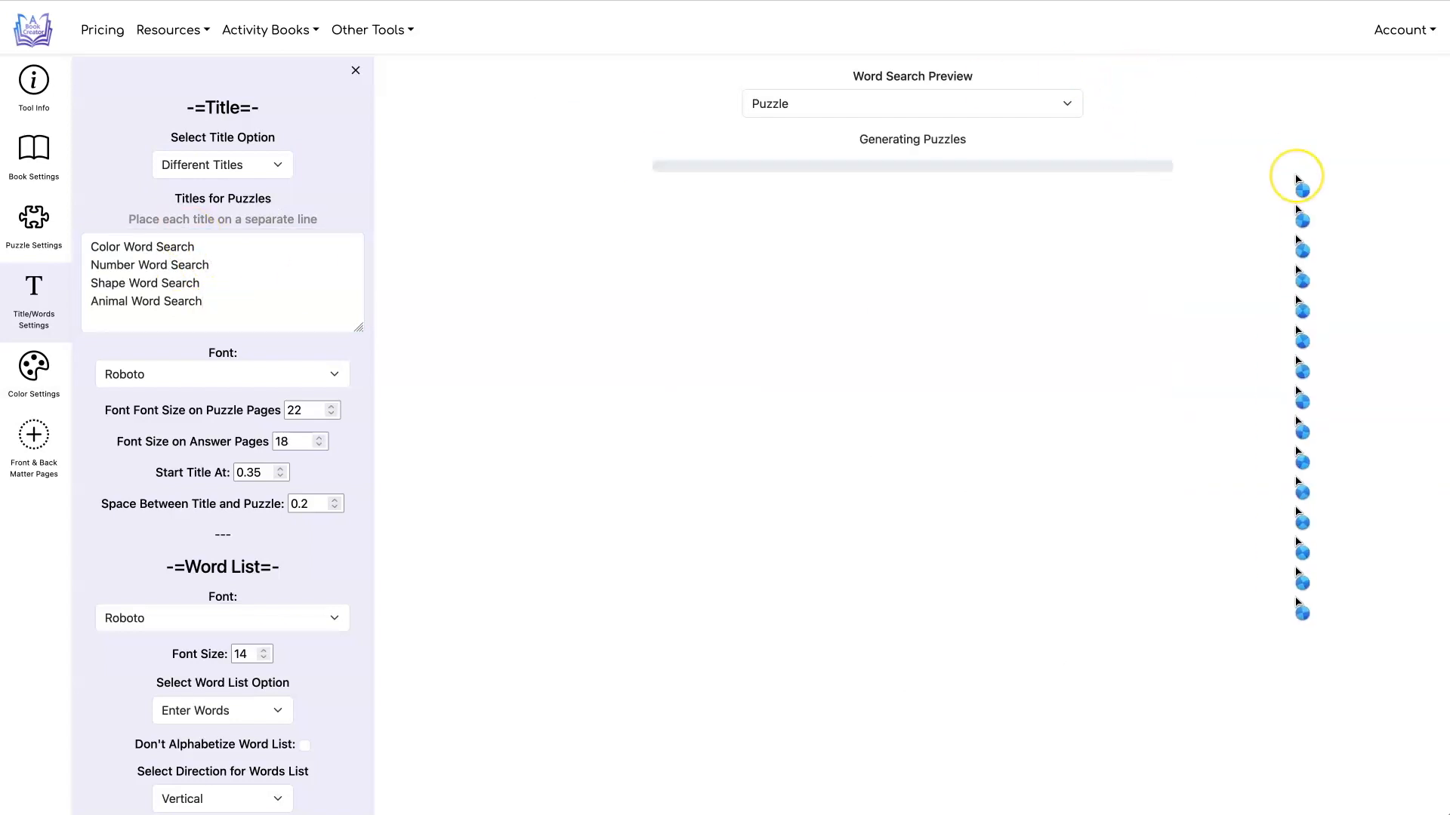
left_click(911, 103)
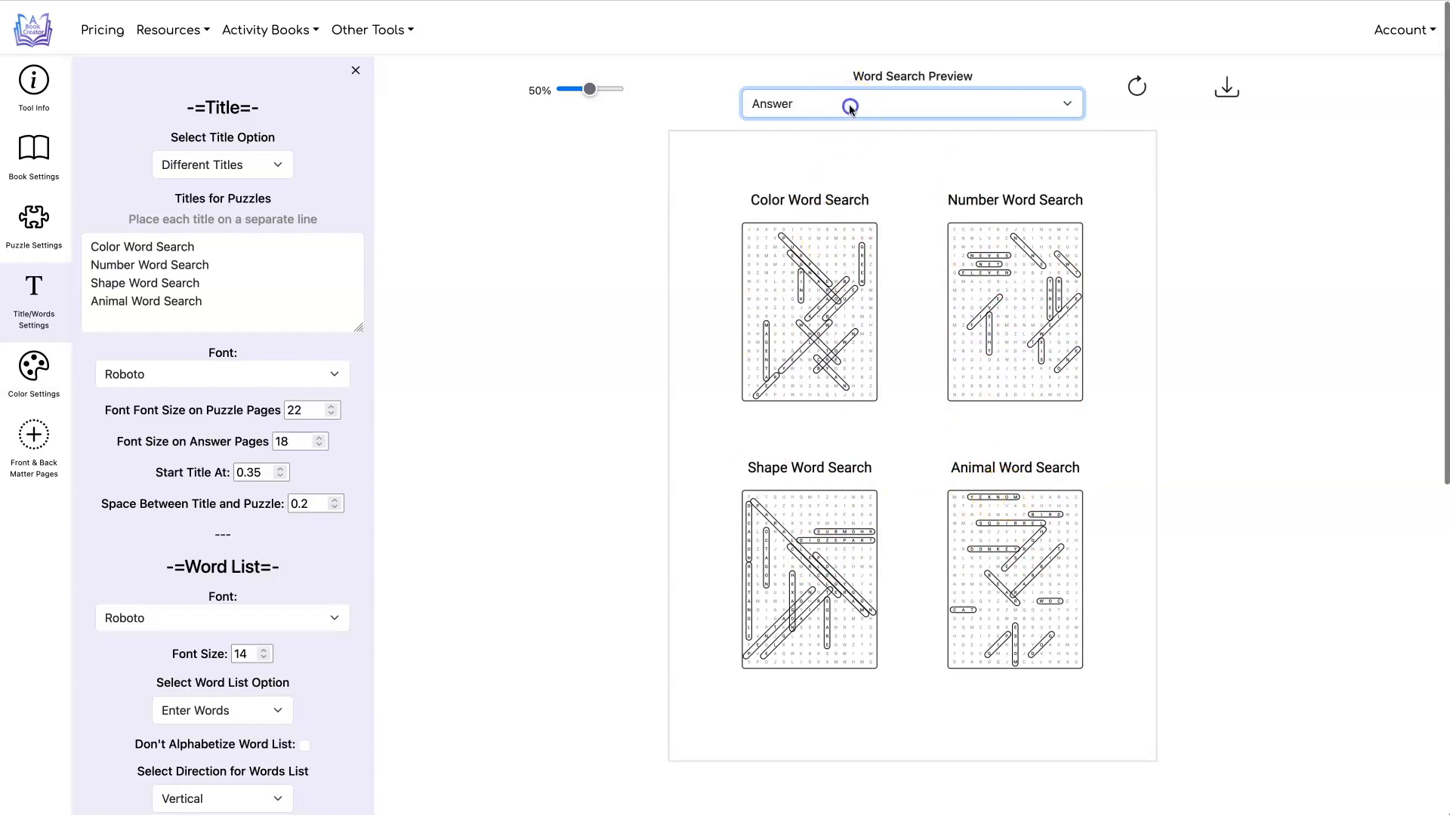
left_click(909, 102)
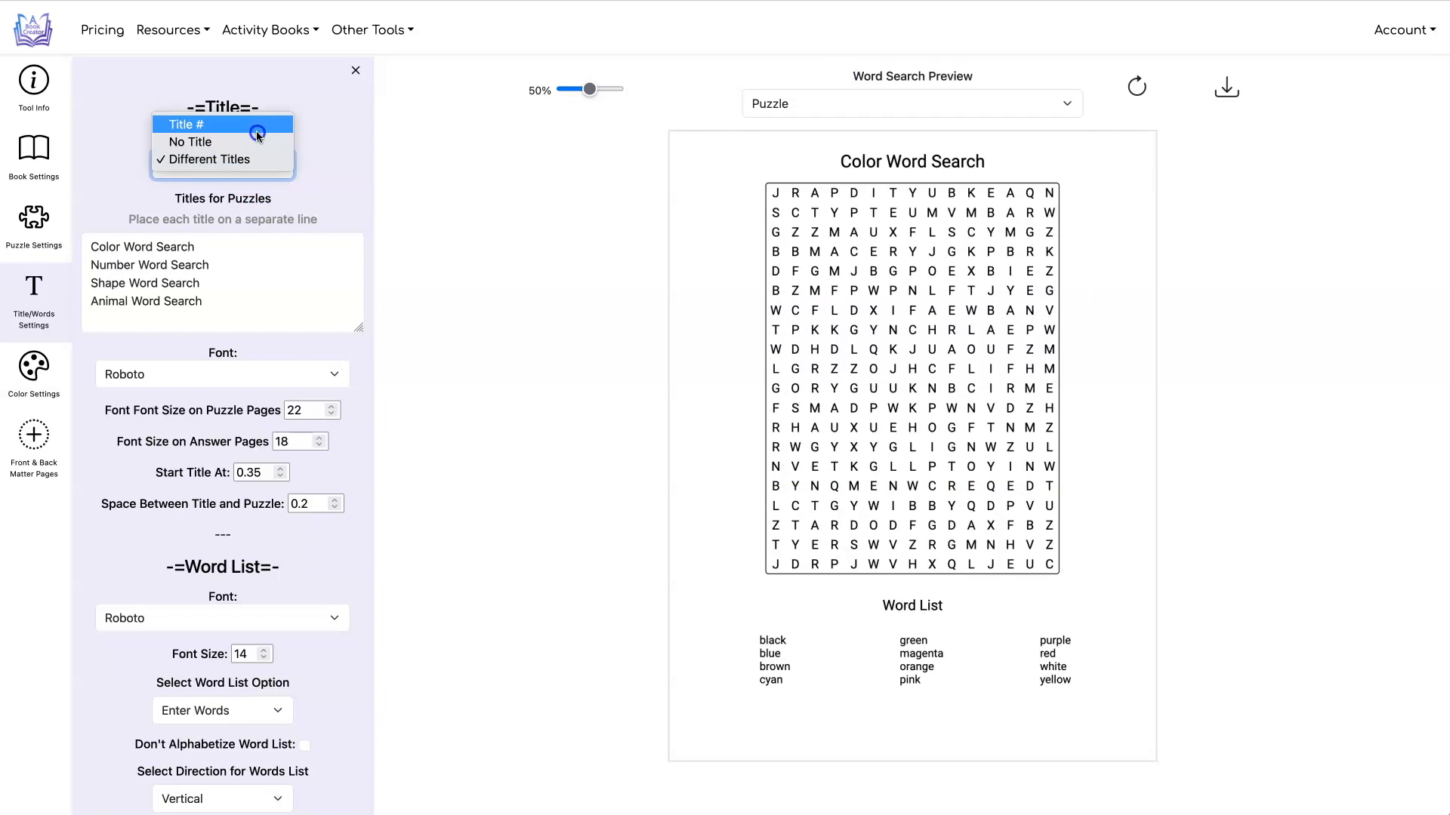
- Switch back to numbered 'Summer Word Search' titles, then check the Answer and Puzzle previews
left_click(189, 141)
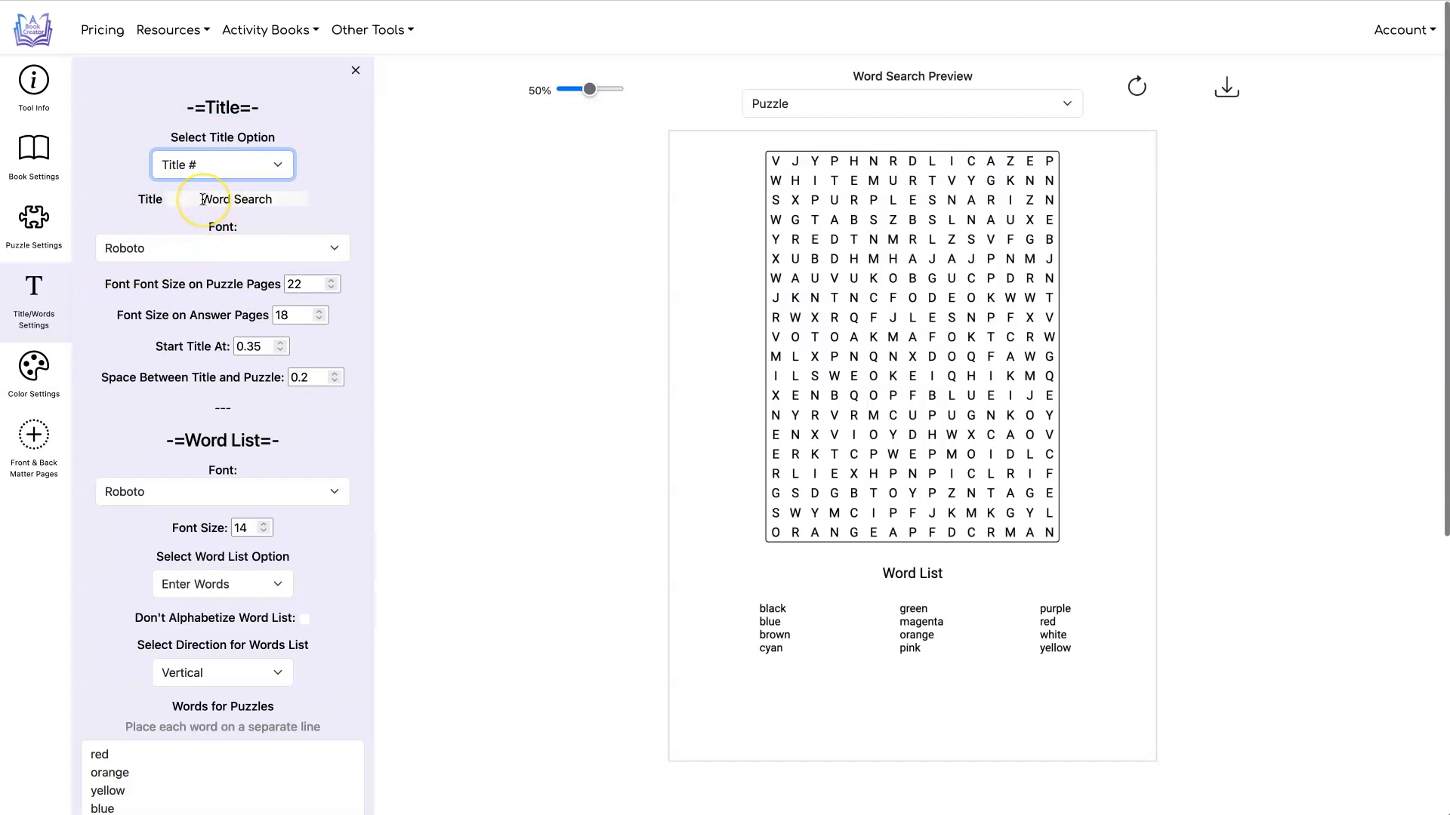
left_click(235, 199)
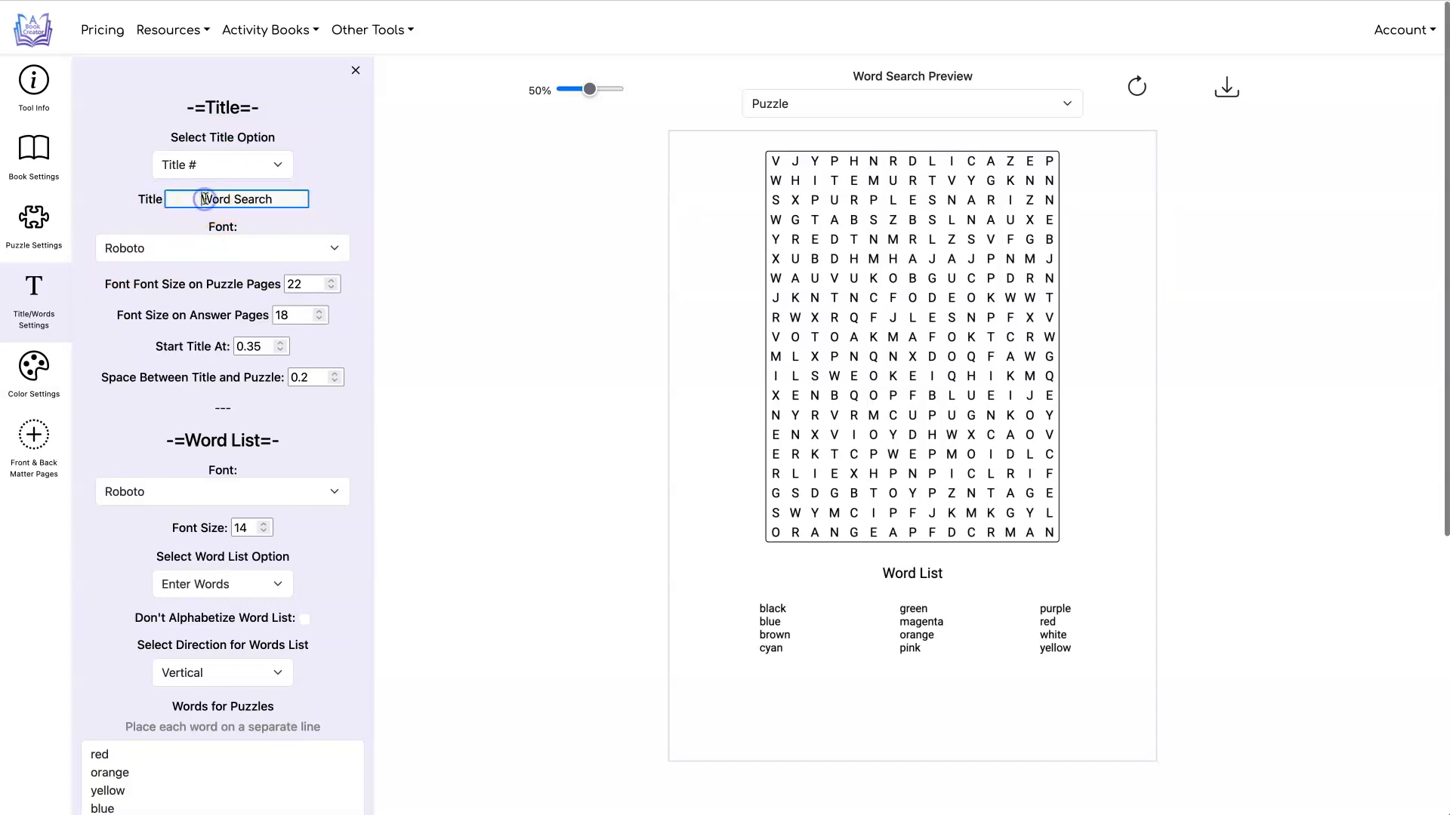
left_click(236, 199)
type("Summer ")
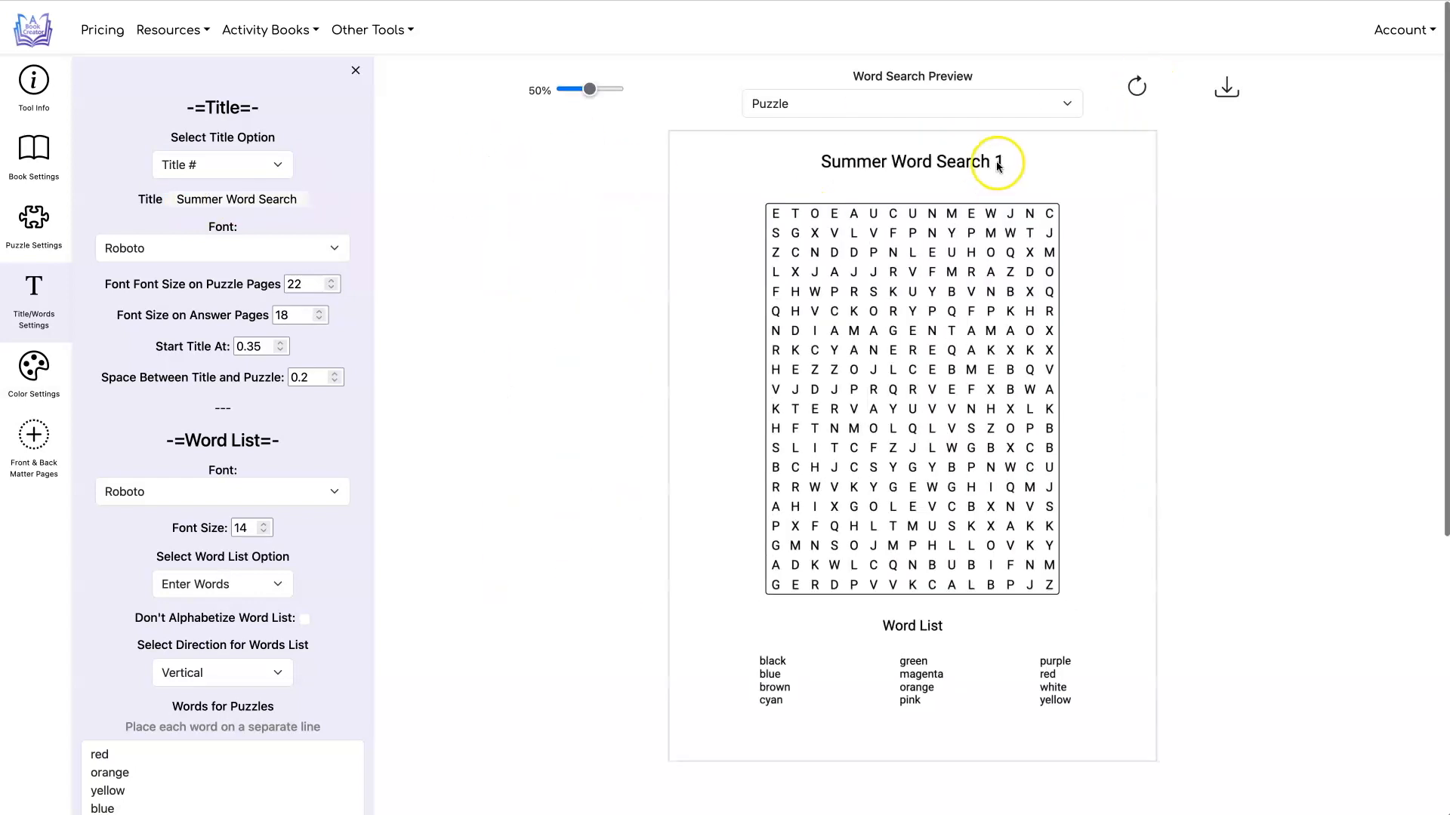
left_click(911, 102)
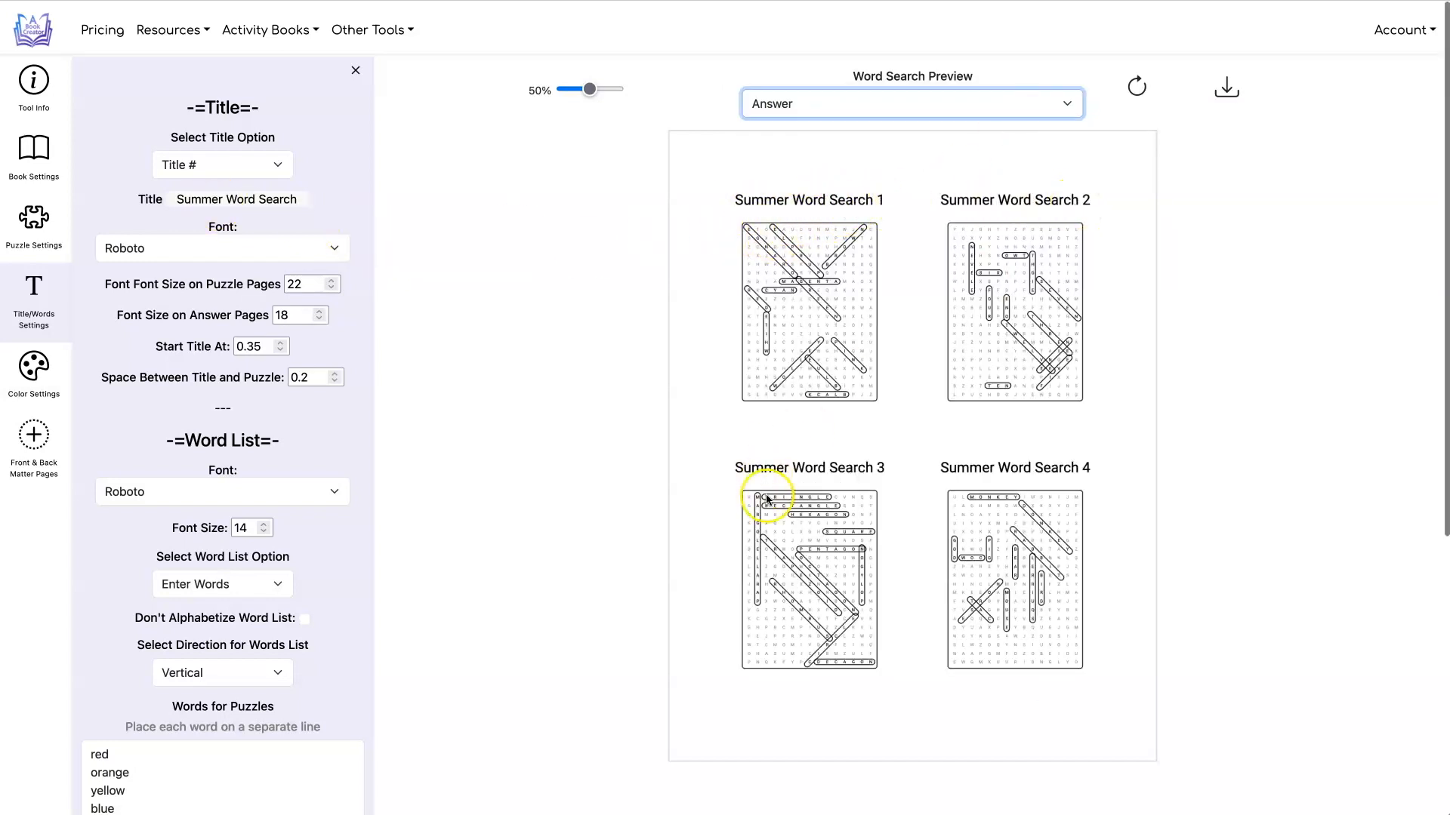
left_click(911, 102)
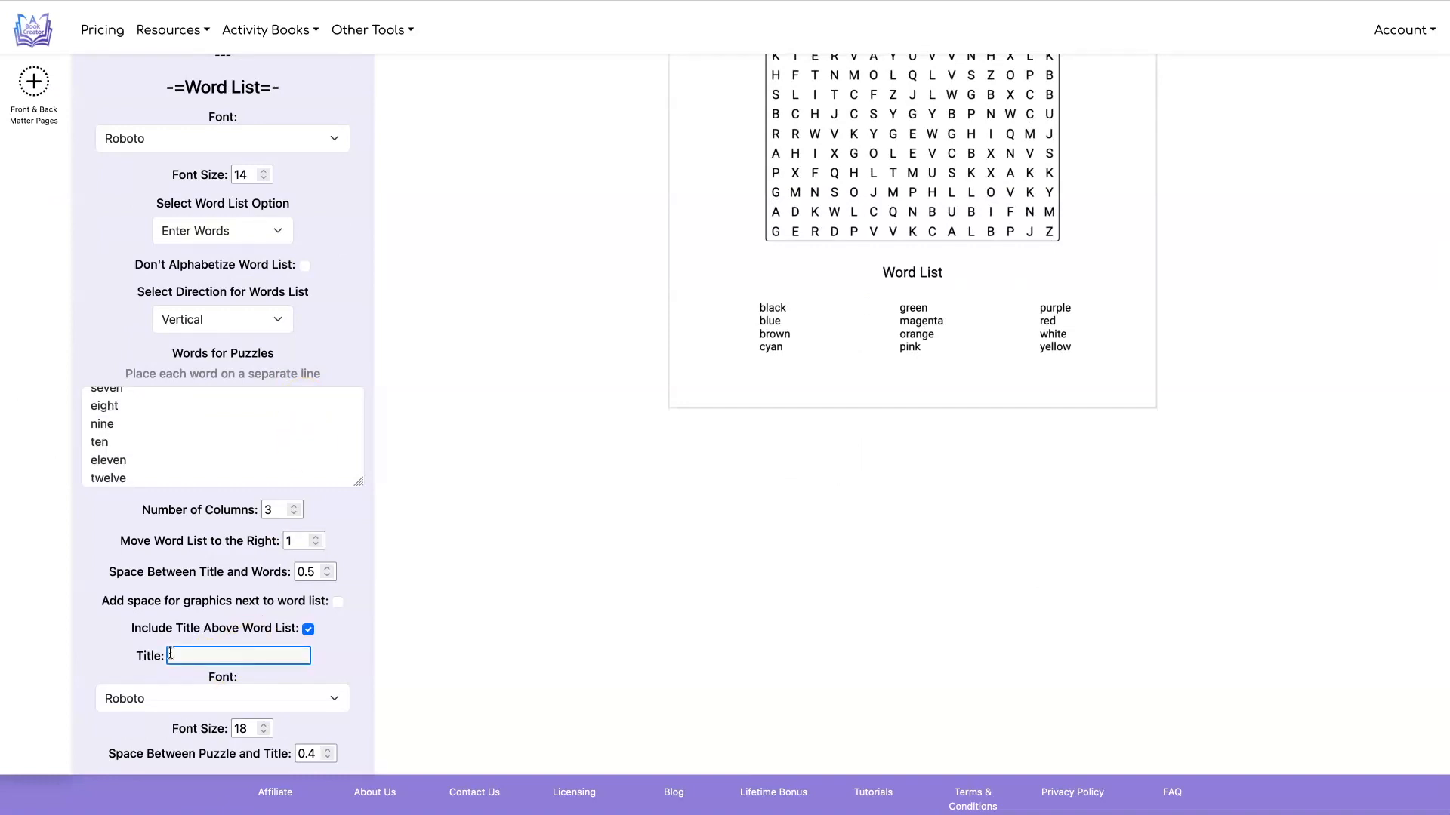
- Enter 'Find These Words' as the word-list title
type("Findm")
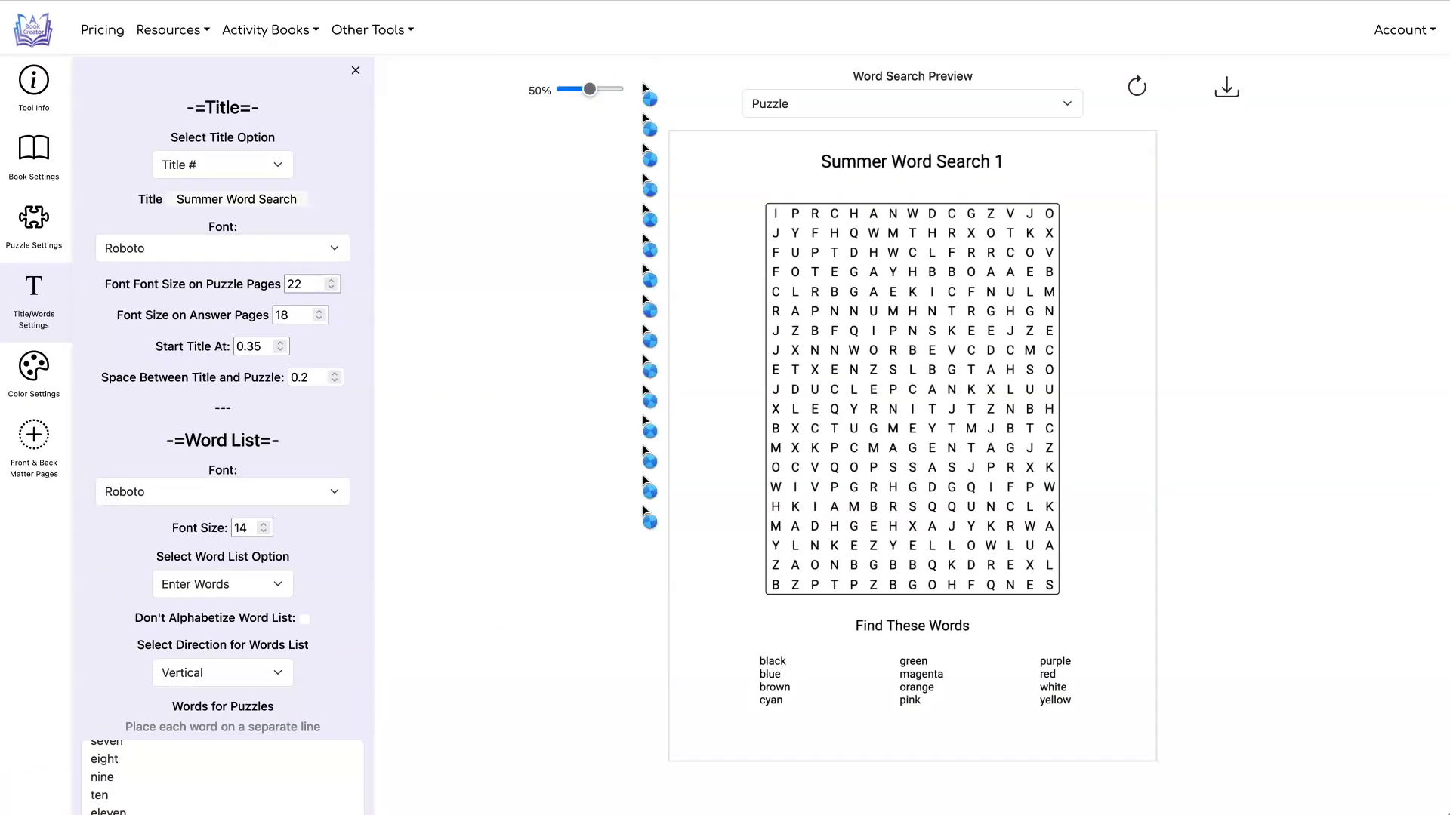
mouse_move(610, 464)
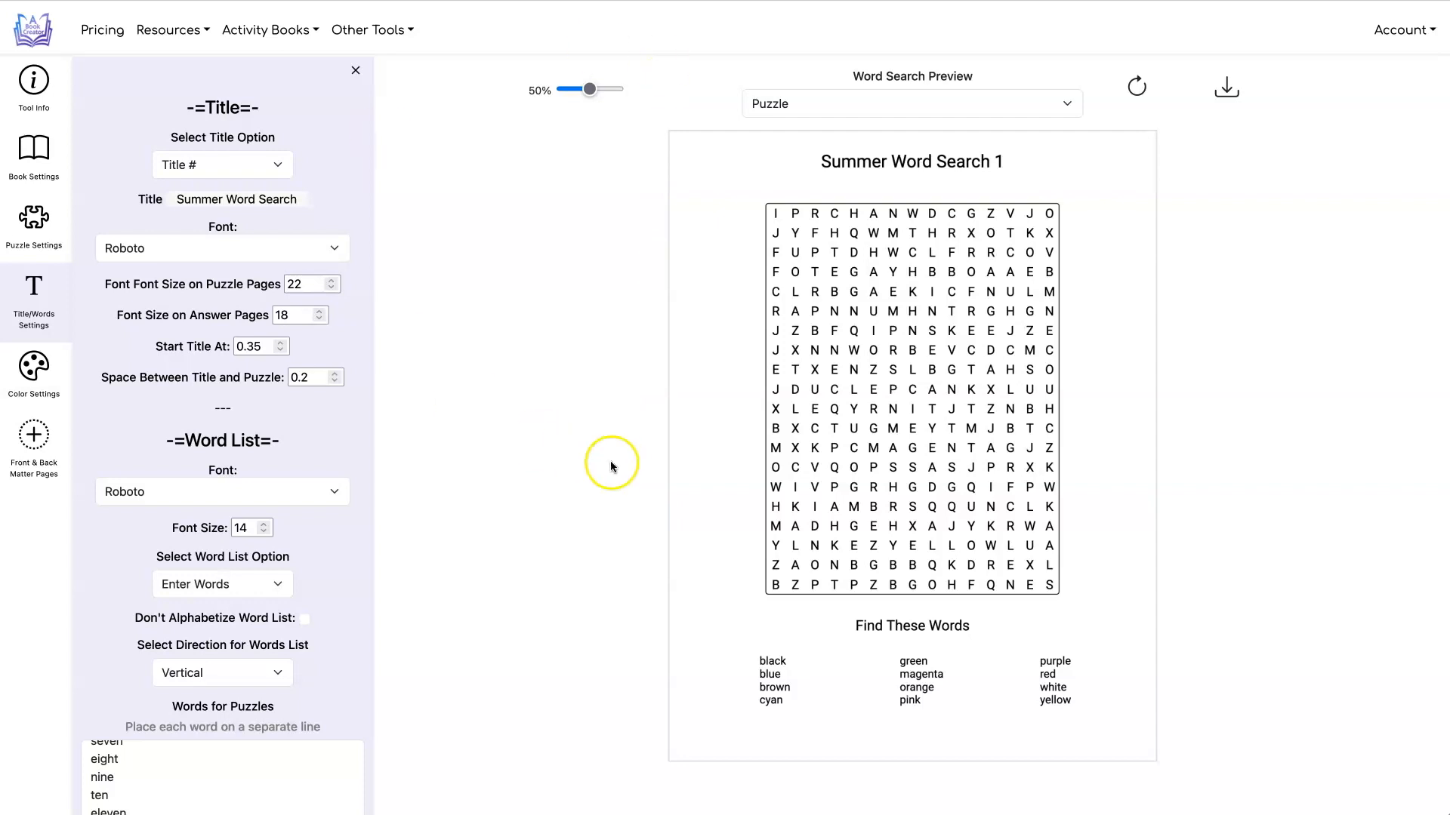
mouse_move(1050, 679)
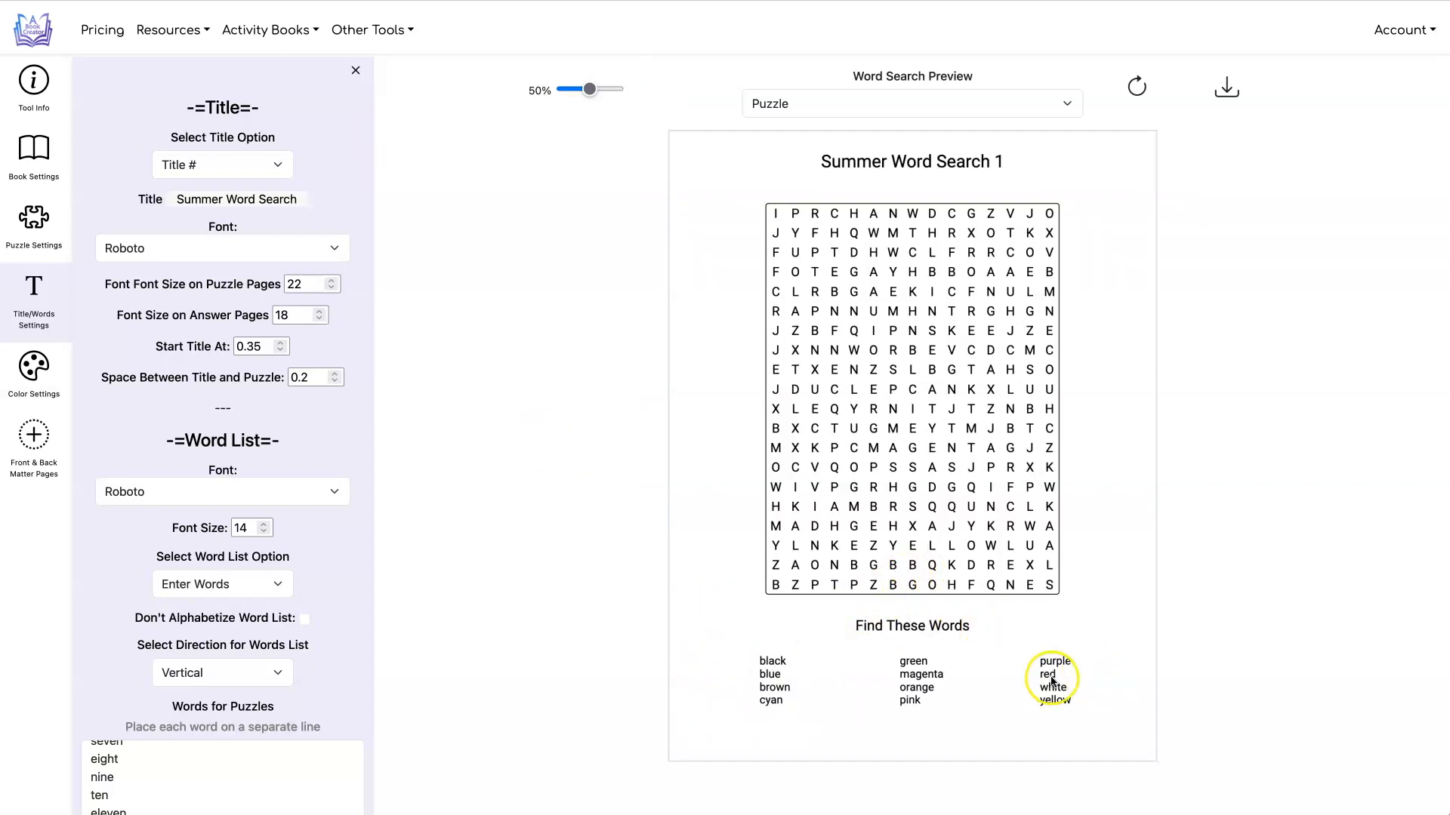
mouse_move(904, 636)
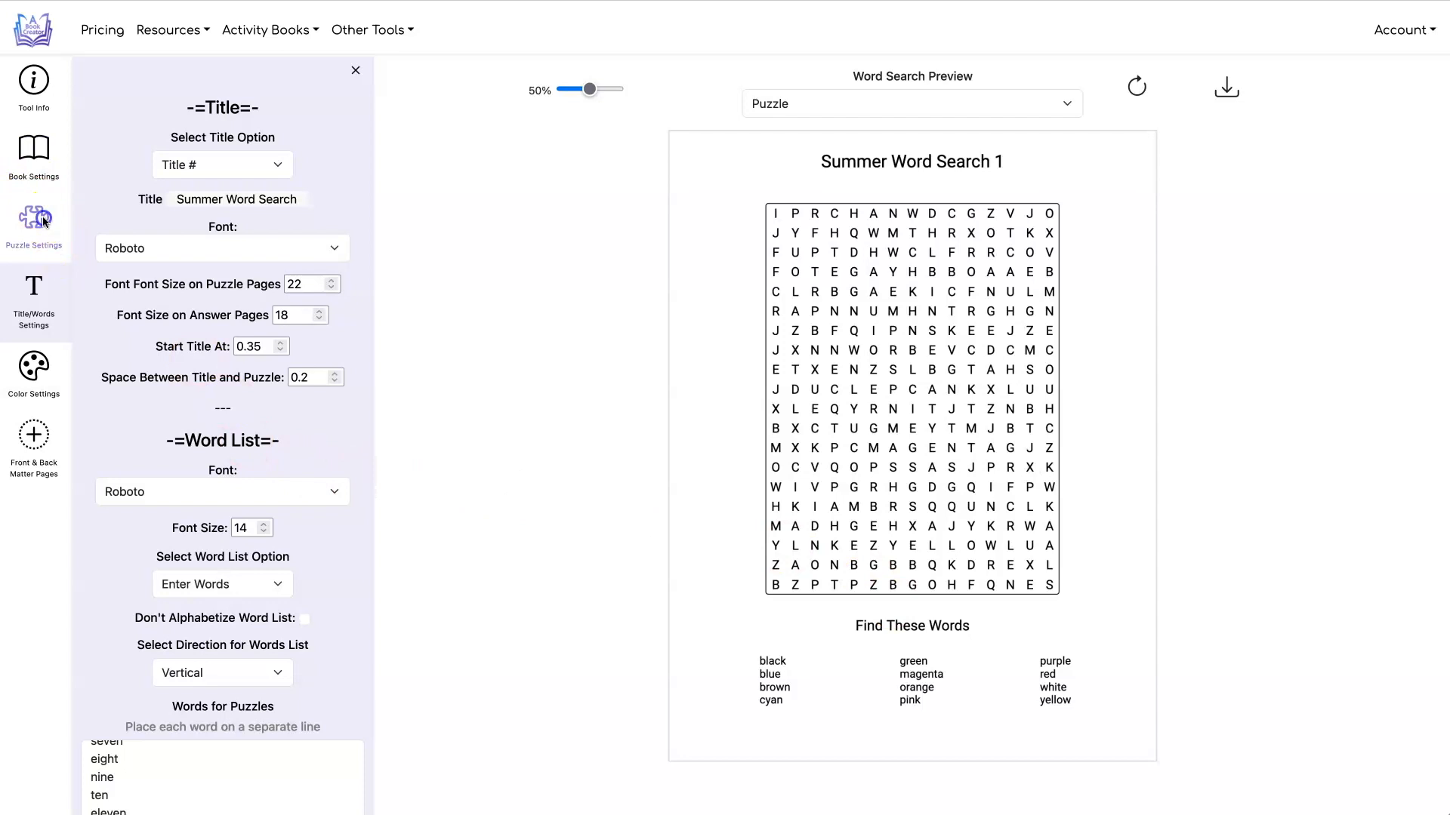
- List the Greek capitals (Α, Β, Γ, Δ…) one per line as grid-include letters
scroll("down", 3)
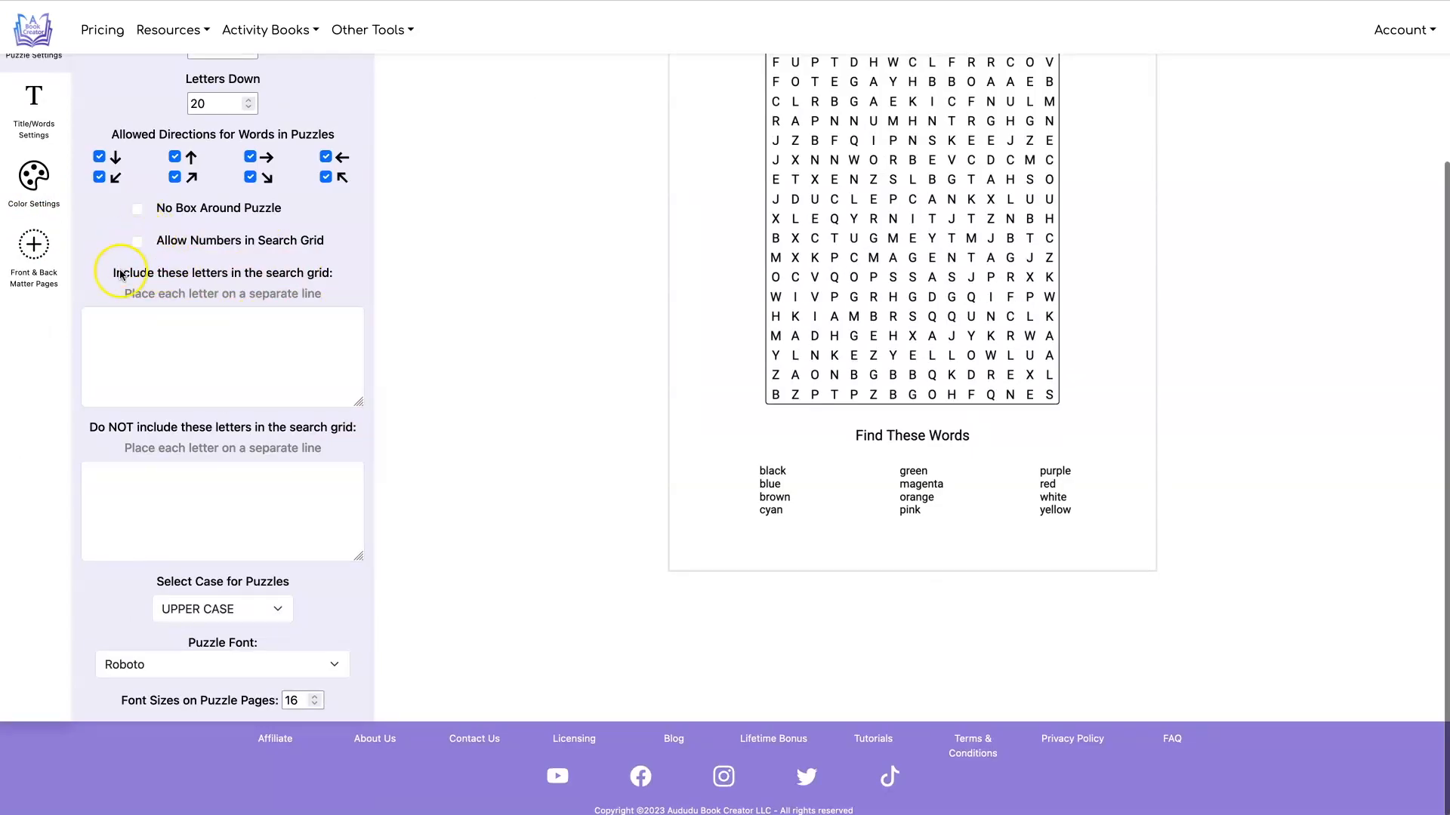
mouse_move(322, 276)
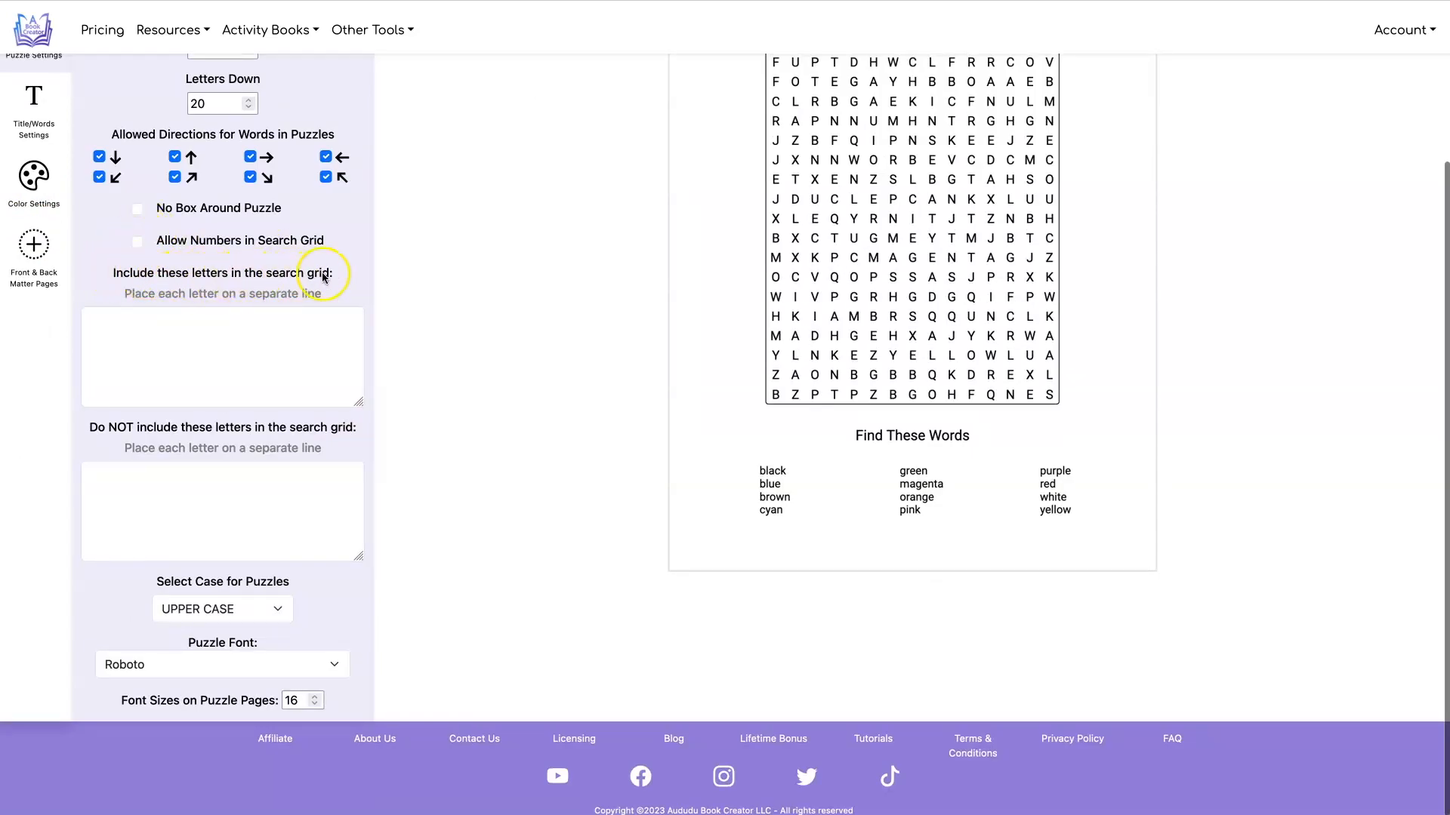
mouse_move(90, 435)
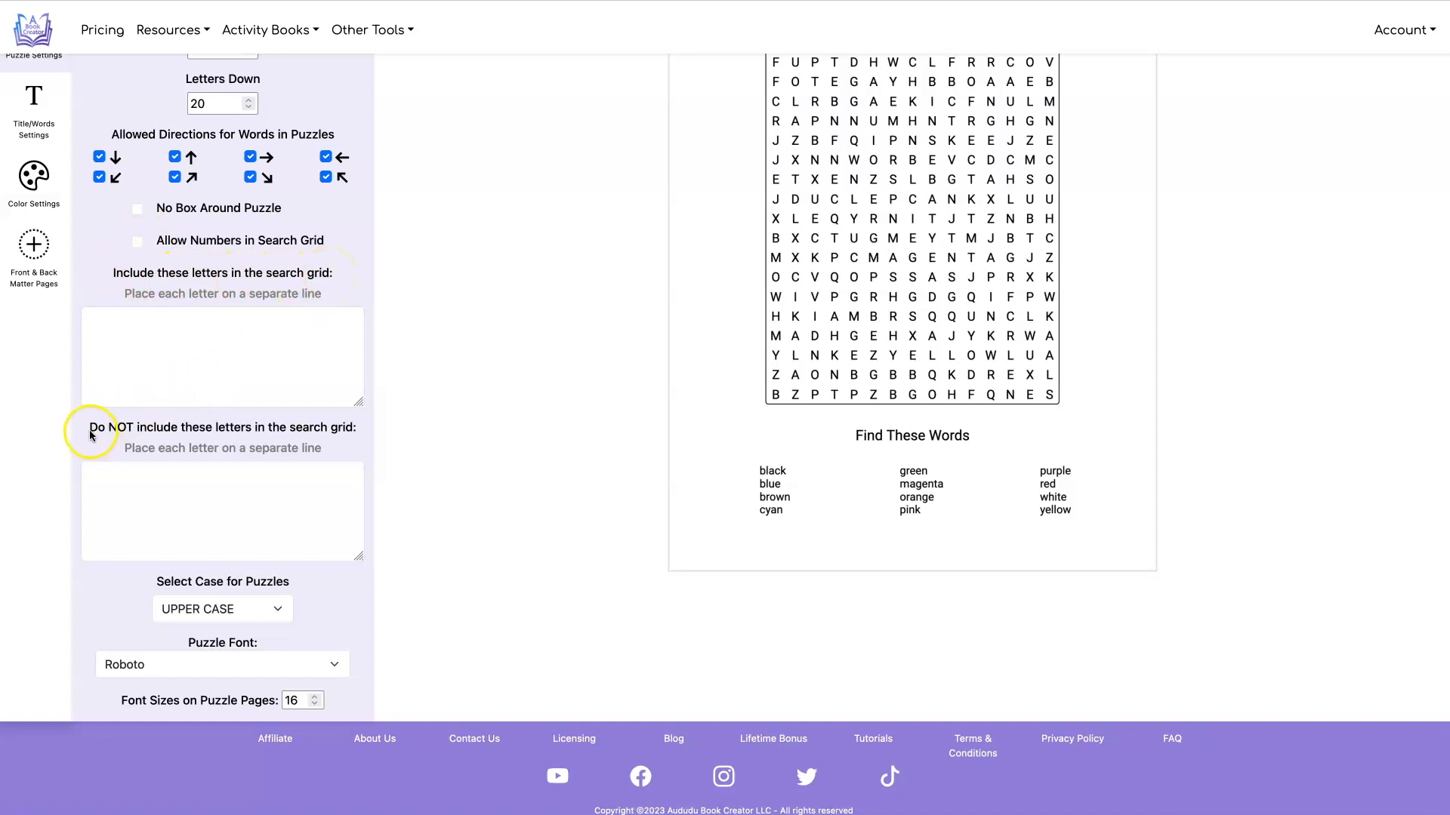
mouse_move(550, 437)
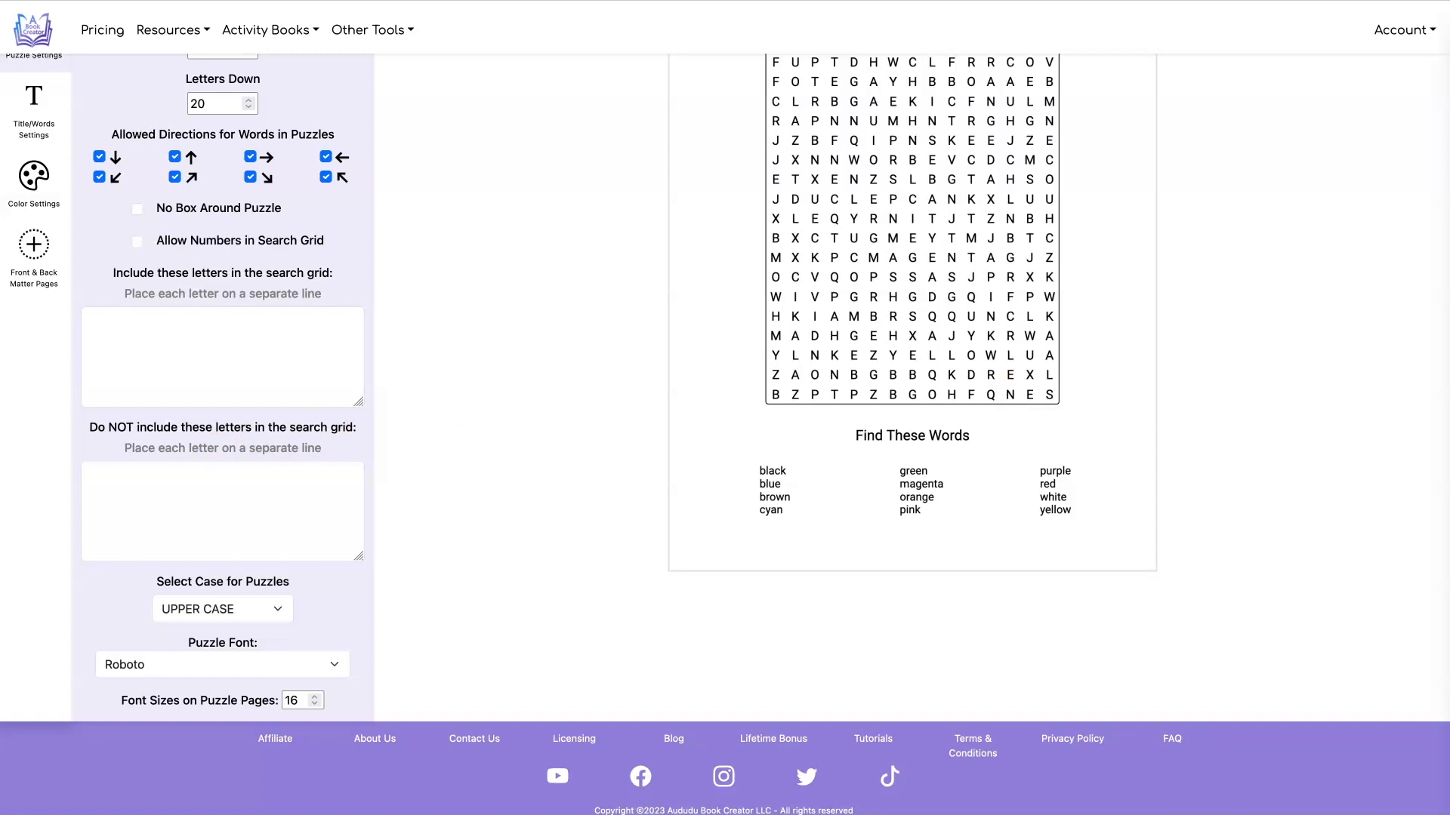
type("Α")
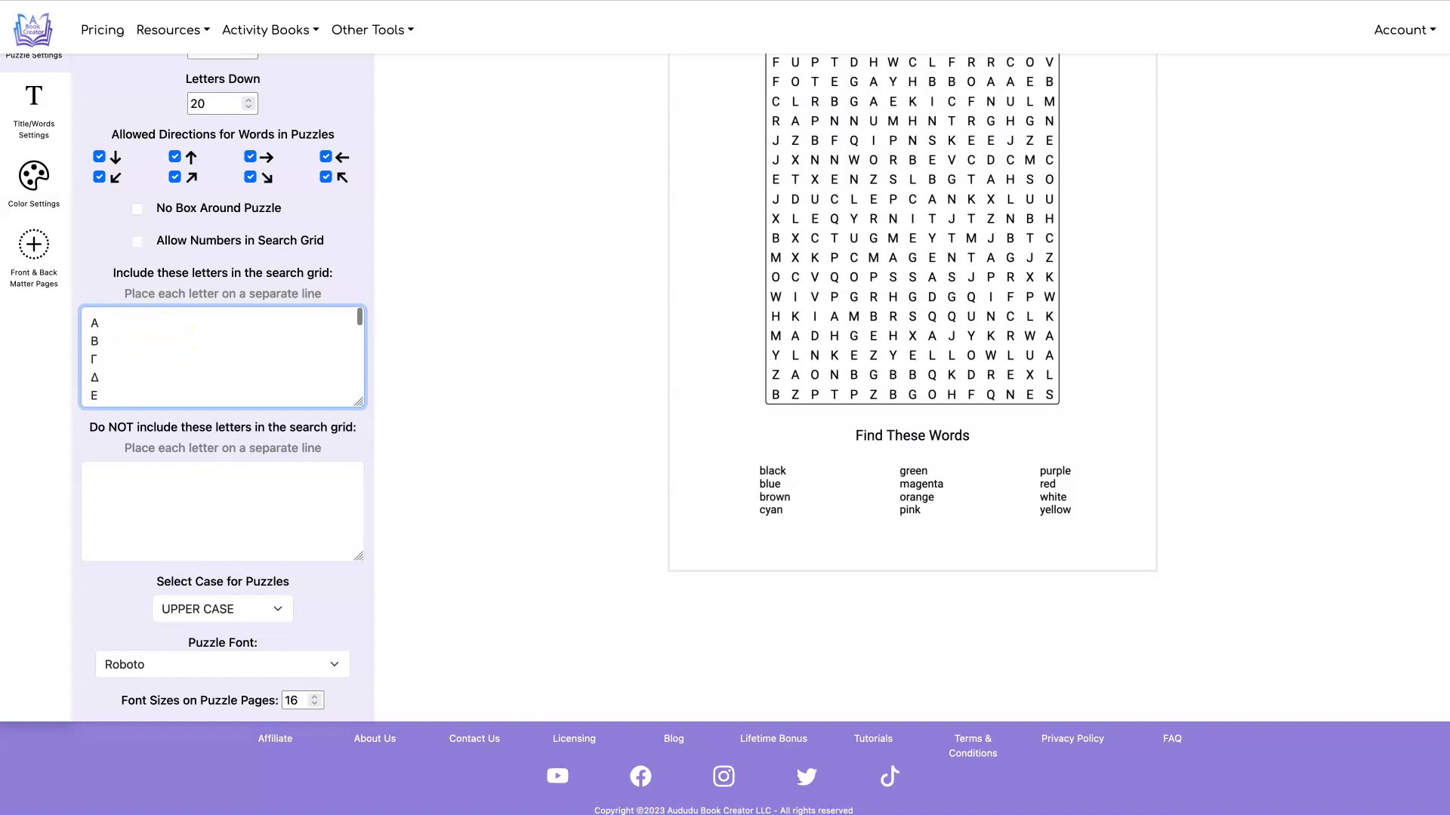
left_click(222, 356)
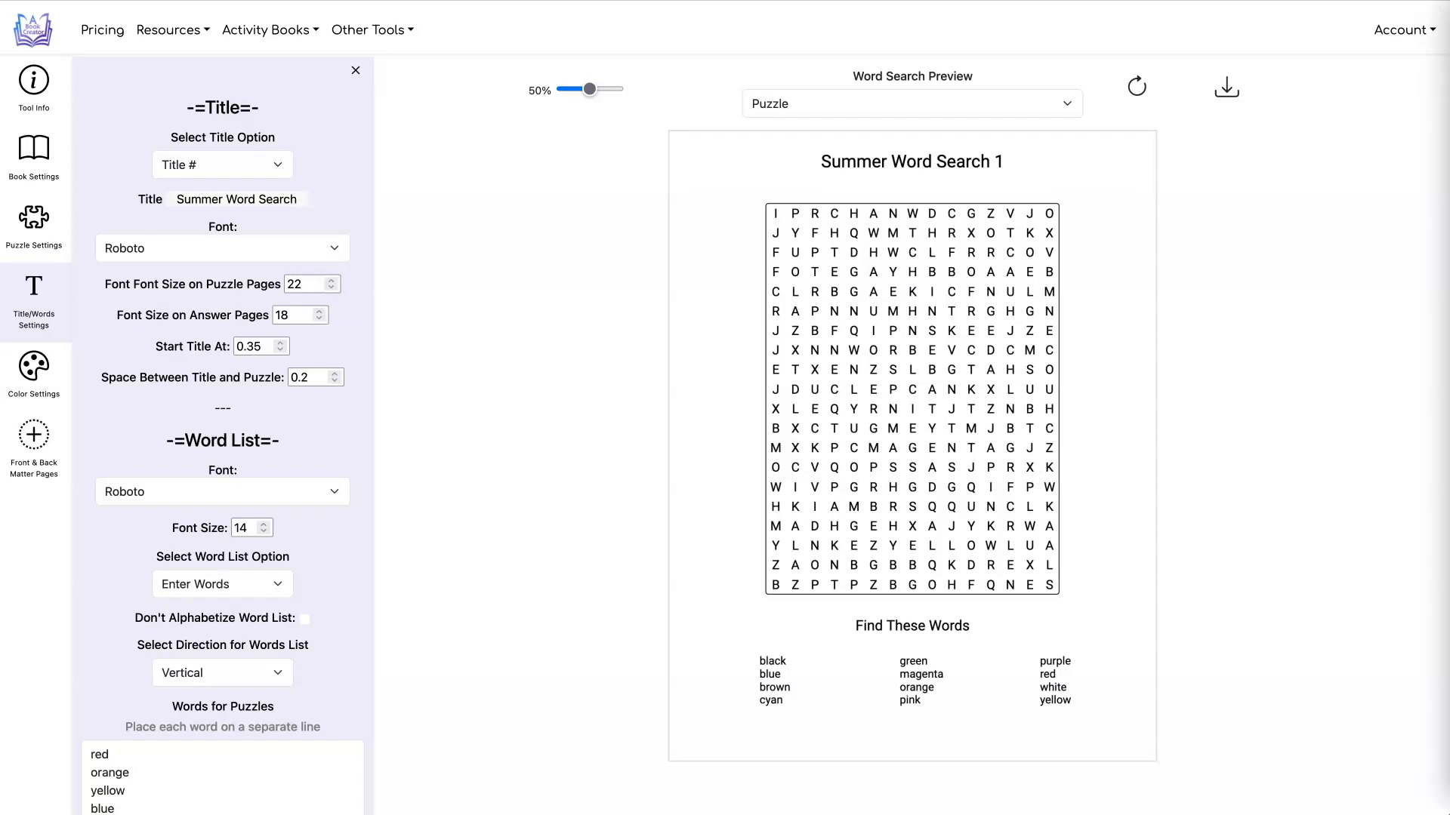
left_click(33, 203)
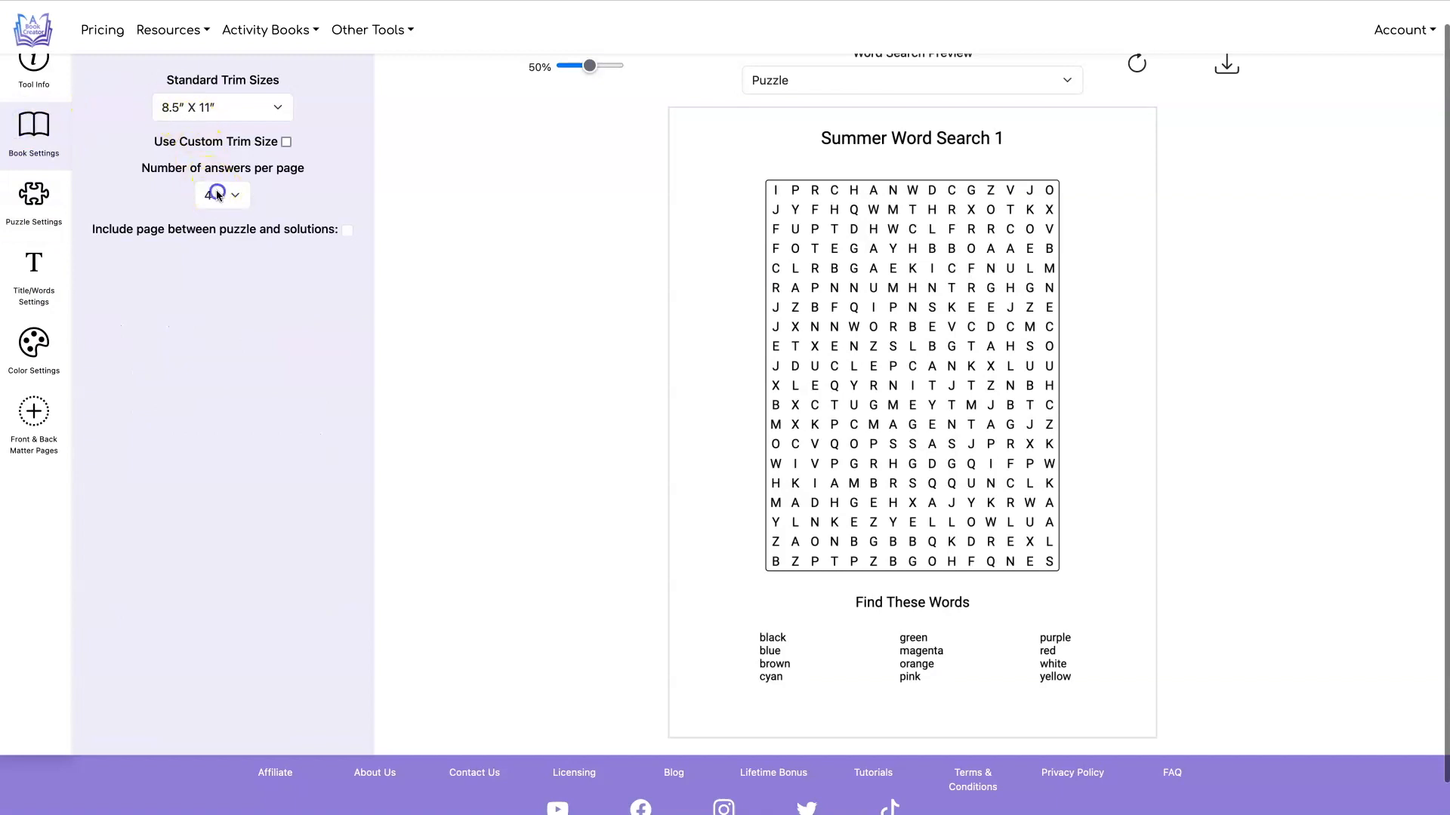
- Set answers per page to 1 and regenerate the Greek puzzle preview
left_click(222, 194)
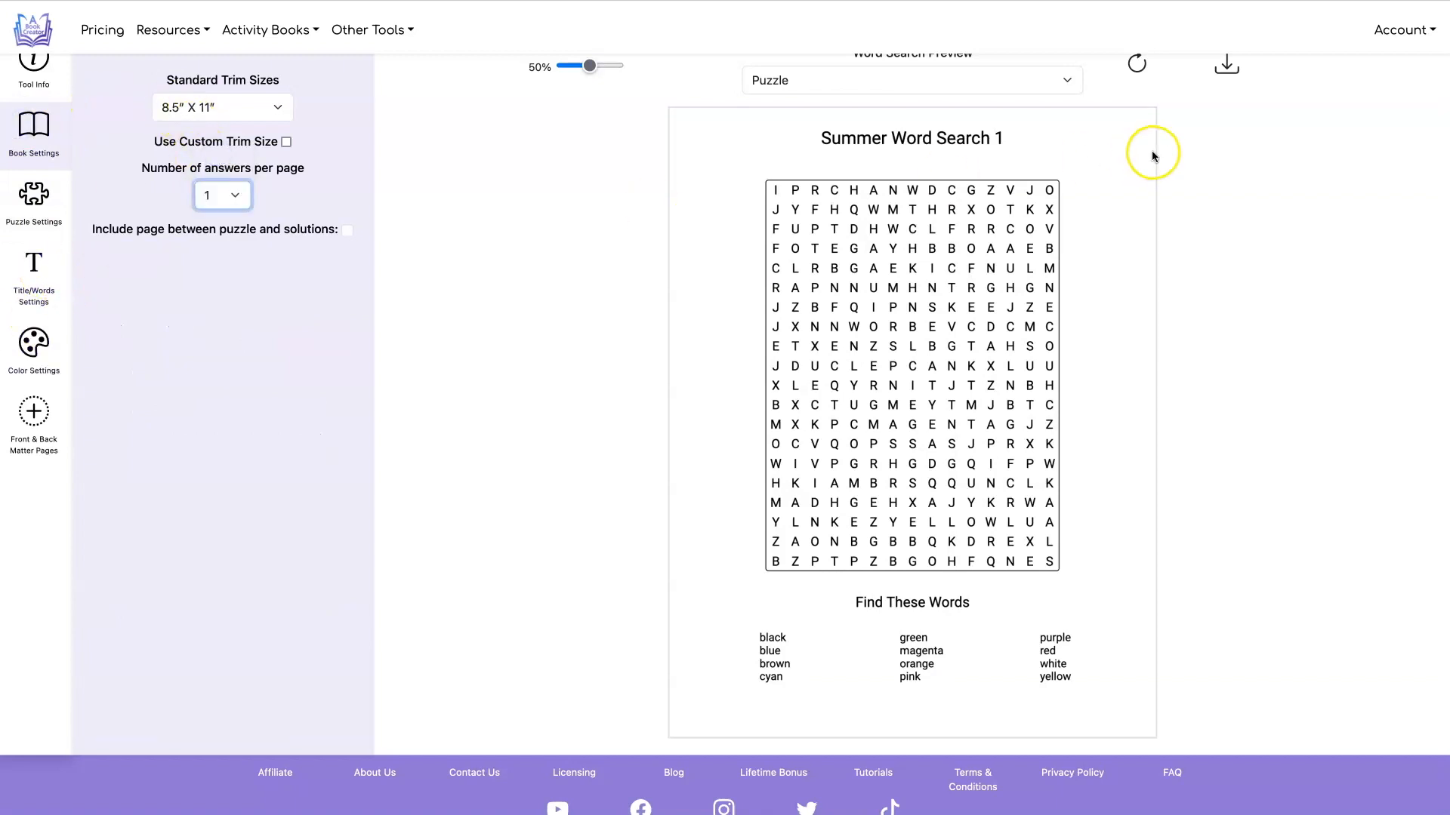
left_click(1136, 63)
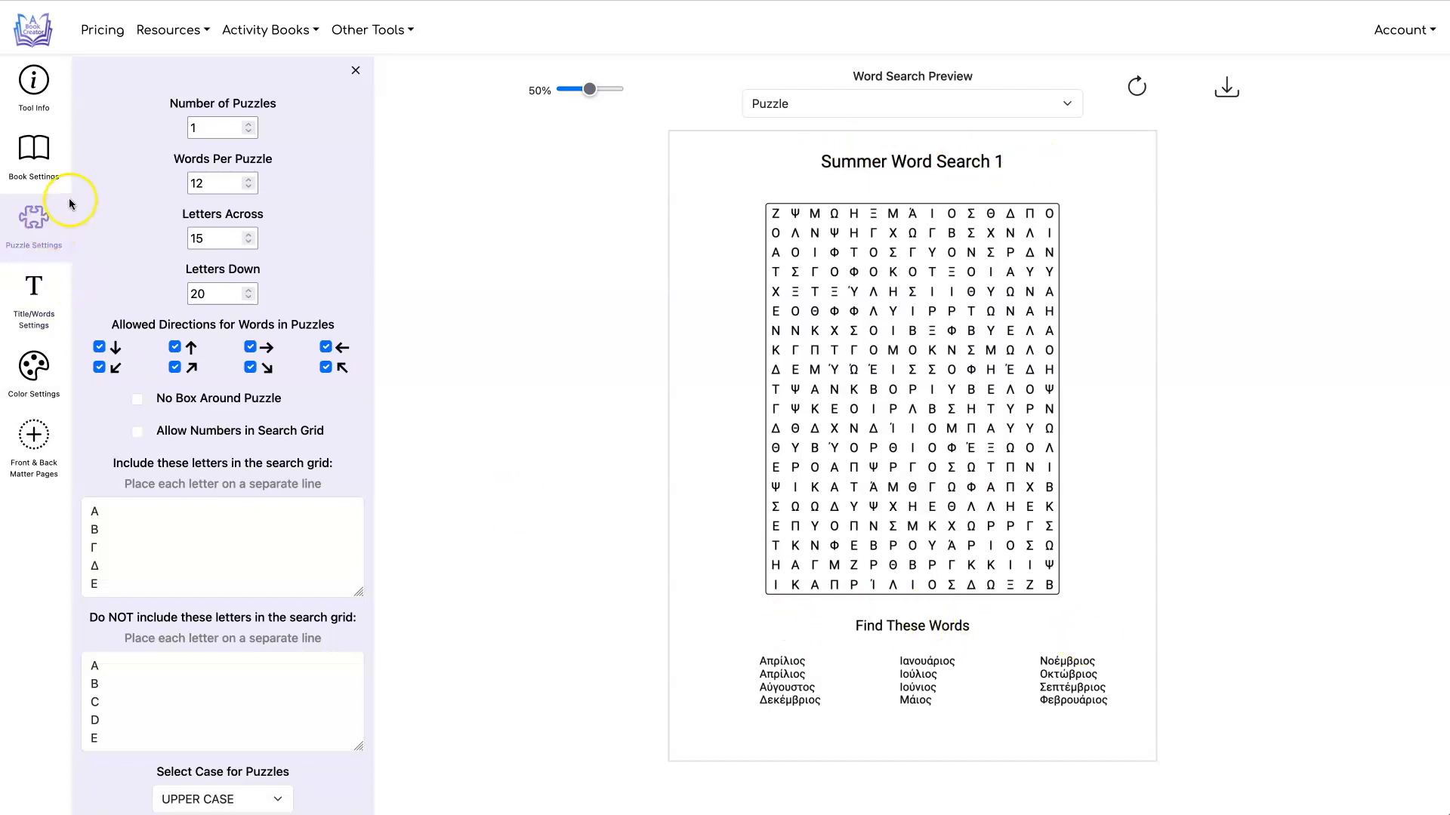
- Title the puzzle 'Μήνες αναζήτησης λέξεων' and the word list 'ΛΙΣΤΑ λέξεων', then regenerate
left_click(33, 296)
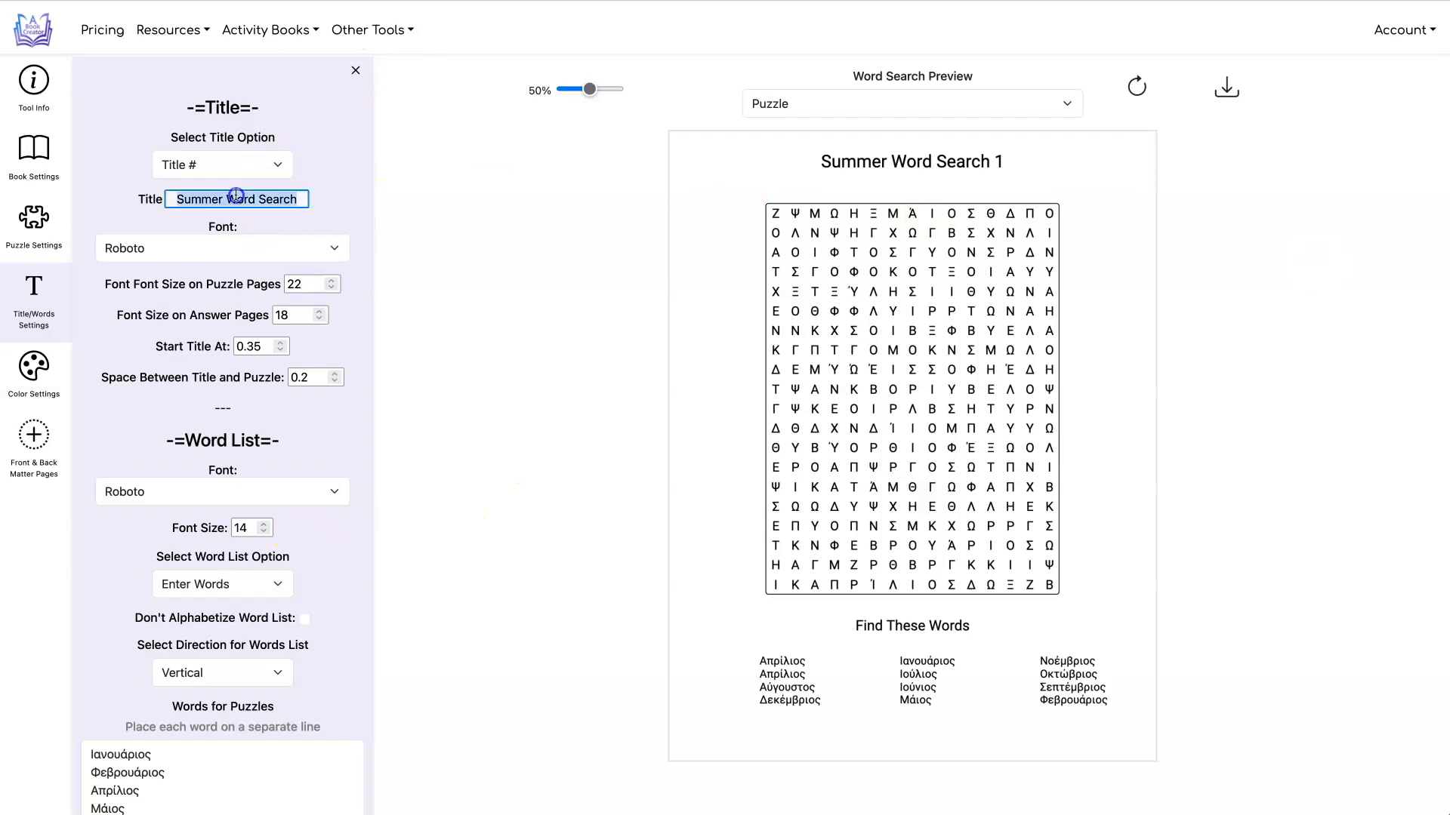
scroll("down", 3)
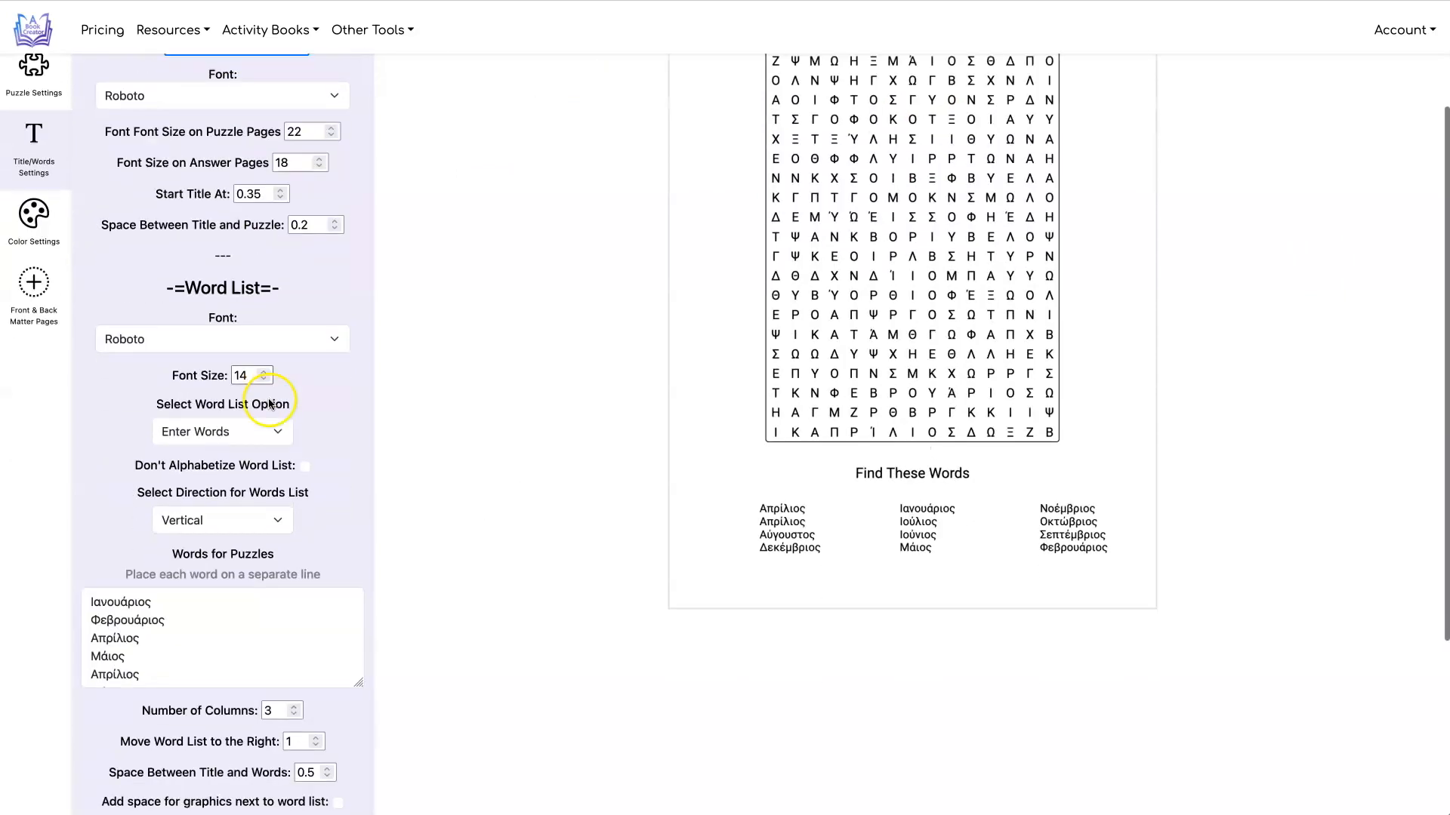
scroll("down", 3)
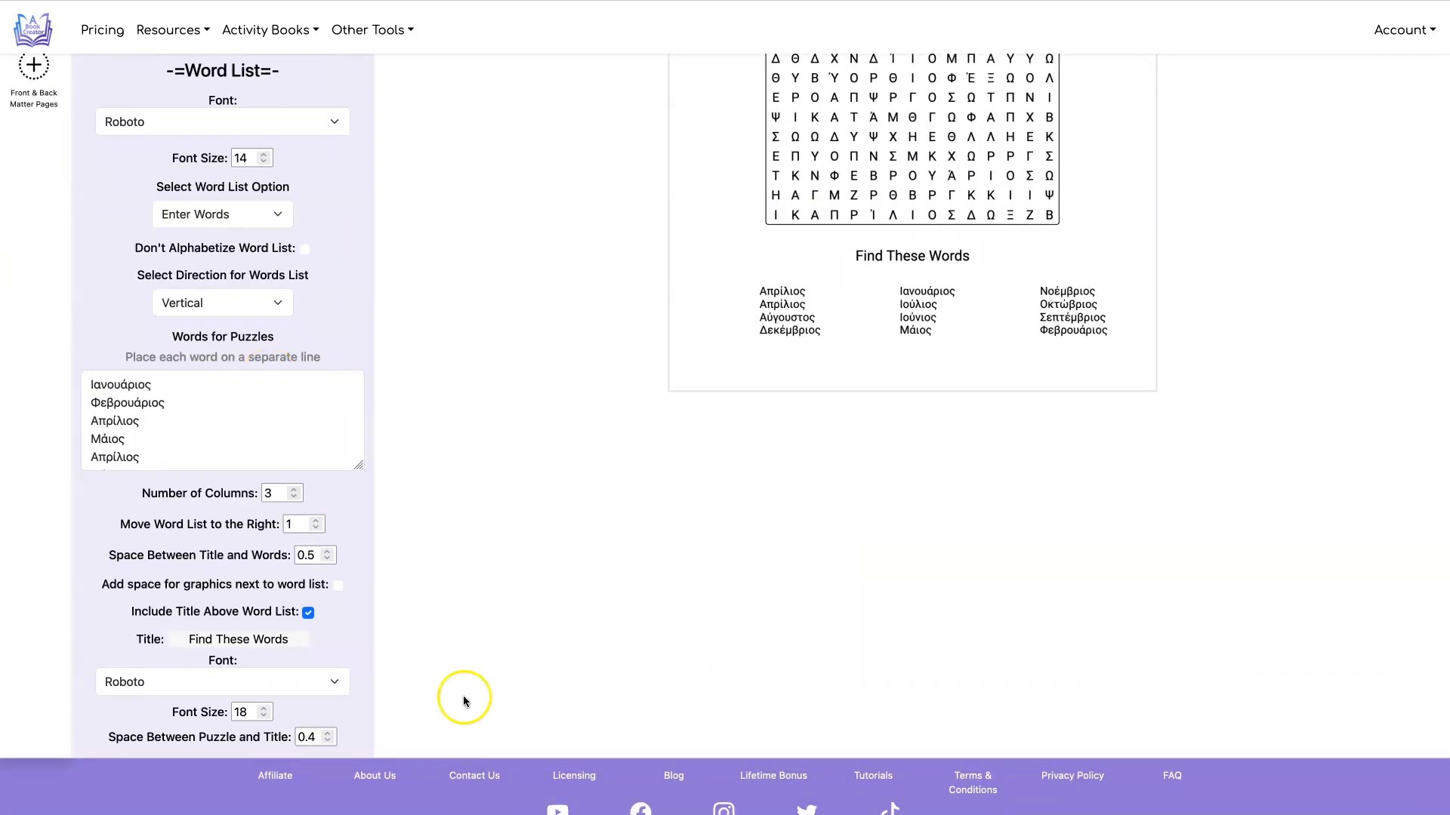
left_click(237, 638)
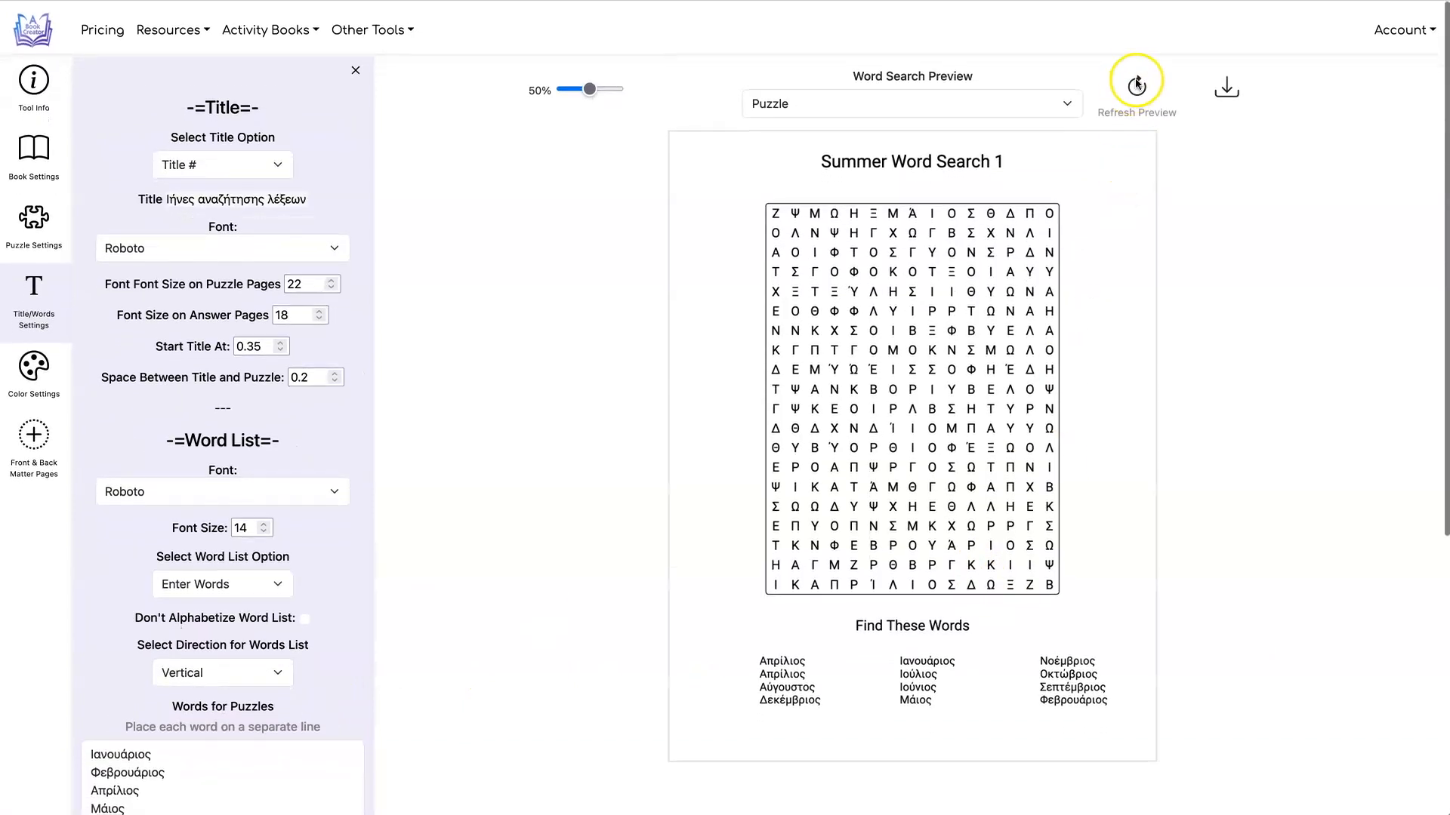
left_click(1136, 82)
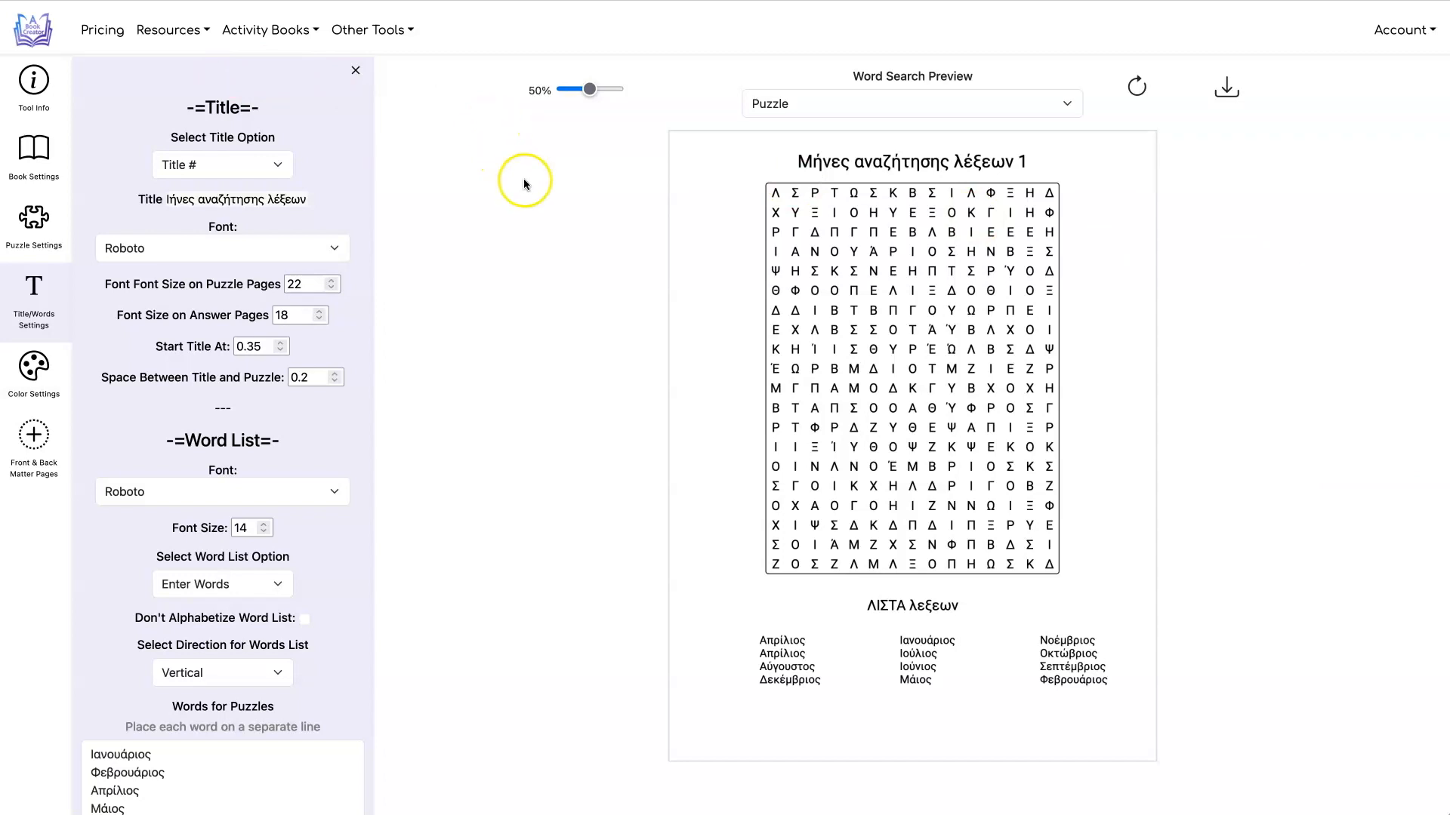
- Tick Allow Numbers in Search Grid so digits 0–9 can fill the grid
left_click(33, 222)
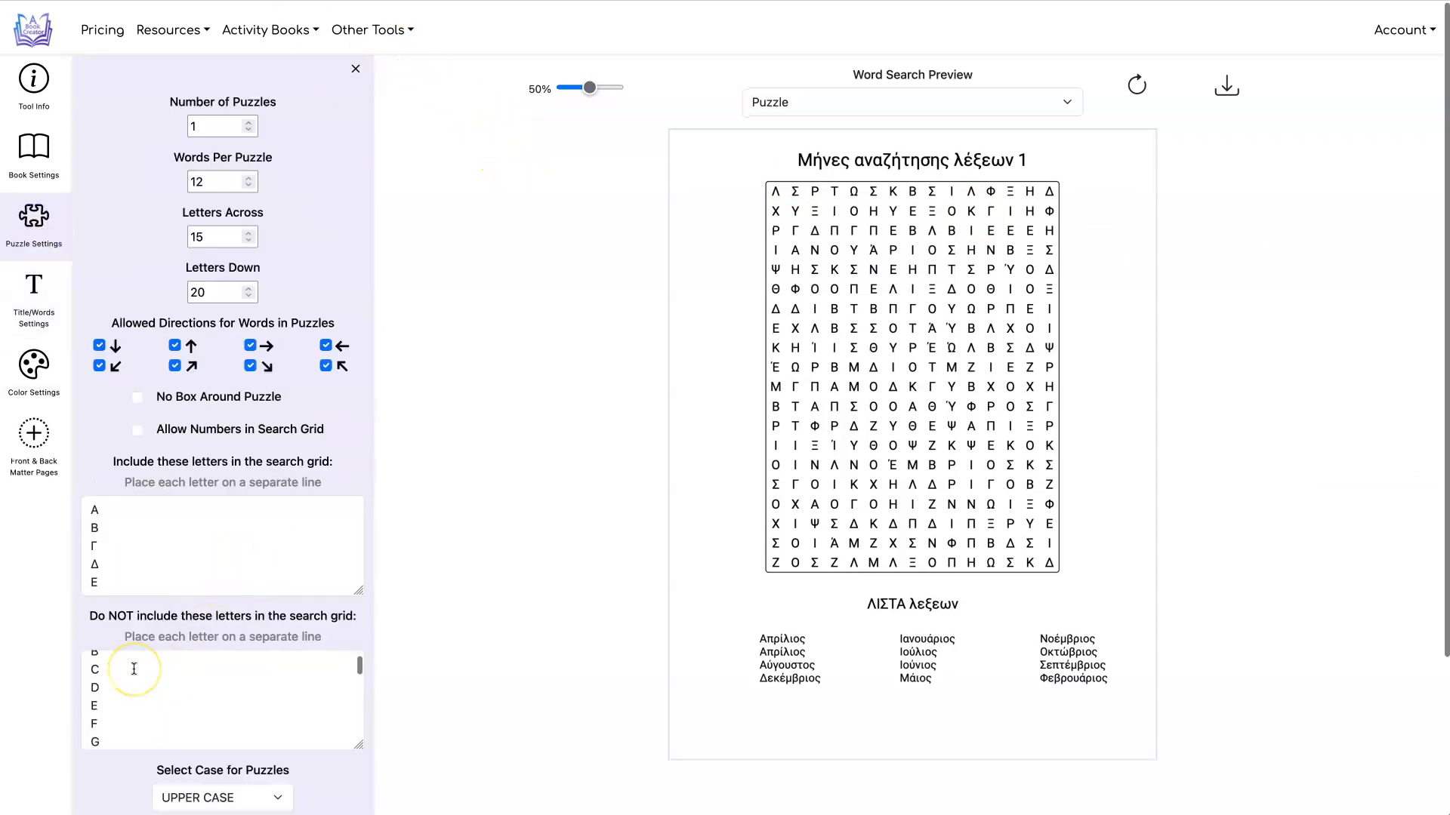
scroll("down", 3)
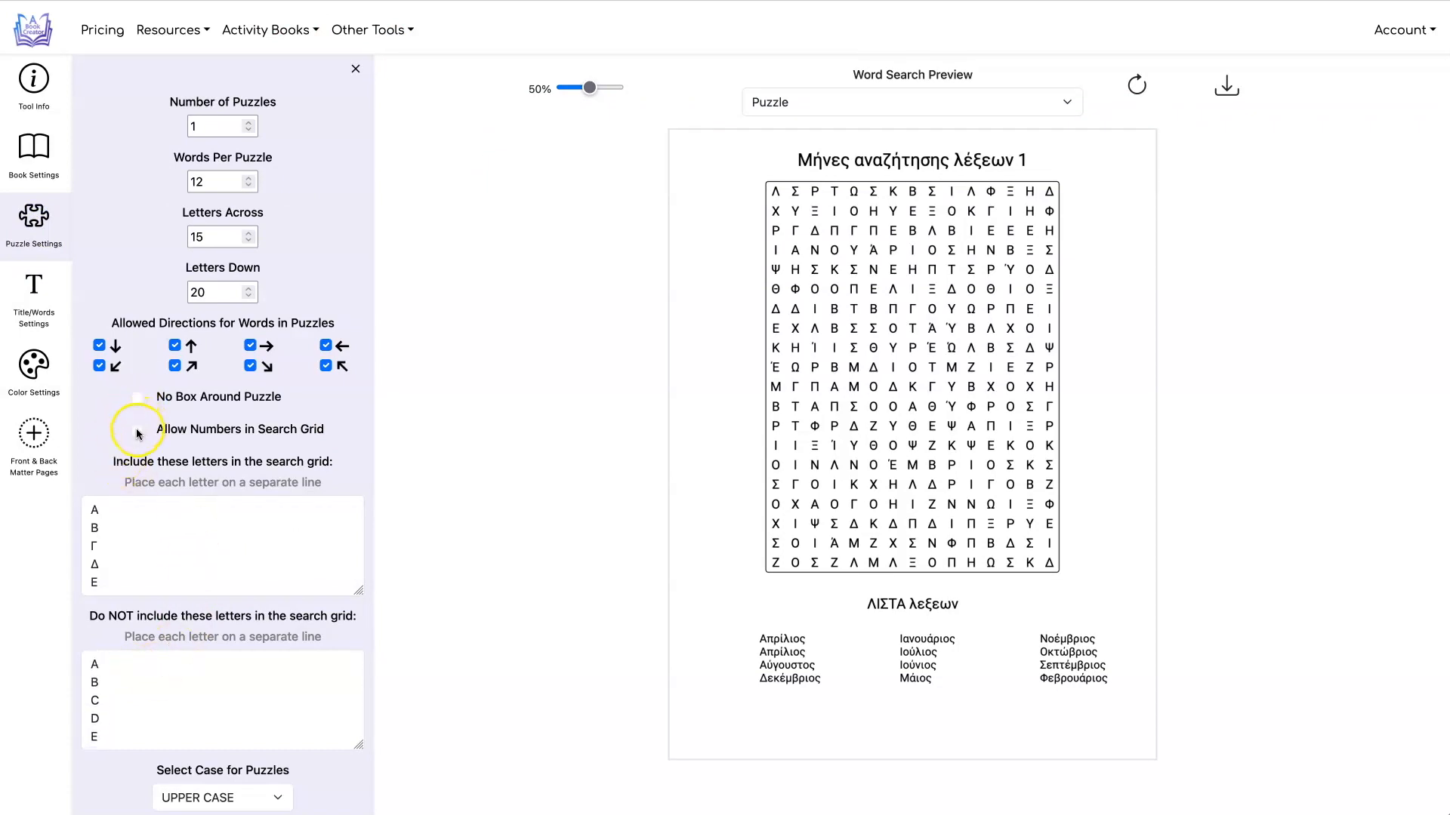
left_click(136, 430)
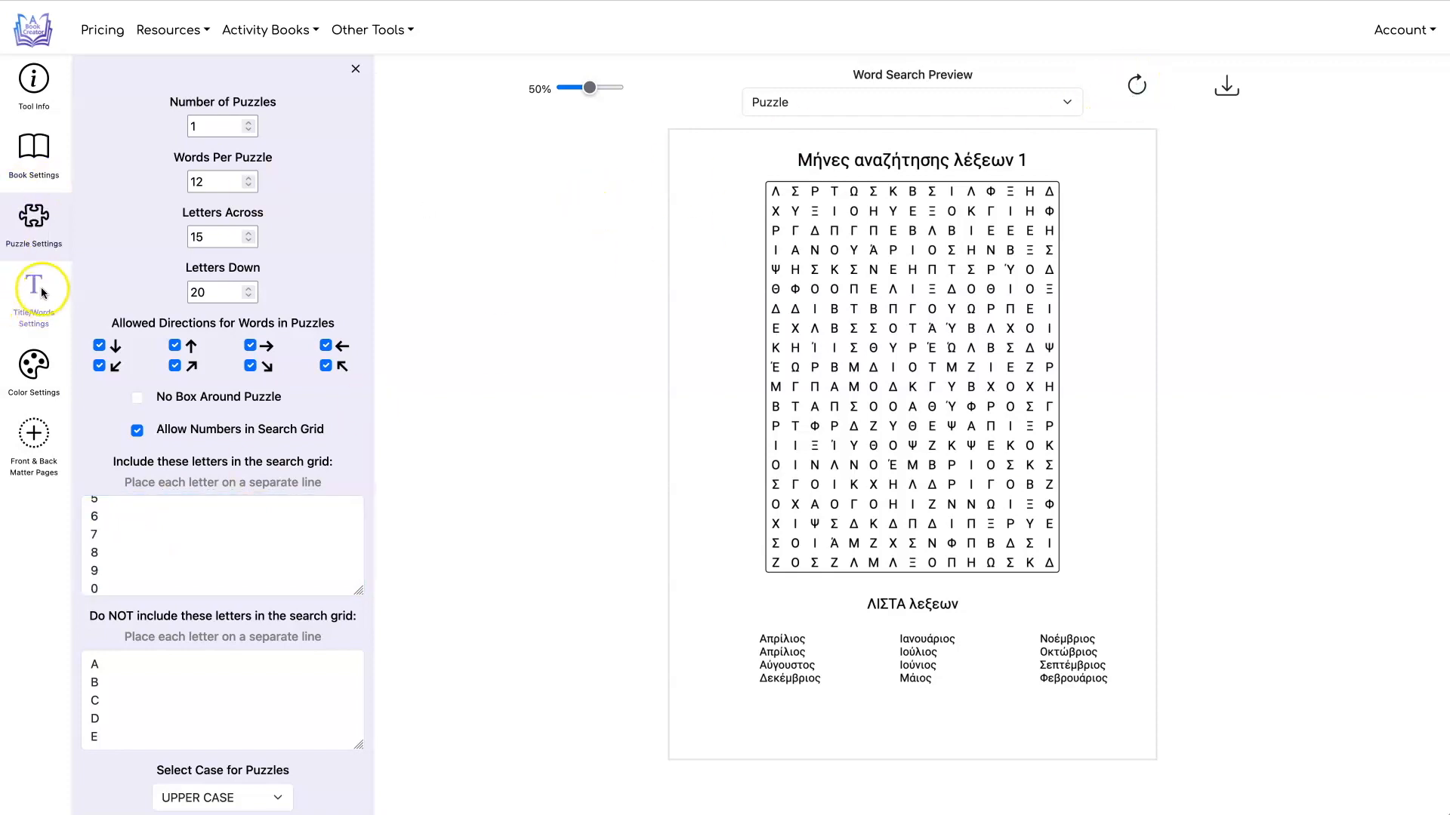
- Title the puzzle 'Number Search' and the word list 'Number List'
left_click(34, 290)
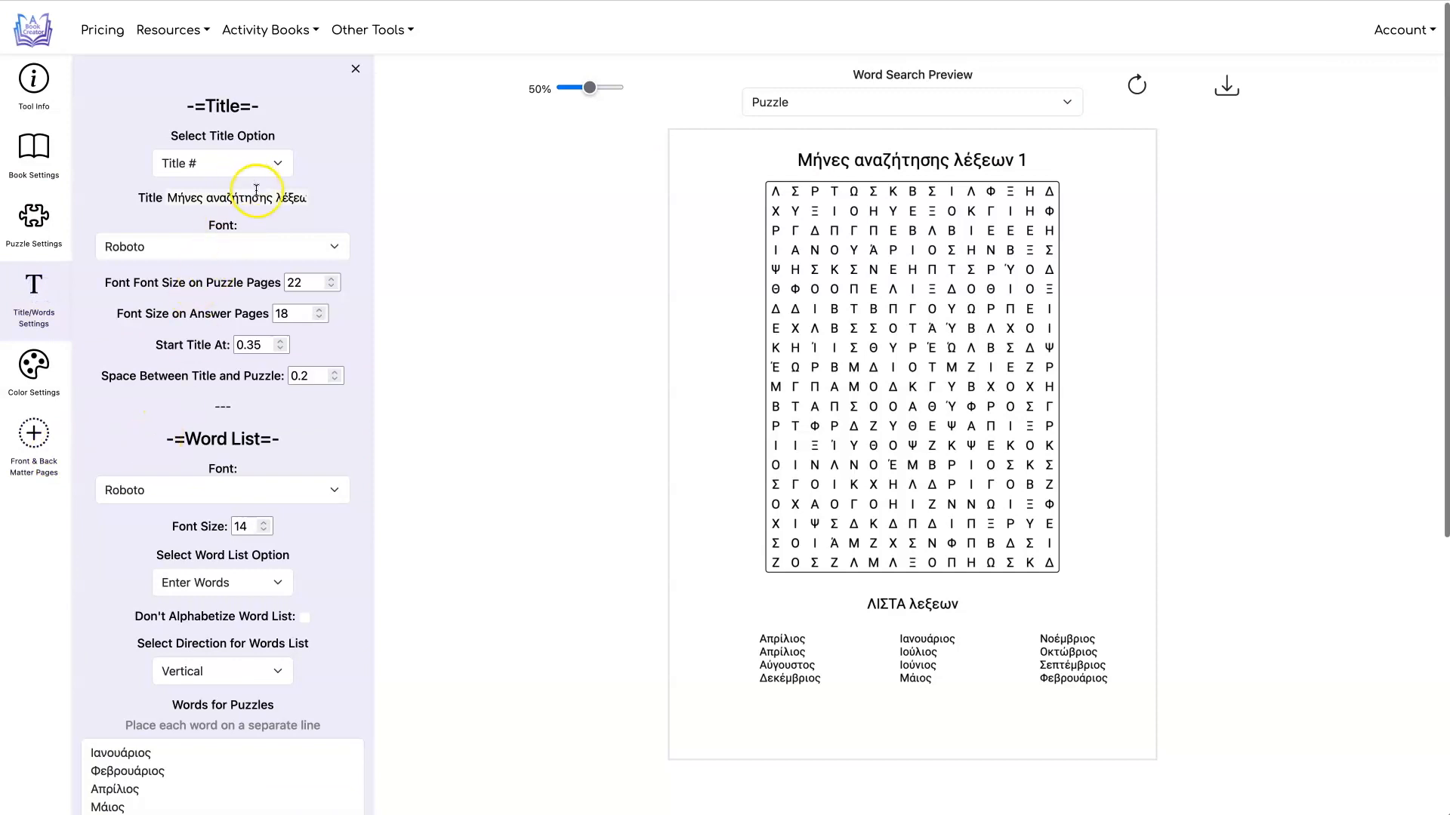
left_click(235, 197)
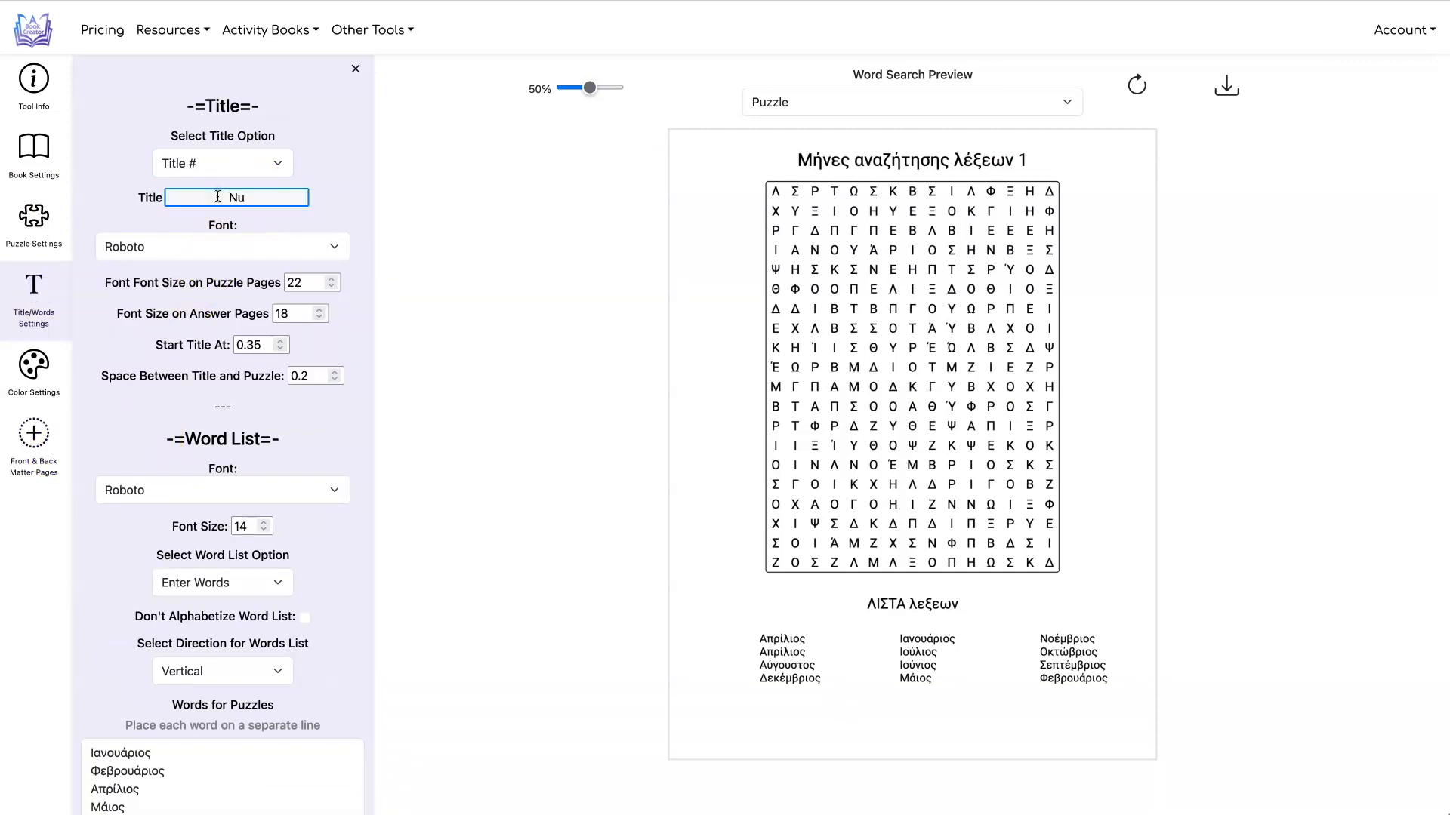
type("Number A")
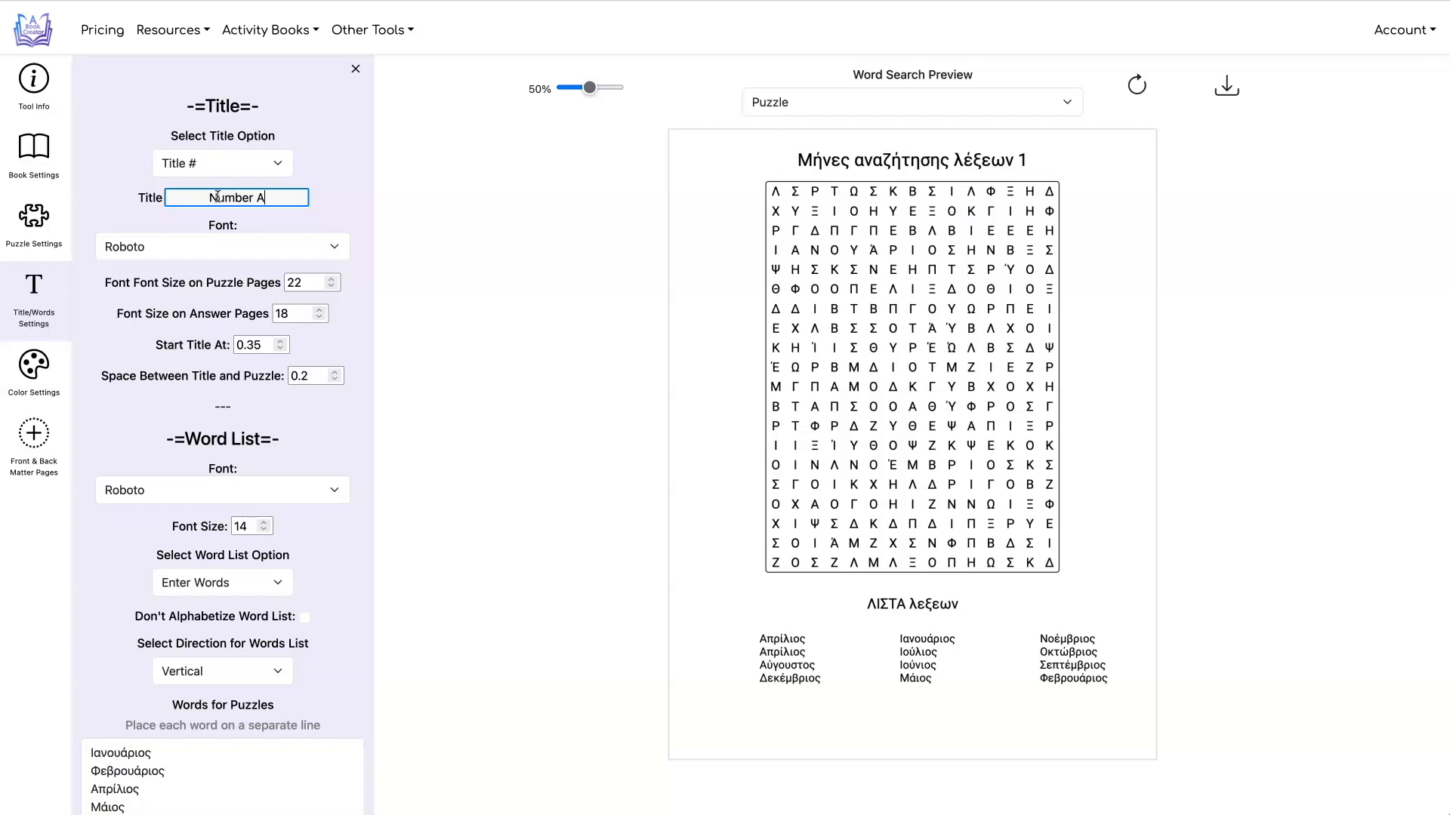
scroll("down", 3)
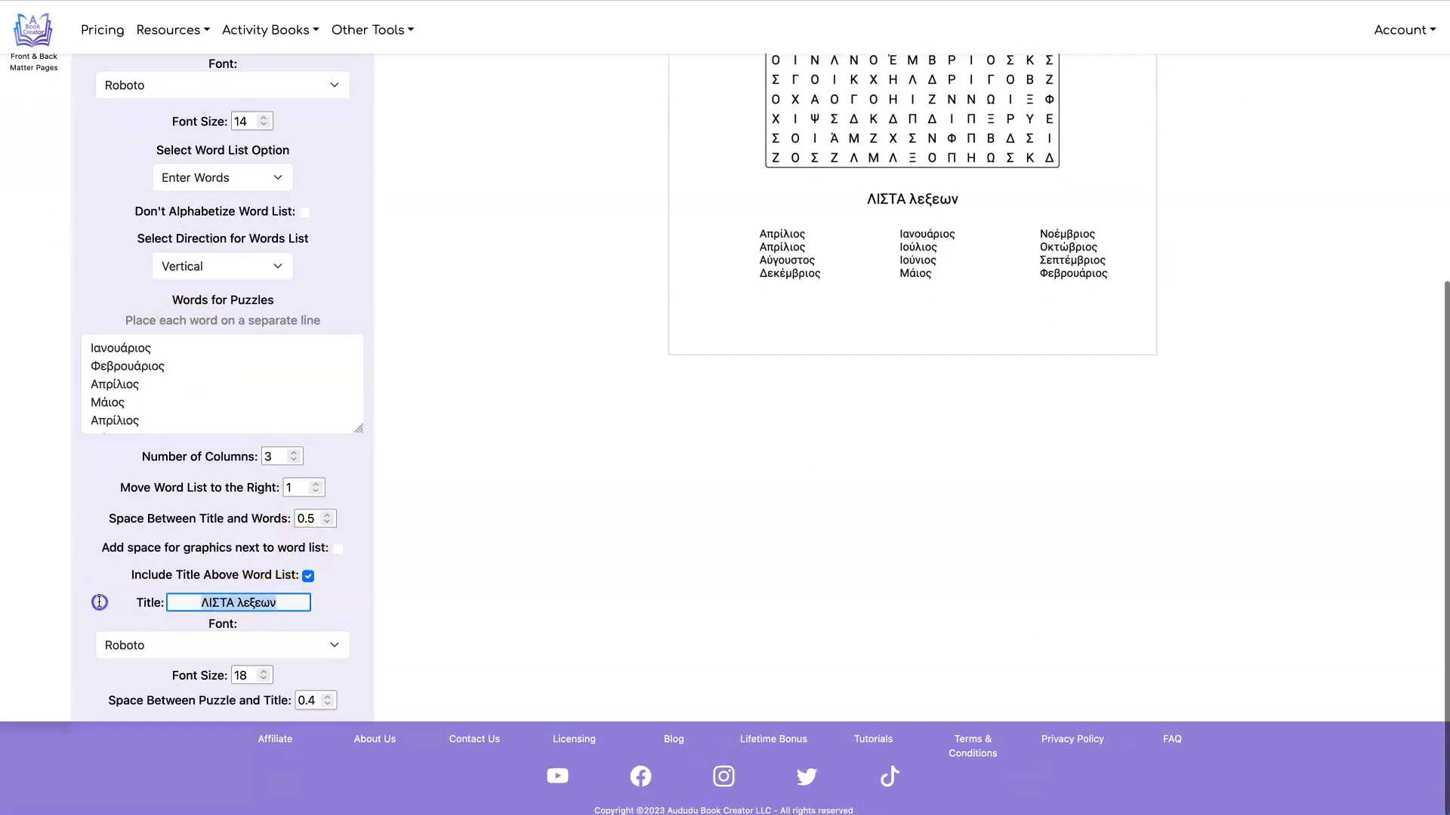
type("Number Search")
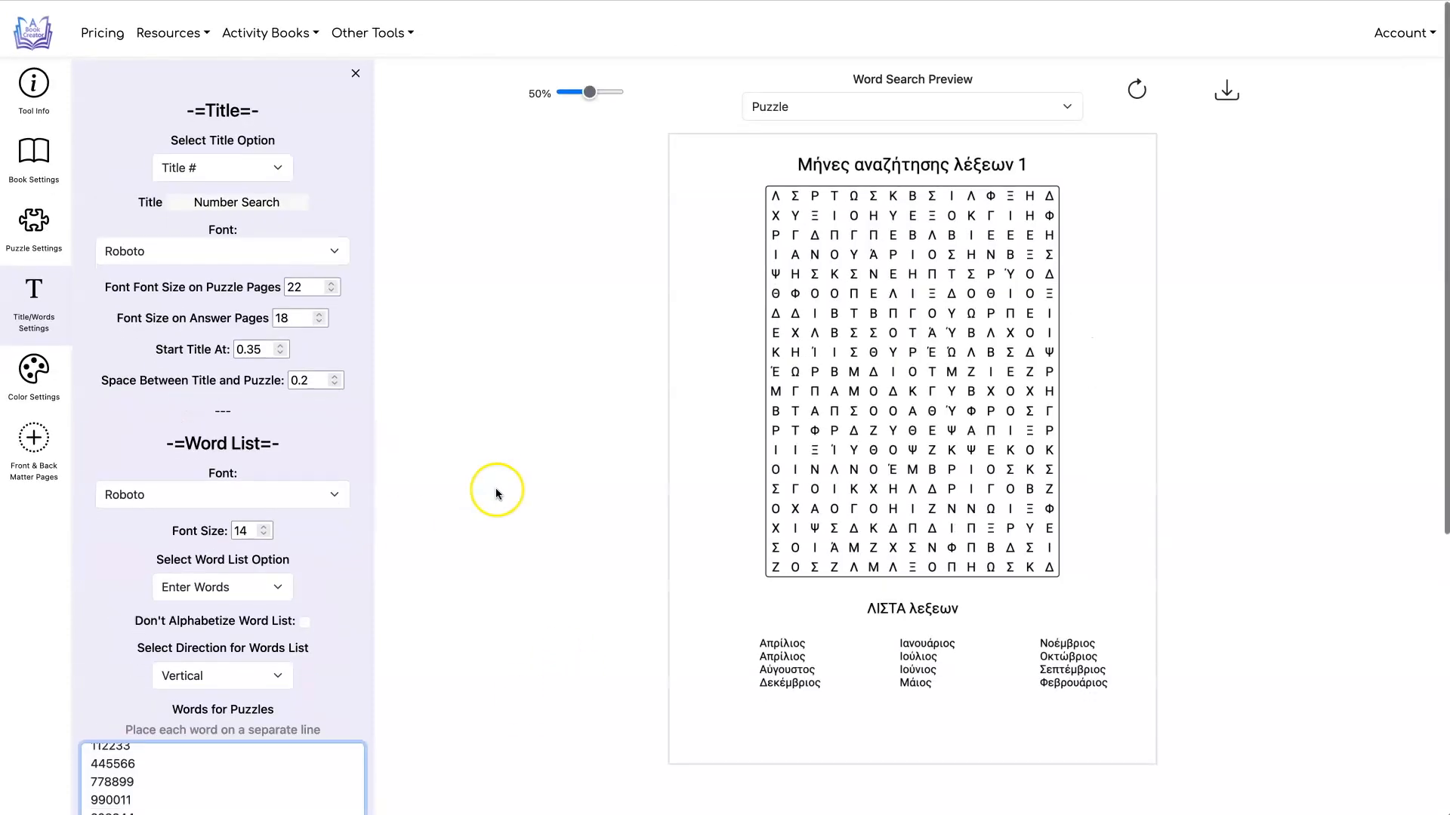
- Make a 15×20 digit-only grid and regenerate the Number Search preview
left_click(33, 227)
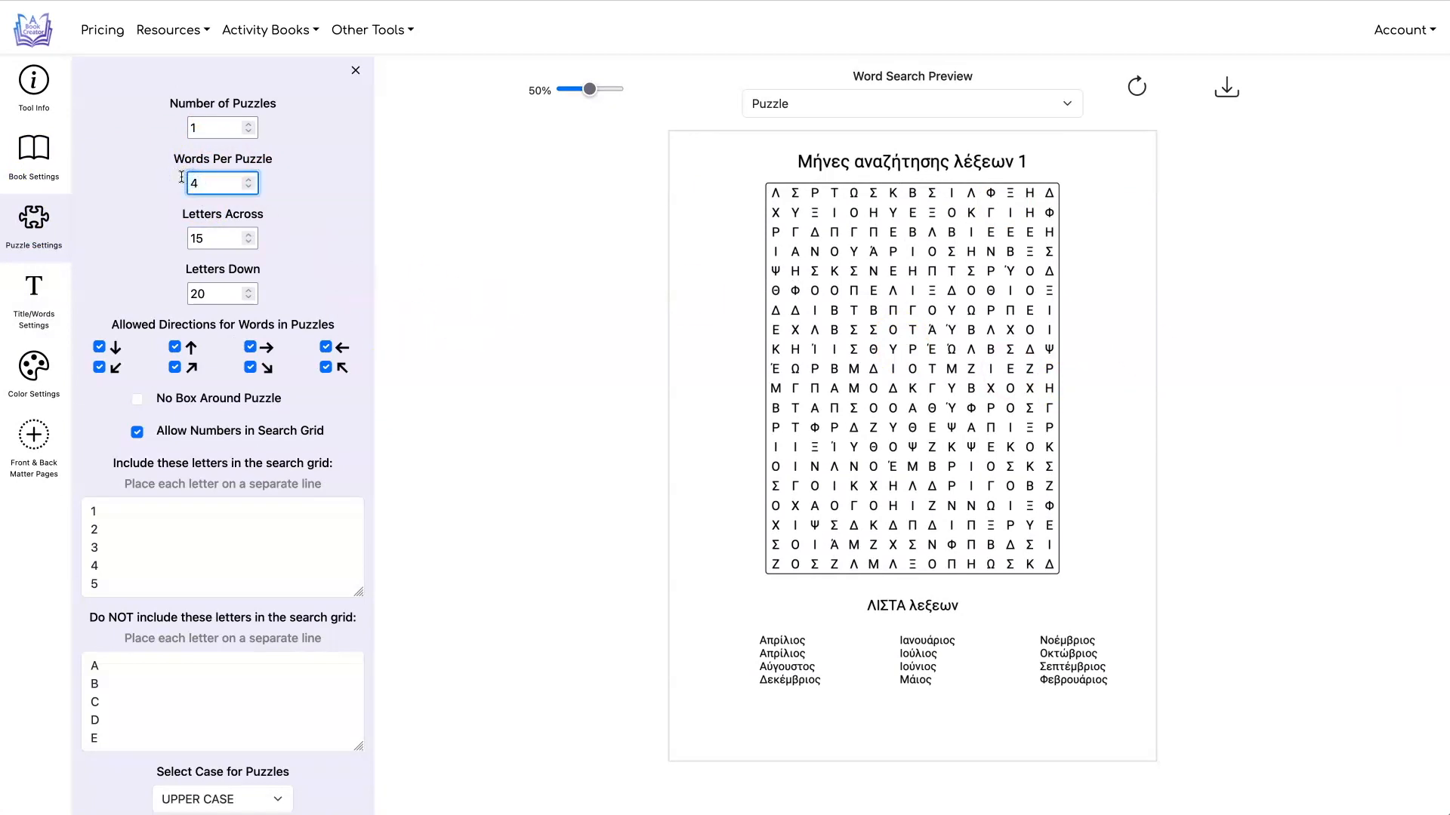
type("0")
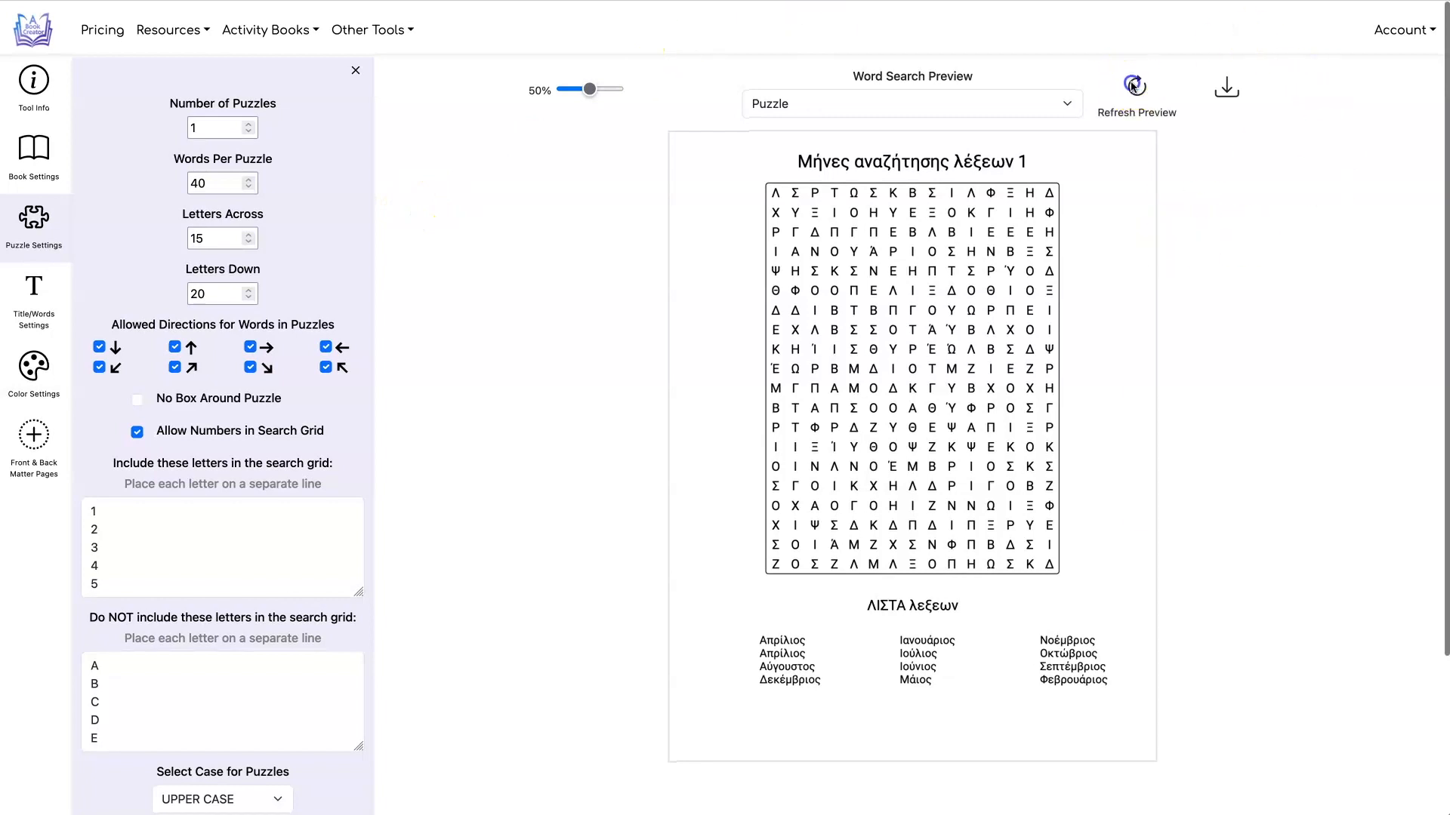
left_click(1136, 85)
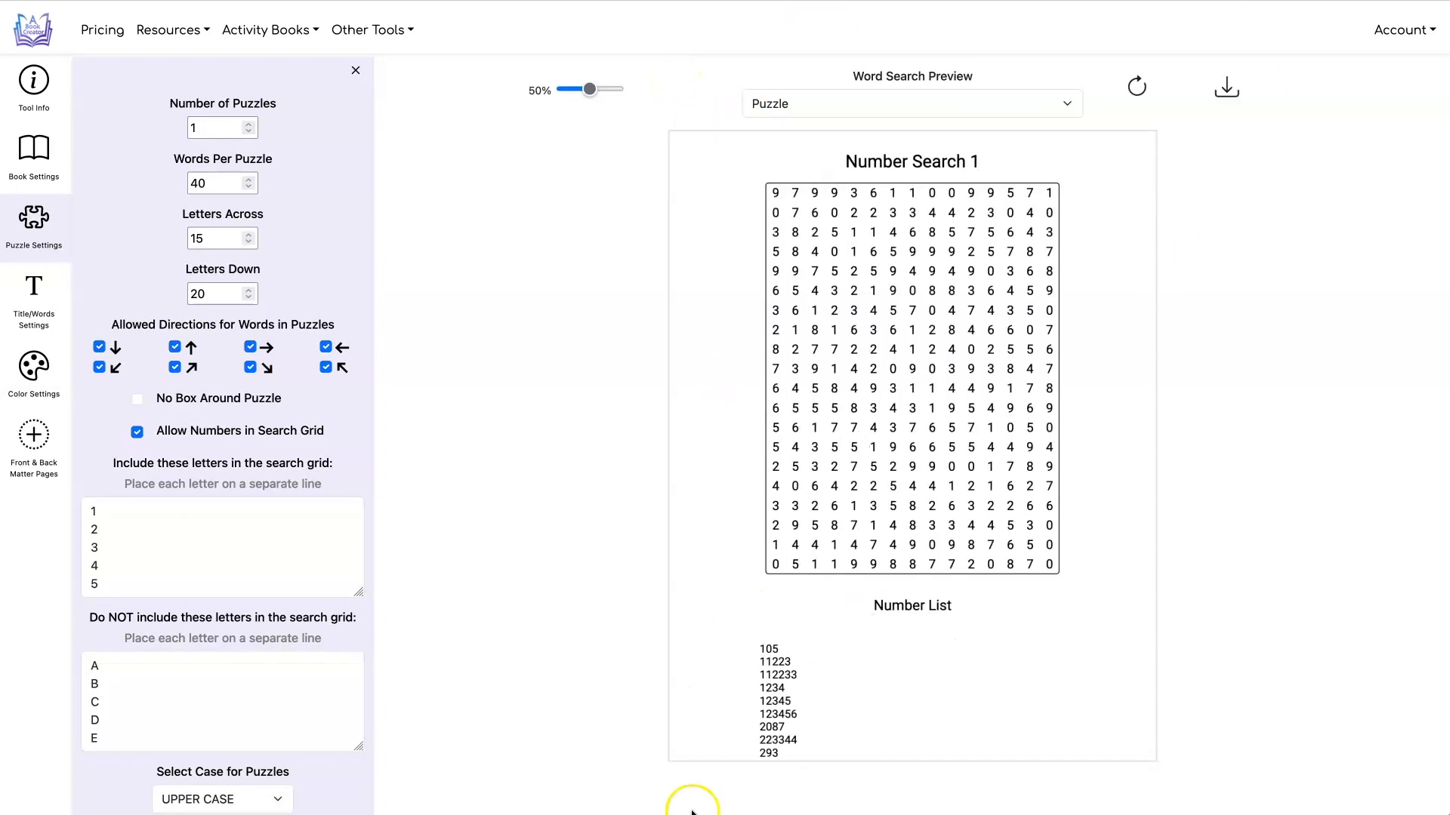
mouse_move(744, 578)
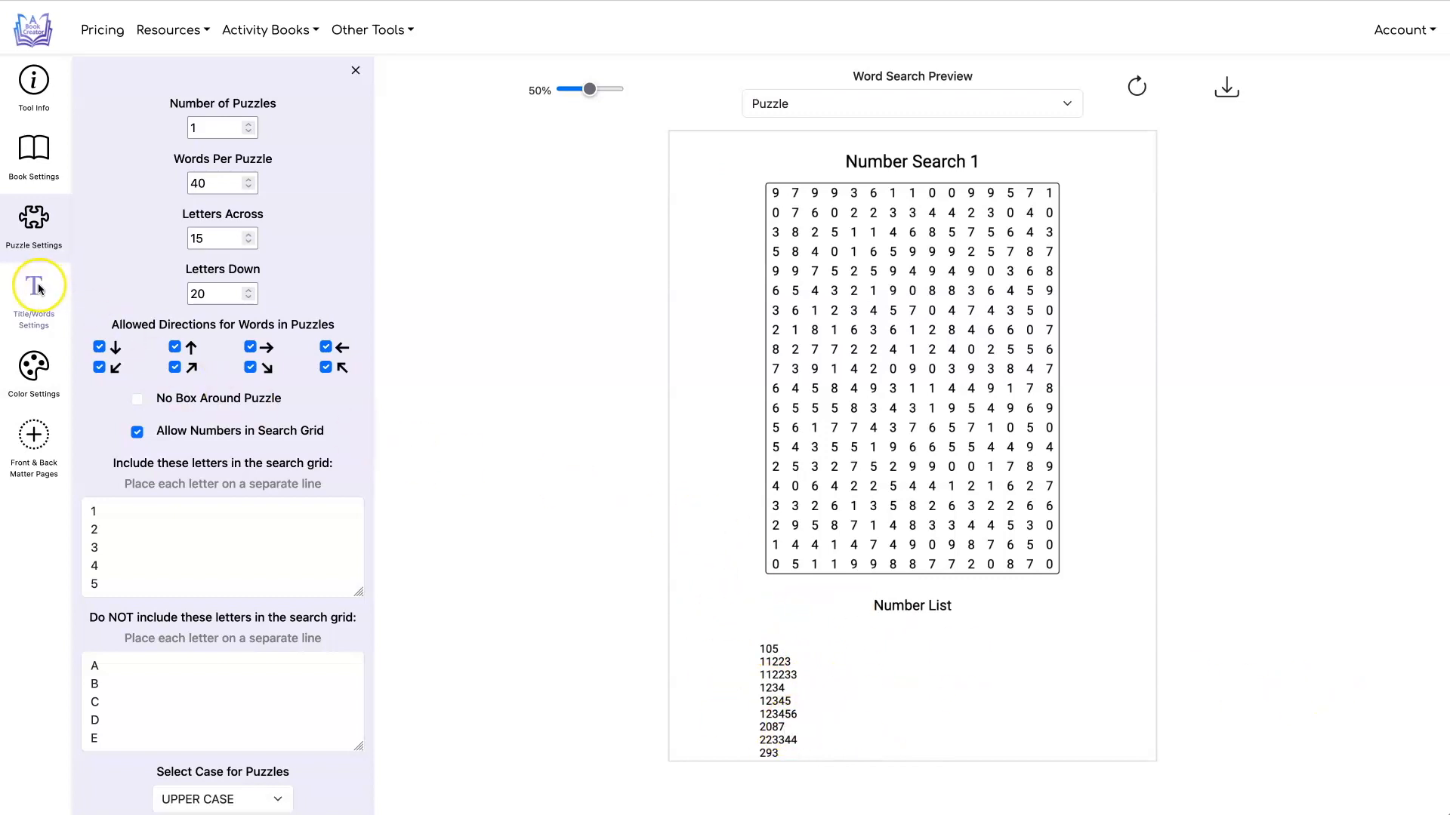
- Set the Number List to 5 columns and adjust its placement under the grid
left_click(33, 295)
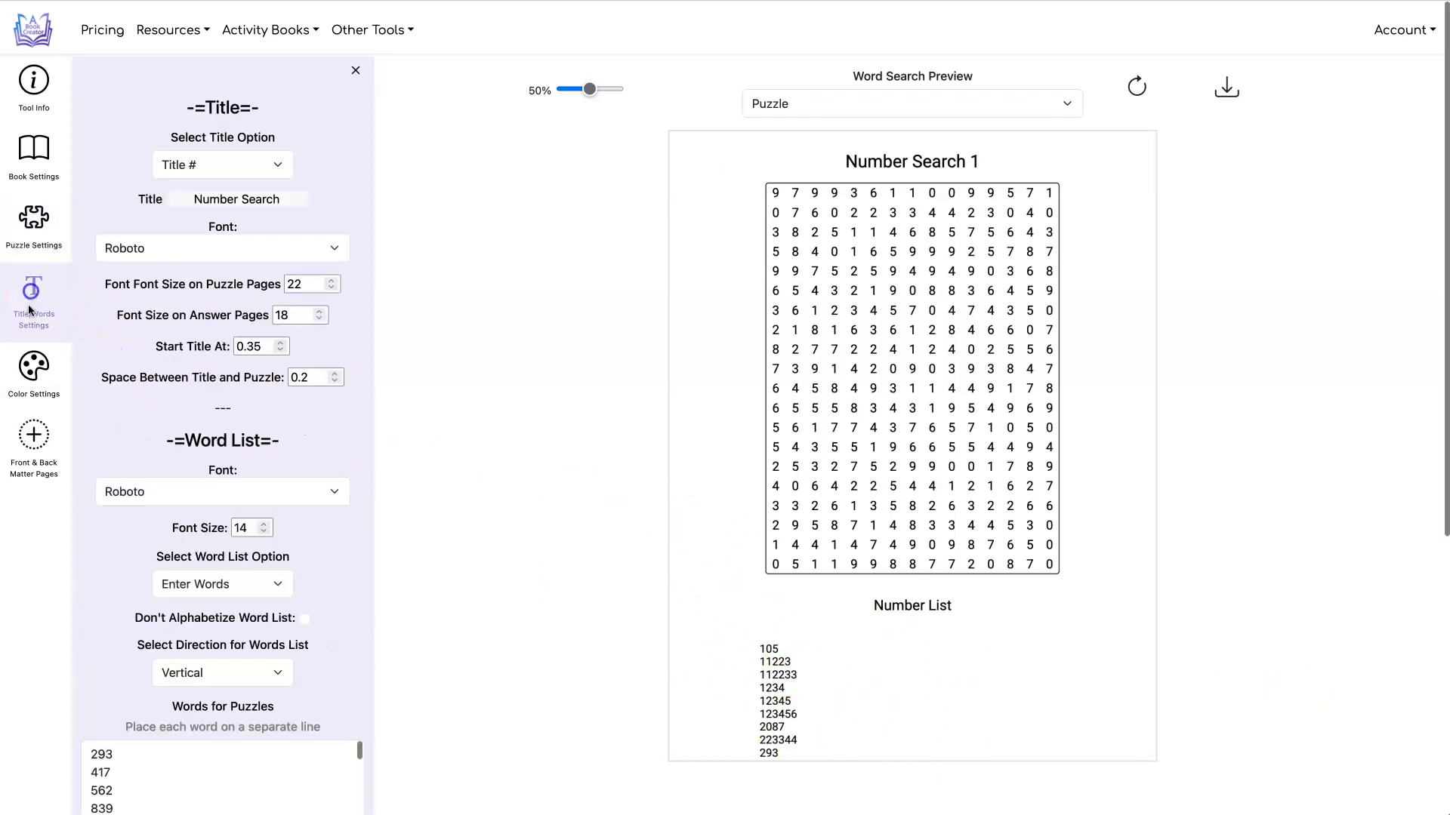
scroll("down", 3)
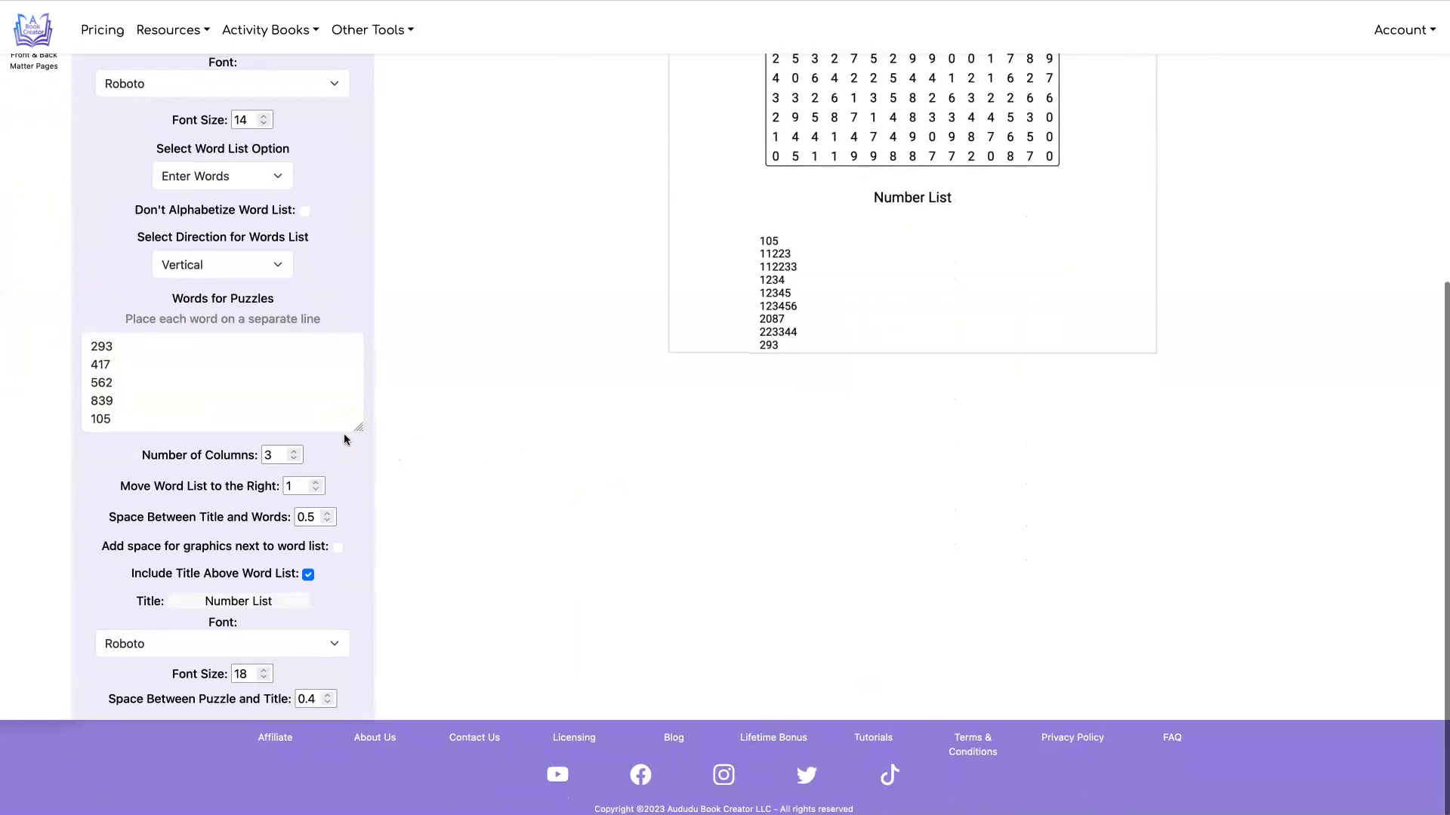
left_click(292, 453)
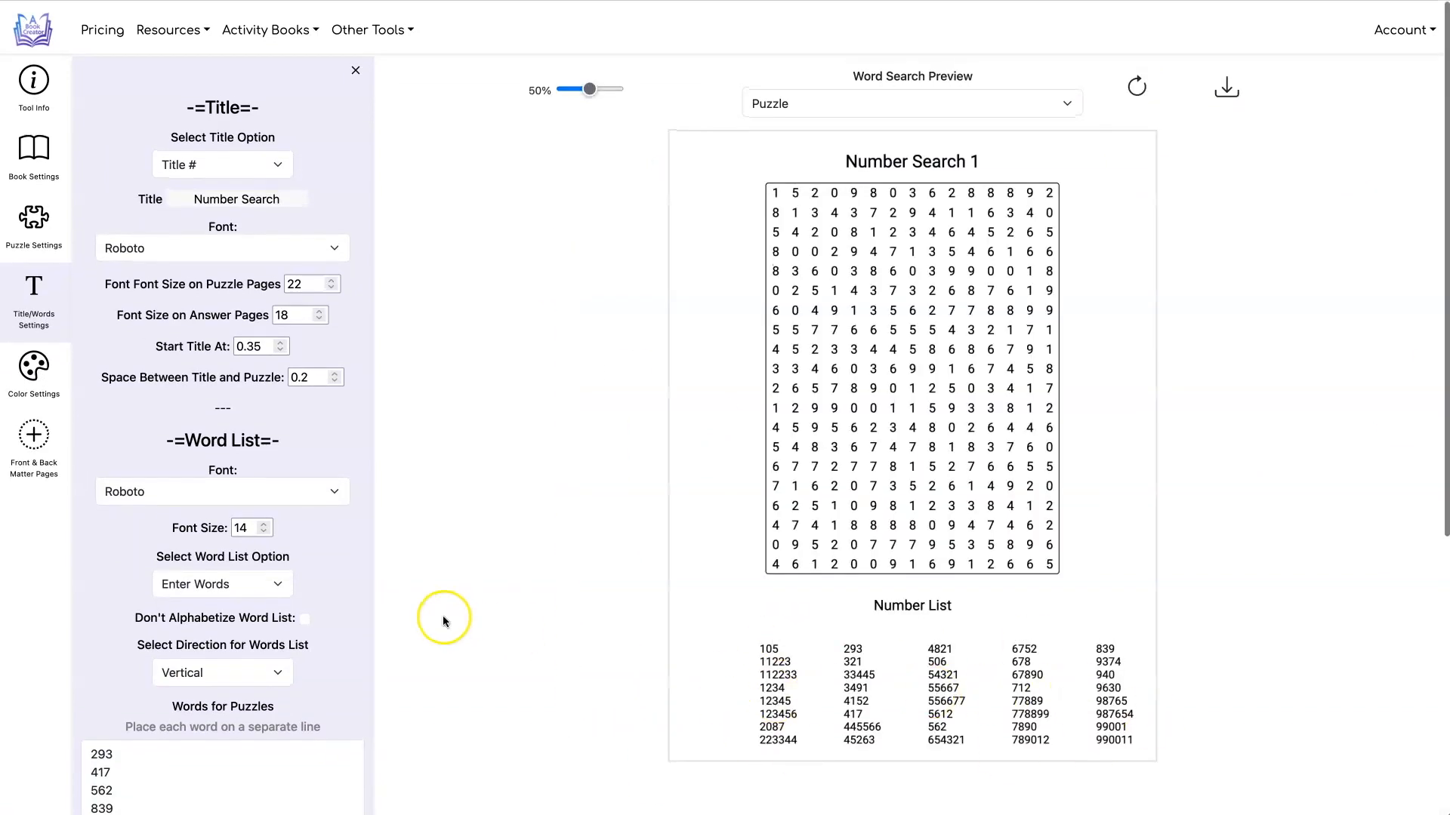
scroll("down", 3)
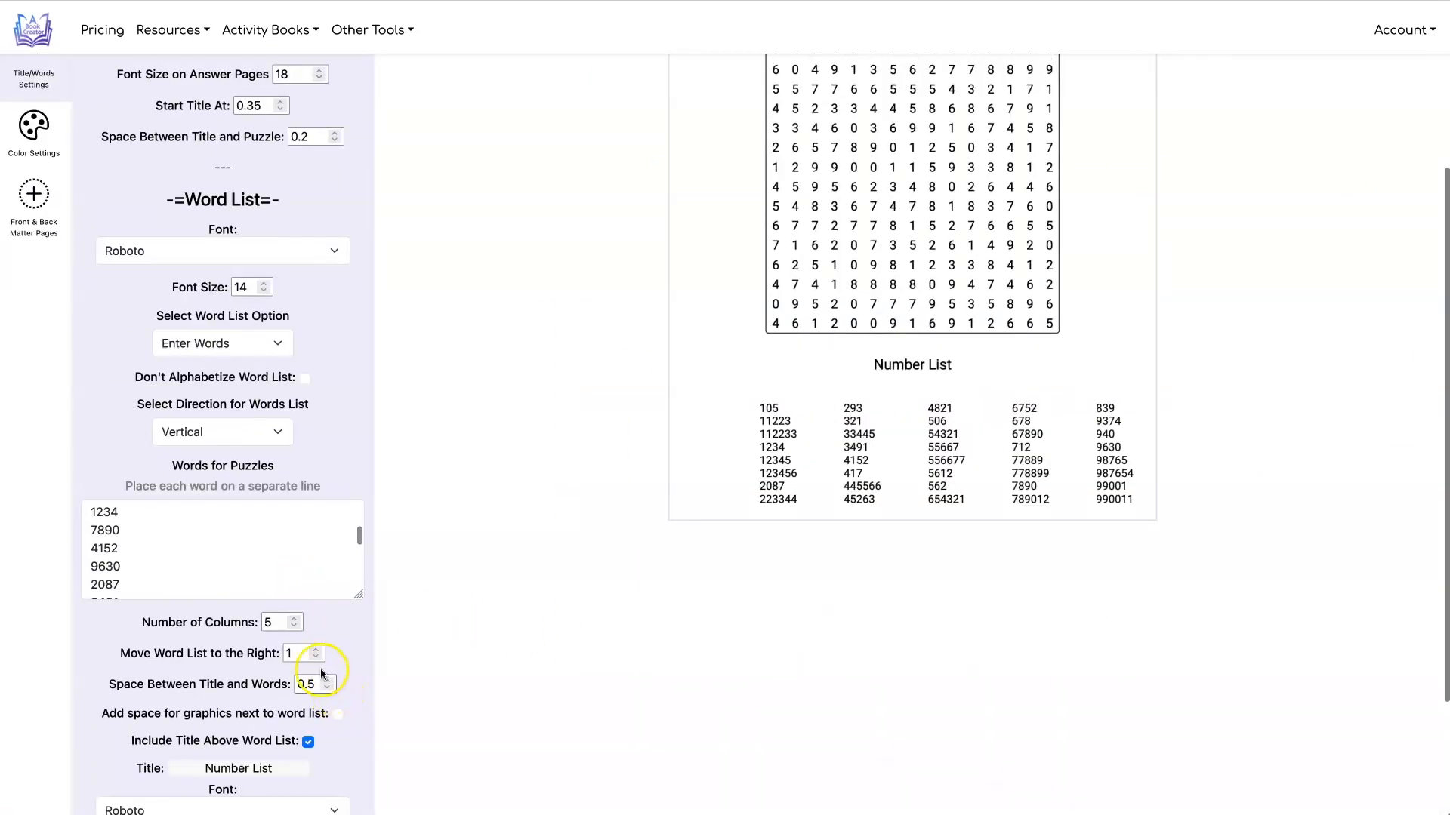
left_click(325, 649)
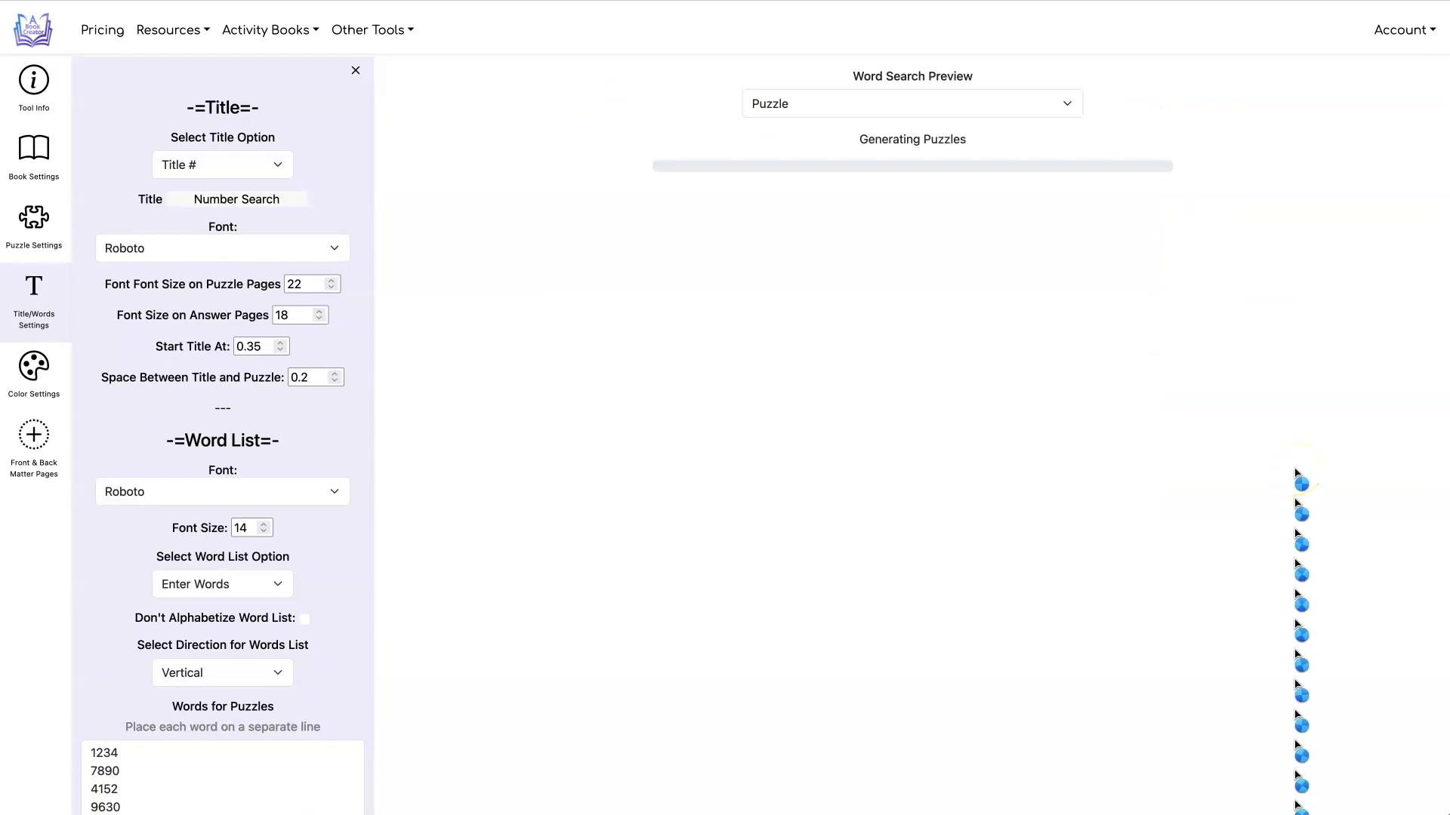
scroll("down", 3)
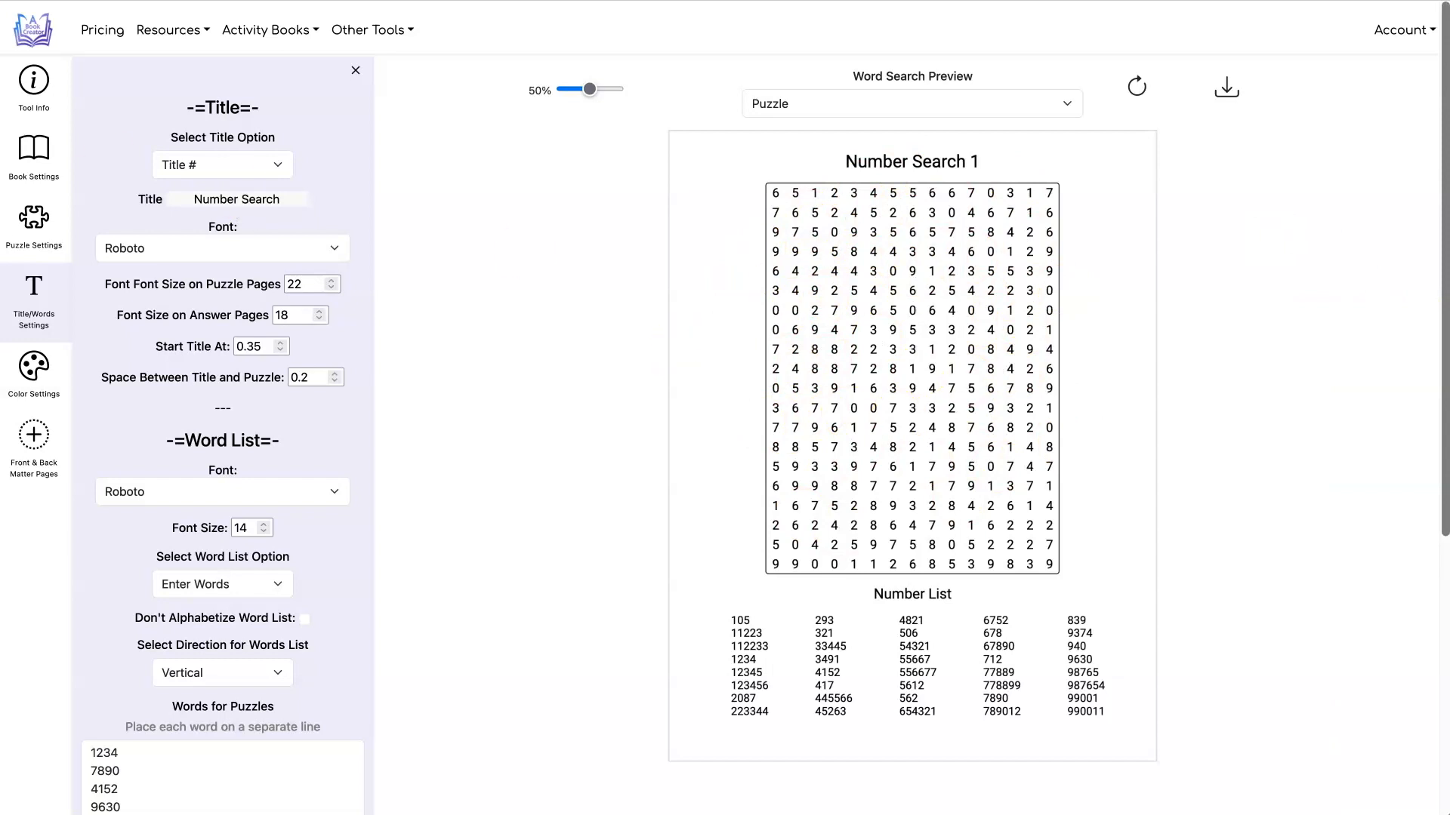
- Set Letters Across to 20, preview the Answer page, then return to Puzzle
left_click(33, 227)
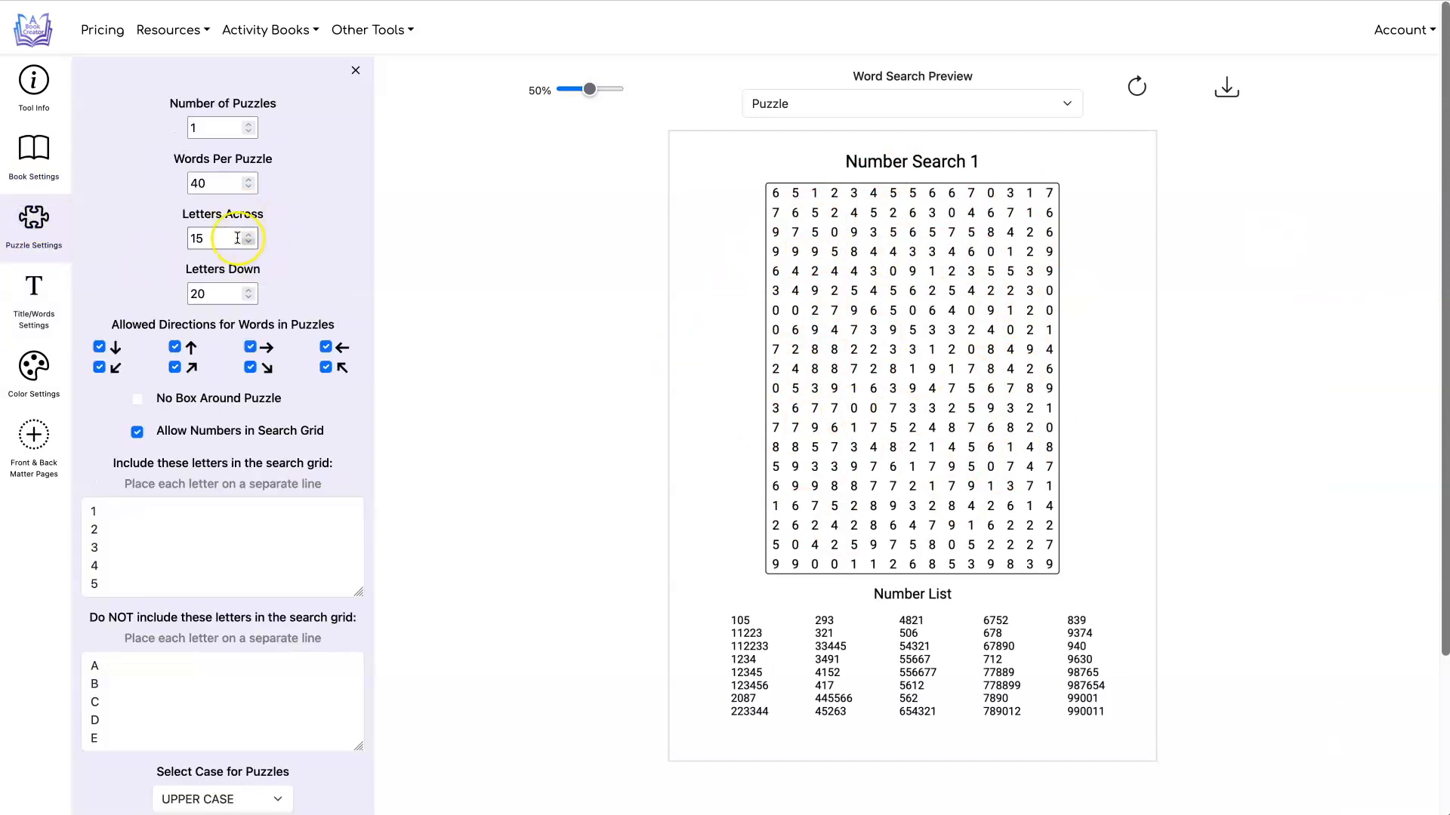
type("20")
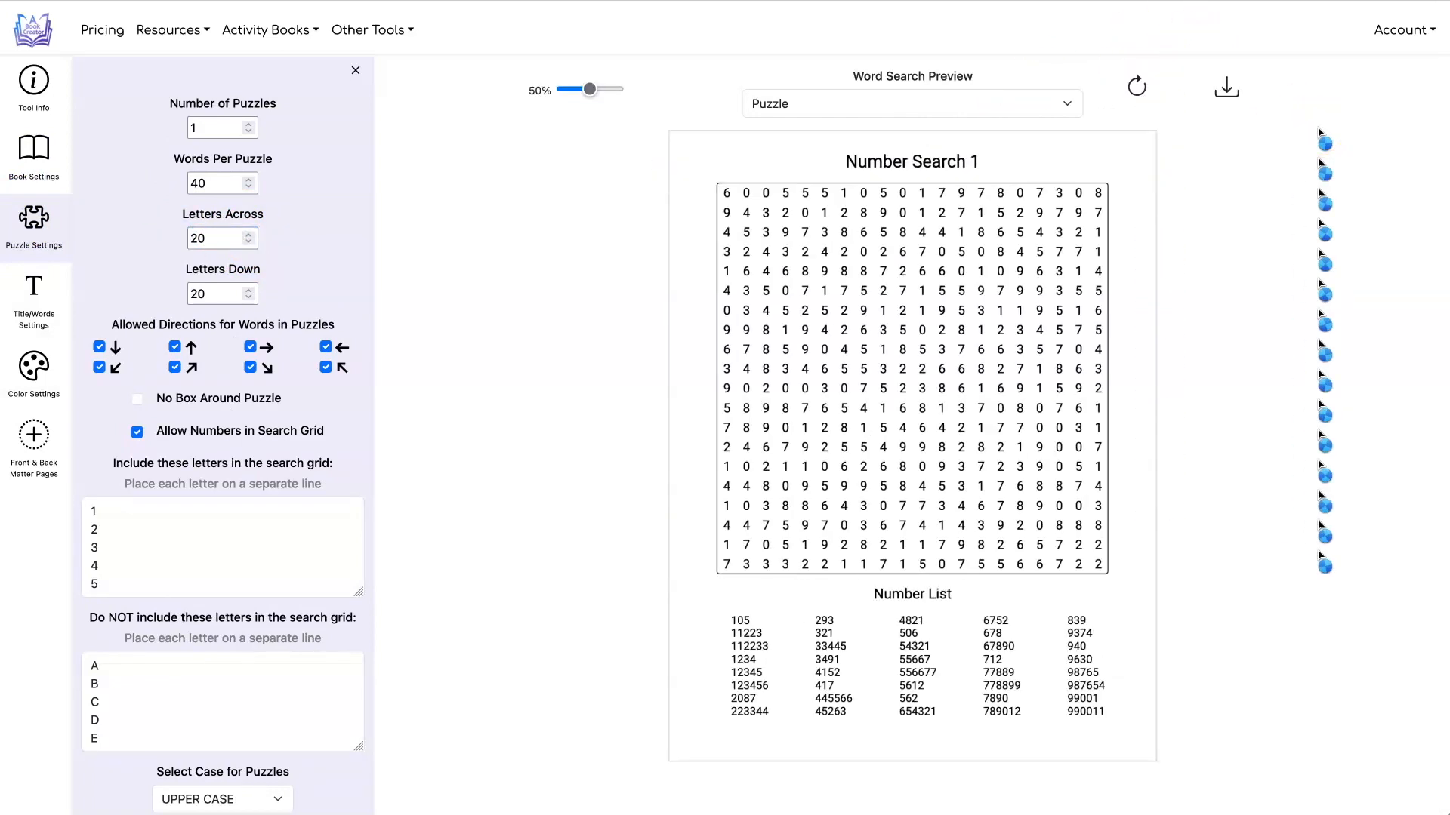
left_click(911, 103)
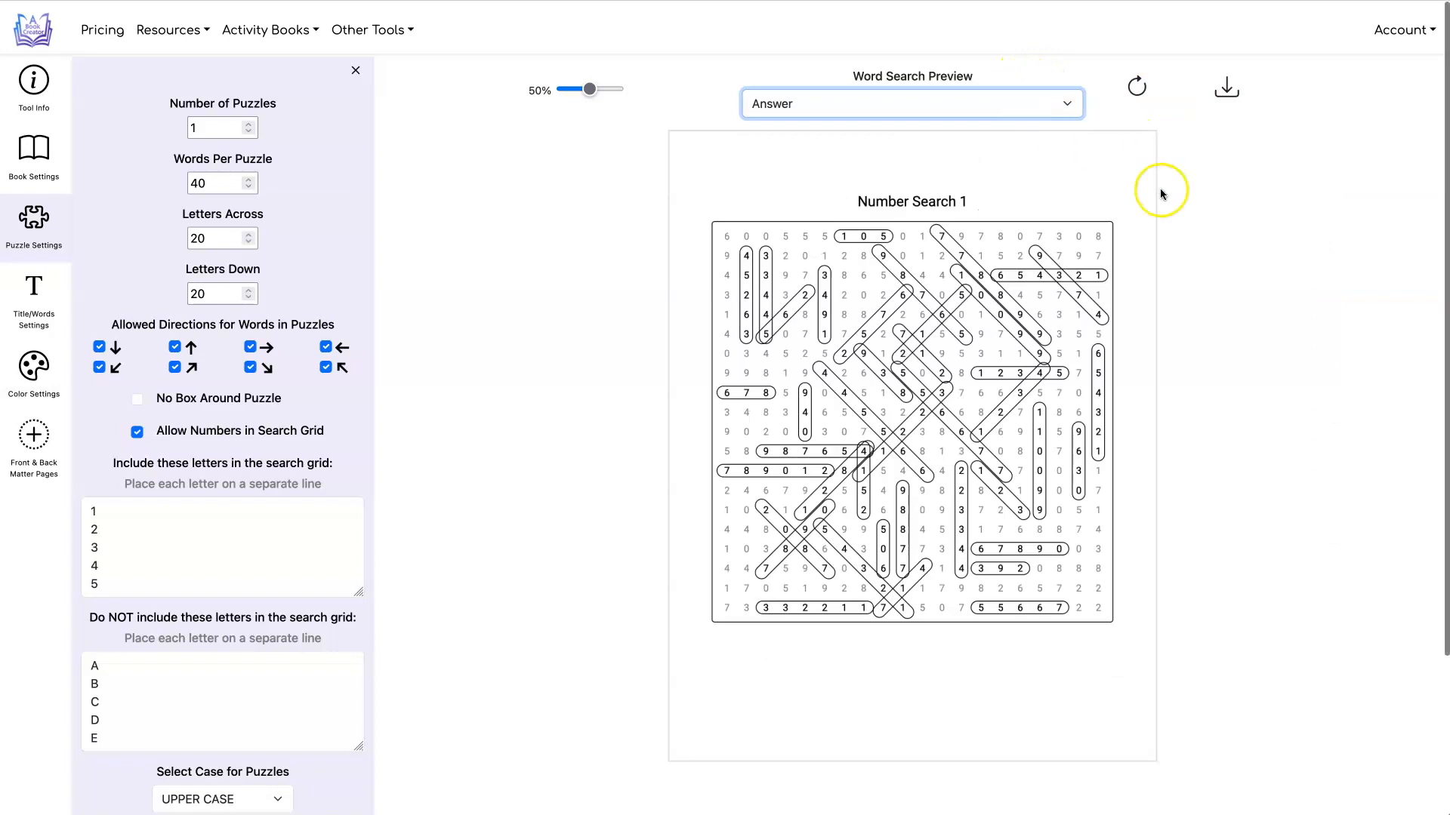
left_click(910, 102)
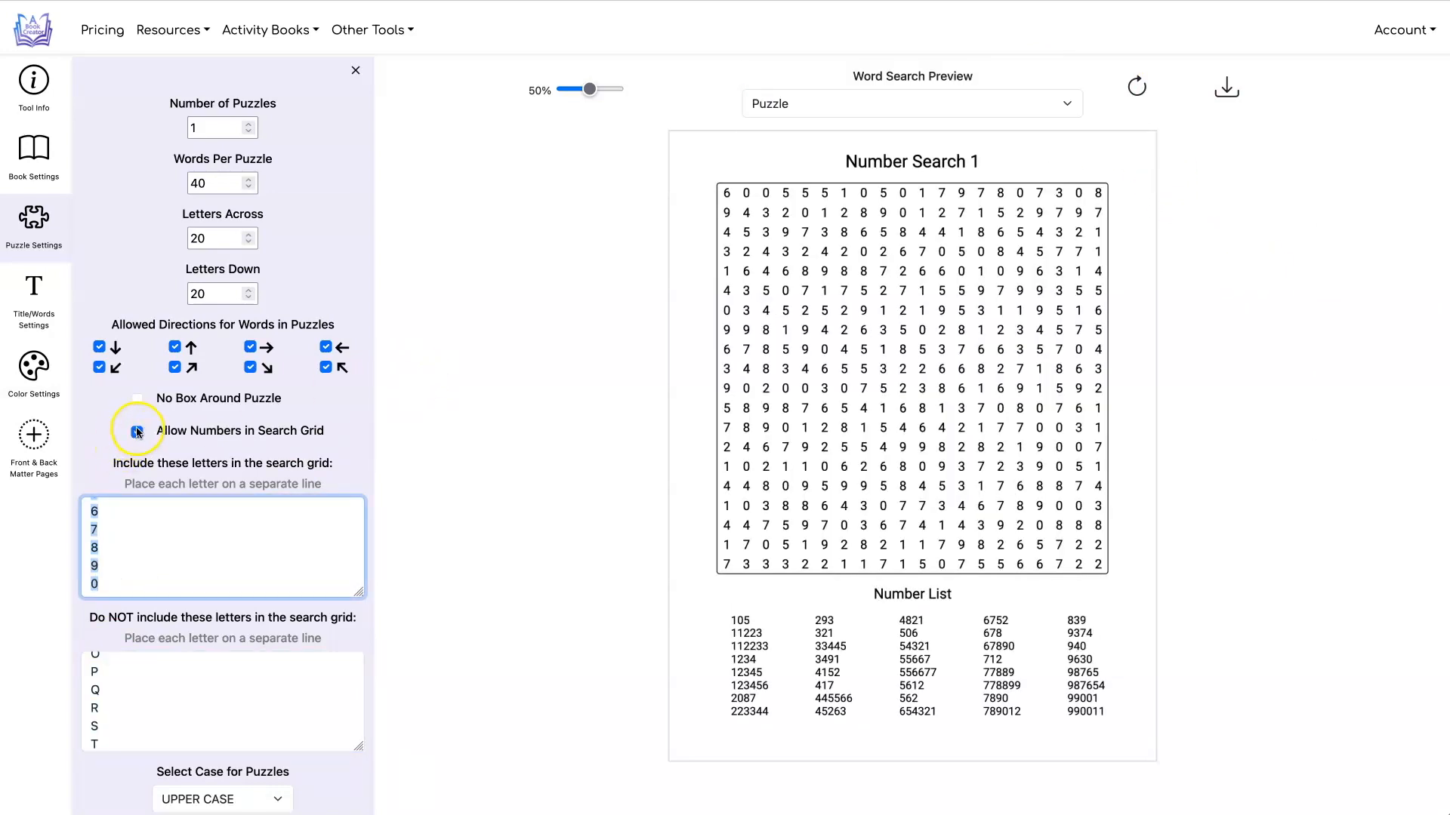
left_click(137, 431)
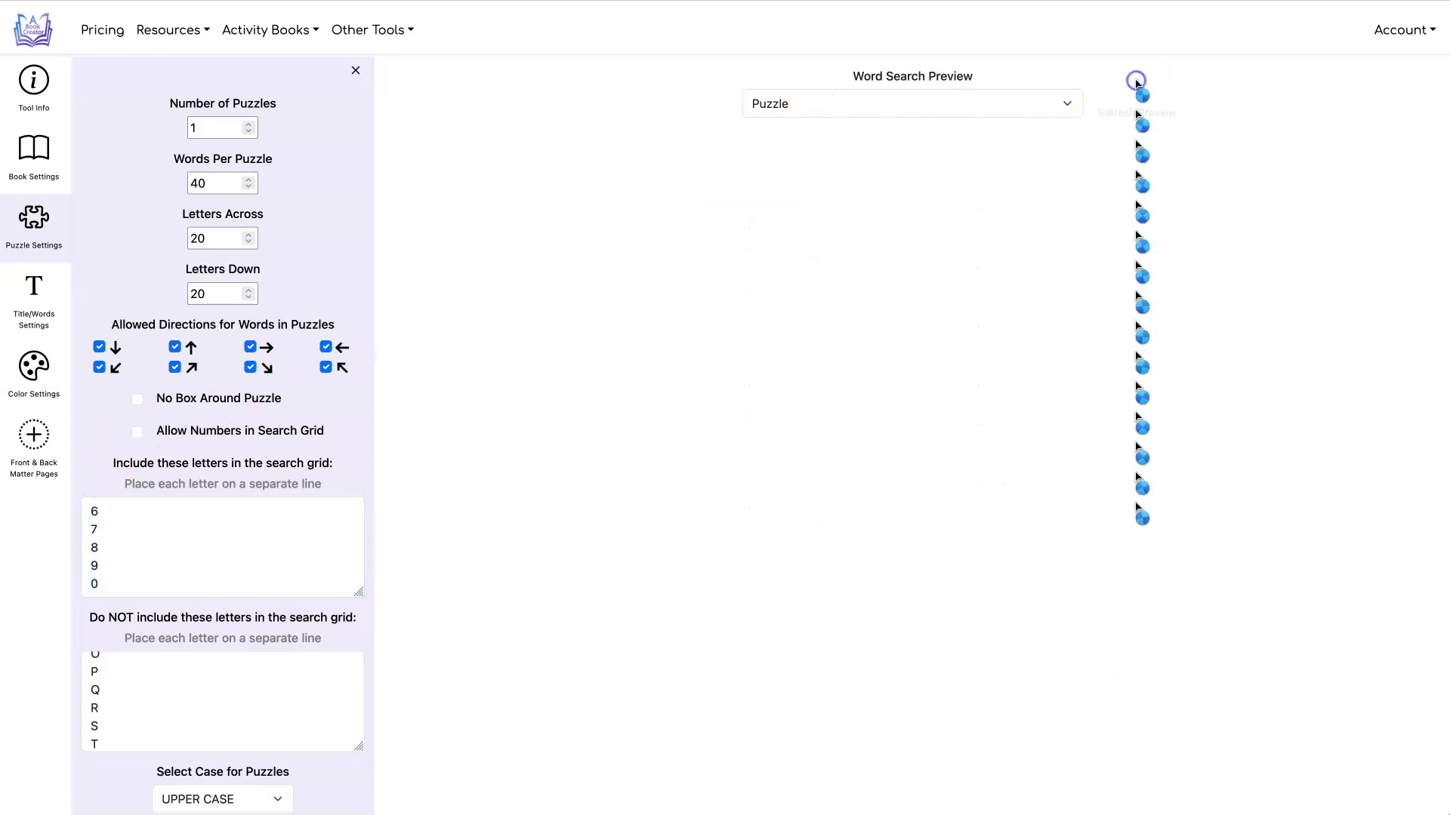
left_click(1136, 86)
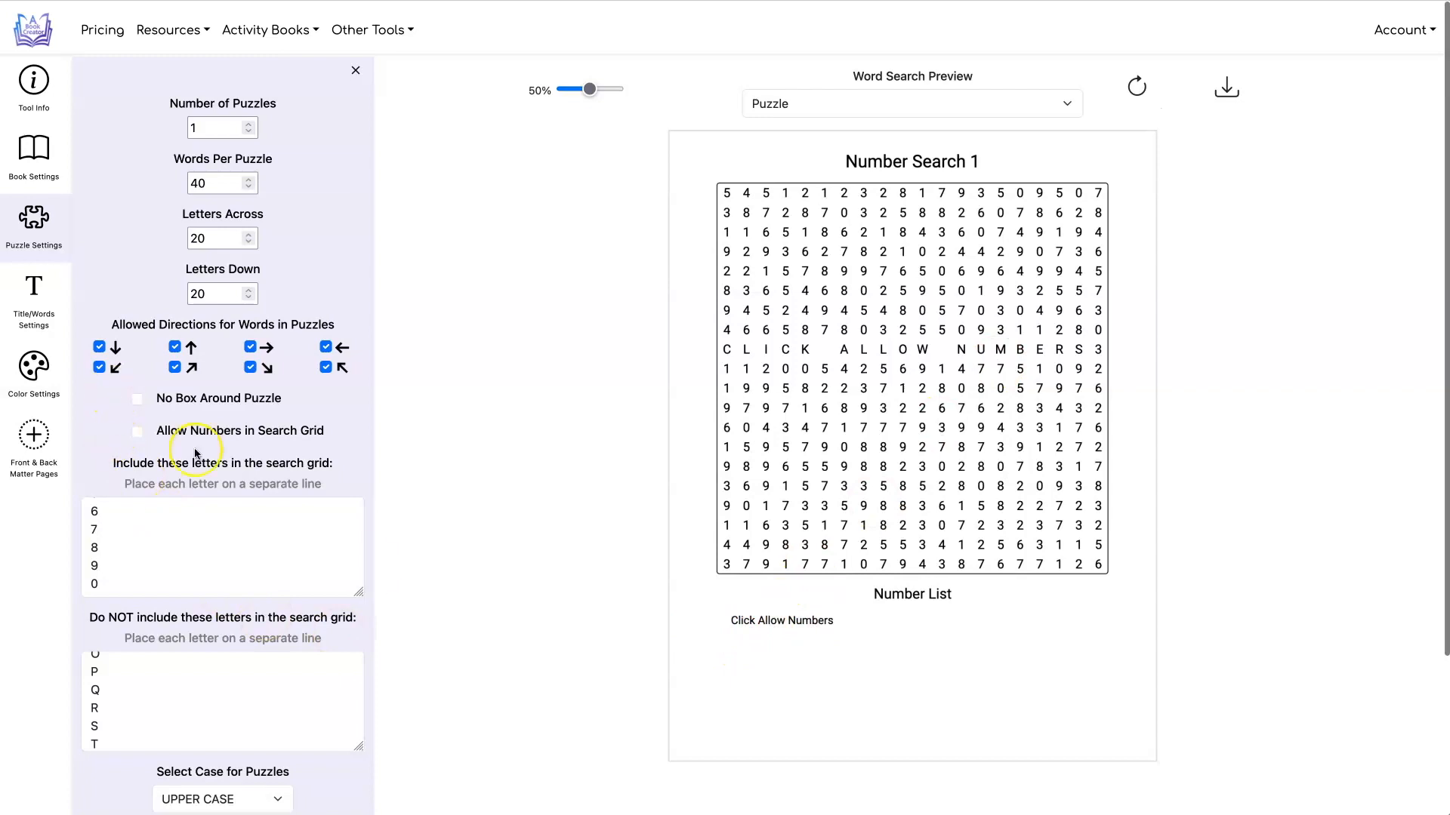
left_click(137, 433)
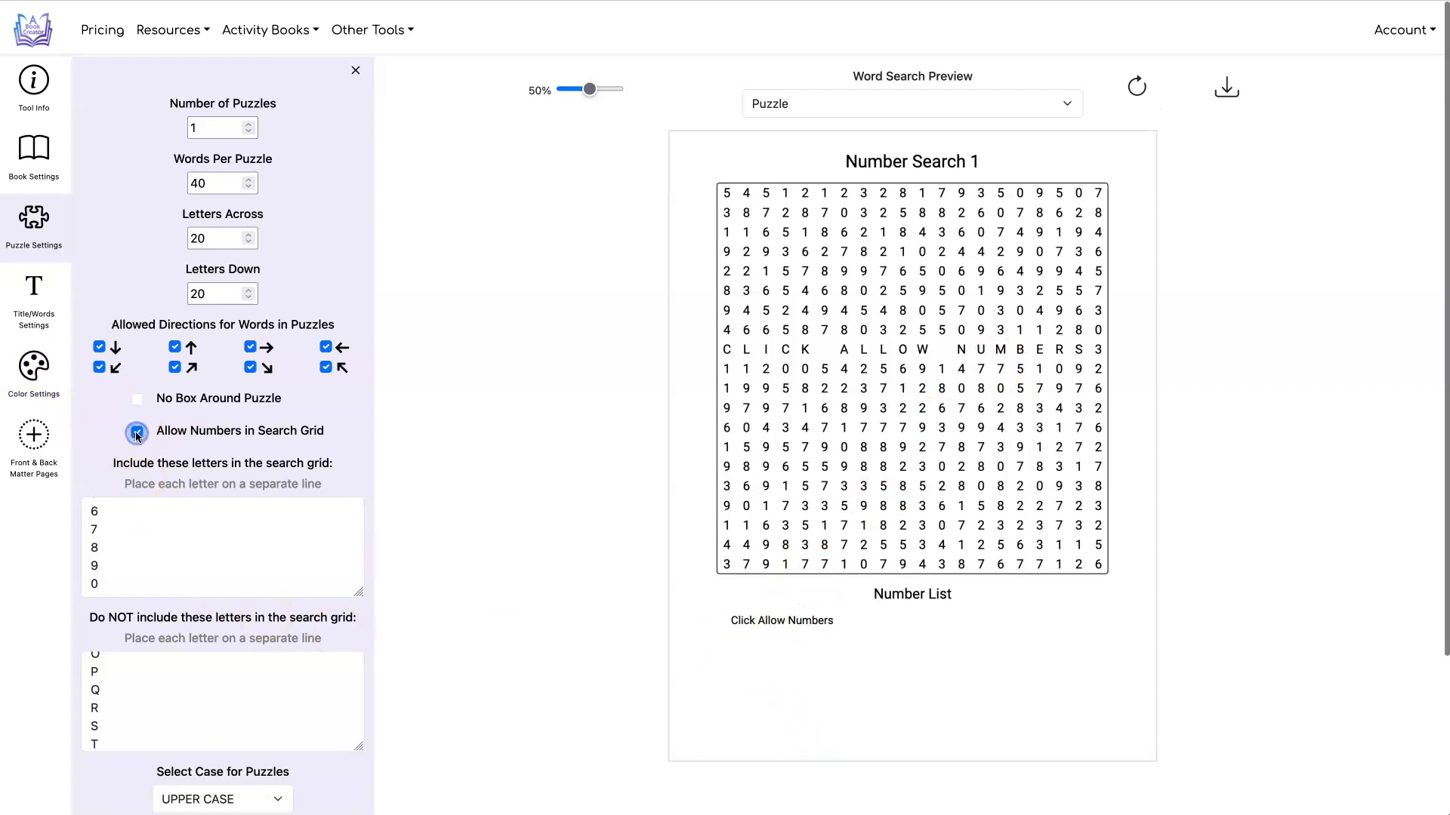
left_click(136, 431)
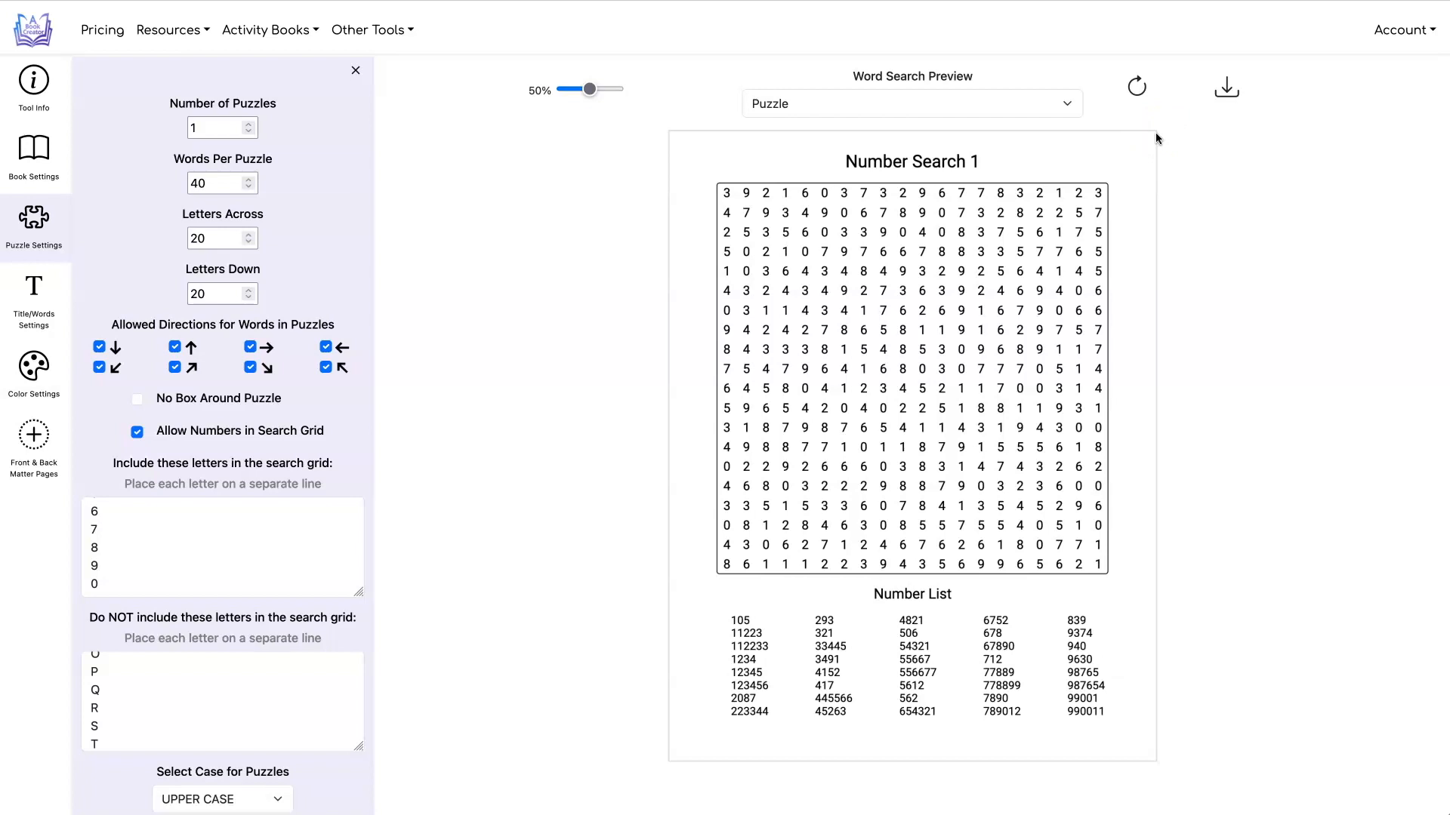
mouse_move(1096, 89)
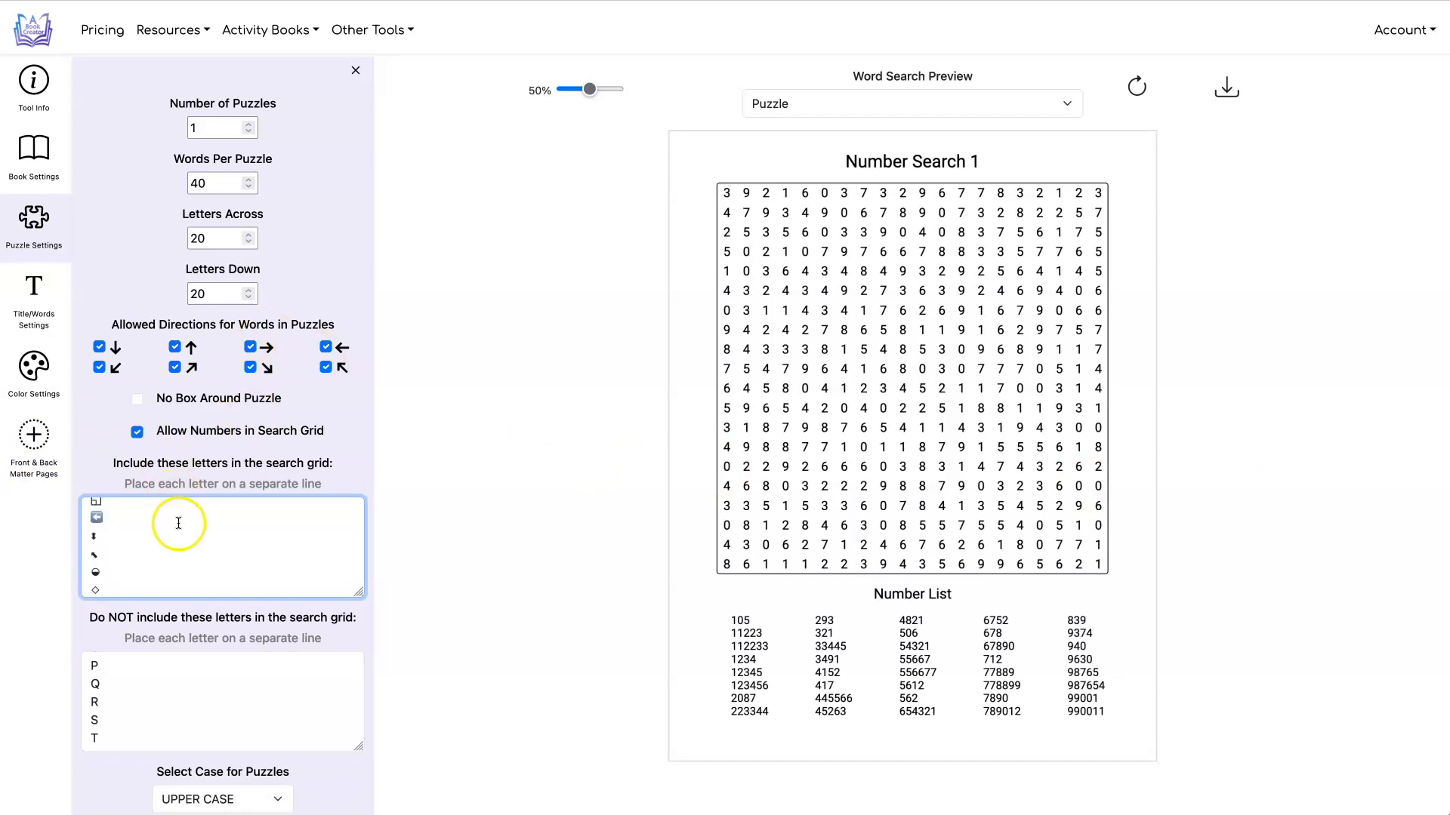
- Replace the puzzle words with symbols like ★ and ✓, then regenerate the preview
left_click(34, 296)
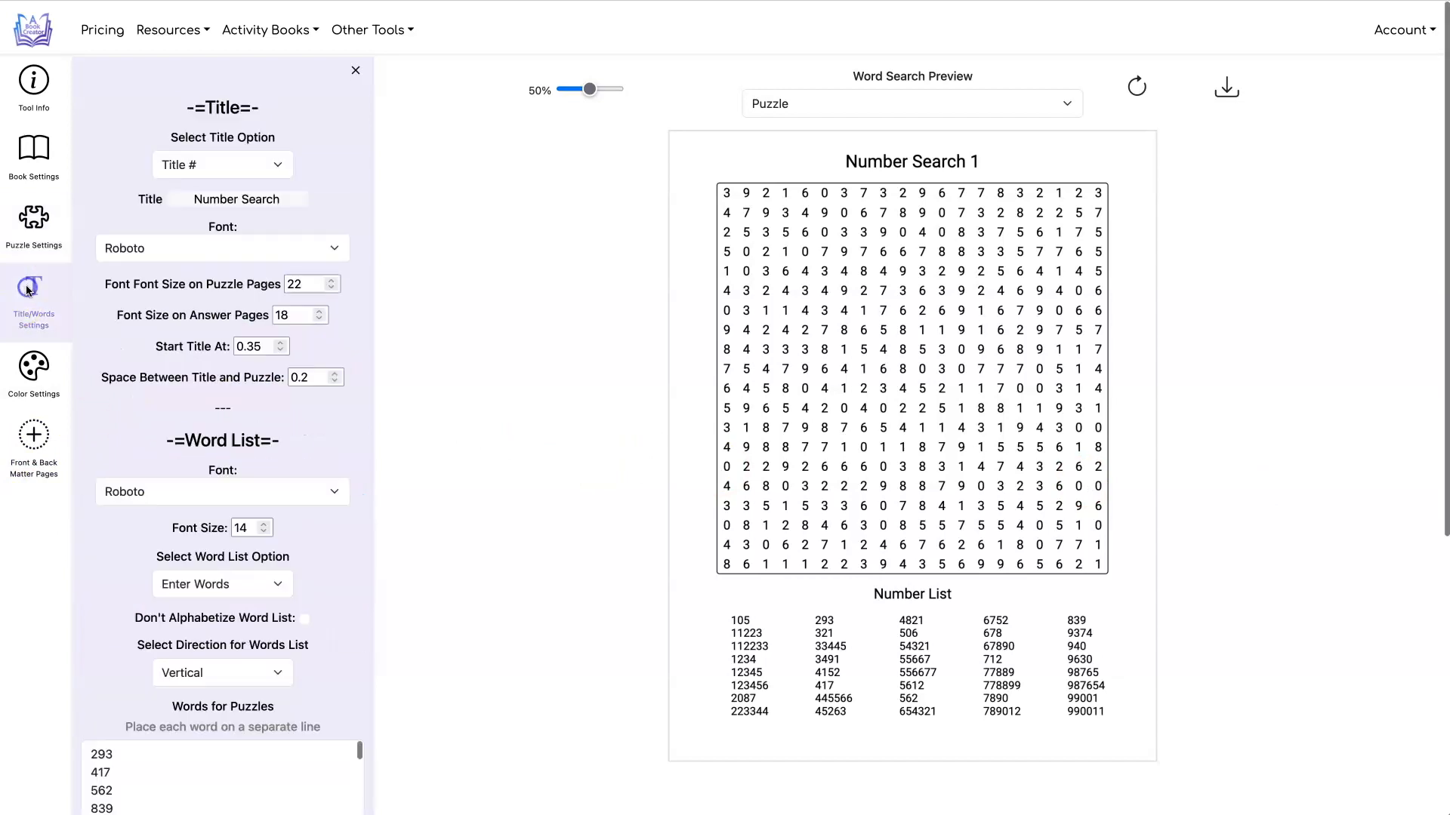
left_click(34, 286)
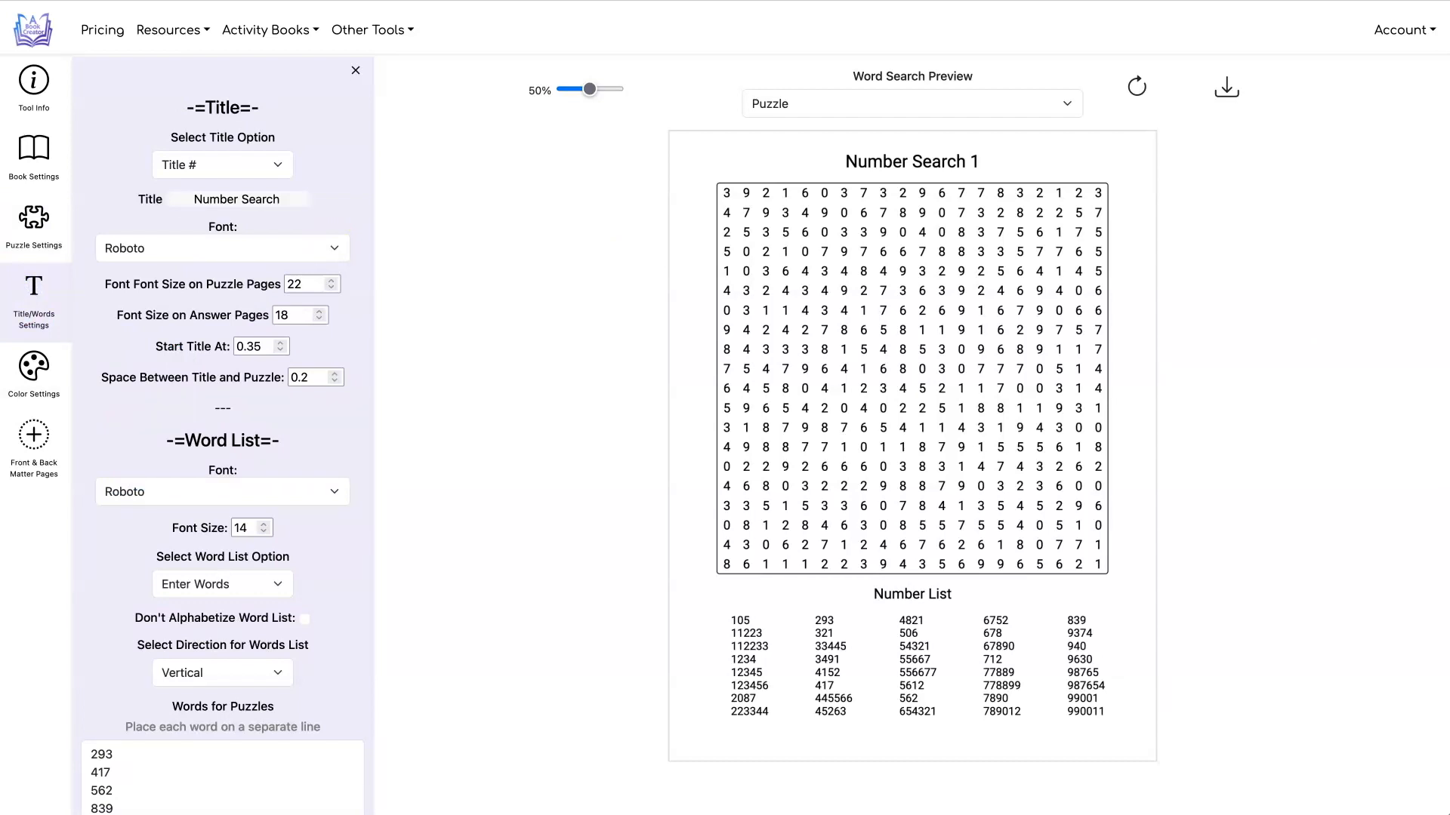
scroll("down", 3)
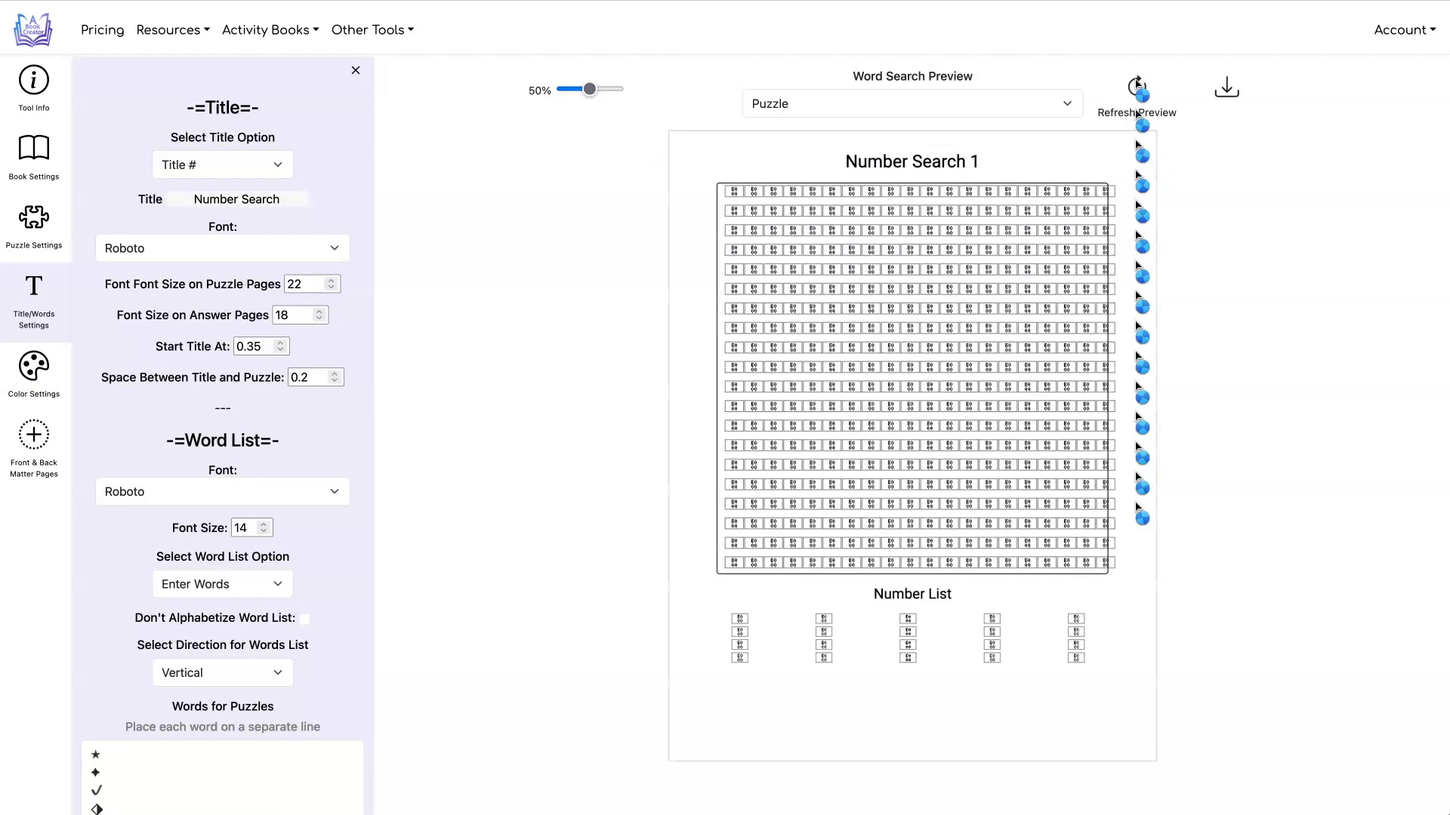
left_click(1136, 86)
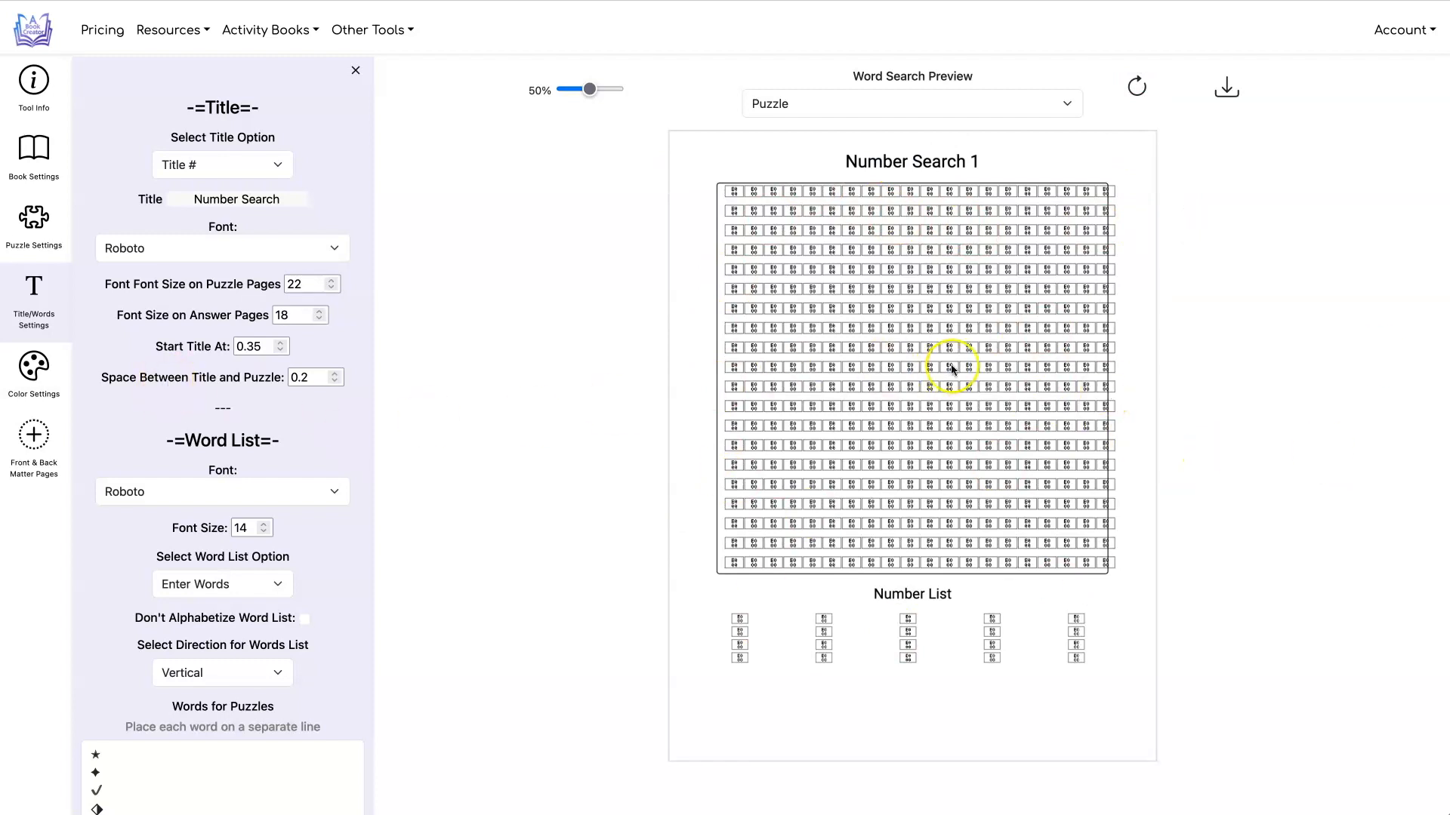
mouse_move(292, 428)
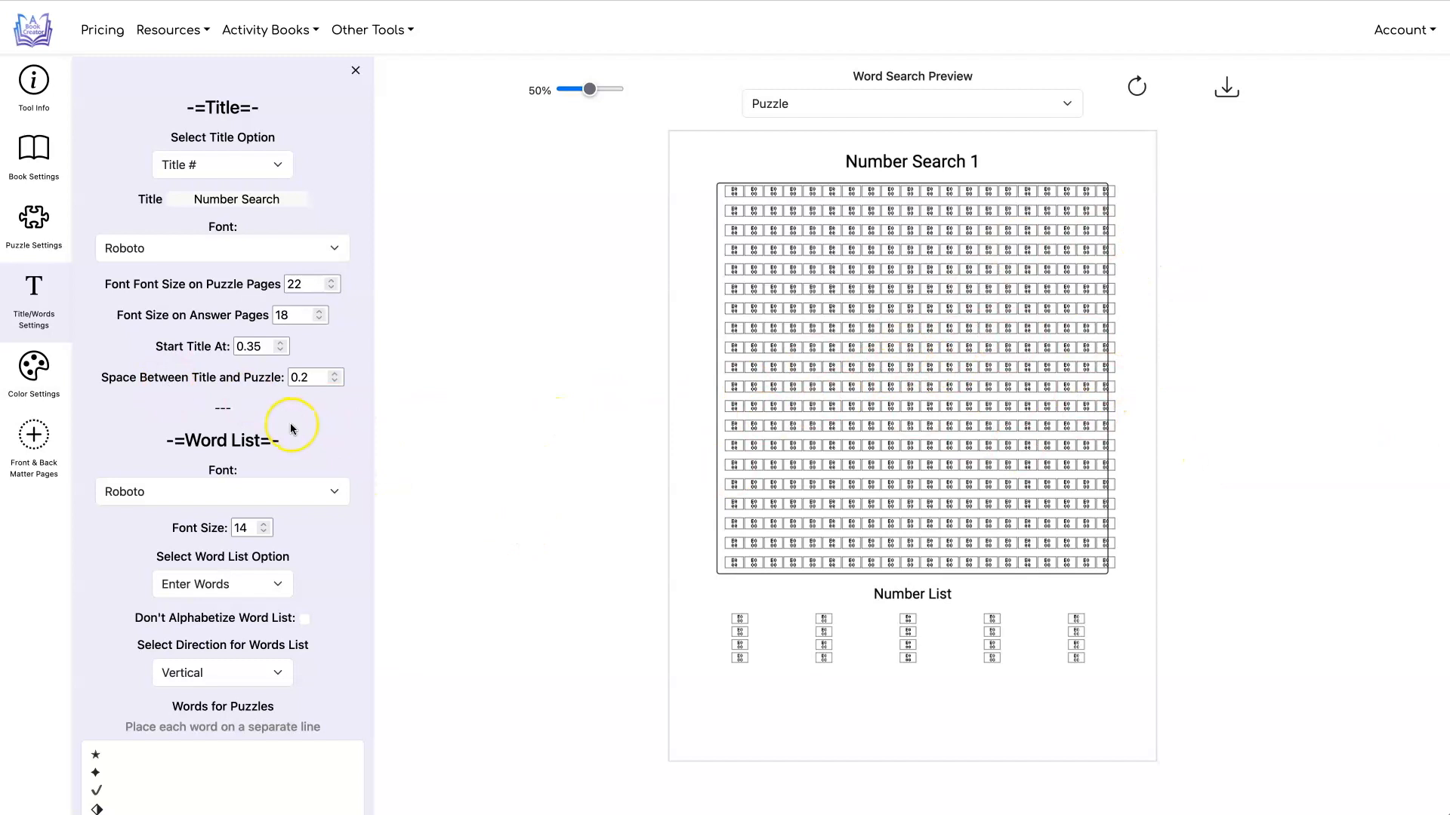
- Set the word list font to NotoSansSymbols2-Regular so symbols render properly
scroll("down", 3)
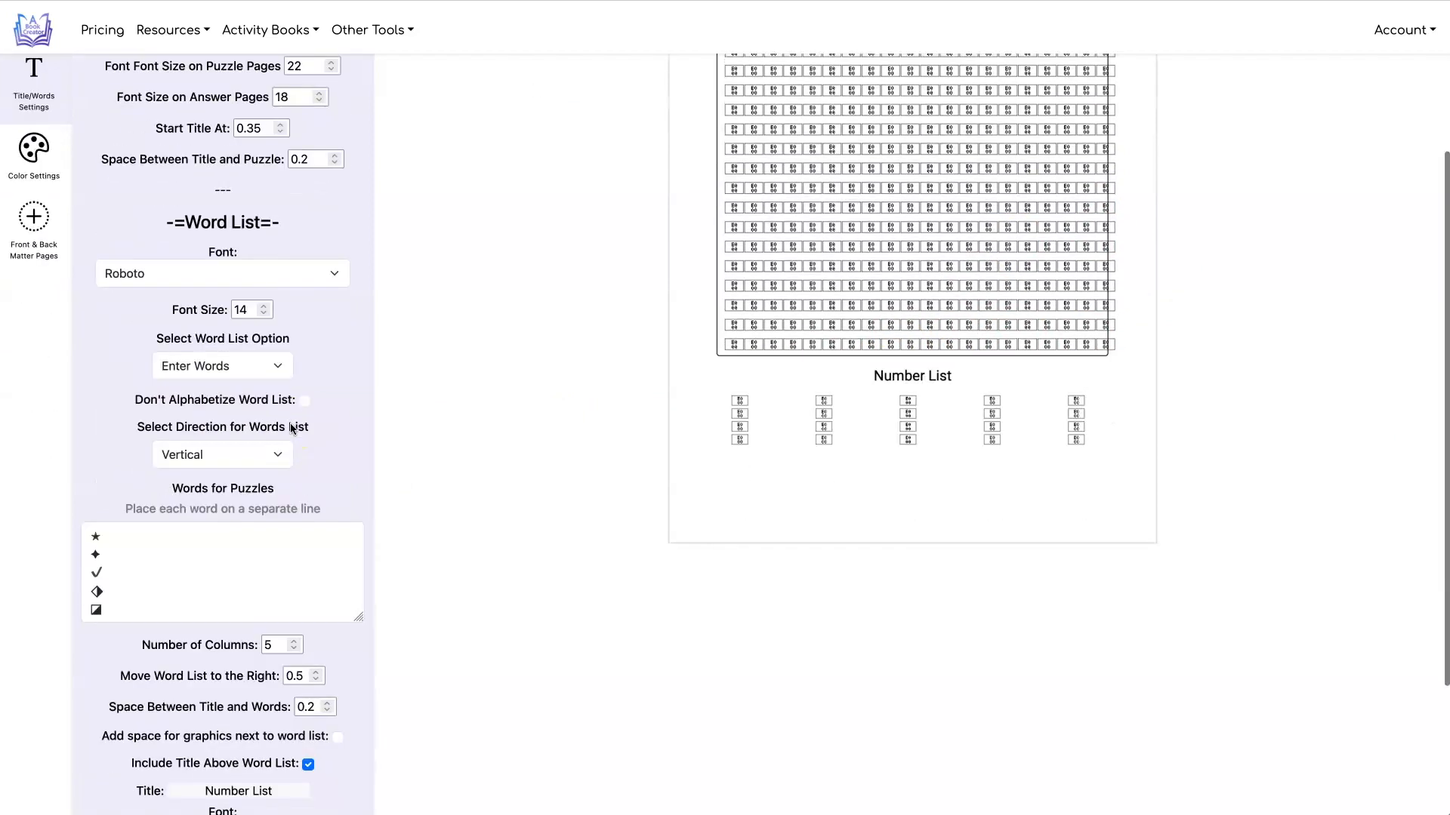
scroll("down", 3)
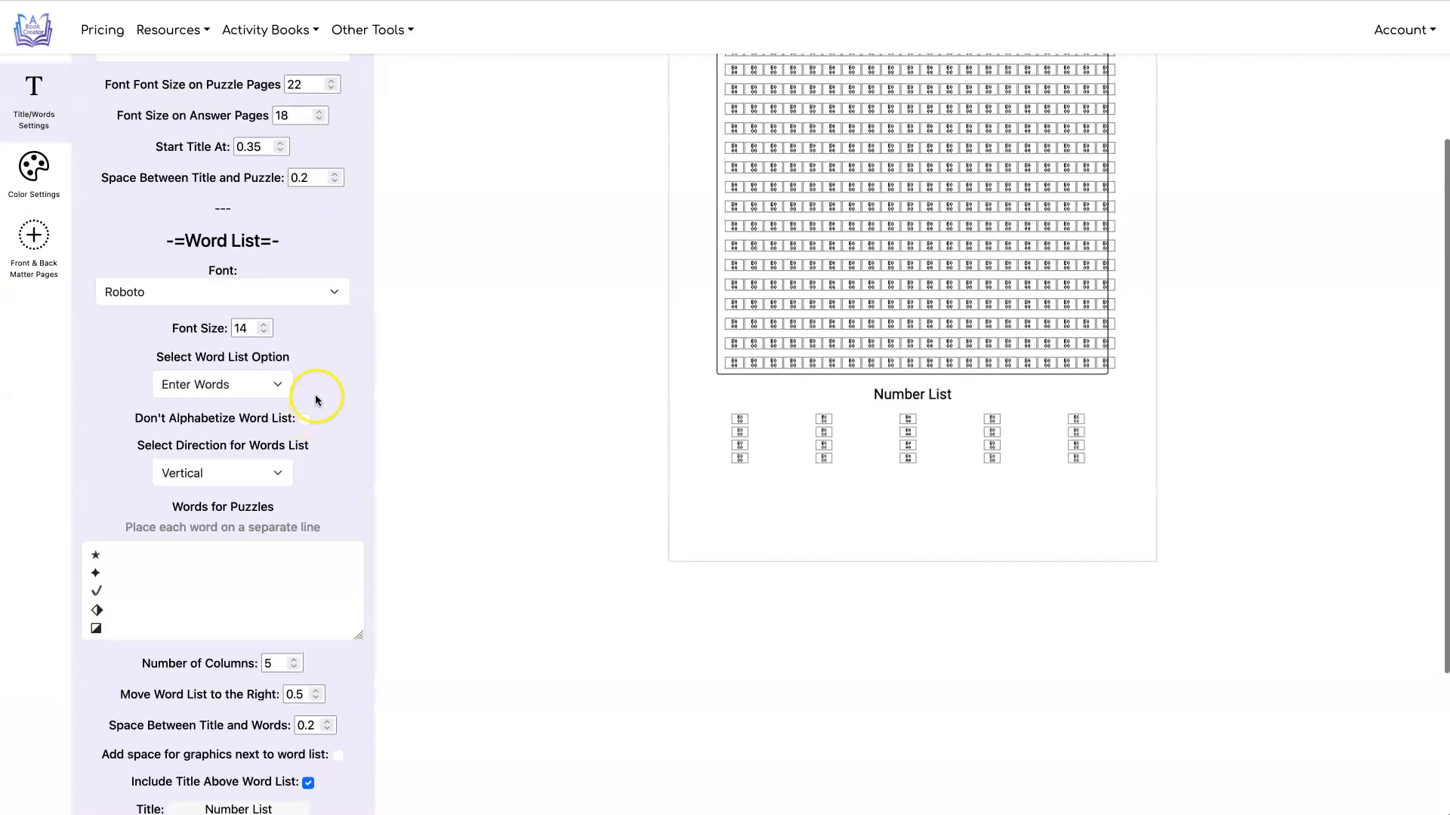
left_click(222, 291)
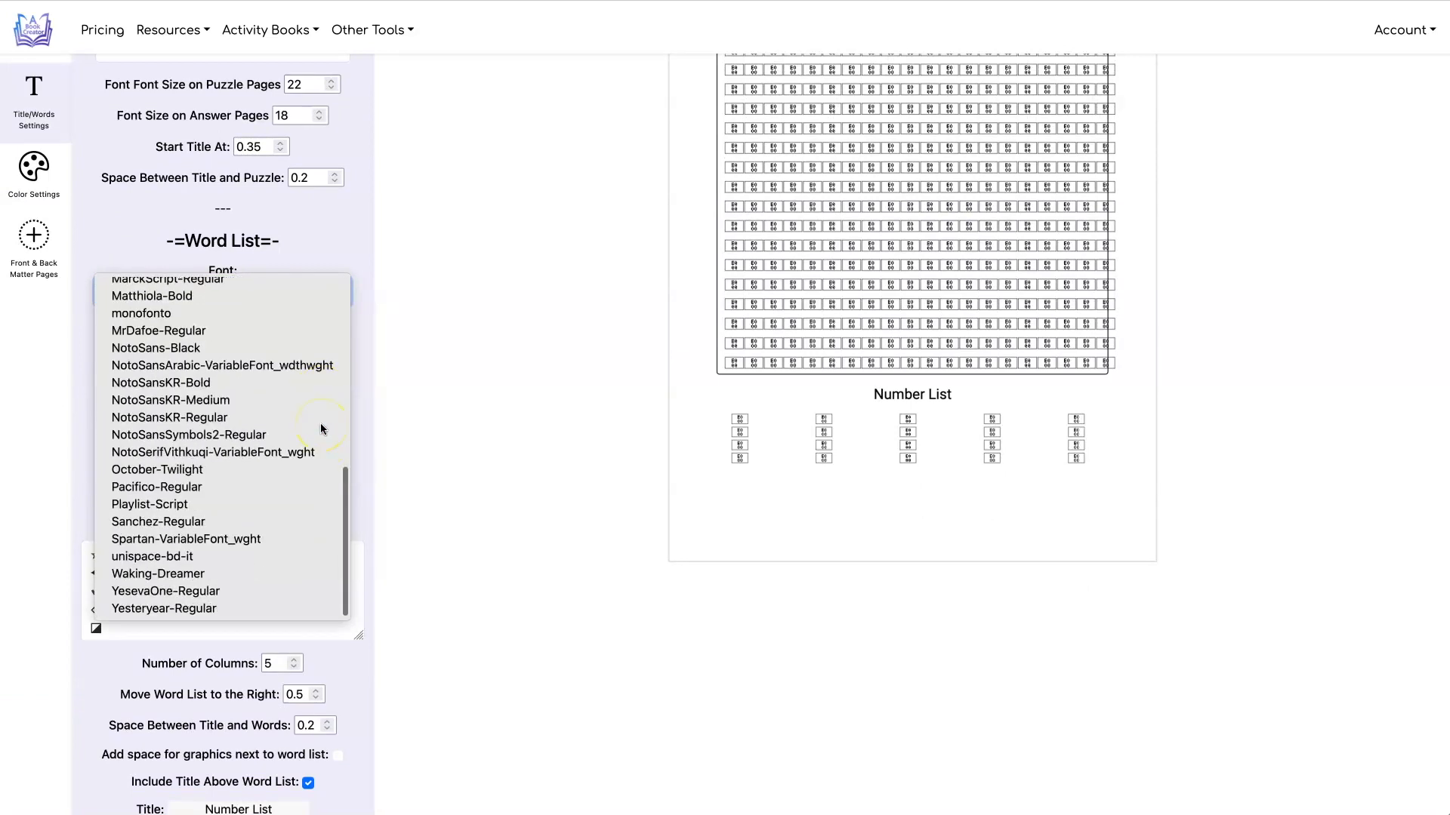
left_click(189, 435)
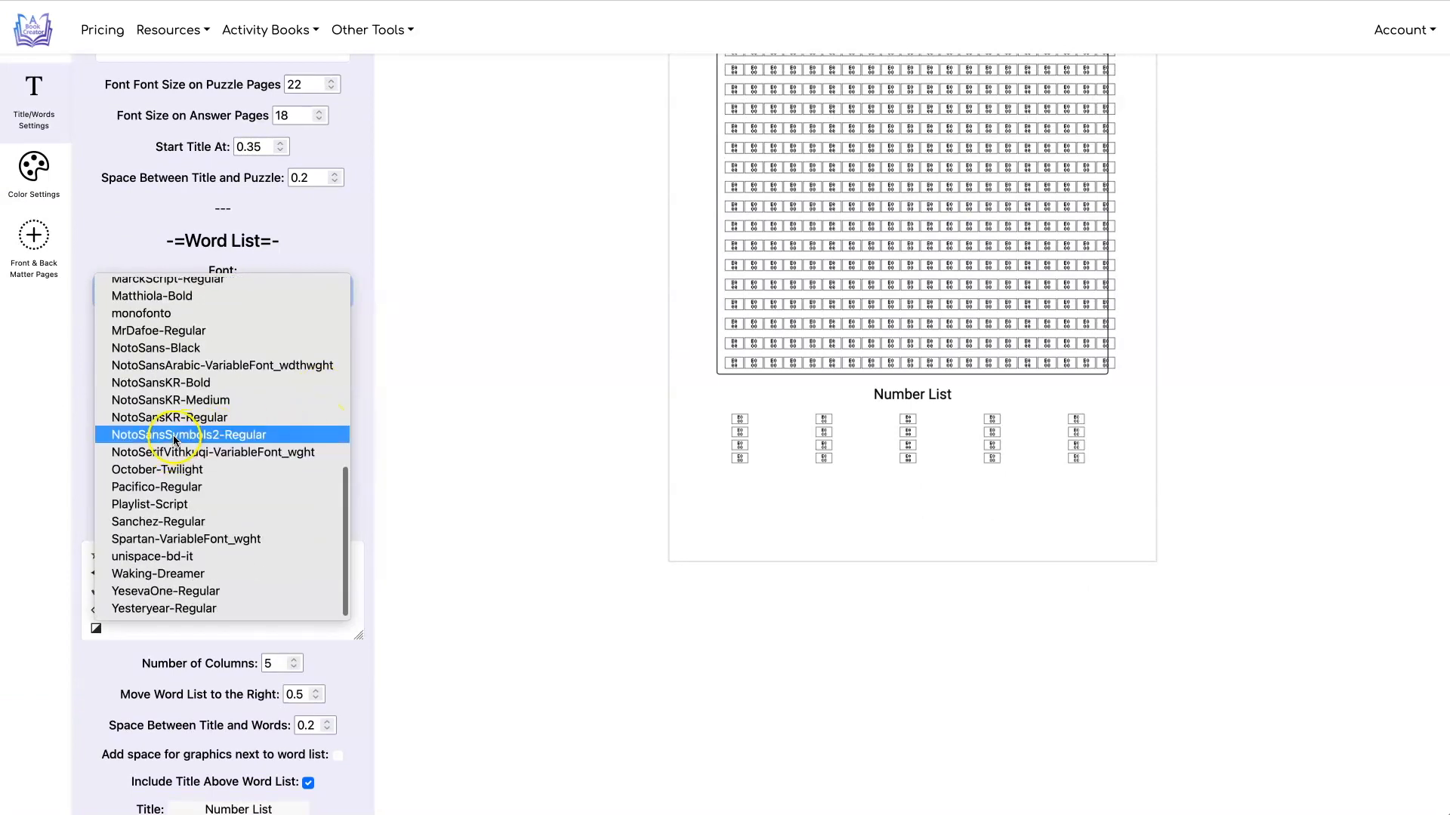
left_click(213, 435)
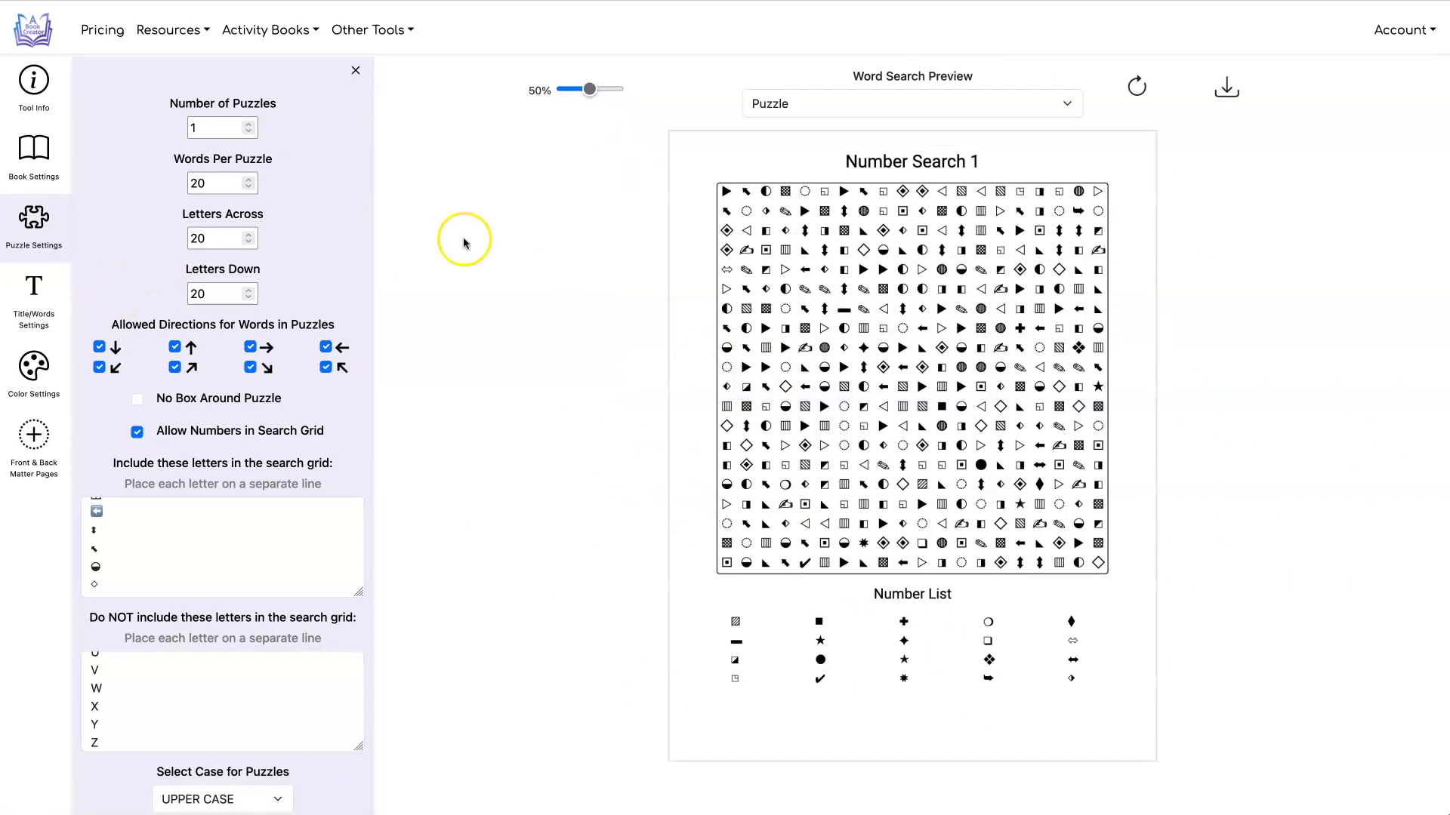
- Replace 'Number' with 'Symbol' in the title settings and refresh the preview
left_click(34, 292)
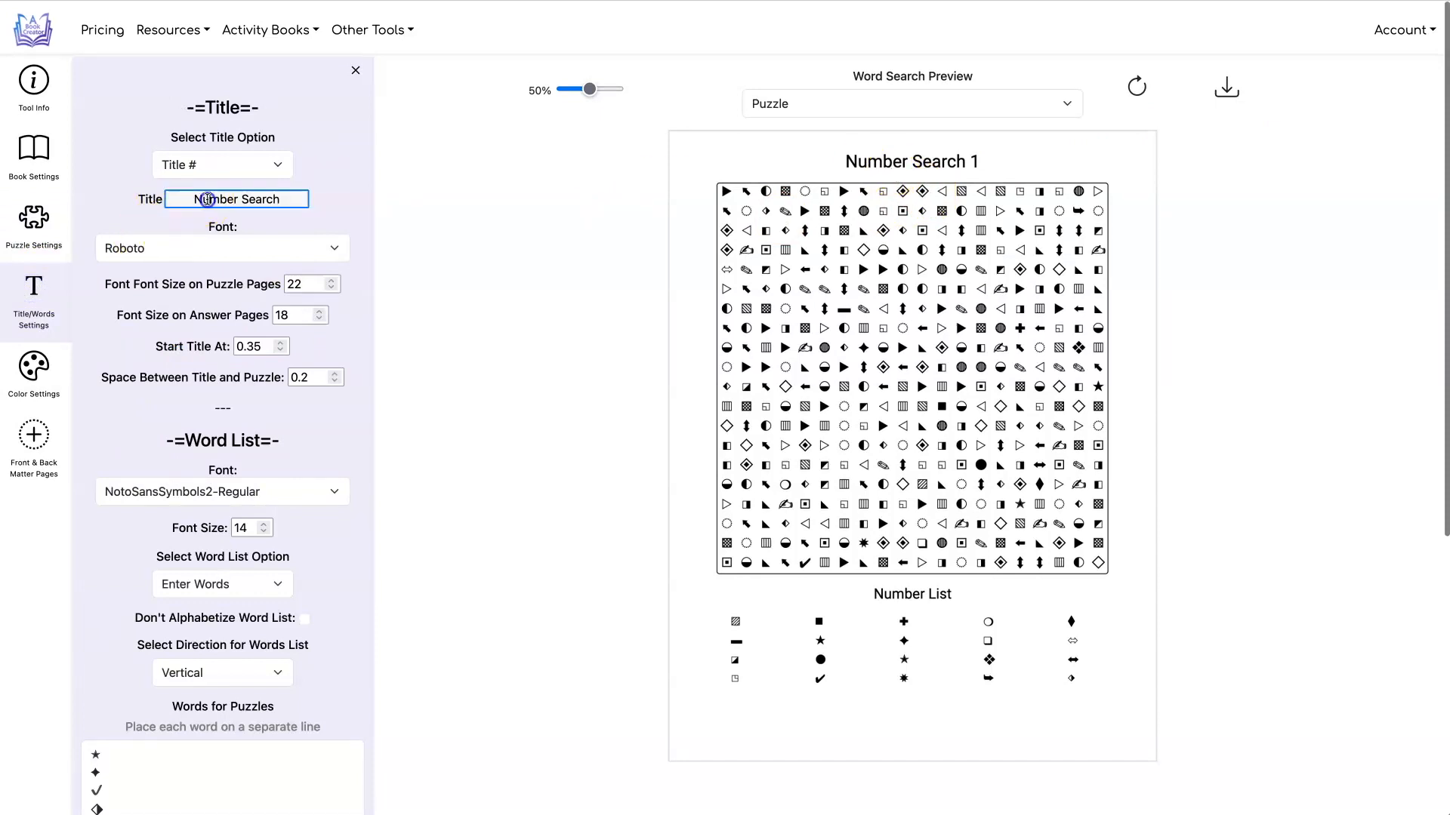
double_click(207, 199)
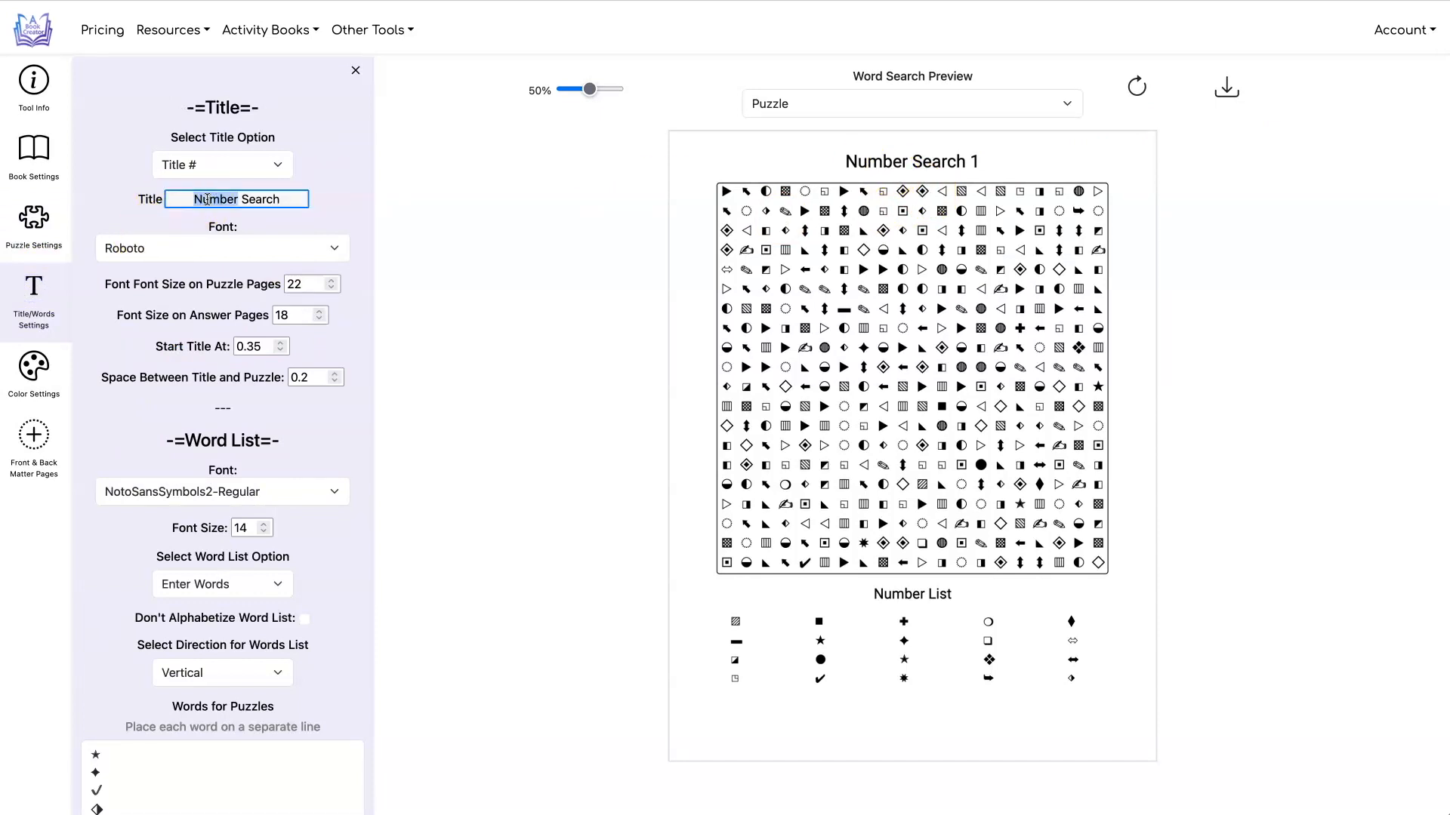
scroll("down", 3)
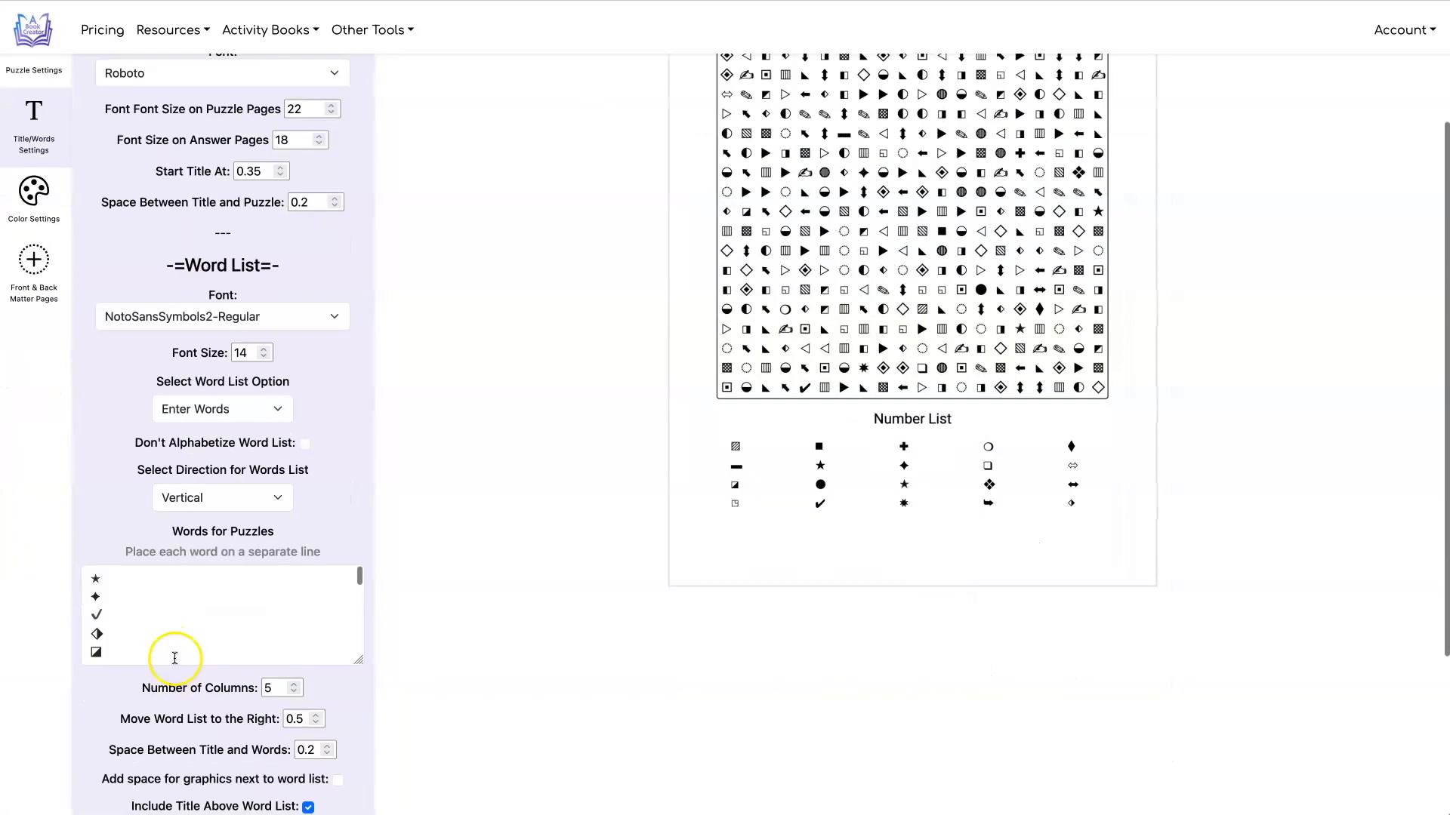
scroll("down", 3)
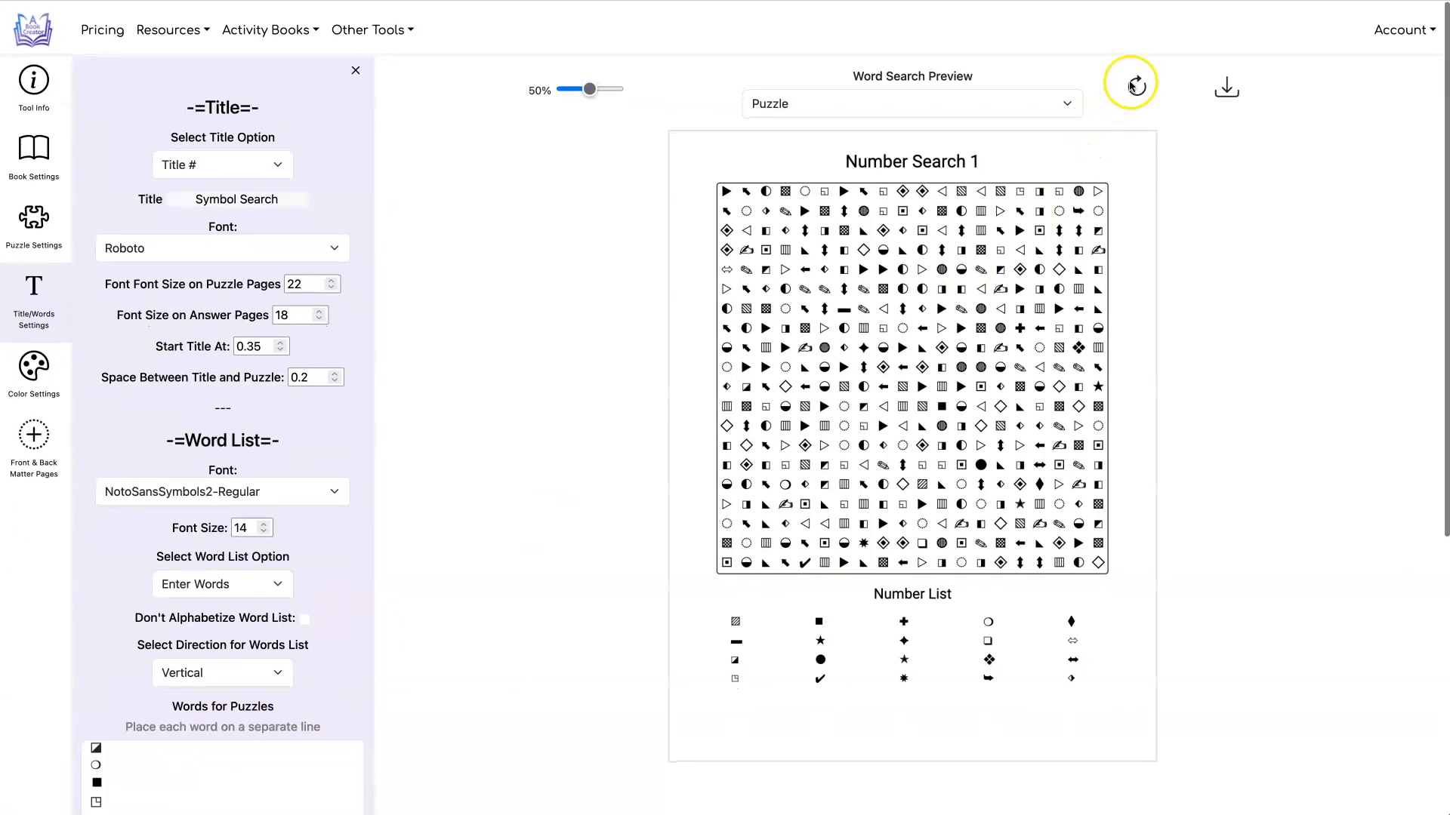
left_click(1129, 85)
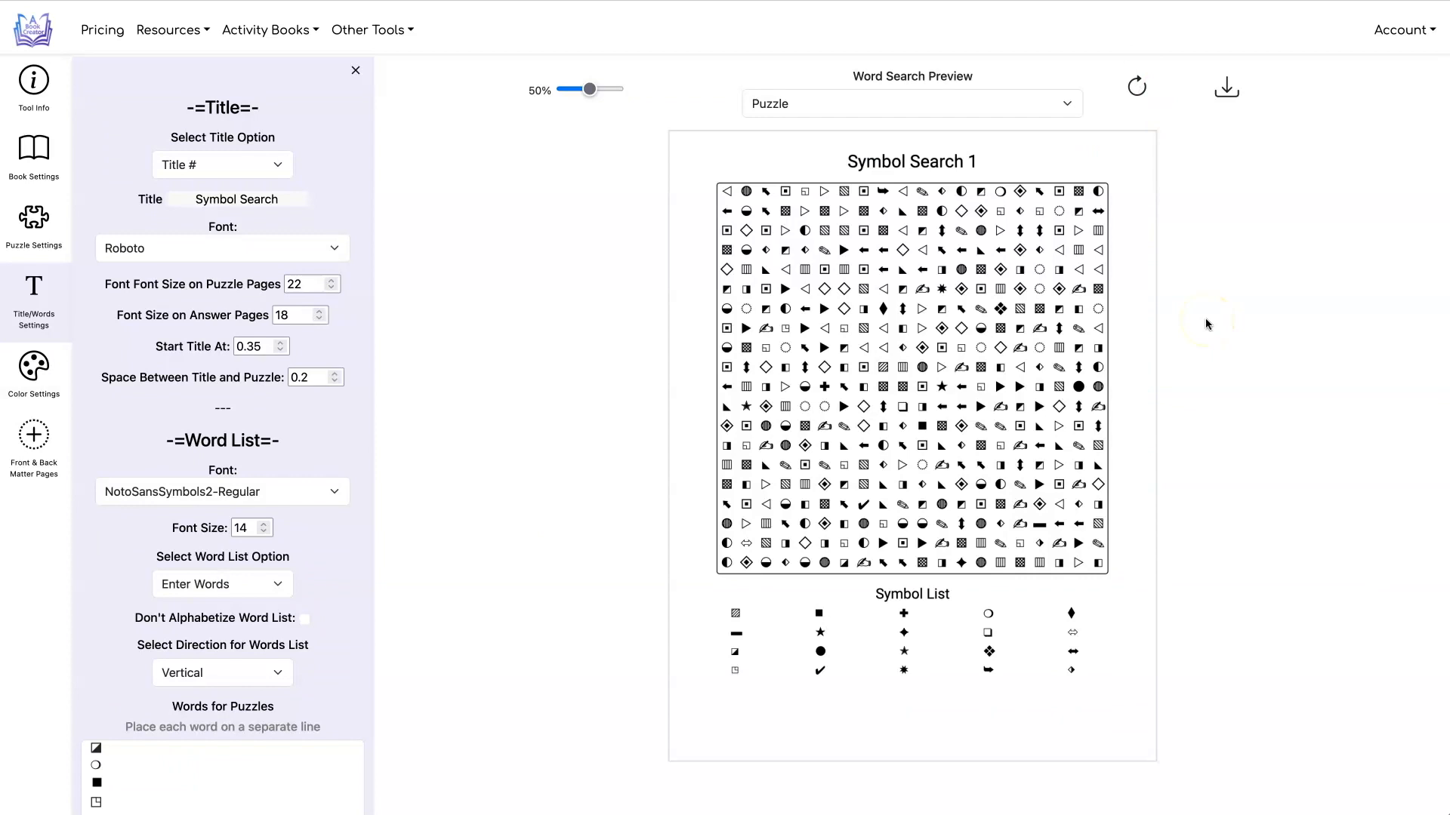